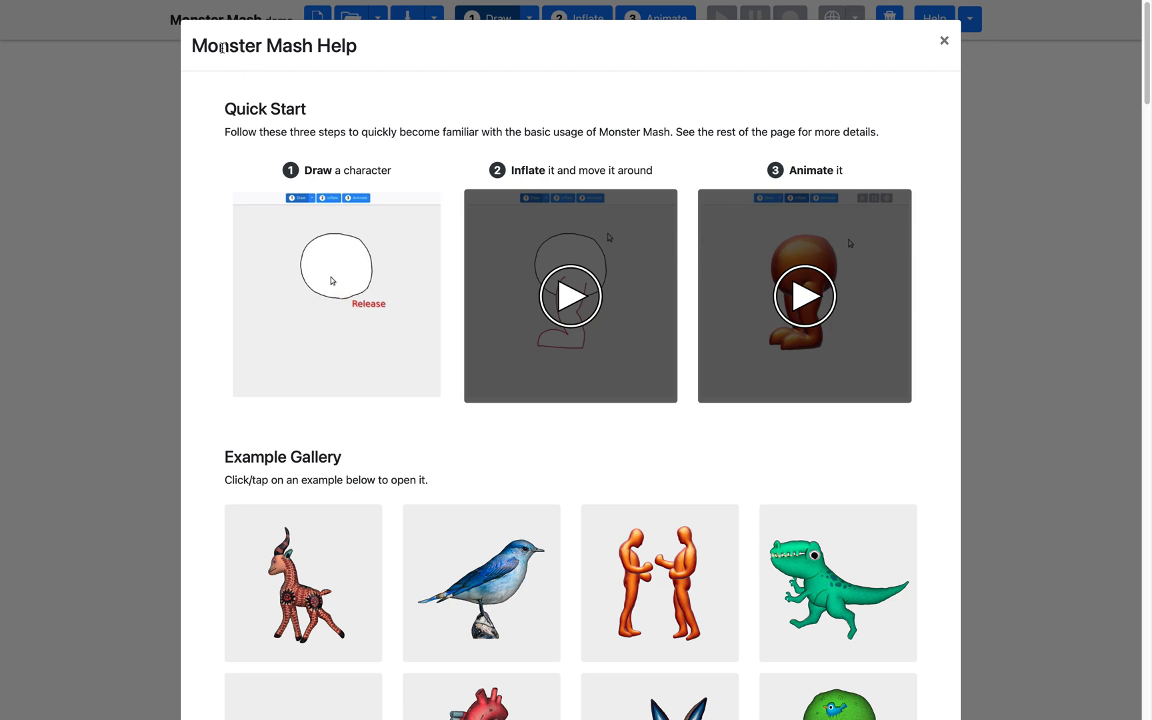
- Watch the drawing and animation tutorial clips on the Help page
click(336, 295)
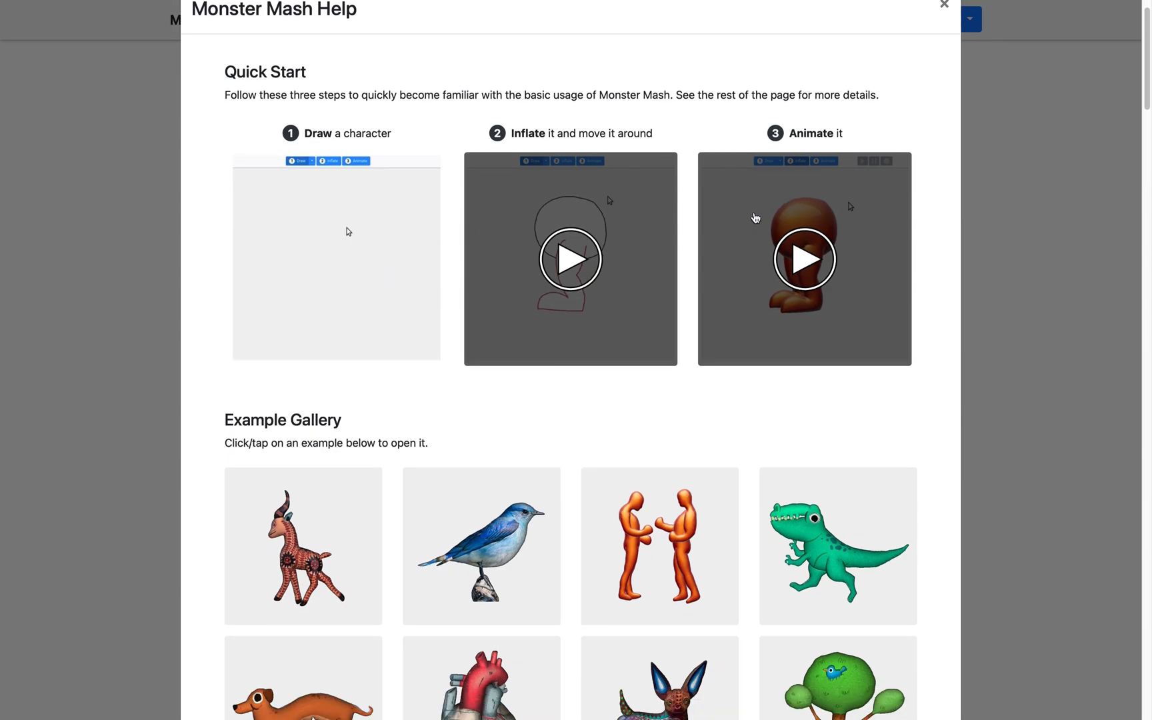
click(570, 258)
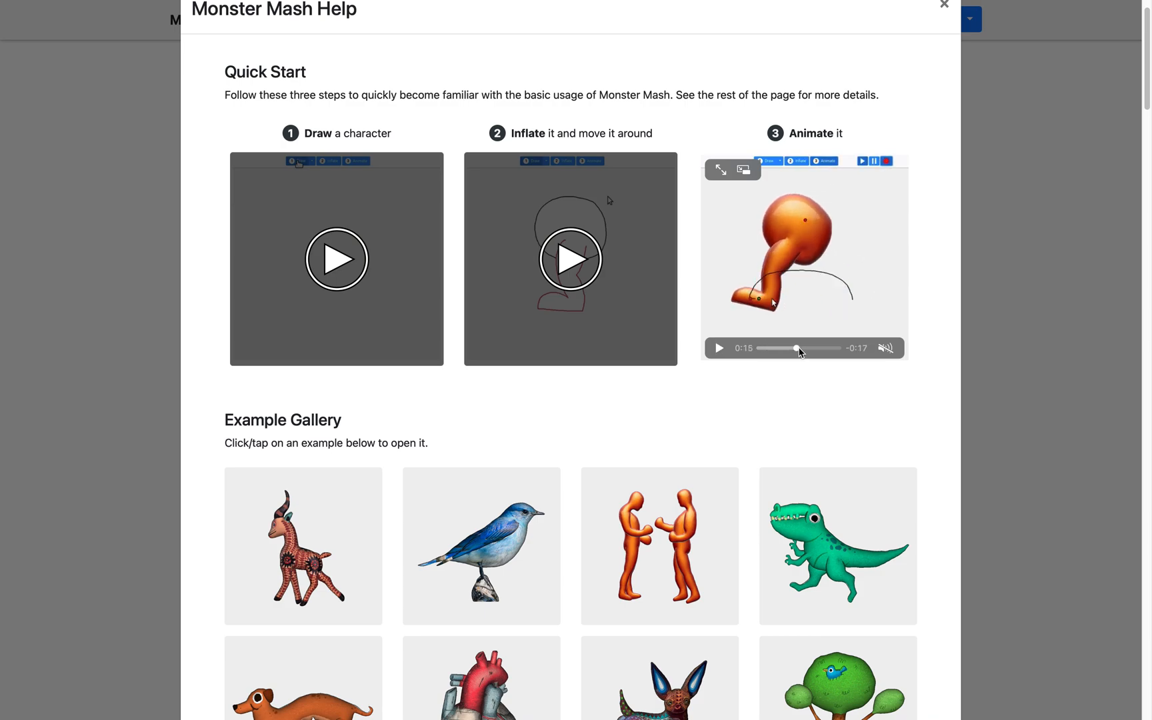
click(570, 259)
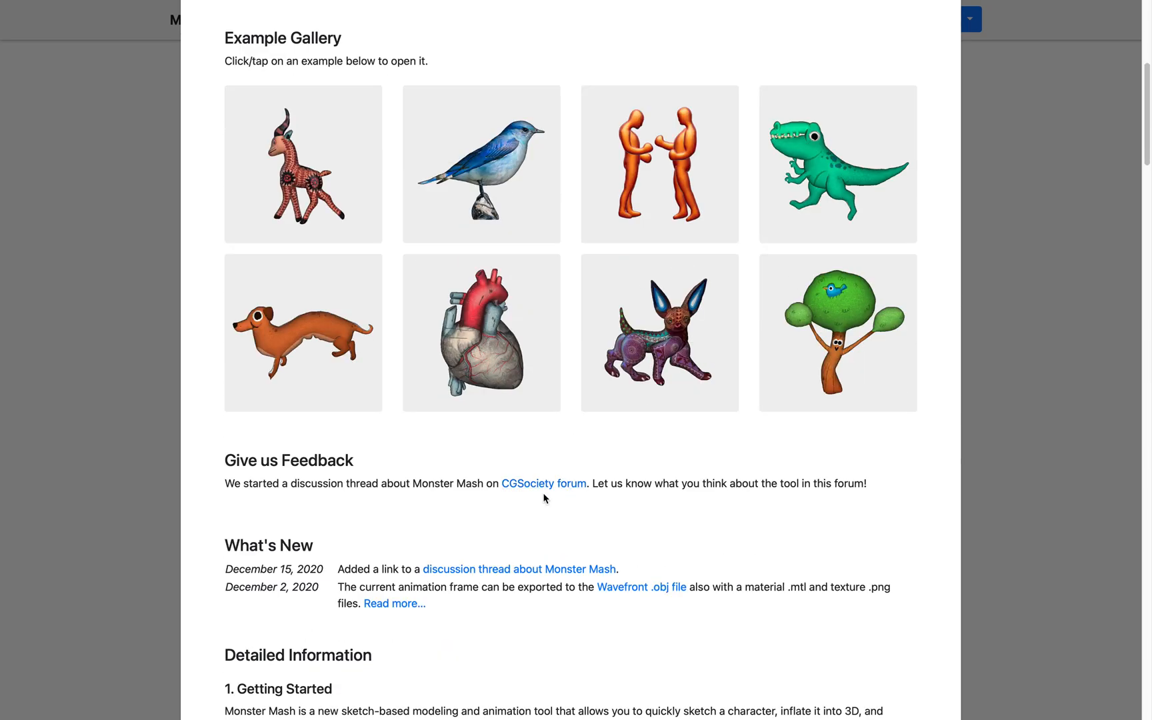
scroll(down, 3)
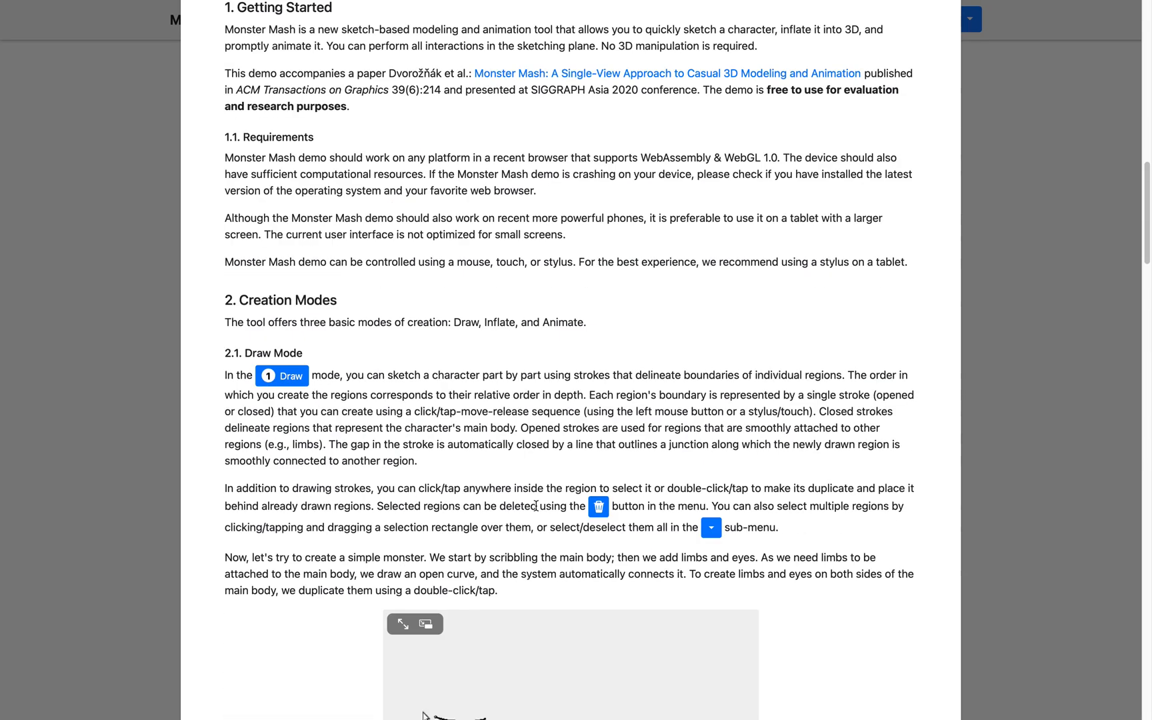
scroll(down, 3)
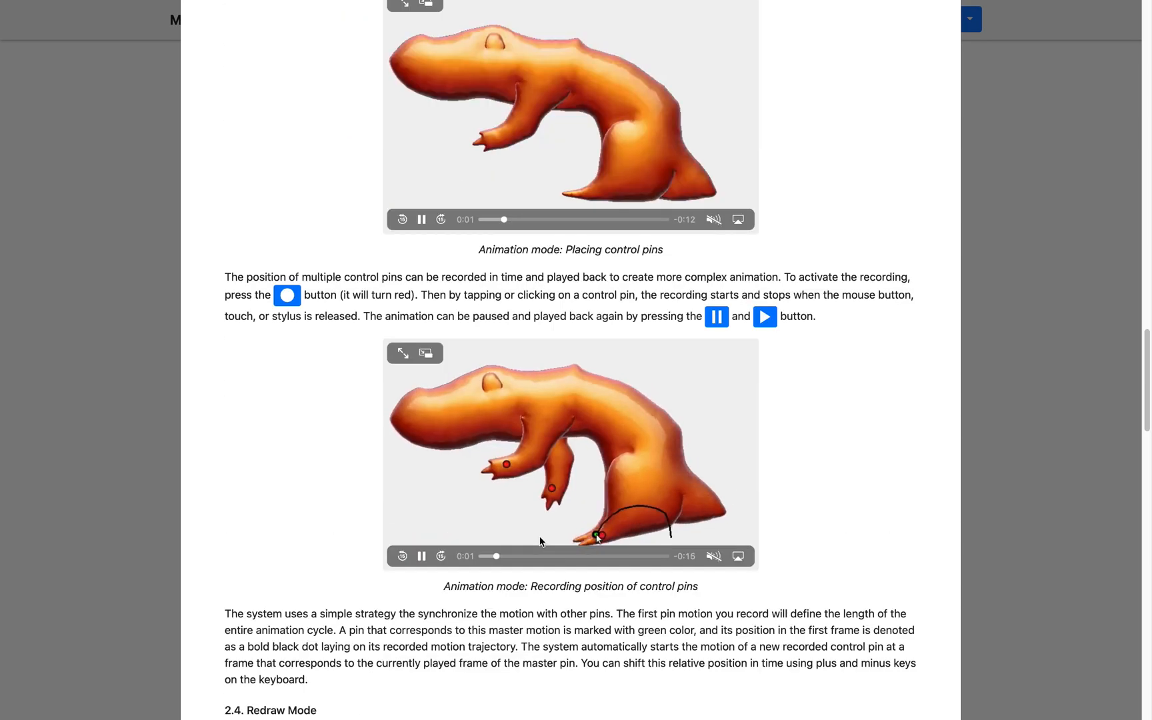
scroll(down, 3)
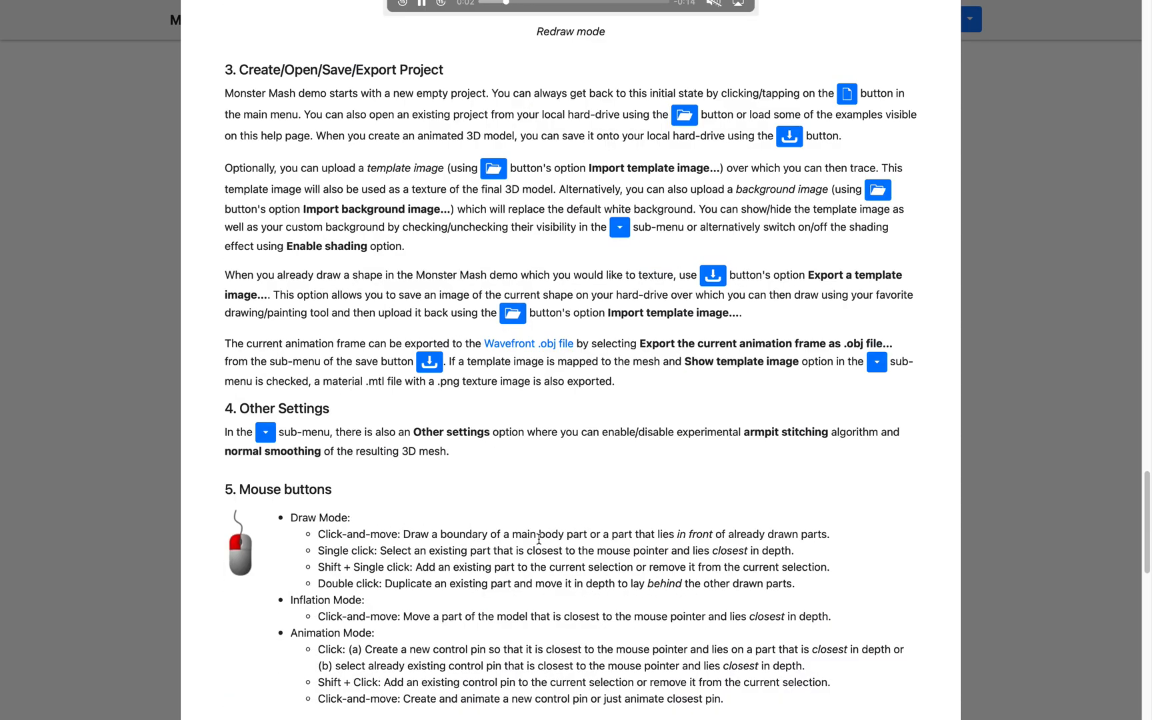
scroll(down, 3)
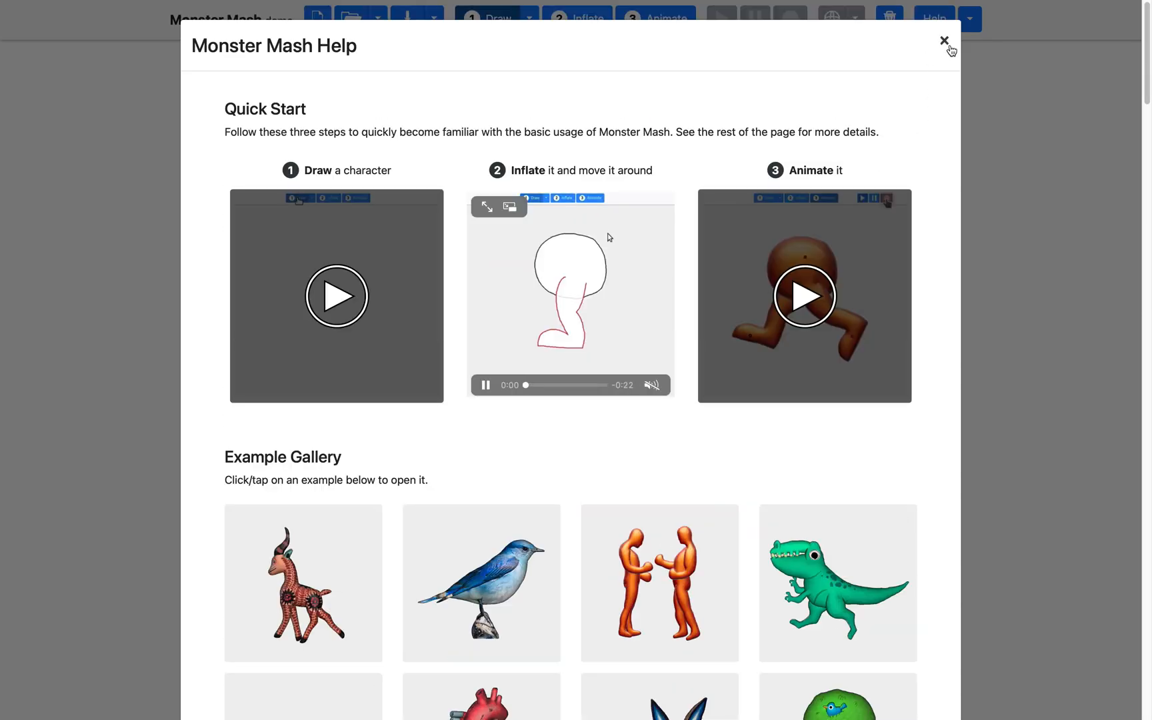
- Close Help and sketch the monster's round body outline and its eyes
click(944, 41)
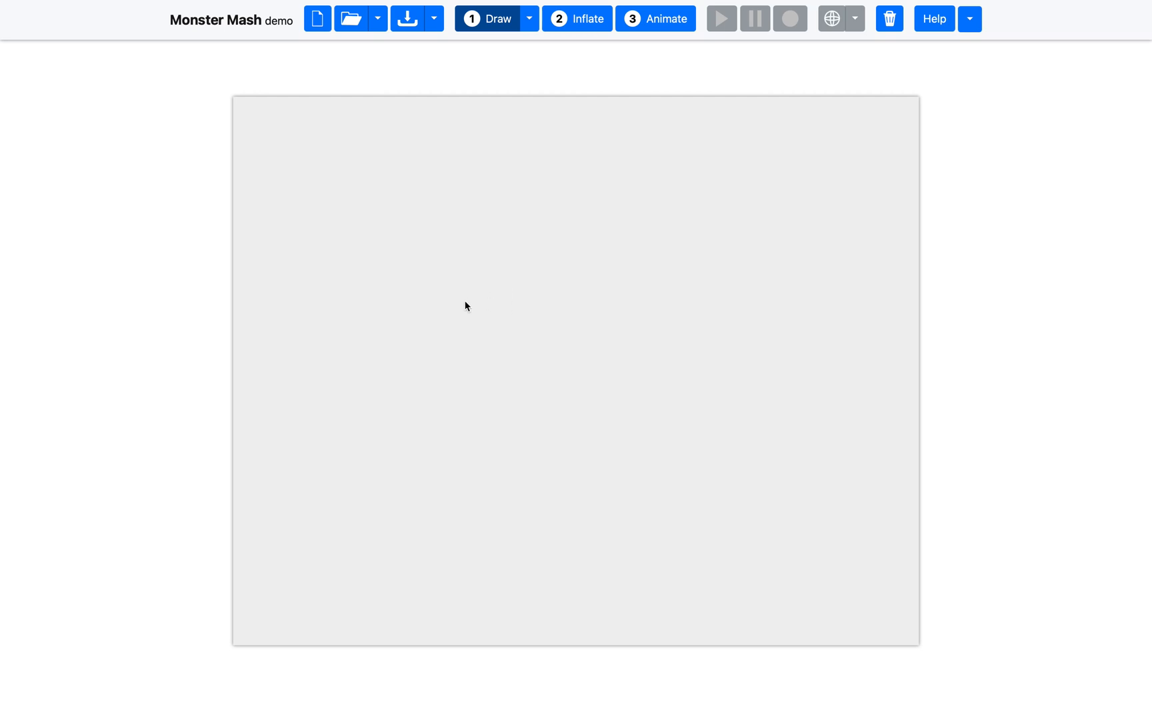
drag(454, 254, 383, 365)
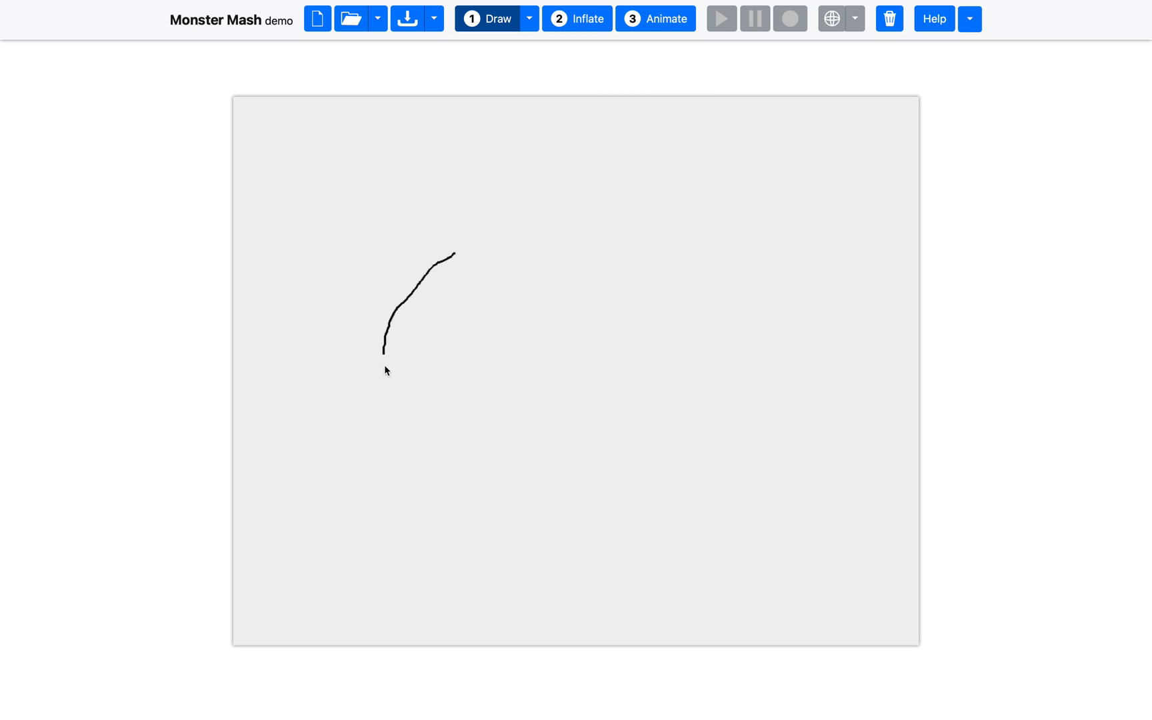
drag(382, 347, 638, 449)
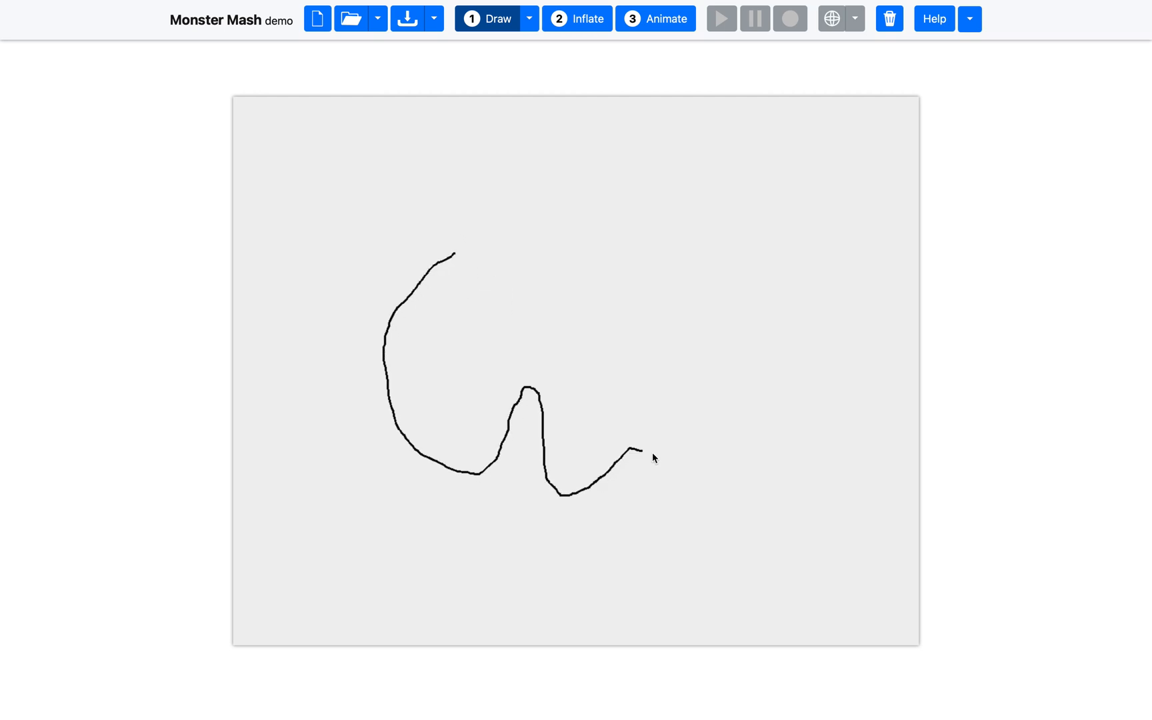
drag(639, 452, 452, 239)
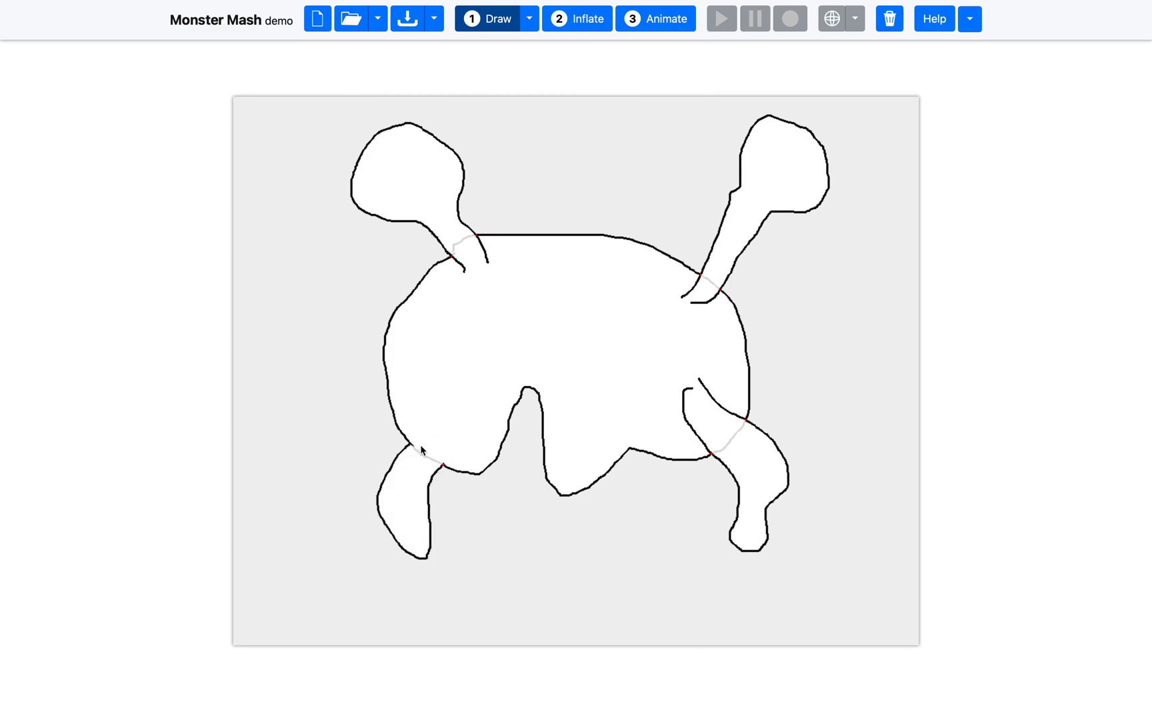
mouse_move(476, 401)
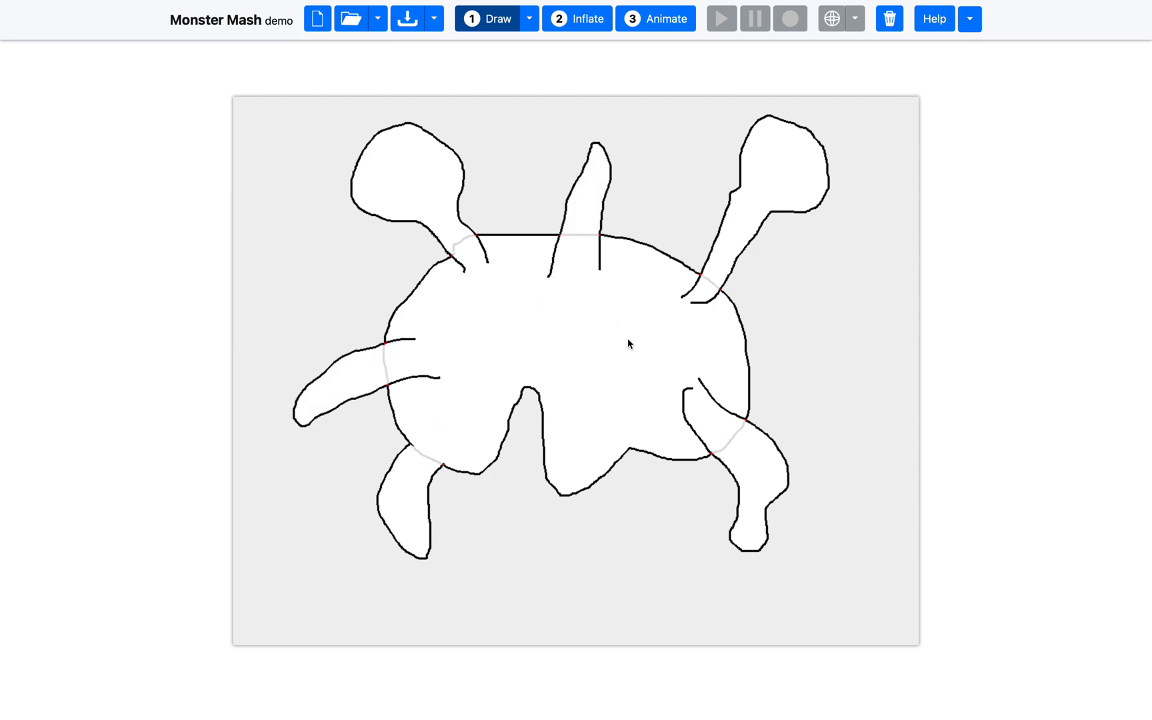
drag(588, 309, 581, 360)
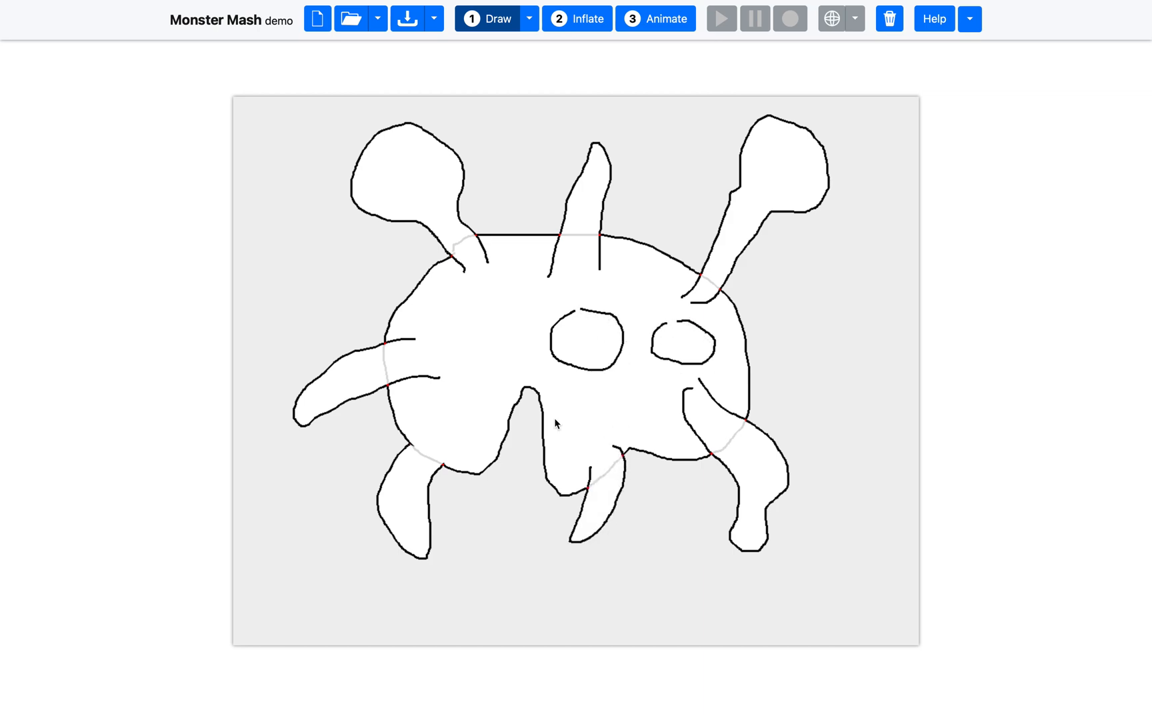
mouse_move(689, 228)
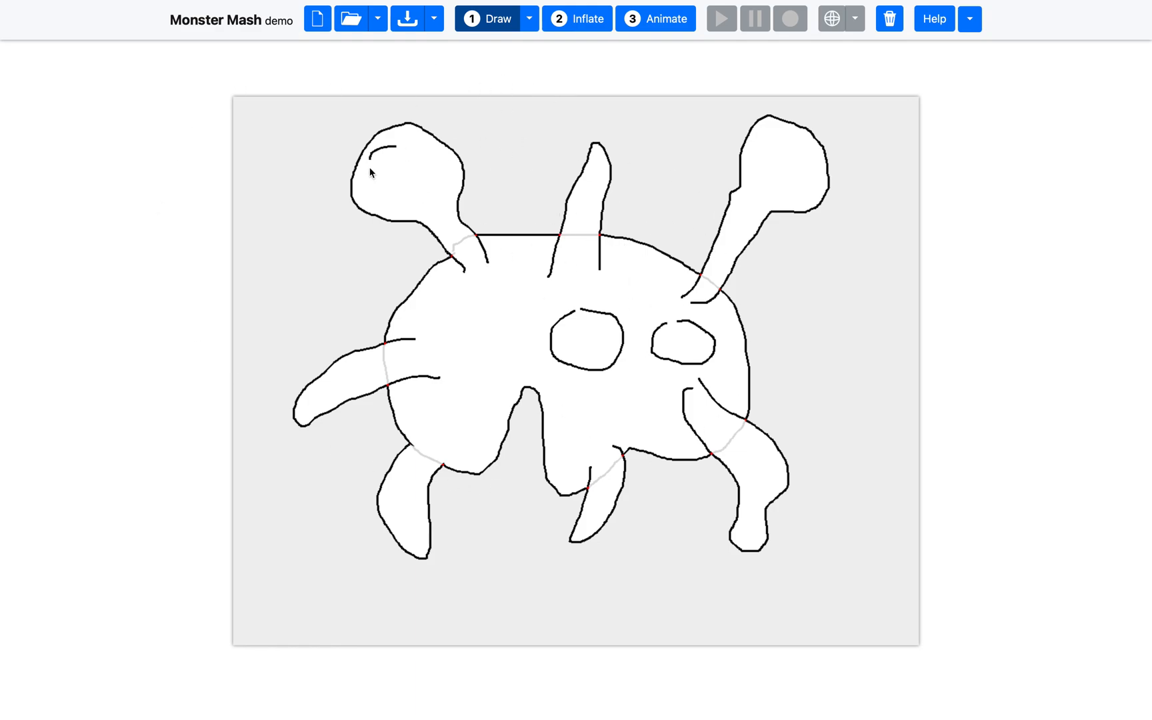
drag(374, 154, 408, 195)
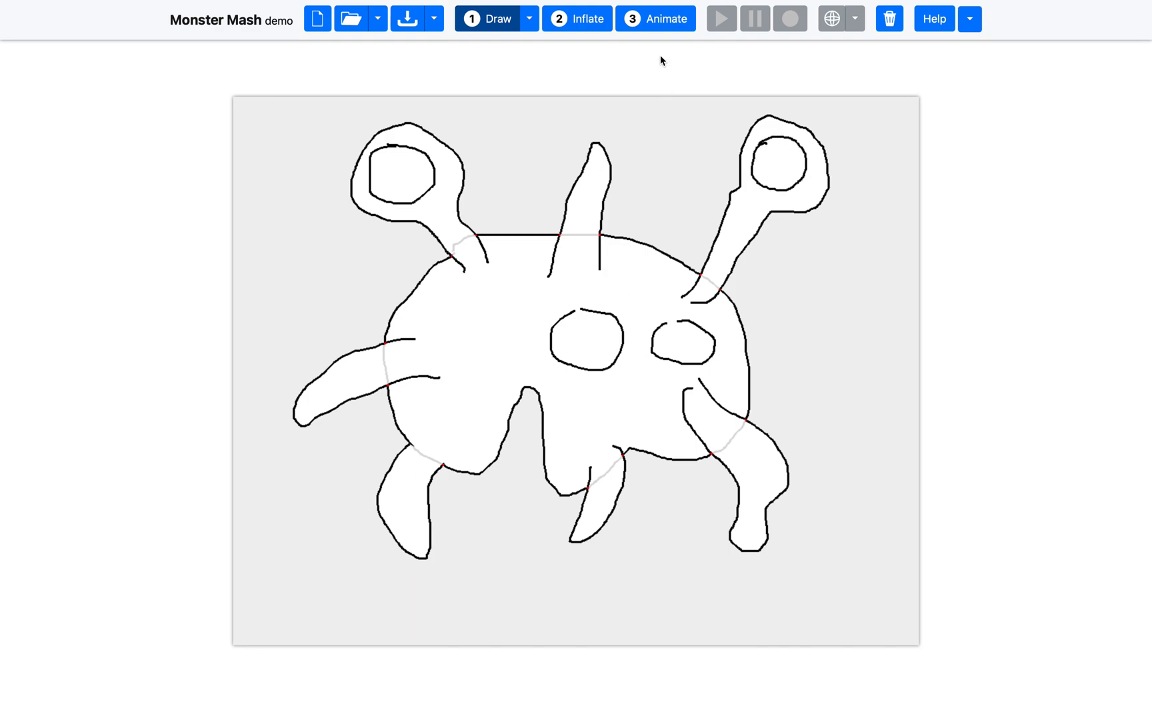
- Inflate the flat monster drawing into a rounded orange 3D mesh
click(576, 18)
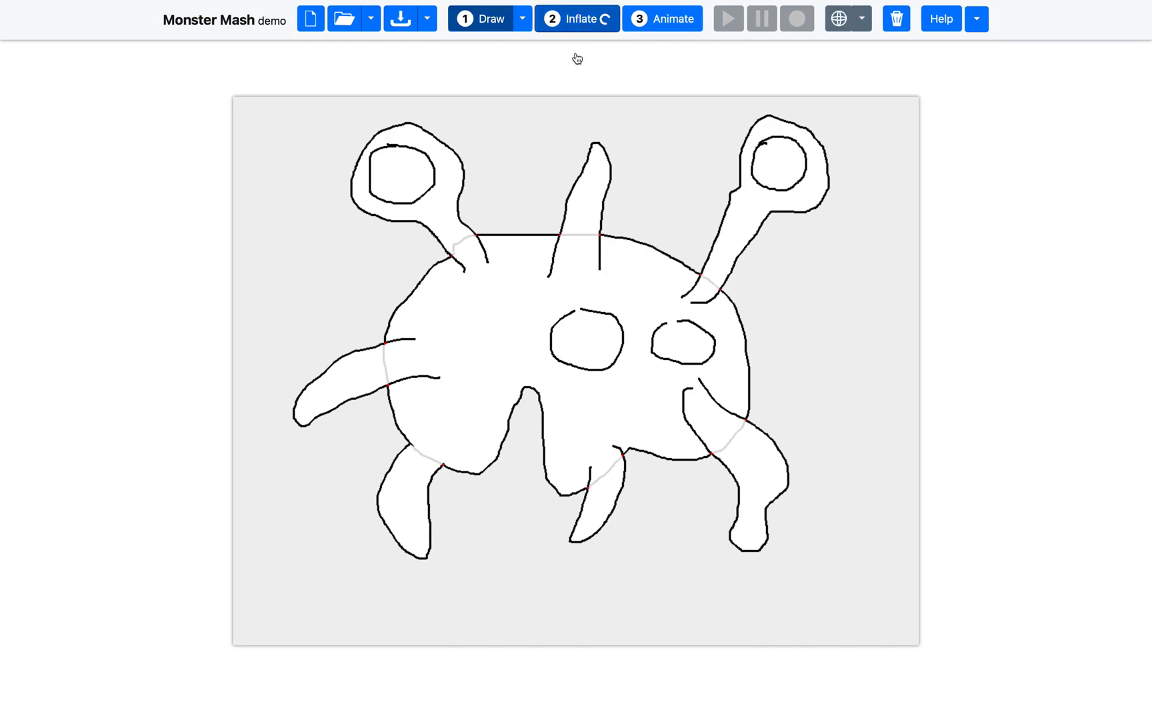
click(577, 19)
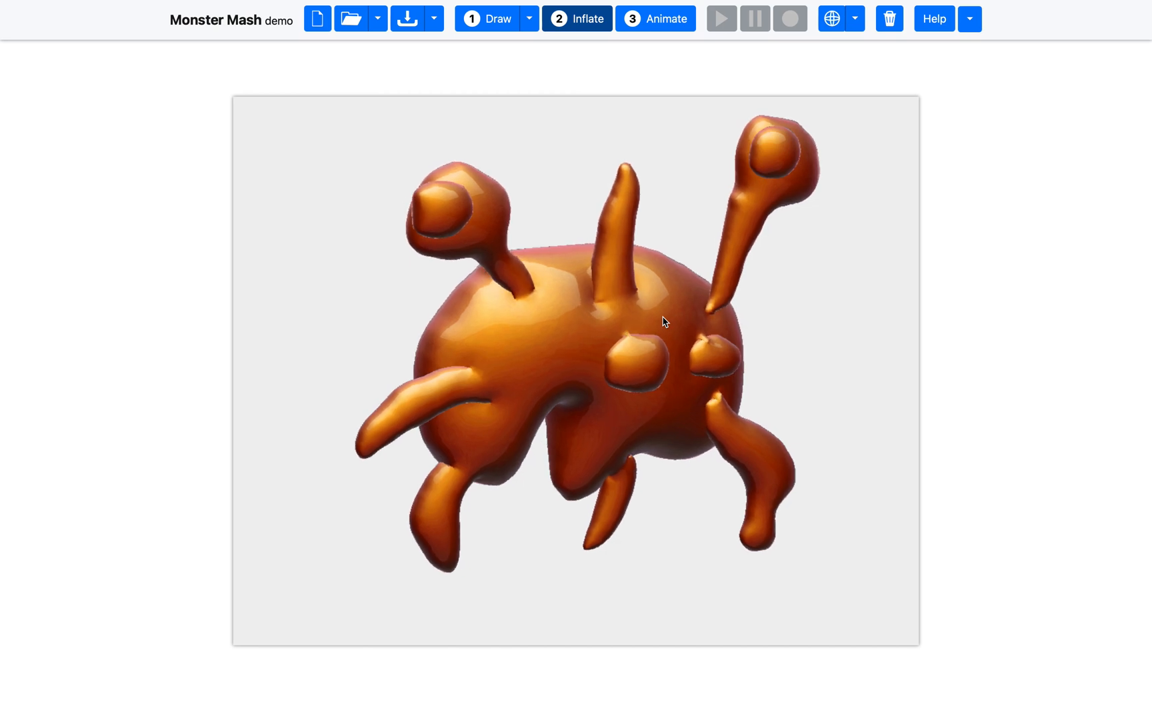
click(655, 18)
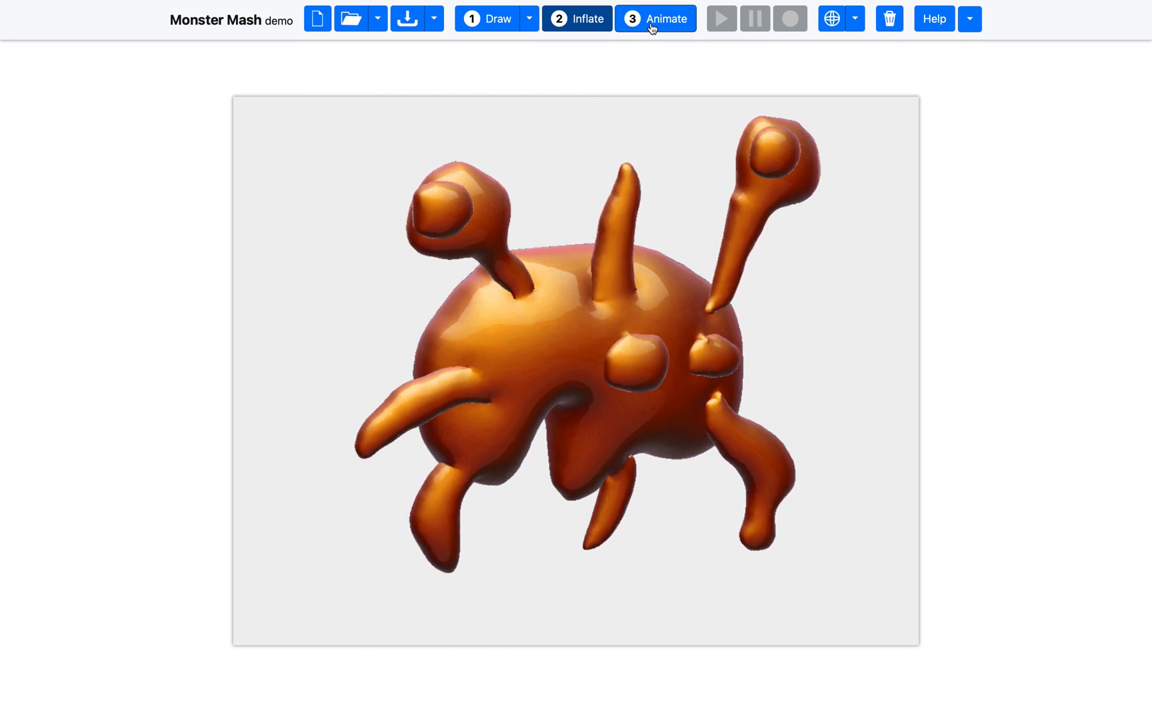
- Switch to Animate and place control pins on the eye stalks and legs
click(654, 19)
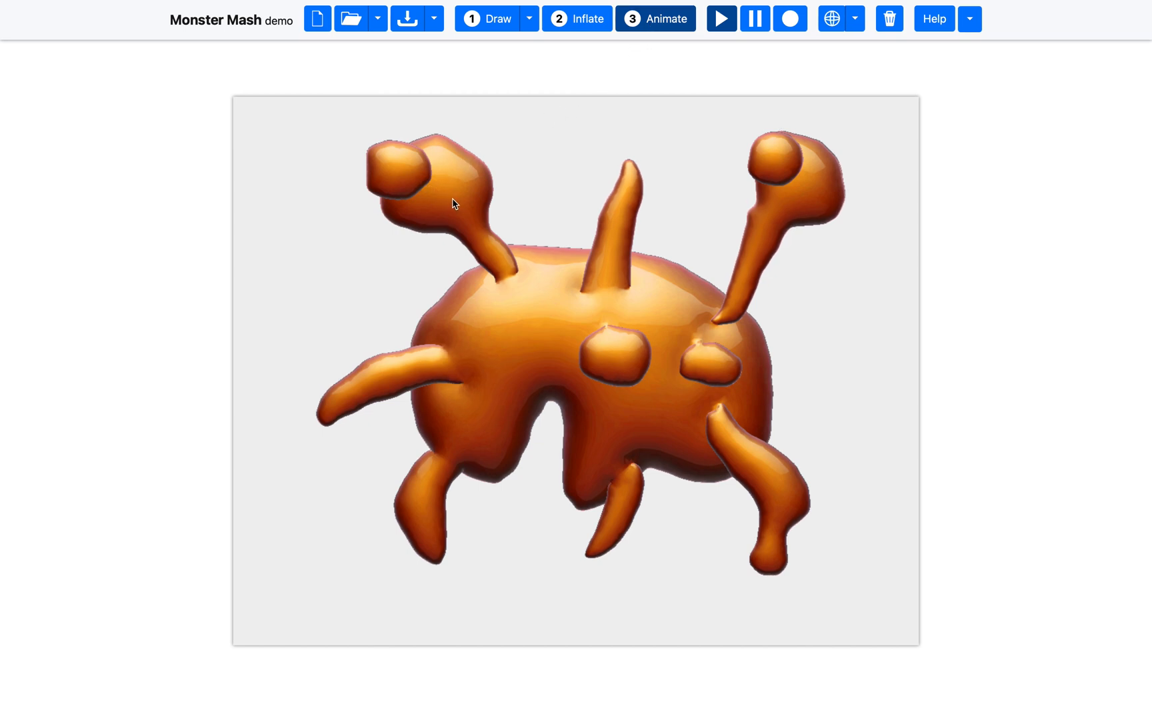
click(452, 199)
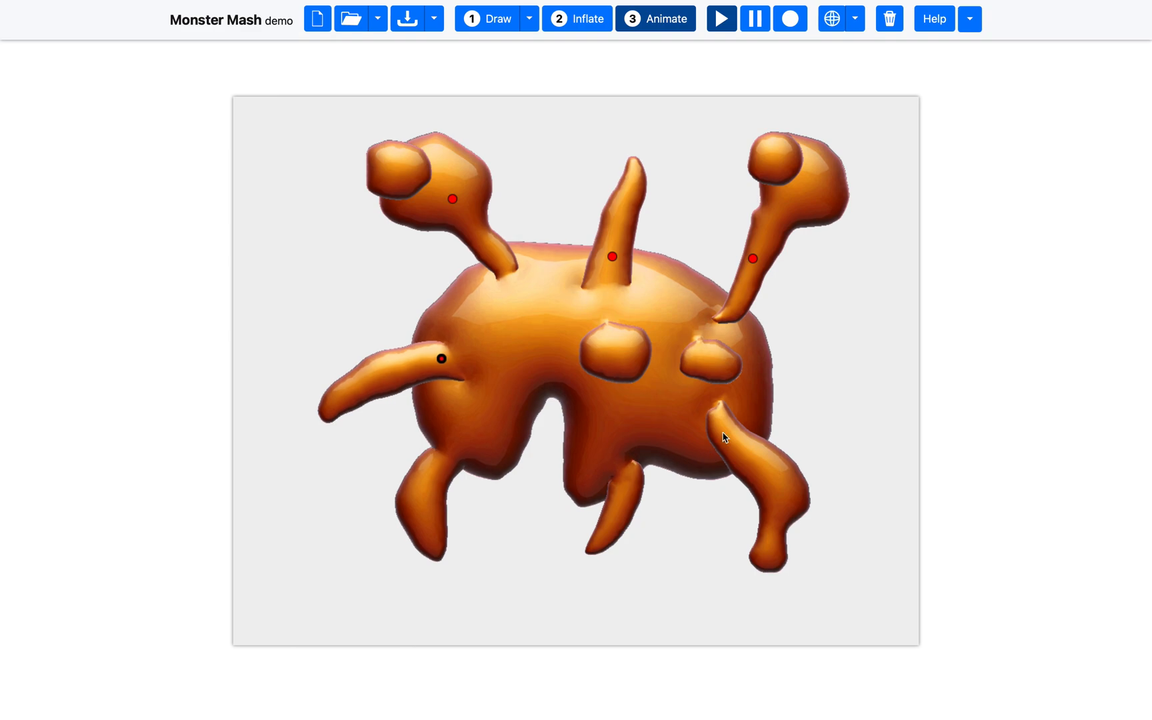
click(720, 19)
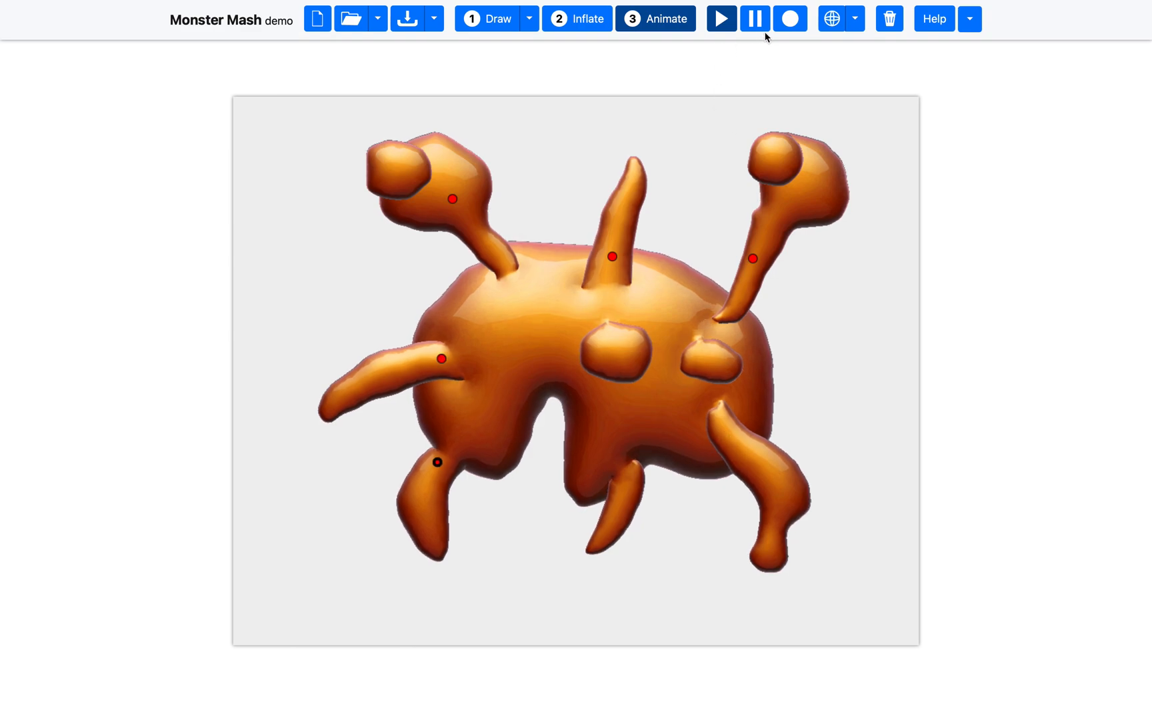
click(791, 19)
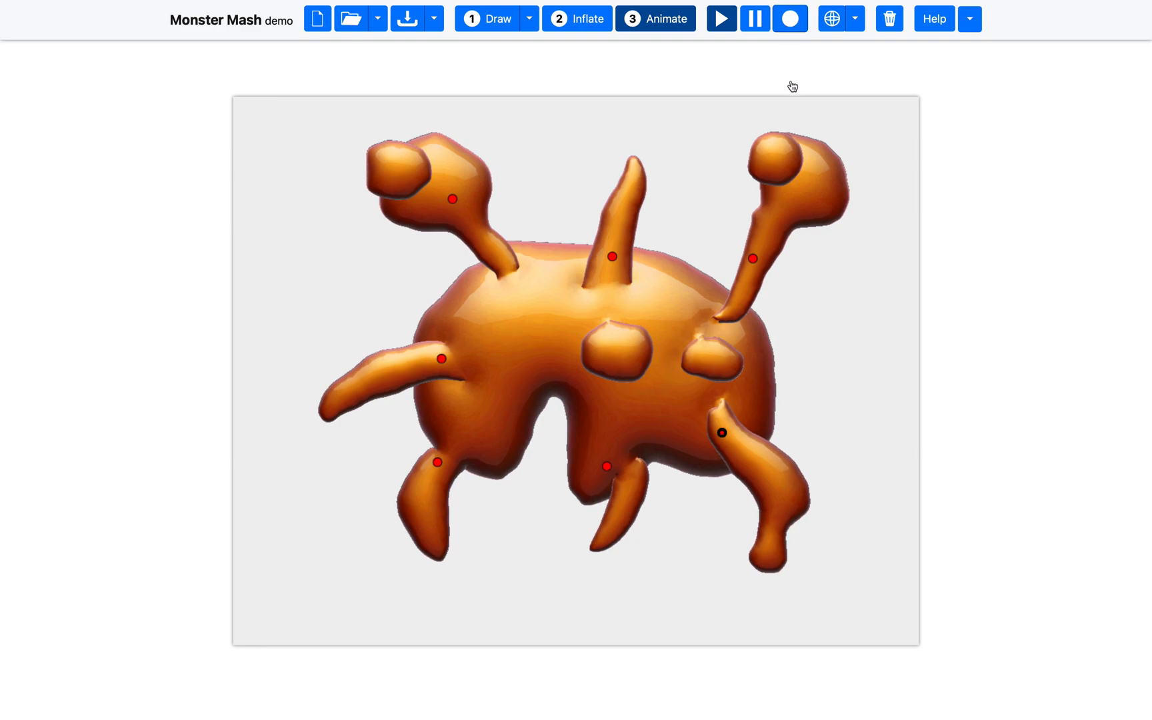
- Record looping motions for both eye stalks, then play and pause the animation
click(791, 19)
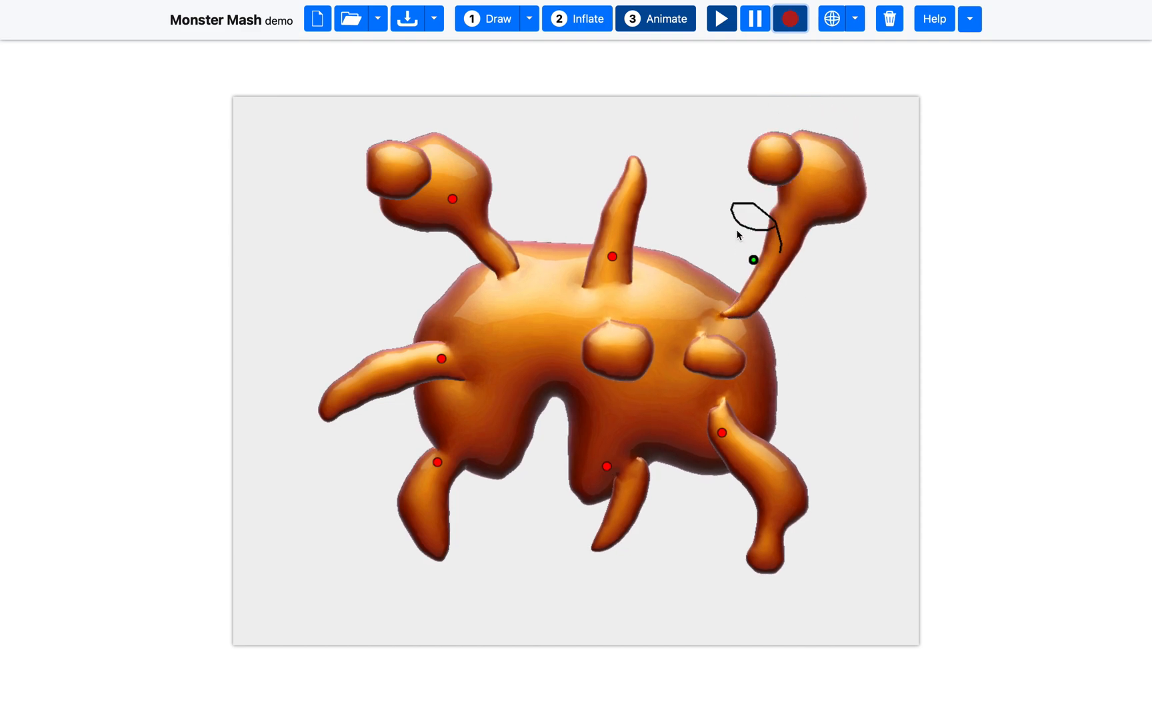
click(791, 19)
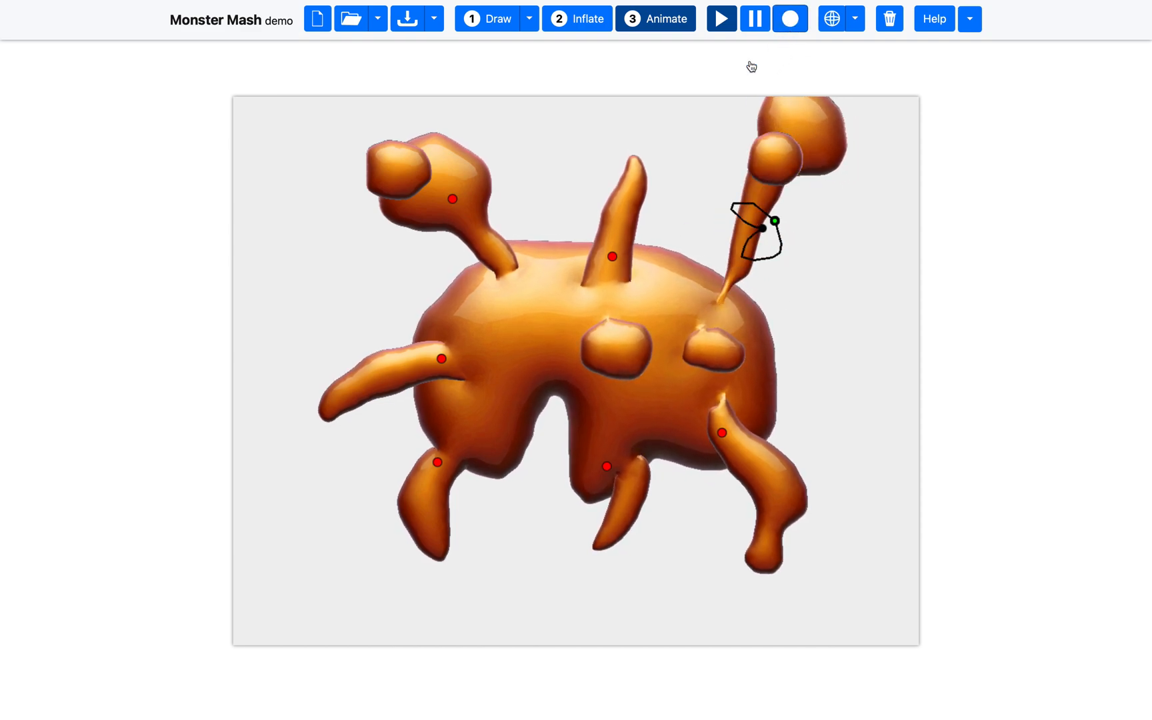
click(790, 19)
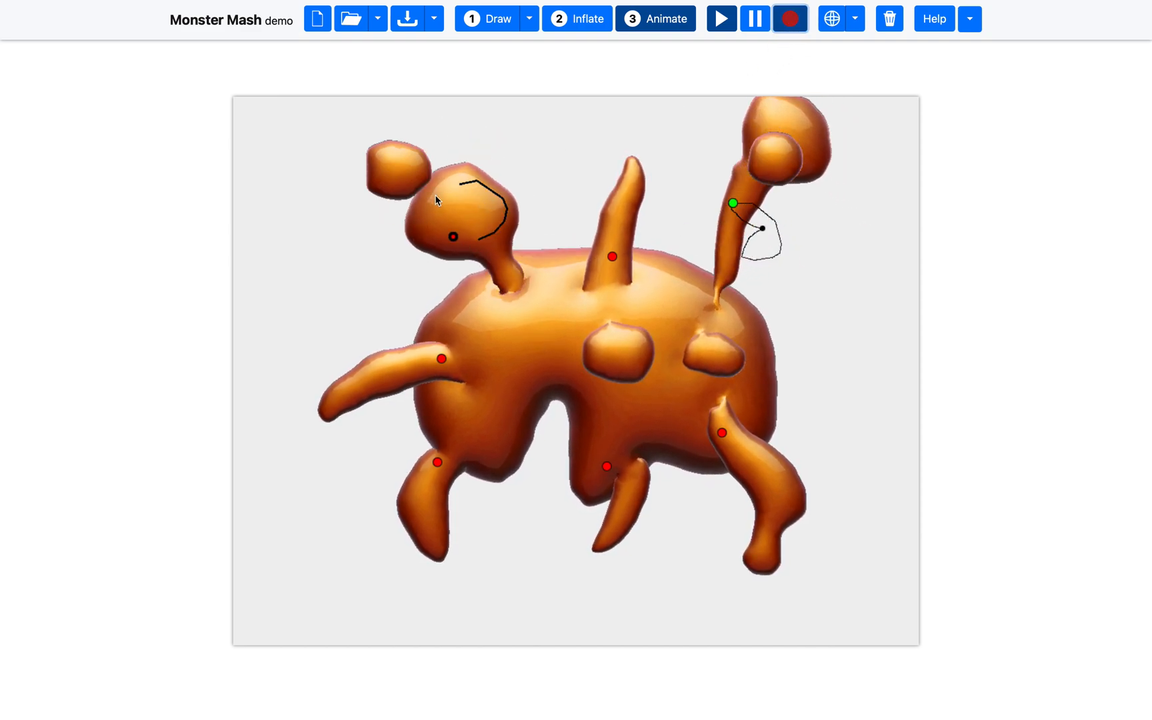
click(790, 19)
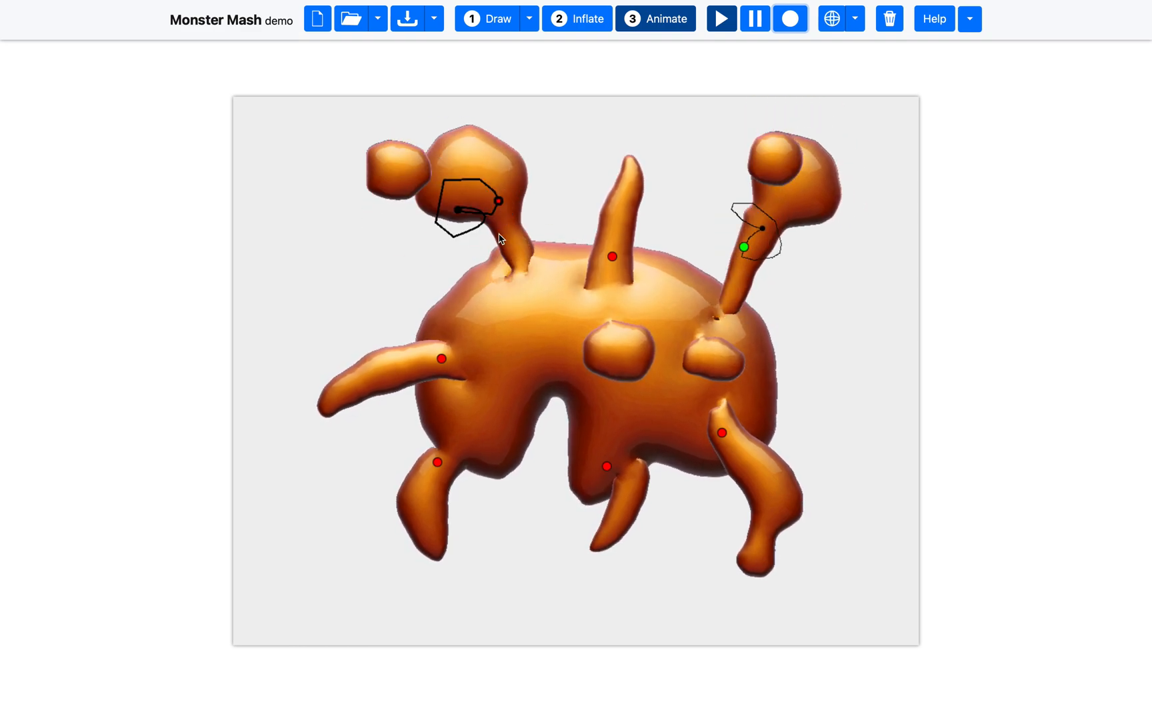
click(719, 18)
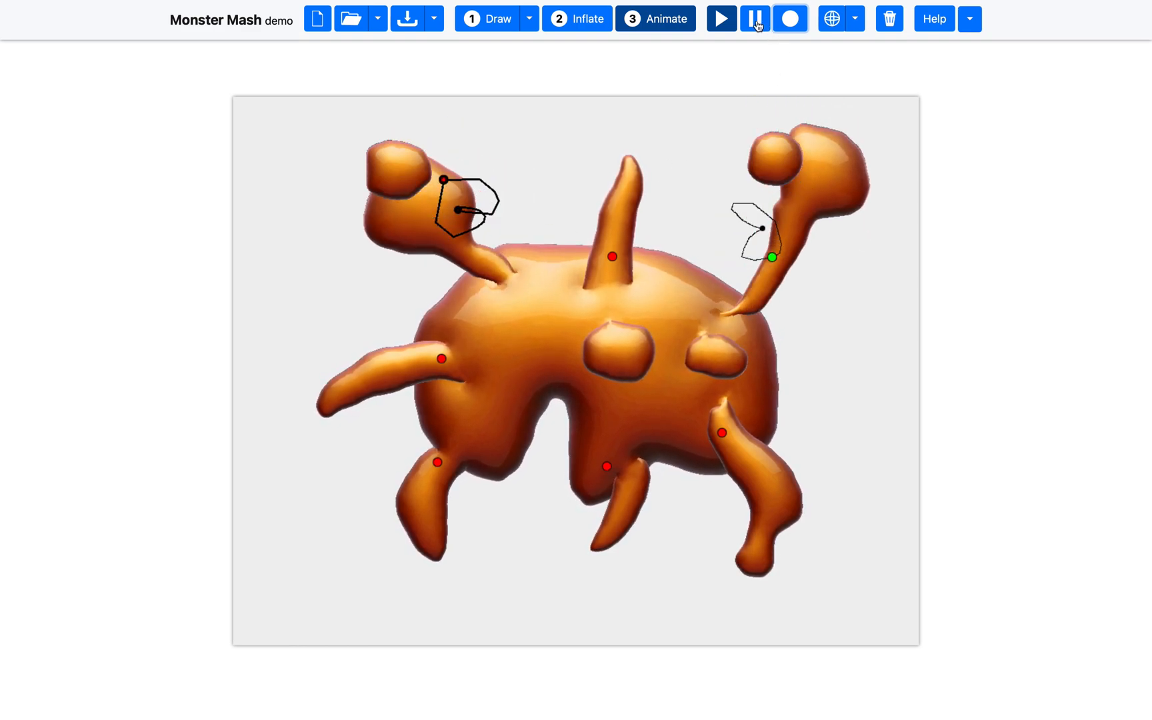
click(720, 18)
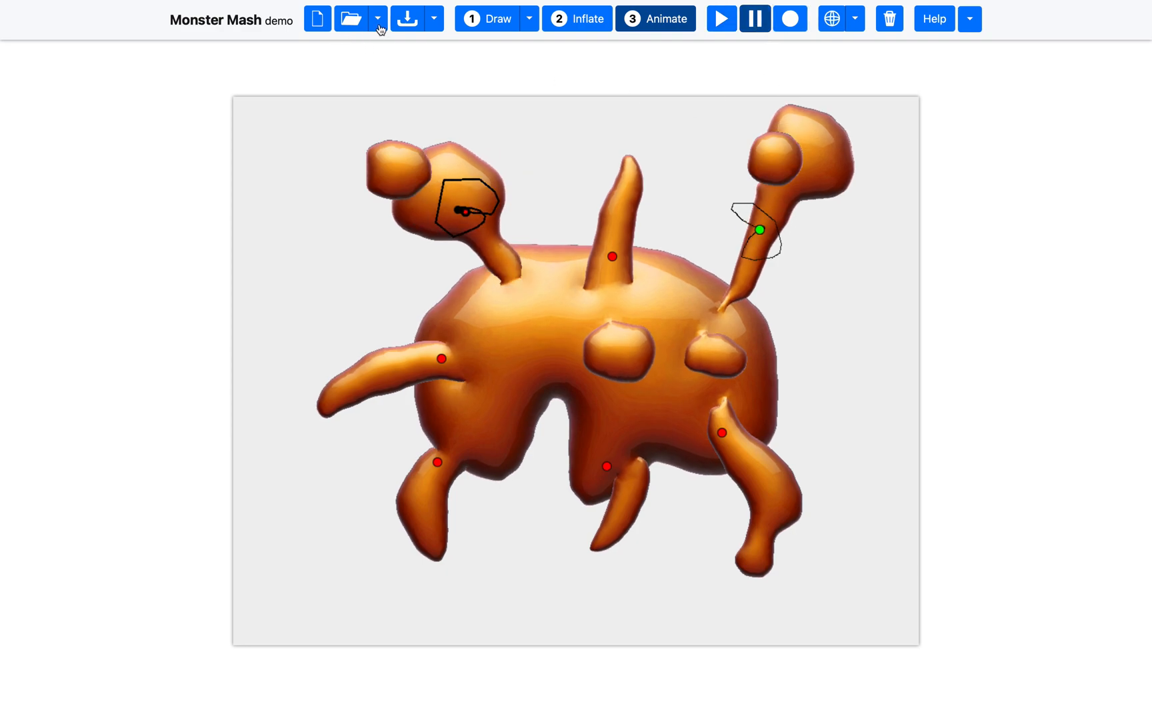
- Look over the open and save menus, then export the current frame as .obj
click(377, 19)
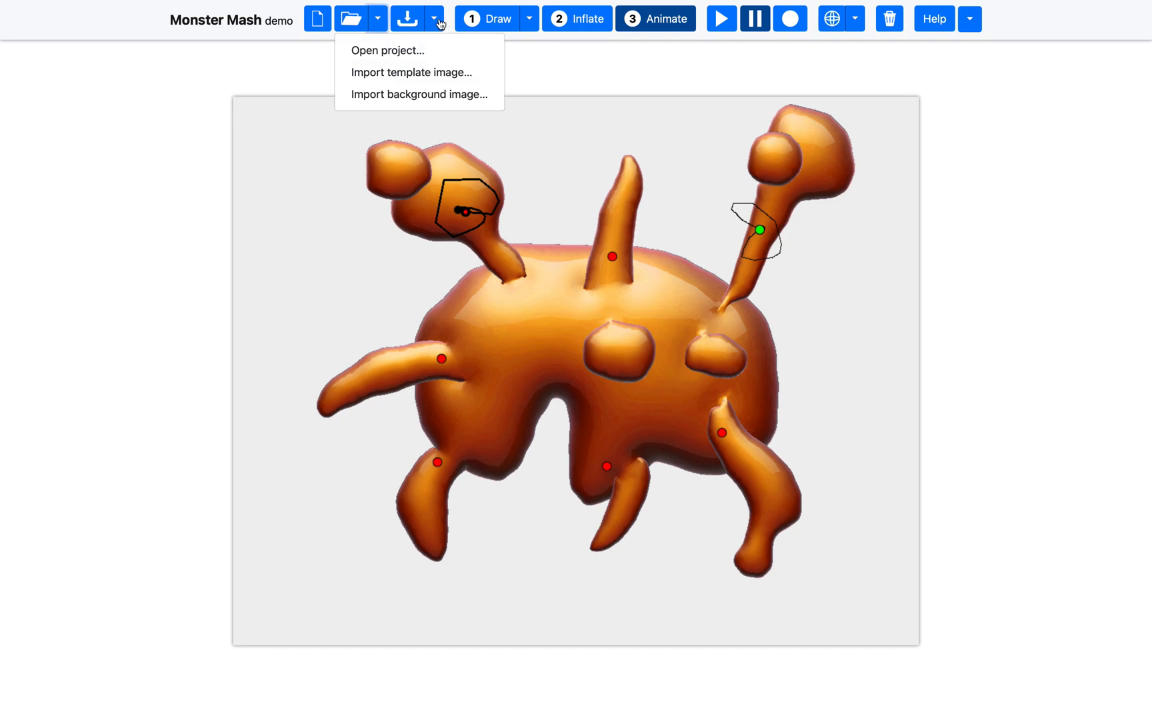
click(433, 19)
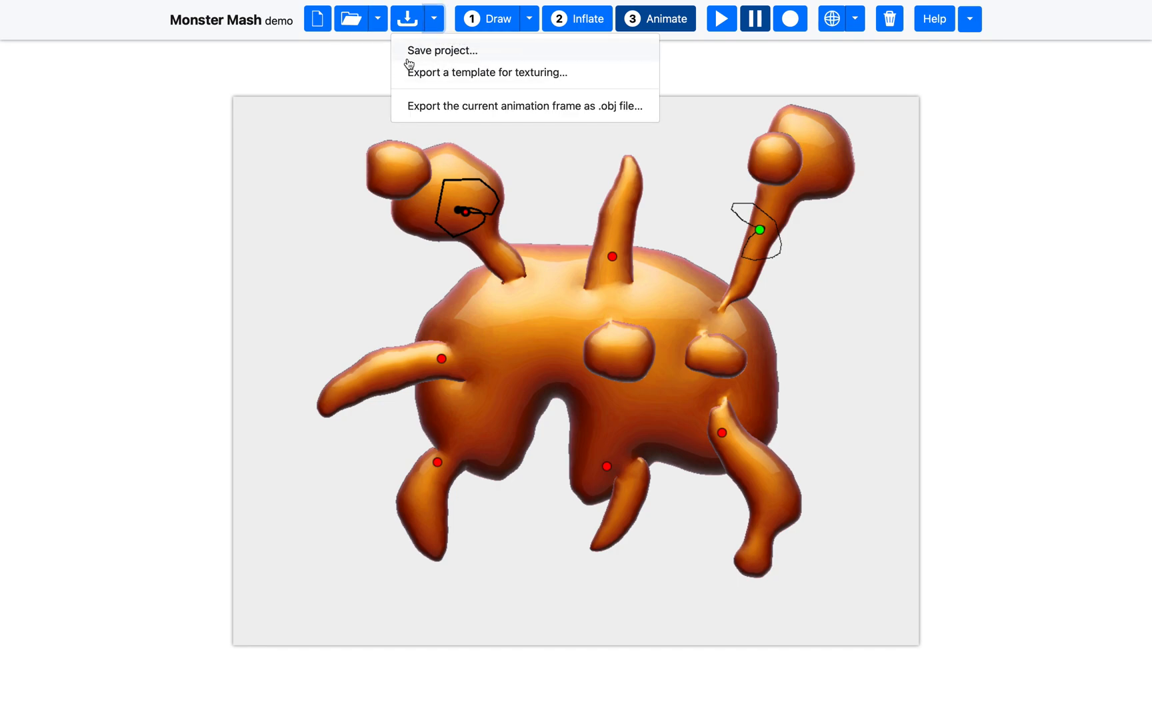
mouse_move(440, 72)
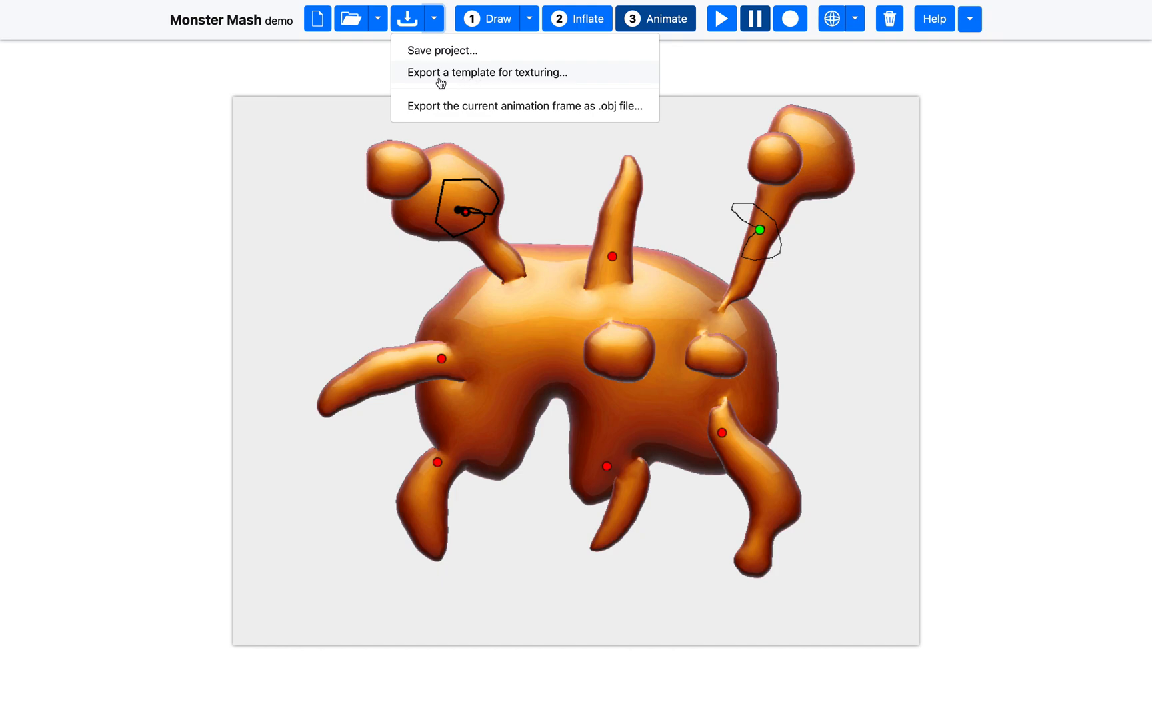
mouse_move(459, 106)
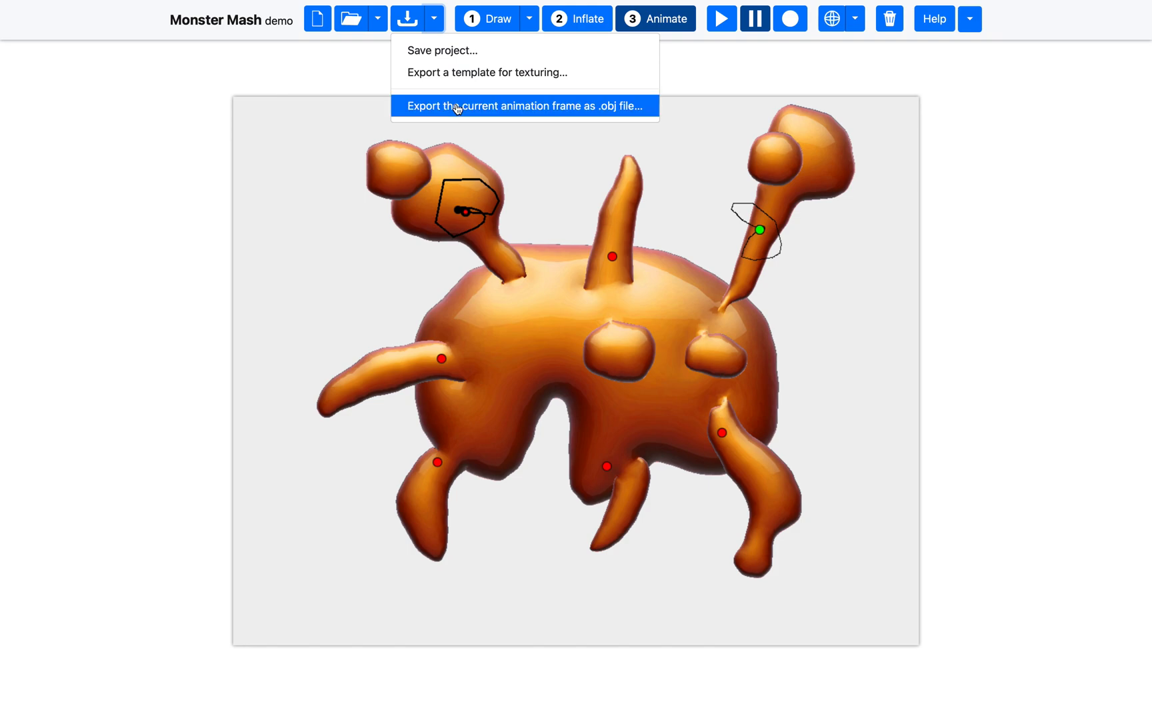
click(524, 105)
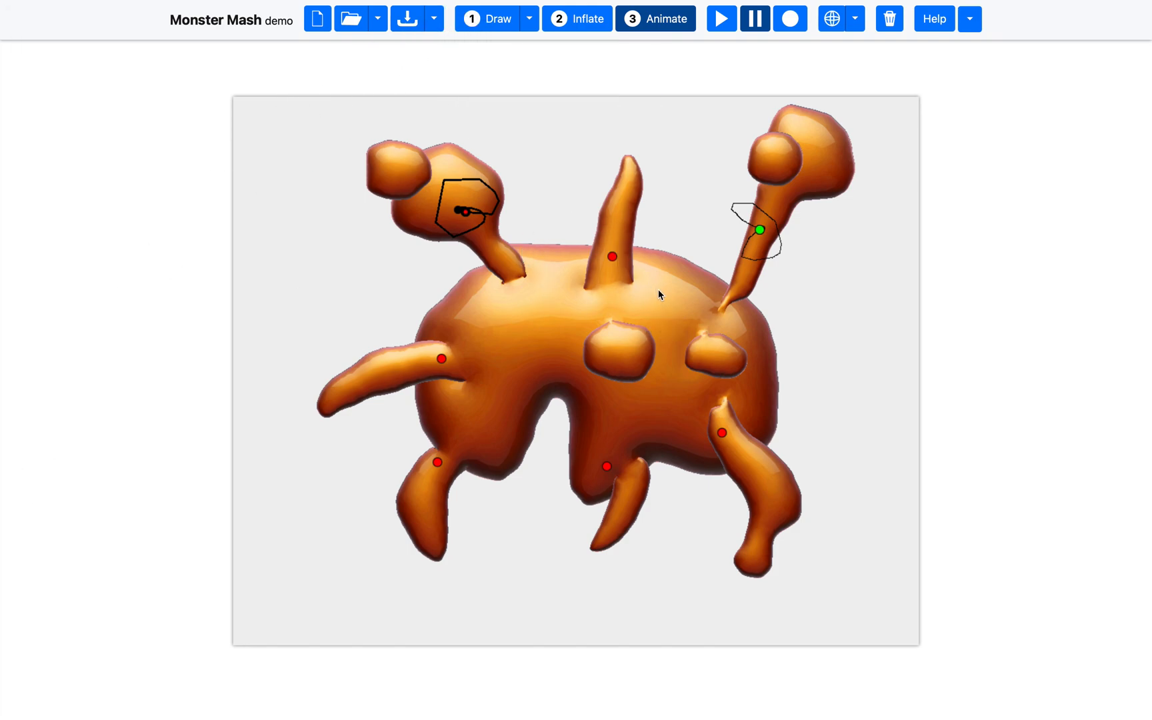
mouse_move(350, 79)
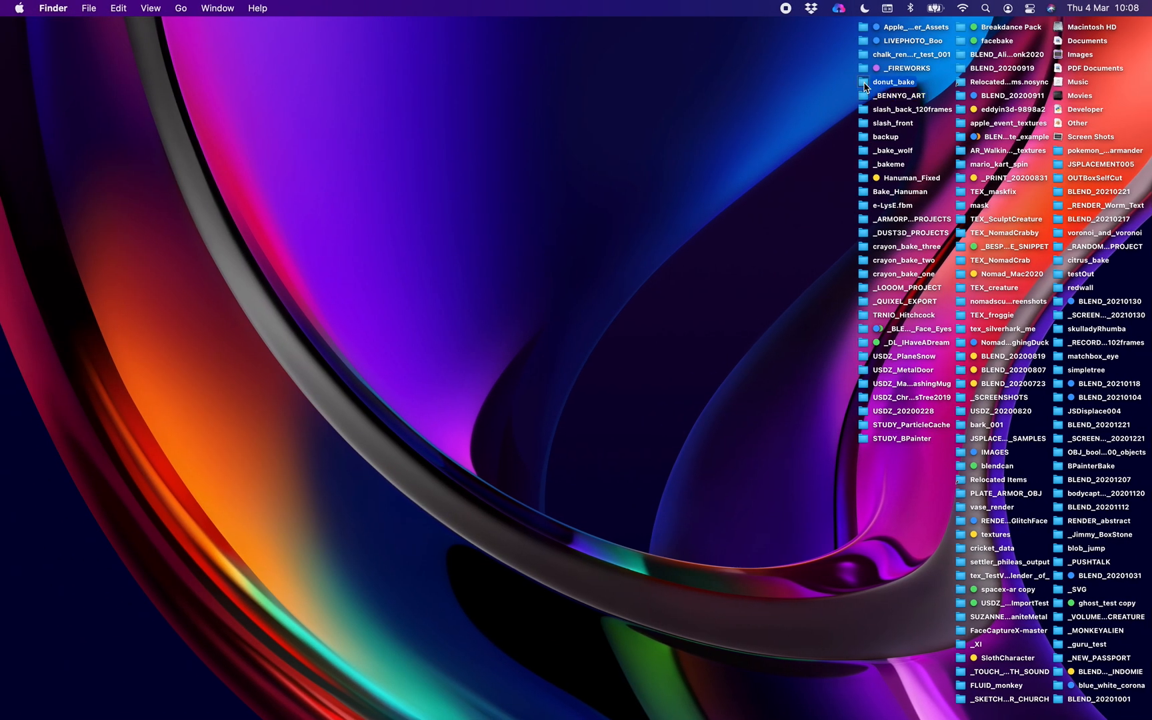
- Open the donut_bake folder from the desktop stack and launch Blender.app
double_click(893, 82)
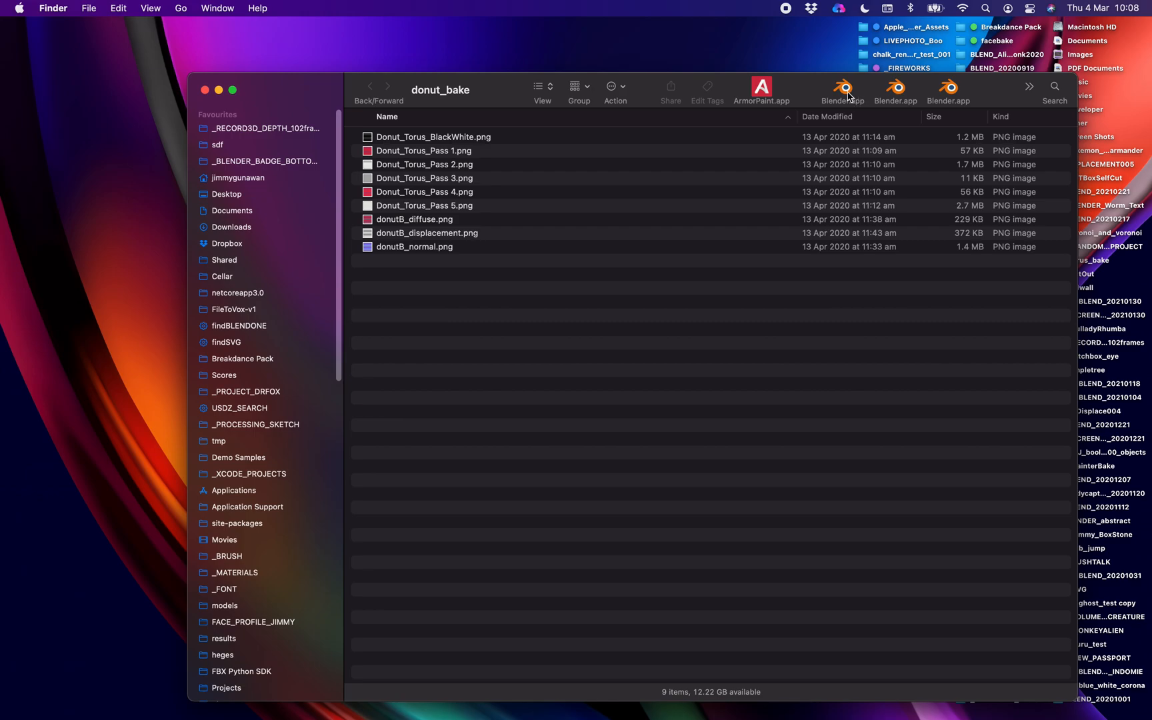
click(842, 86)
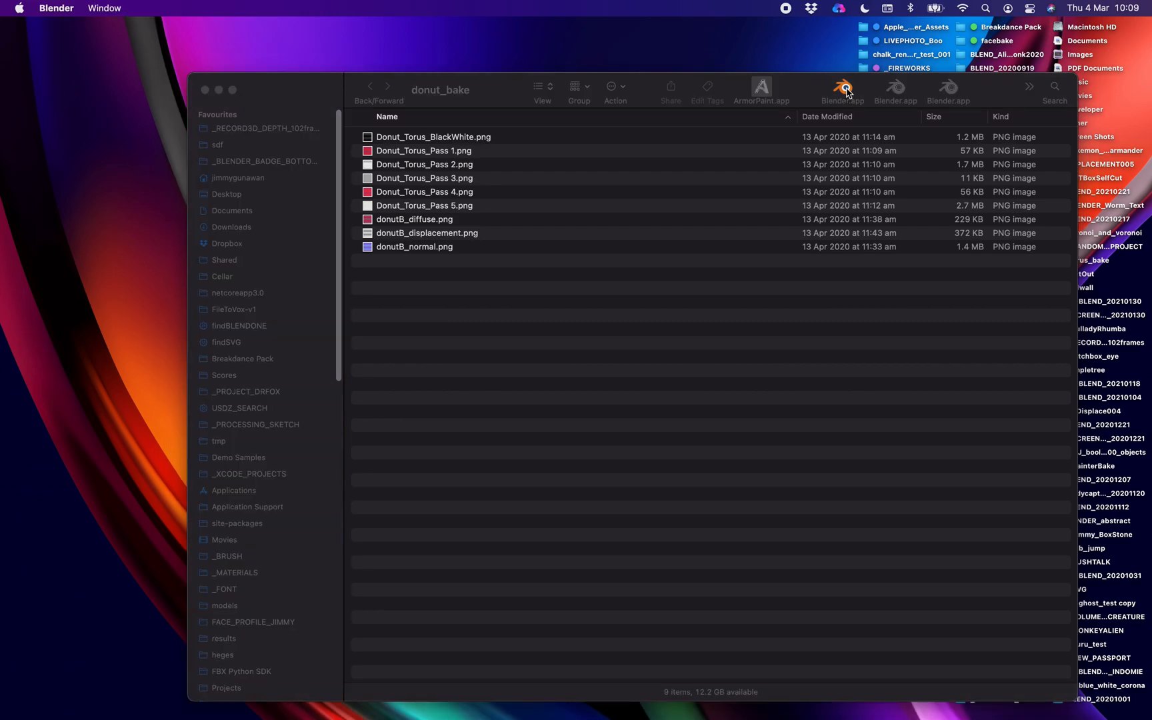
click(843, 87)
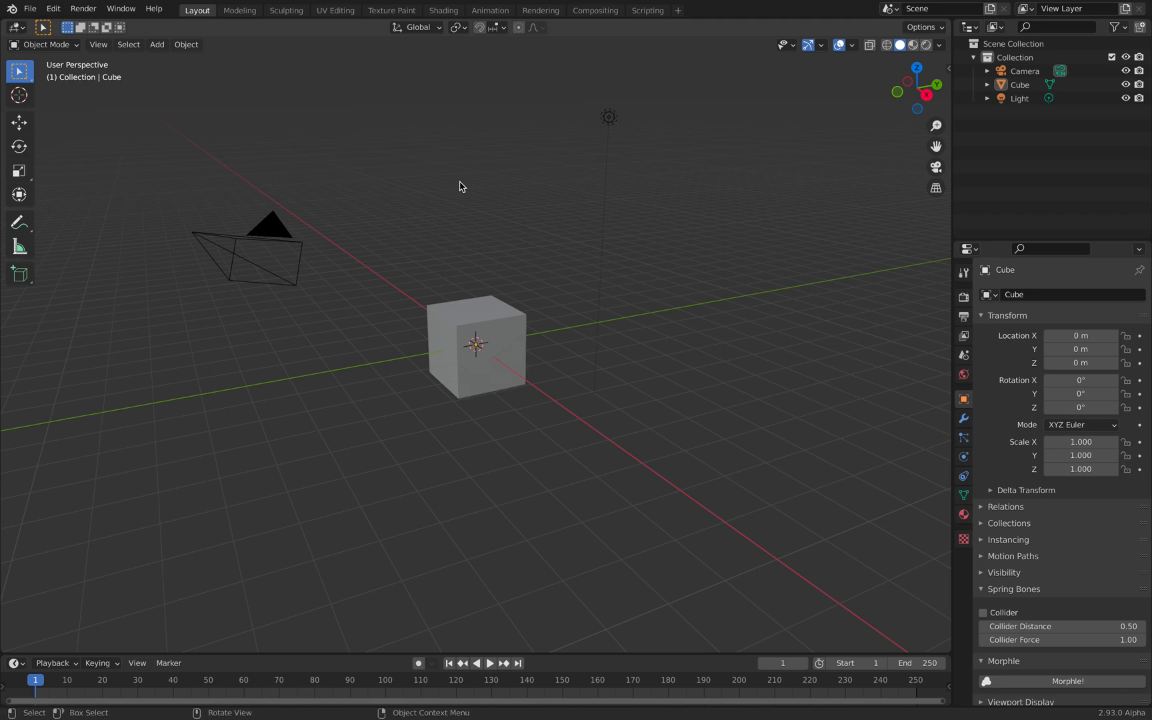
- Delete the default cube, camera and light, then import mm_frame-2.obj from Downloads
key(x)
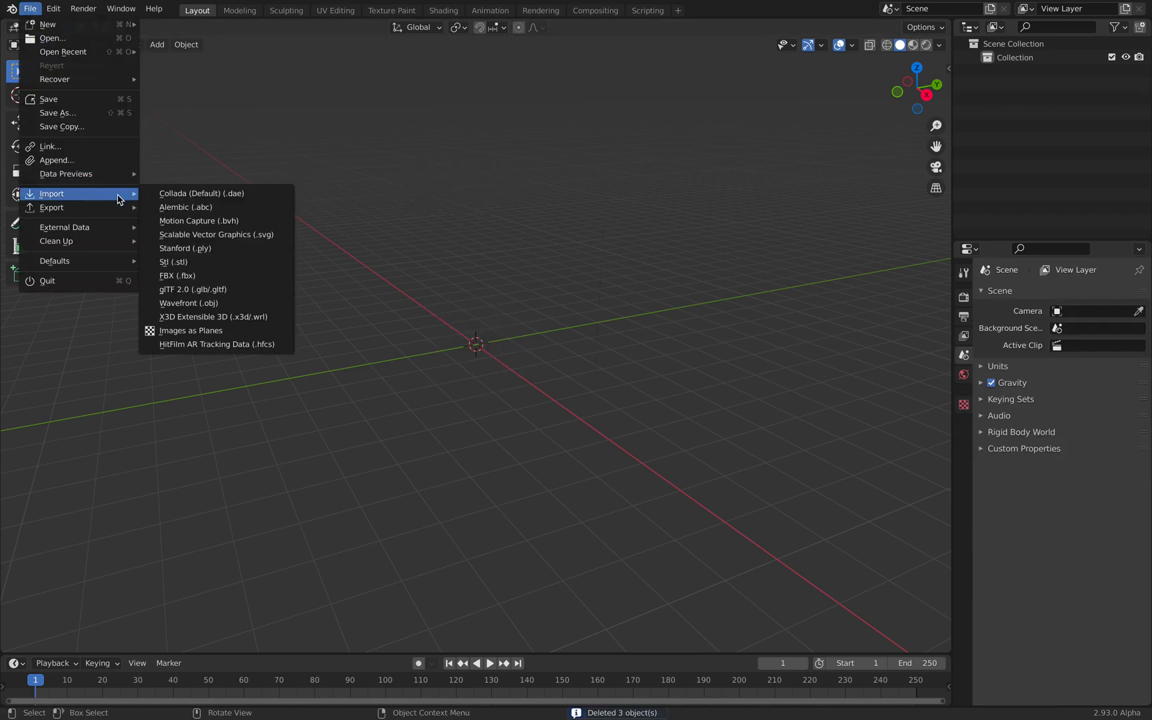
click(188, 302)
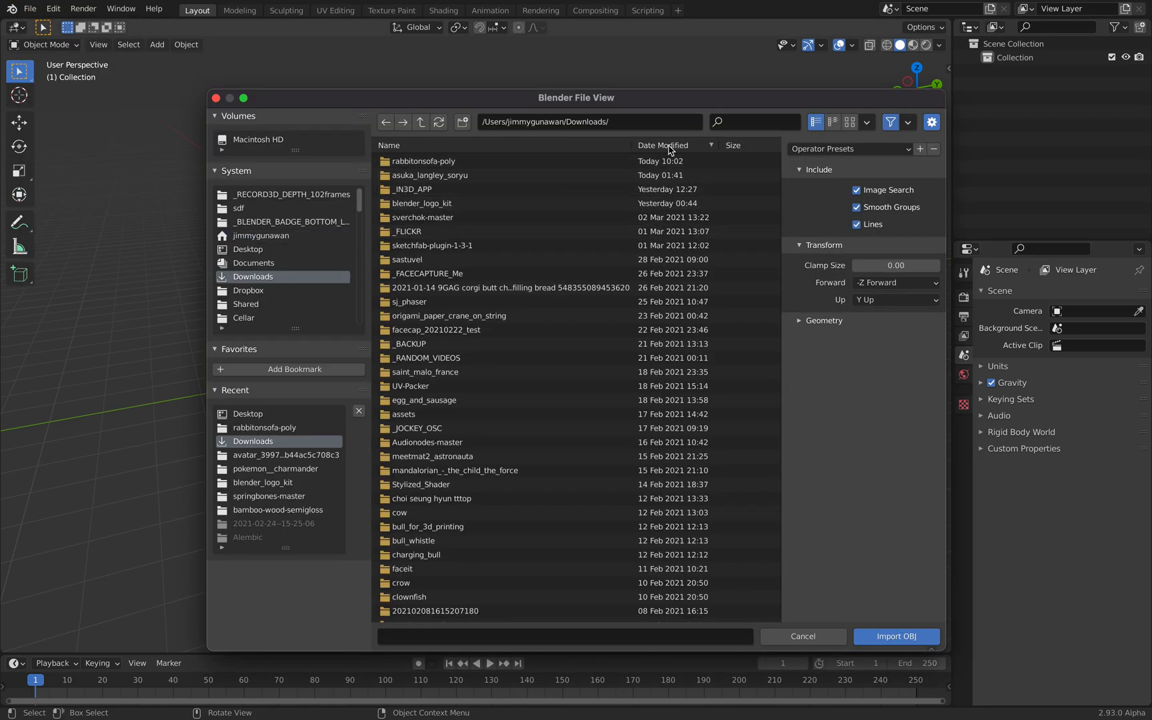
click(663, 145)
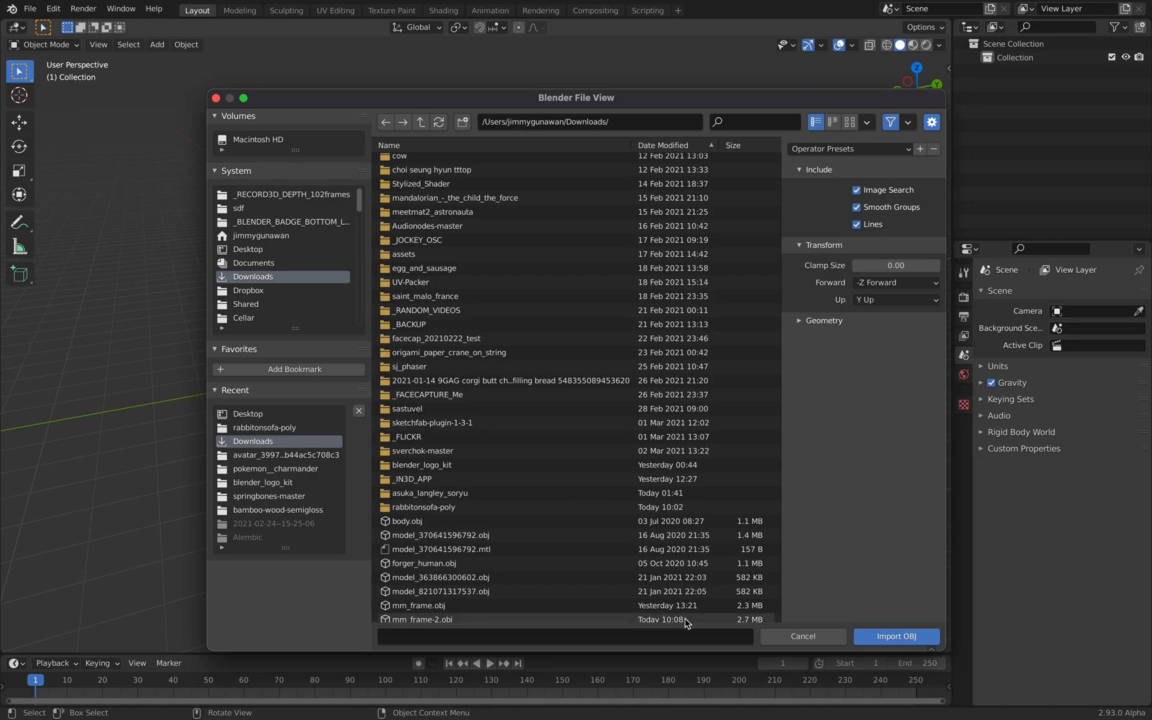
click(422, 619)
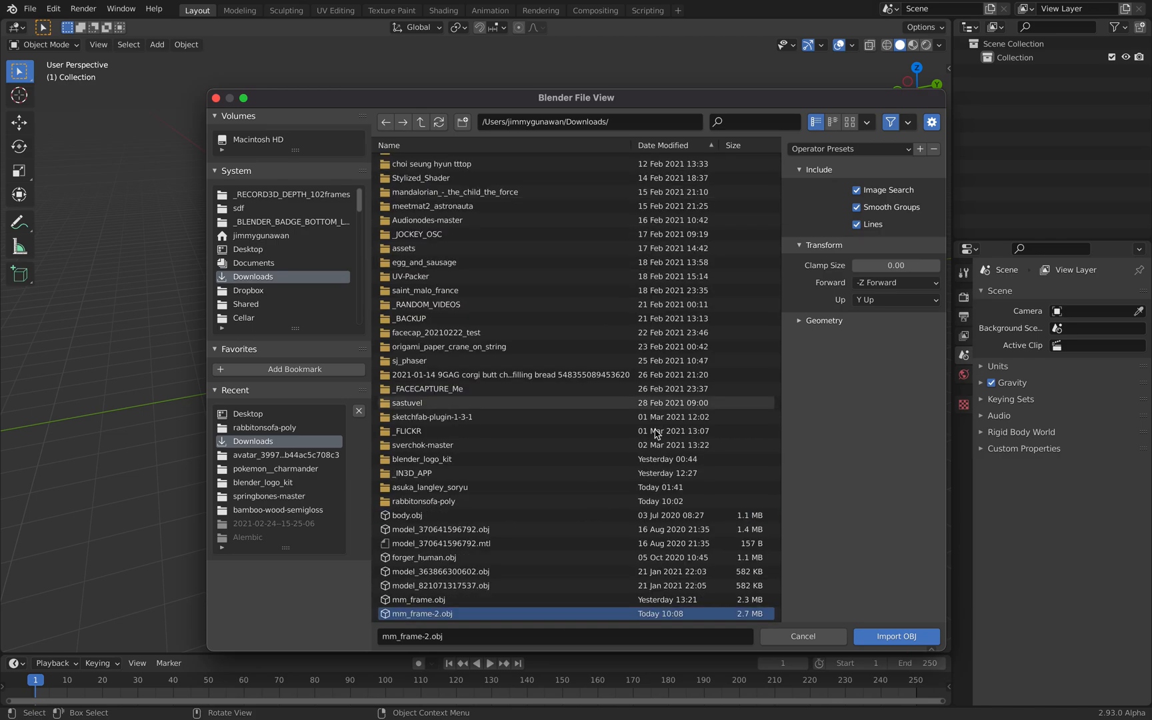
click(895, 636)
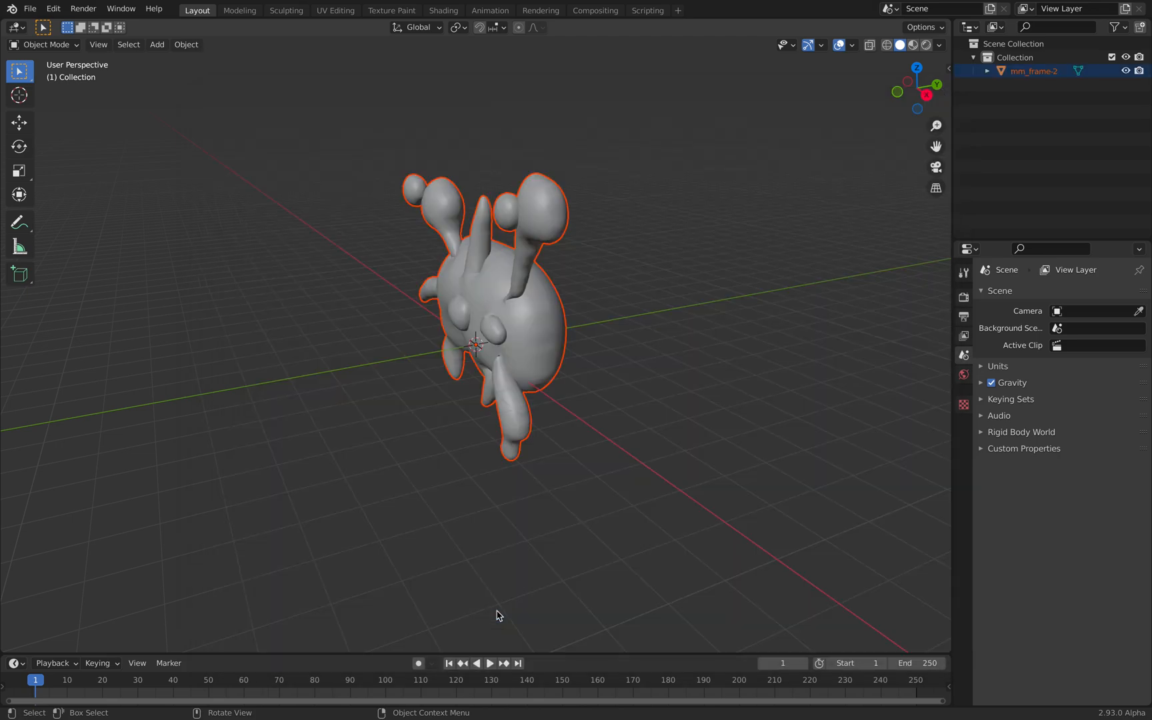
- Orbit to a front orthographic view of the monster and briefly inspect it in Edit Mode
drag(498, 616, 564, 458)
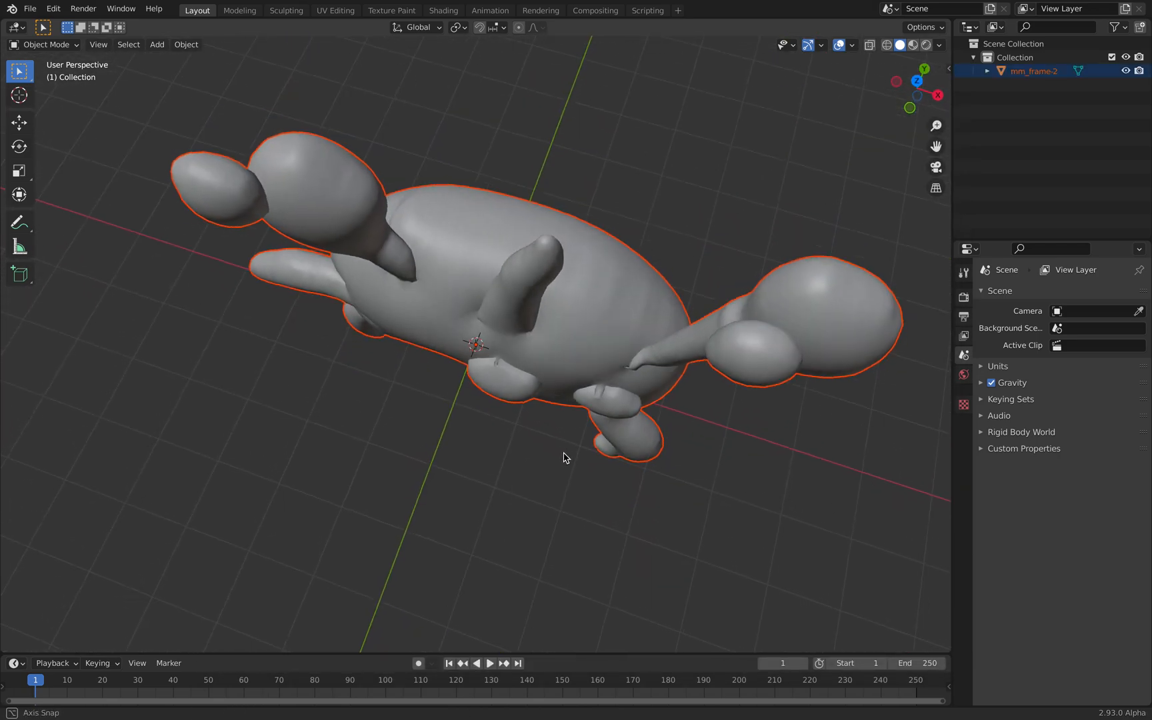
drag(566, 456, 412, 301)
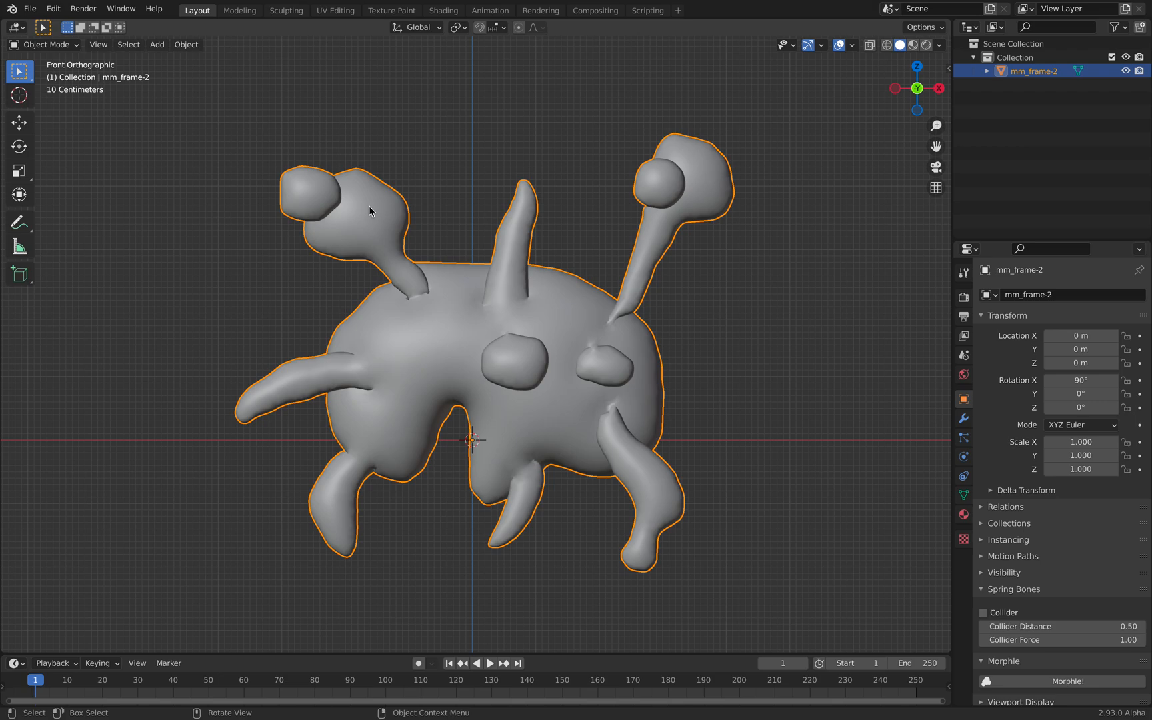
key(Tab)
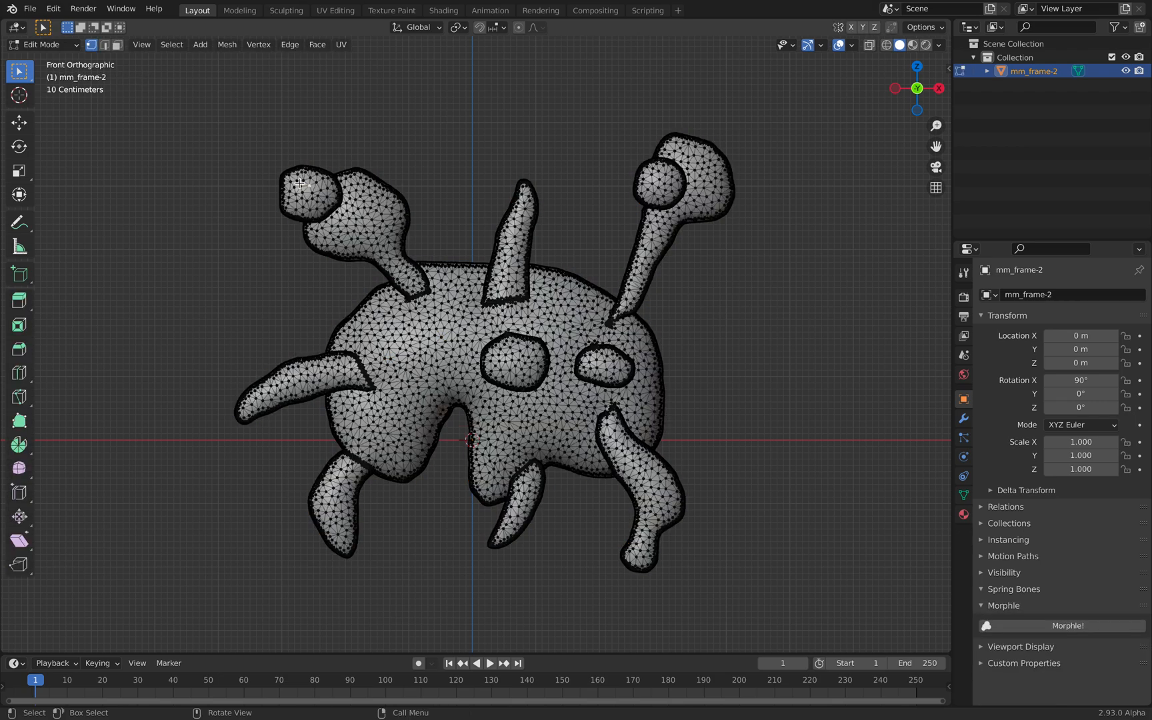
key(Tab)
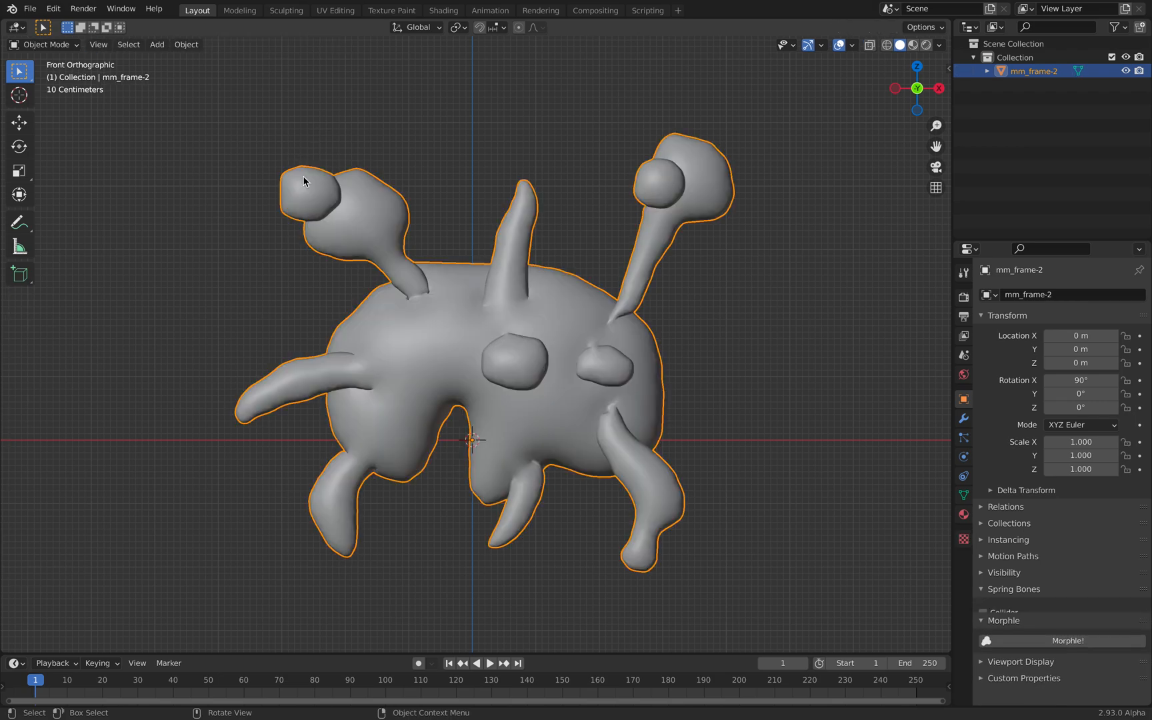
key(g)
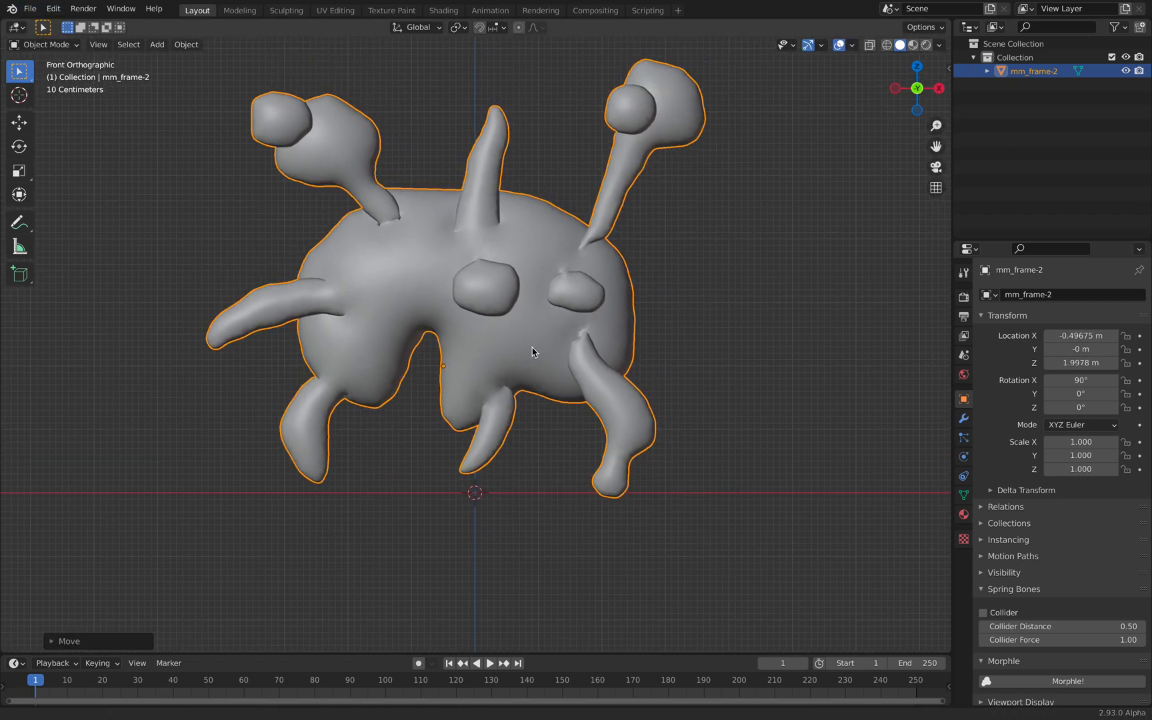
- Raise the monster above the ground line and save as monster_mash_001.blend
click(30, 8)
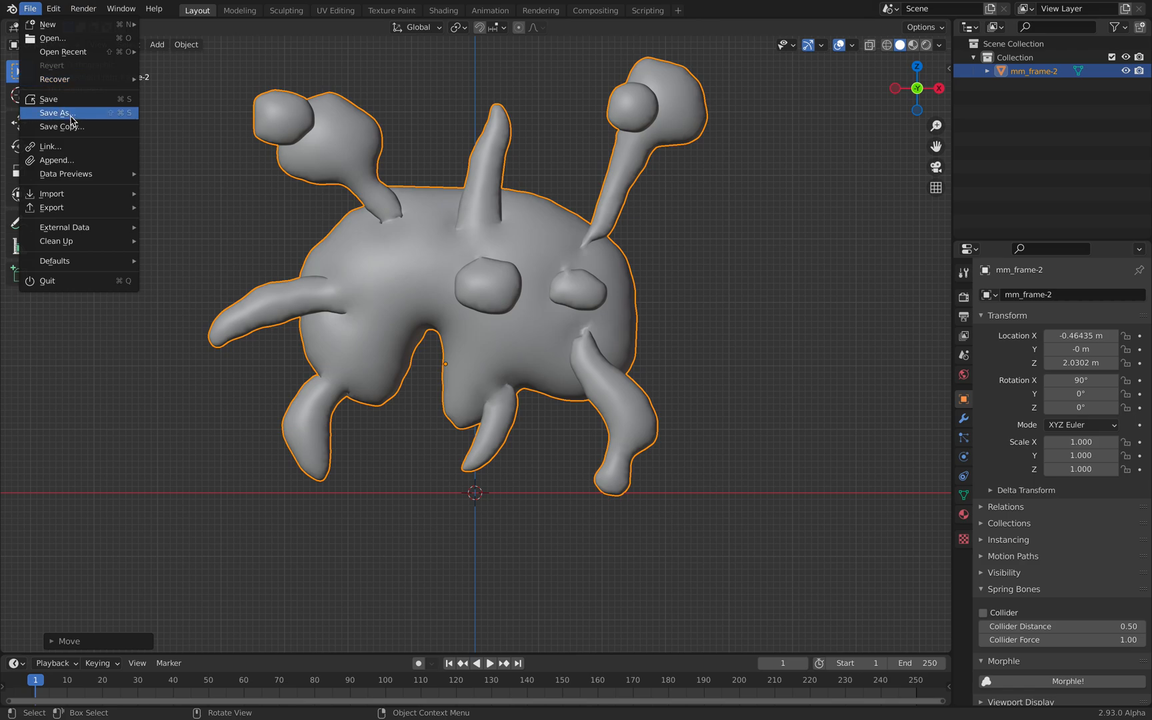
click(55, 113)
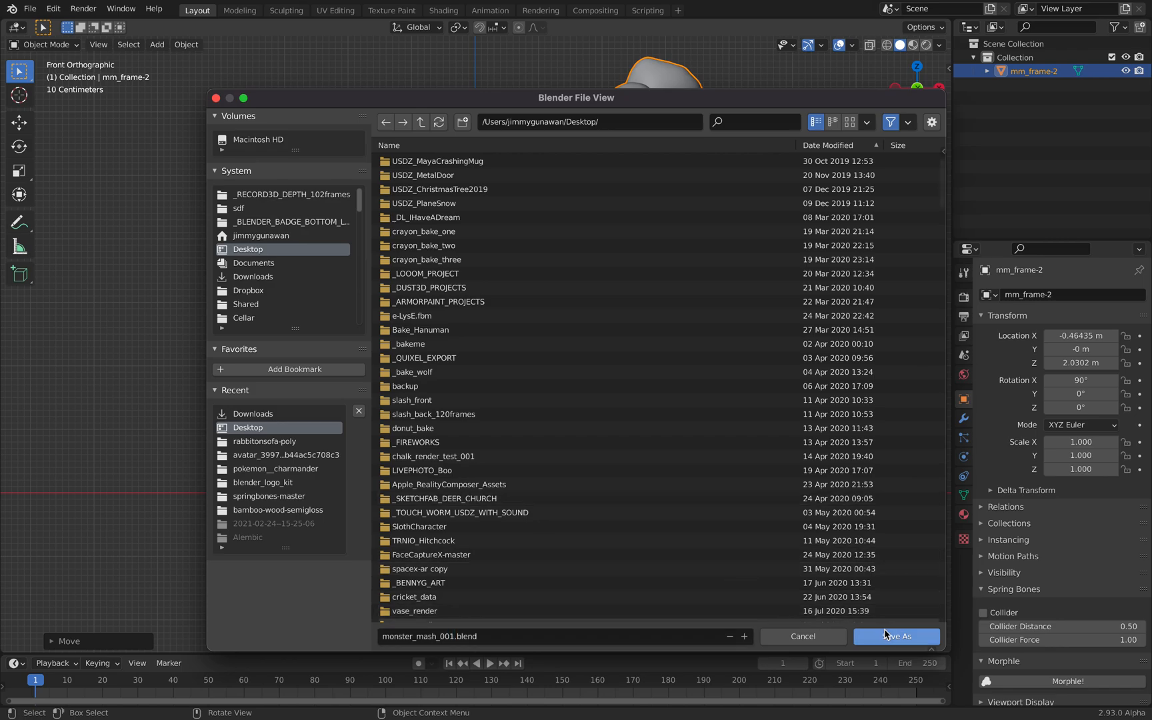
click(895, 636)
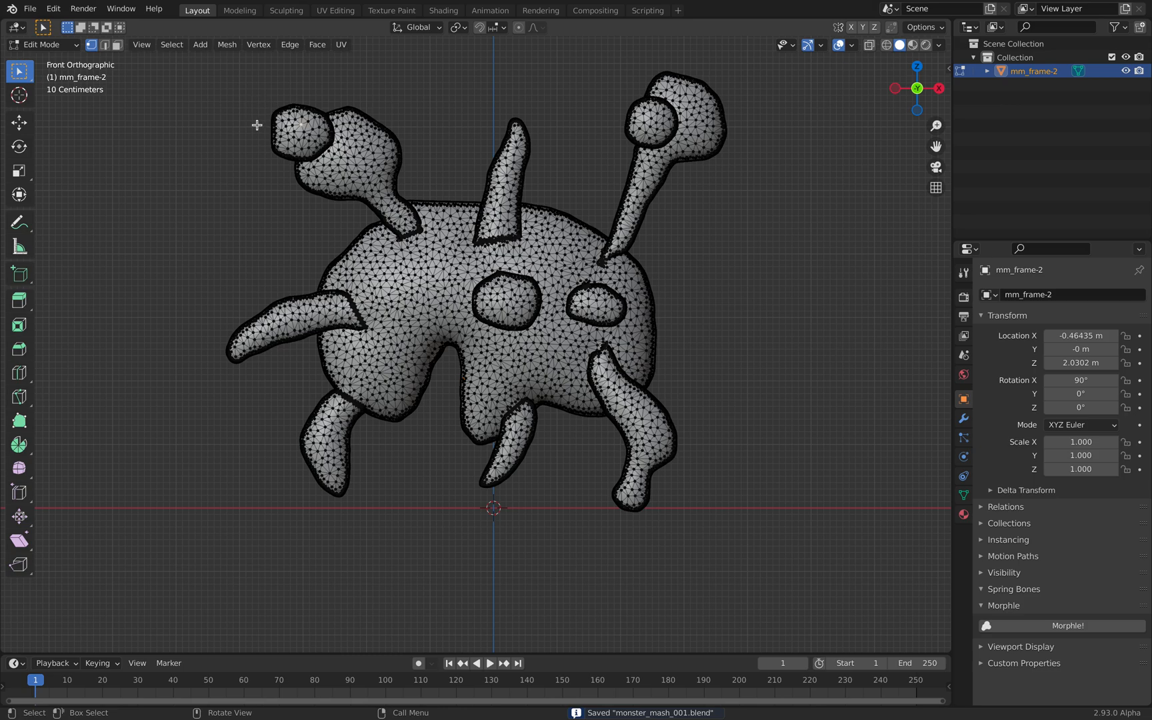
- Rename the Default OBJ material to BaseMaterial and make its base colour dark green
key(a)
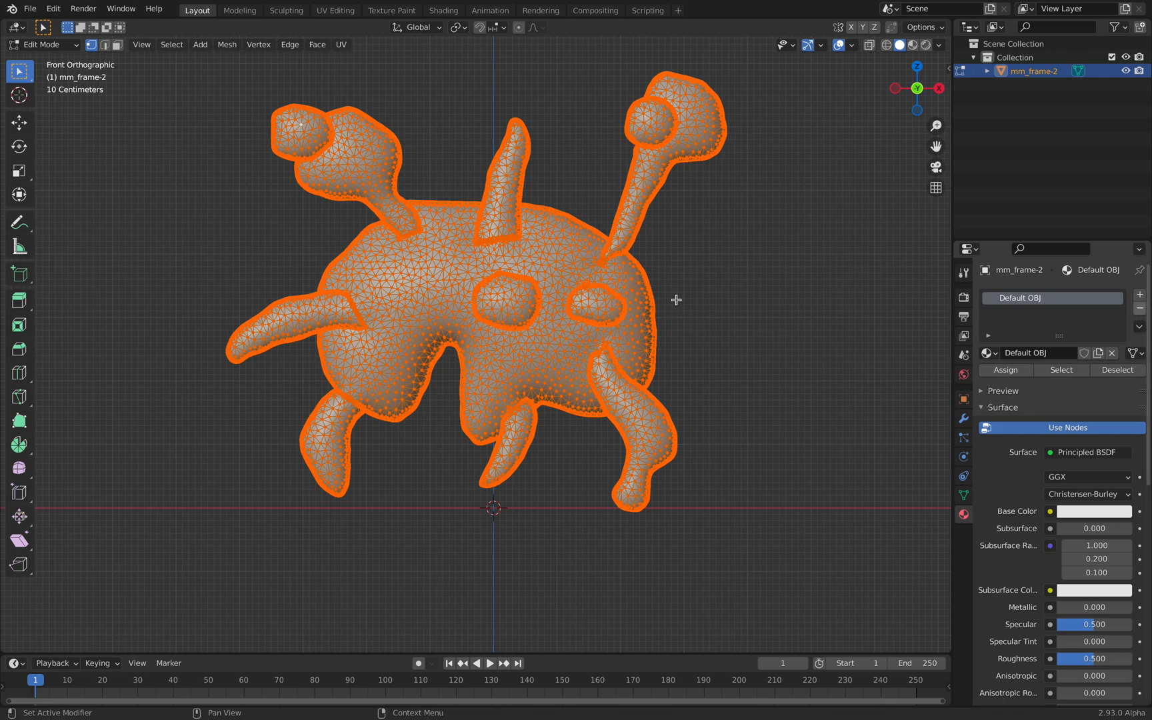
key(Tab)
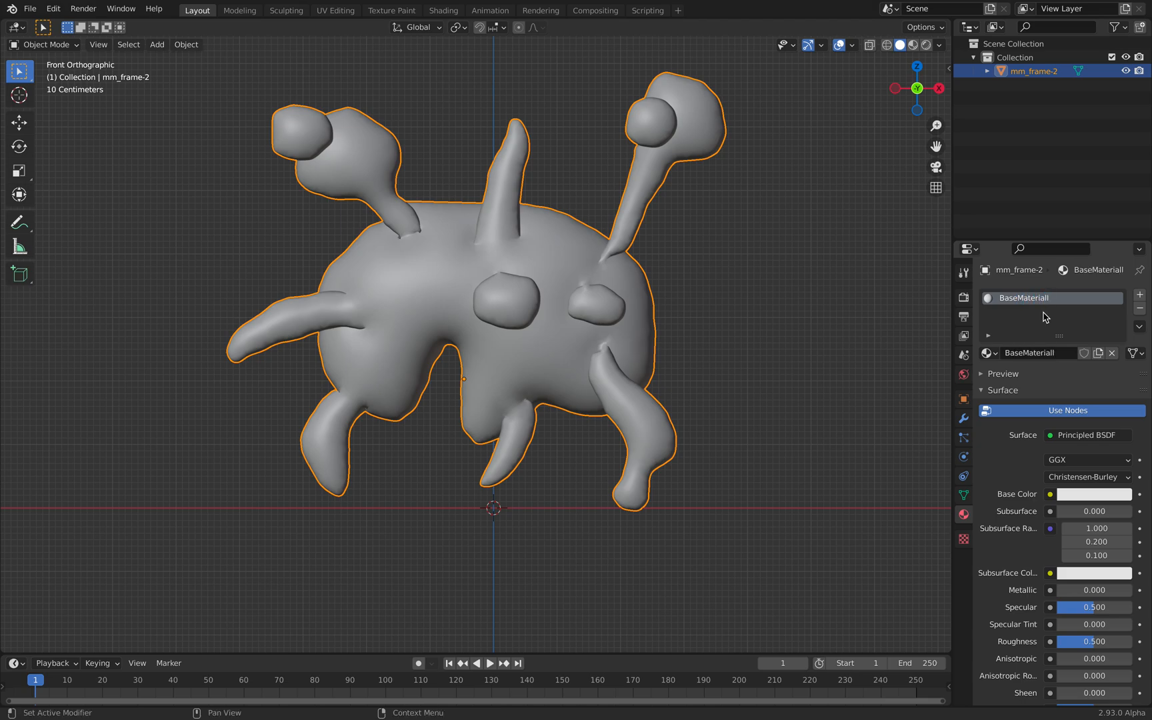
double_click(1028, 297)
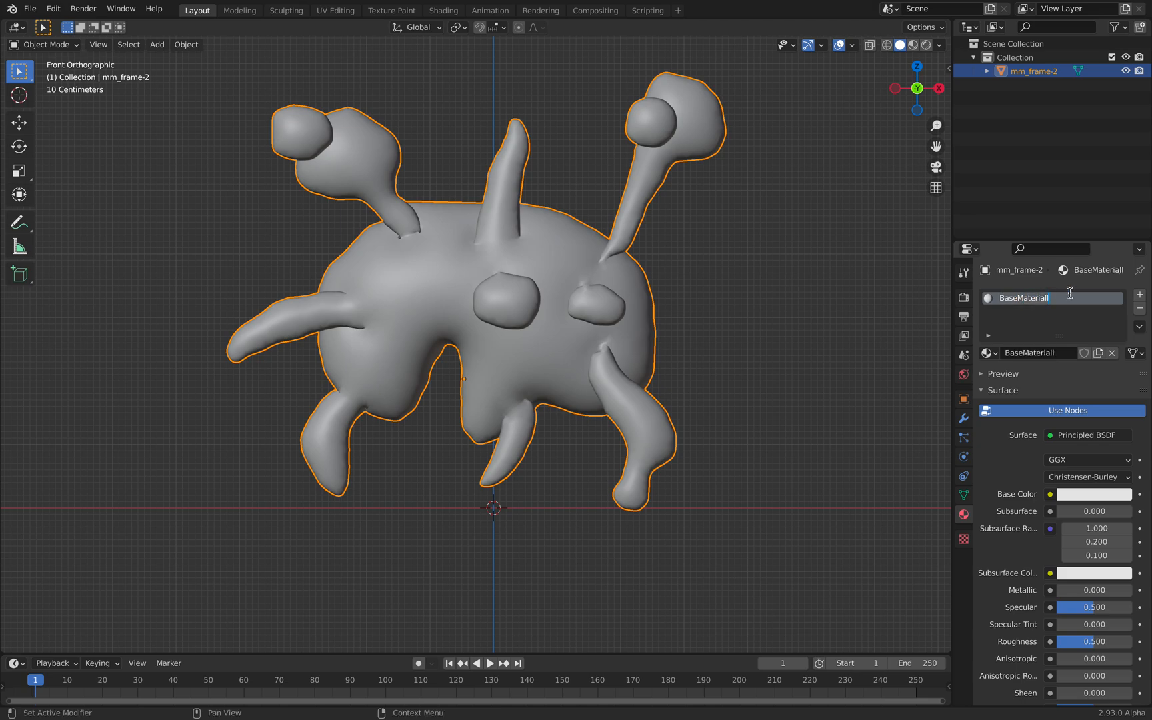
click(1093, 494)
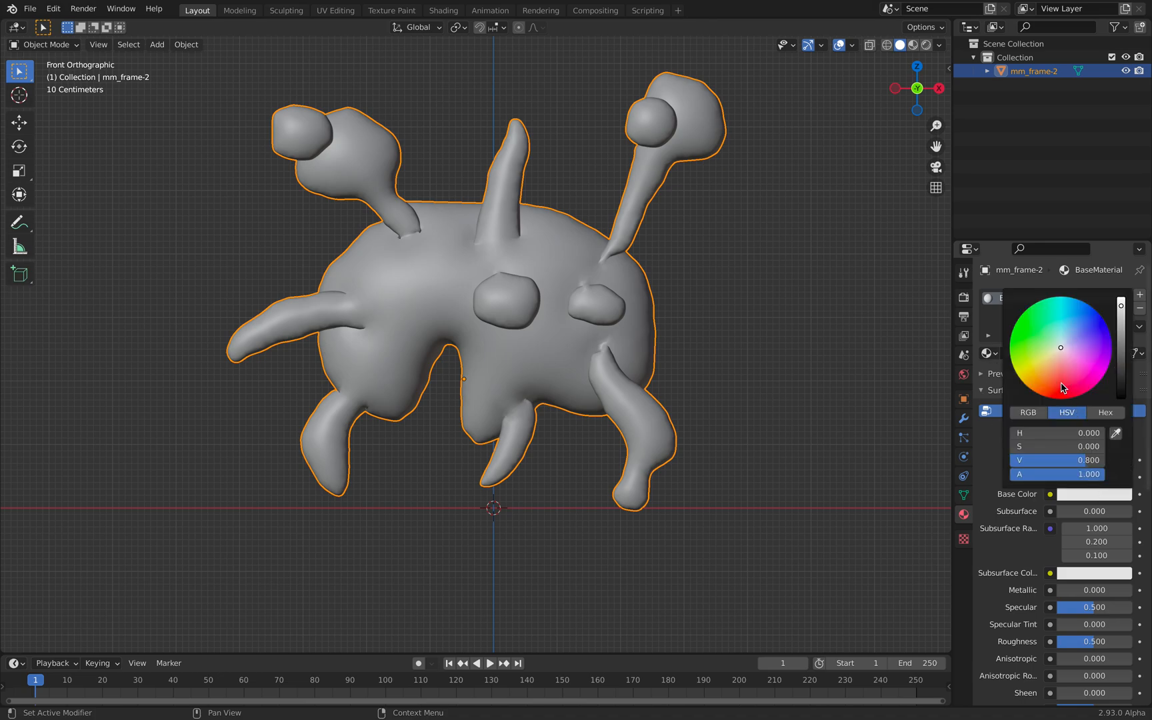
click(913, 44)
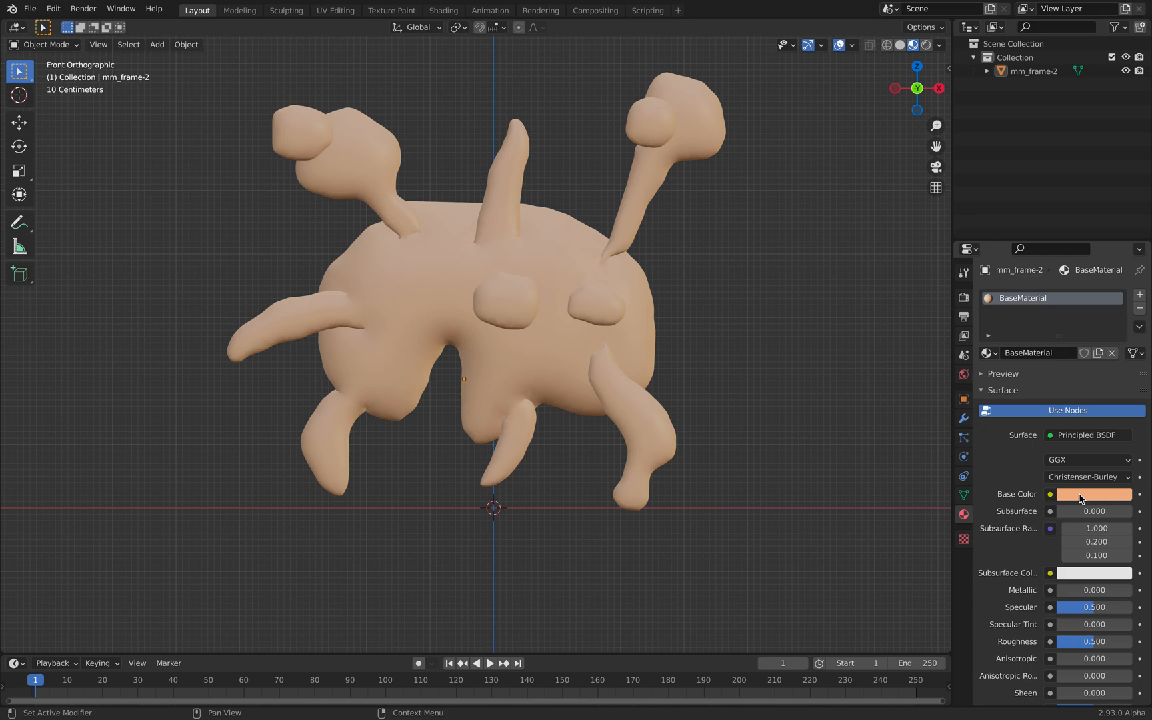
click(1094, 494)
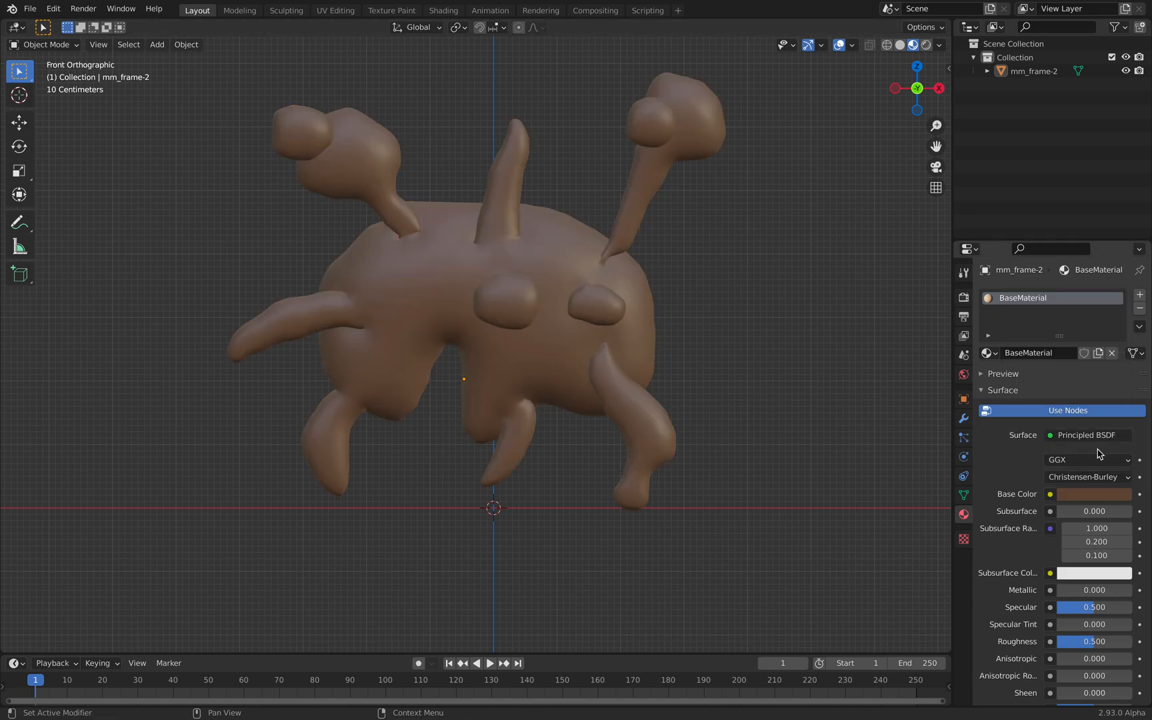
click(1094, 494)
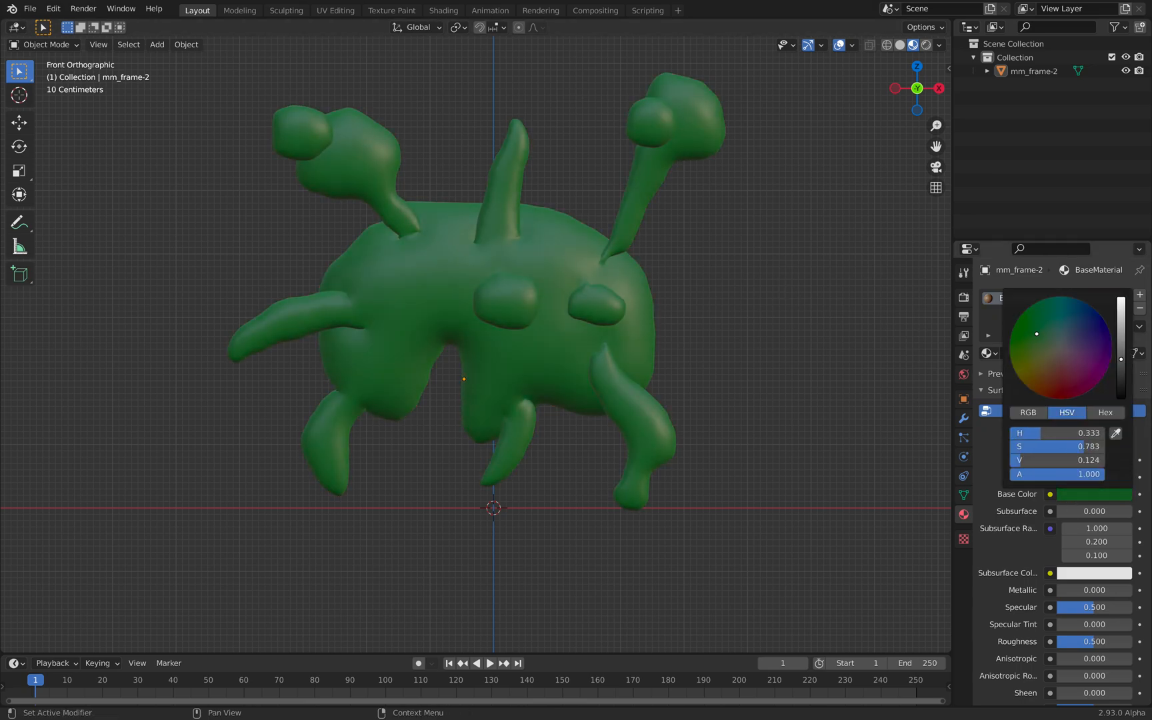
key(Tab)
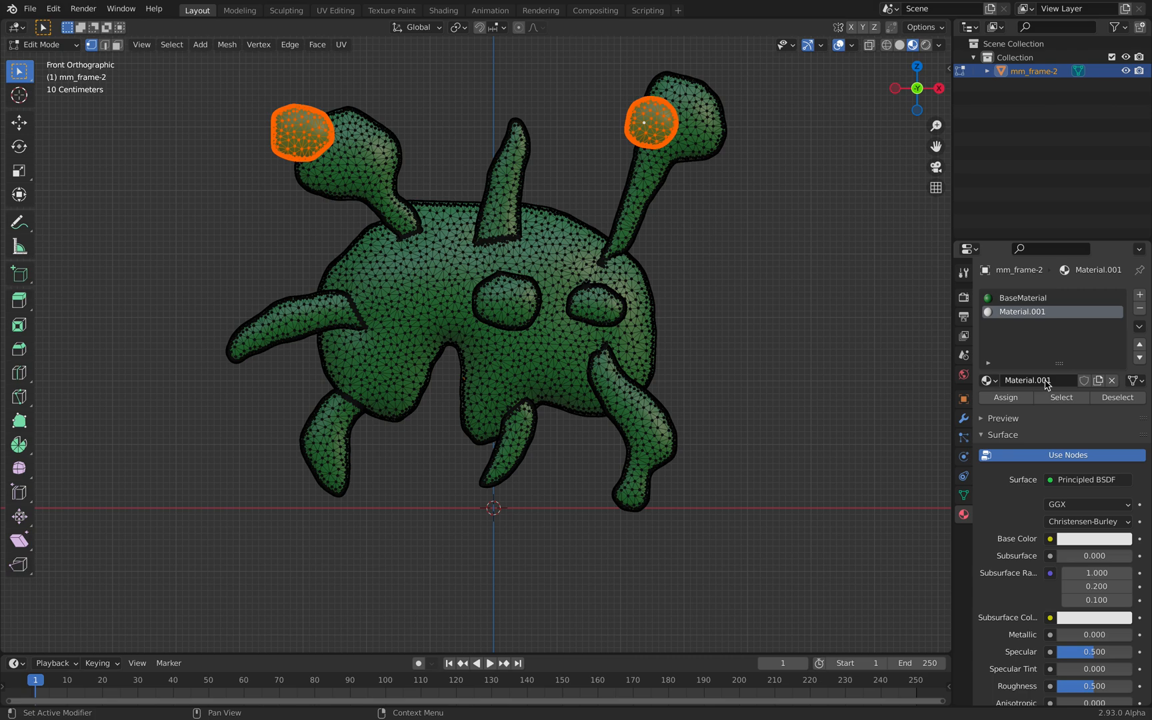
- Assign pink Material.001 to both eyeballs and save the file
click(1094, 539)
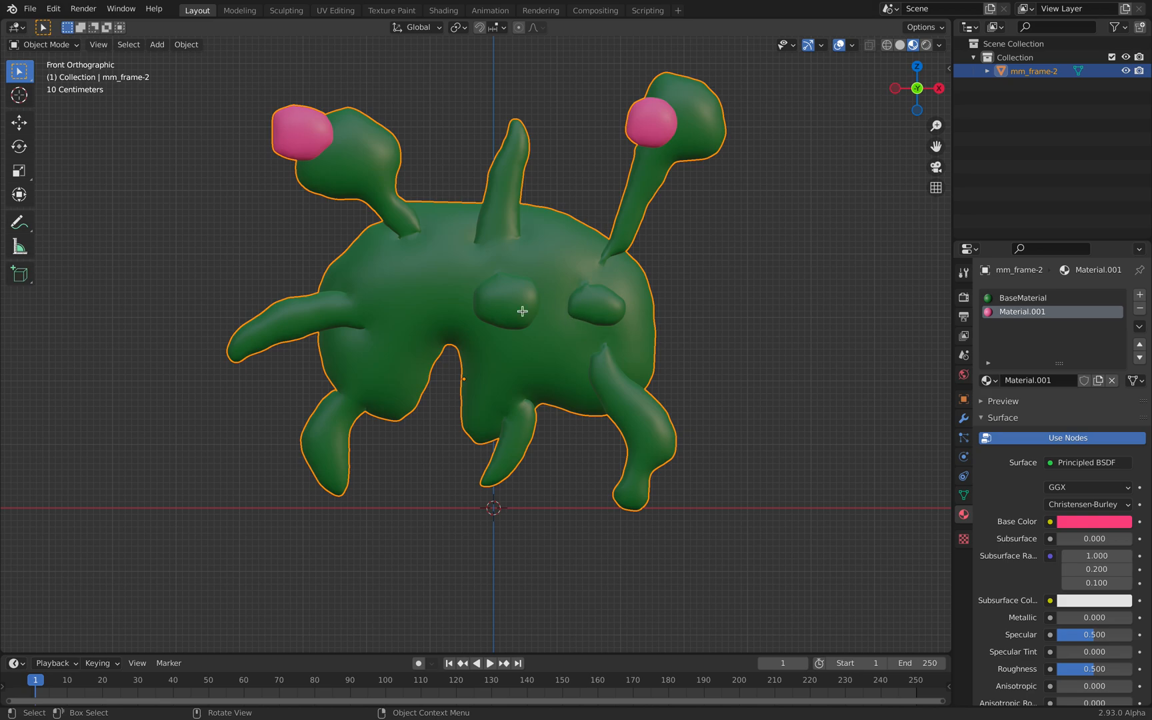
key(Tab)
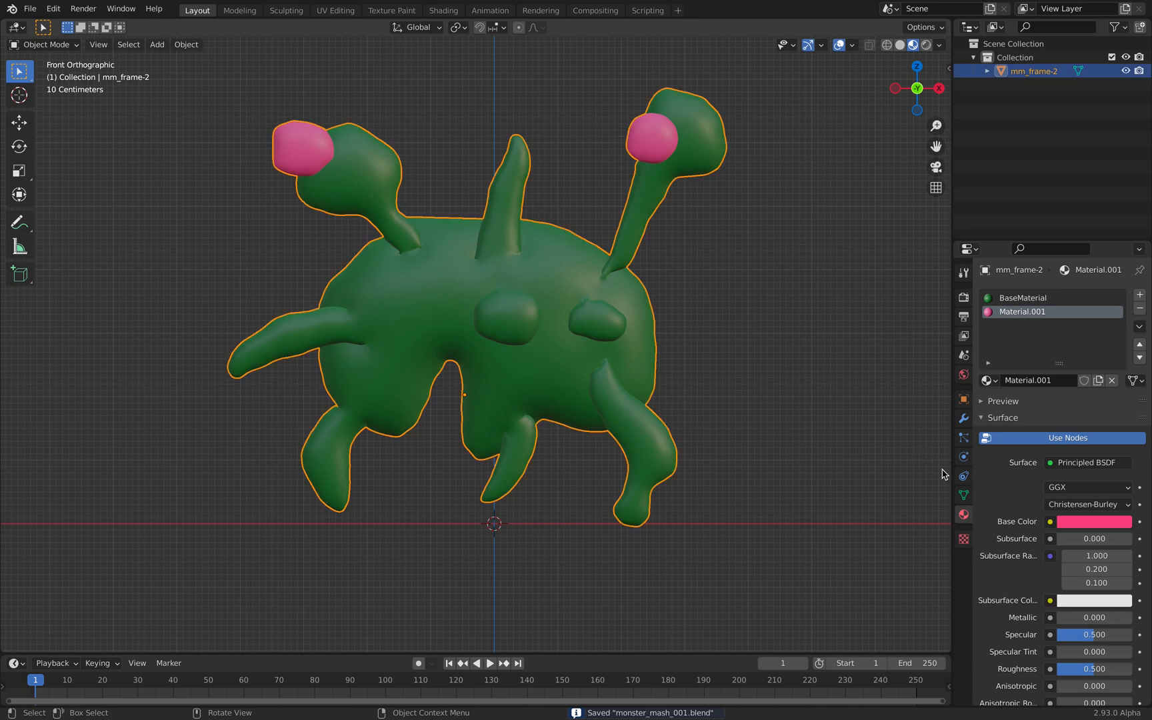
- Smart UV Project the monster mesh into a UVMap, then switch to Texture Paint mode
click(963, 495)
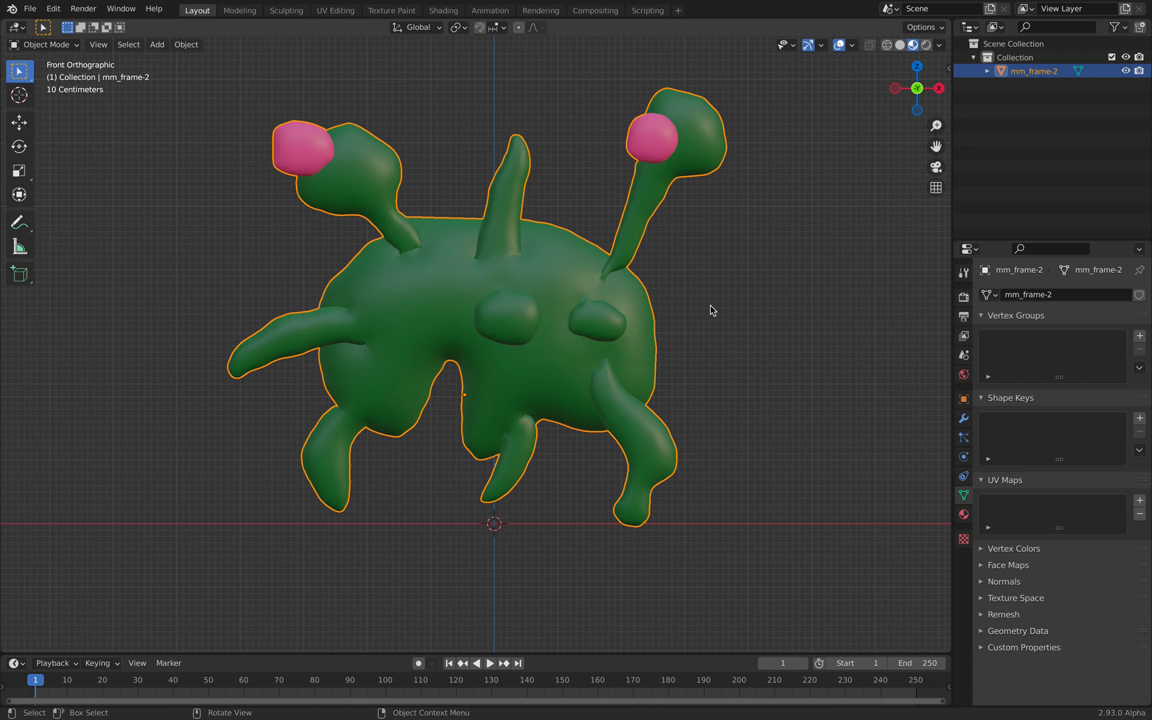
key(Tab)
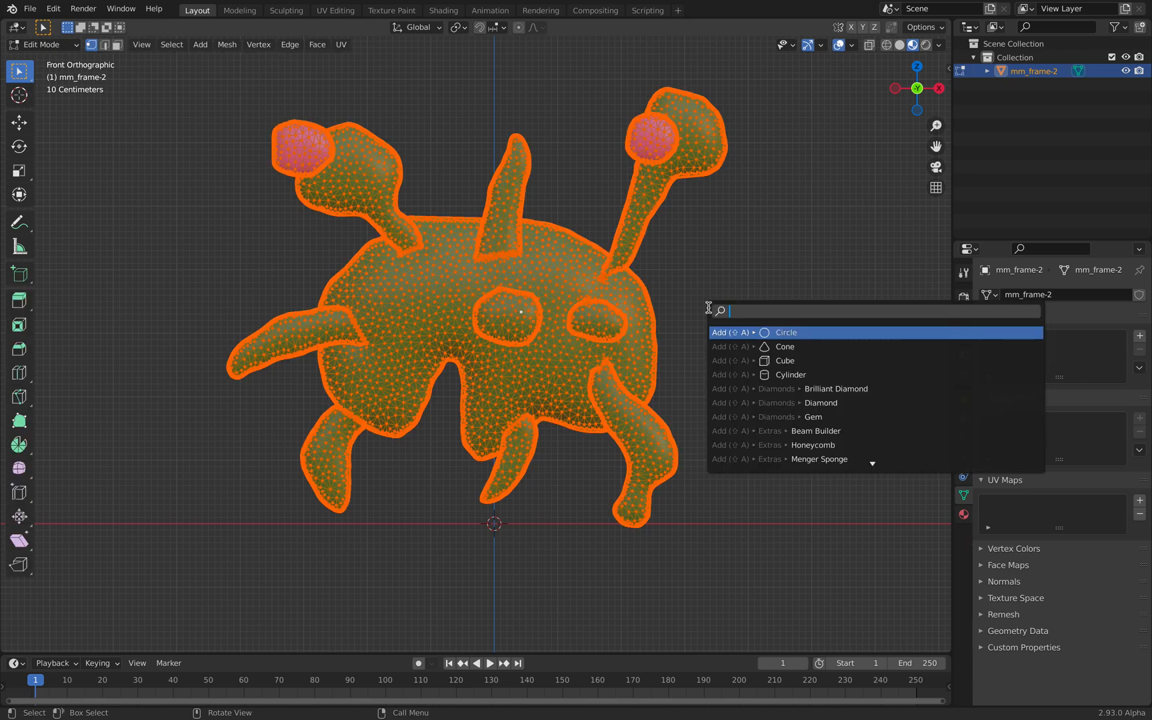
text(smart u)
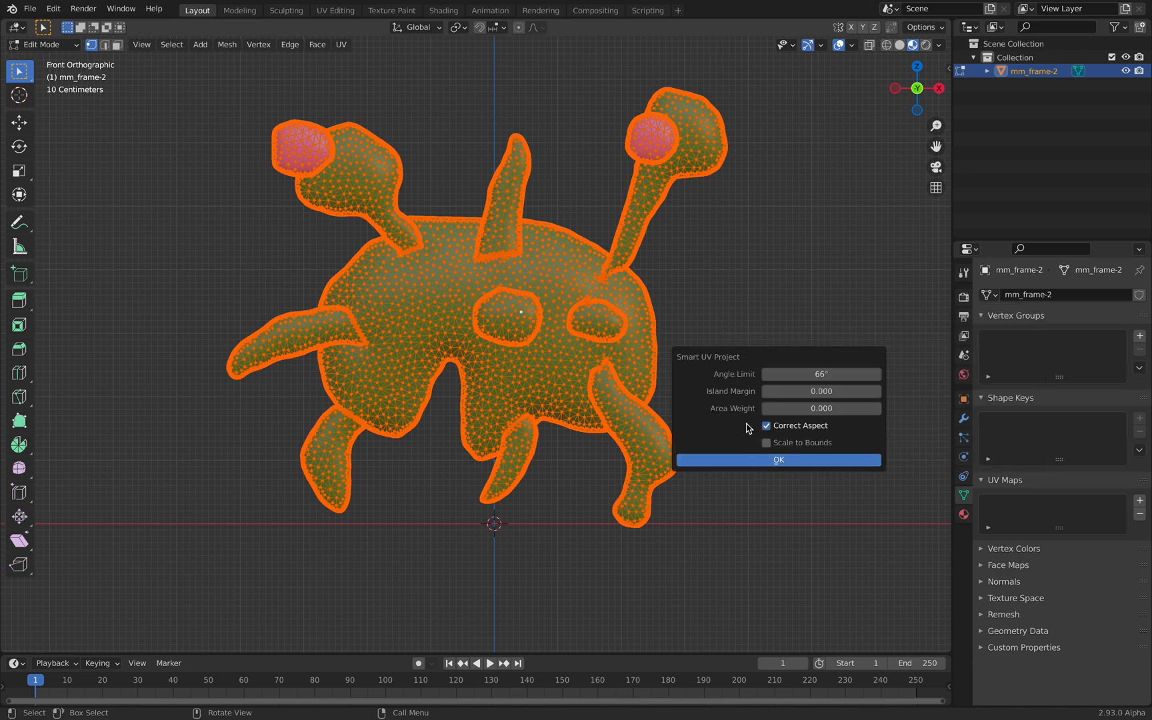
click(778, 460)
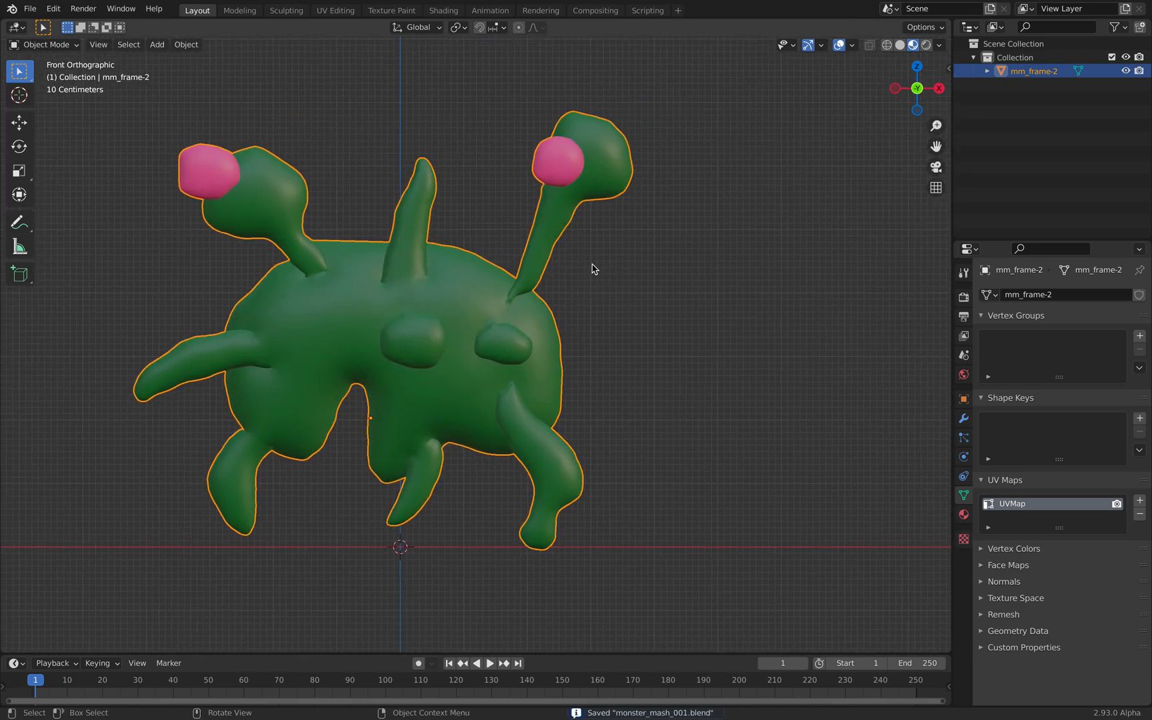
mouse_move(182, 96)
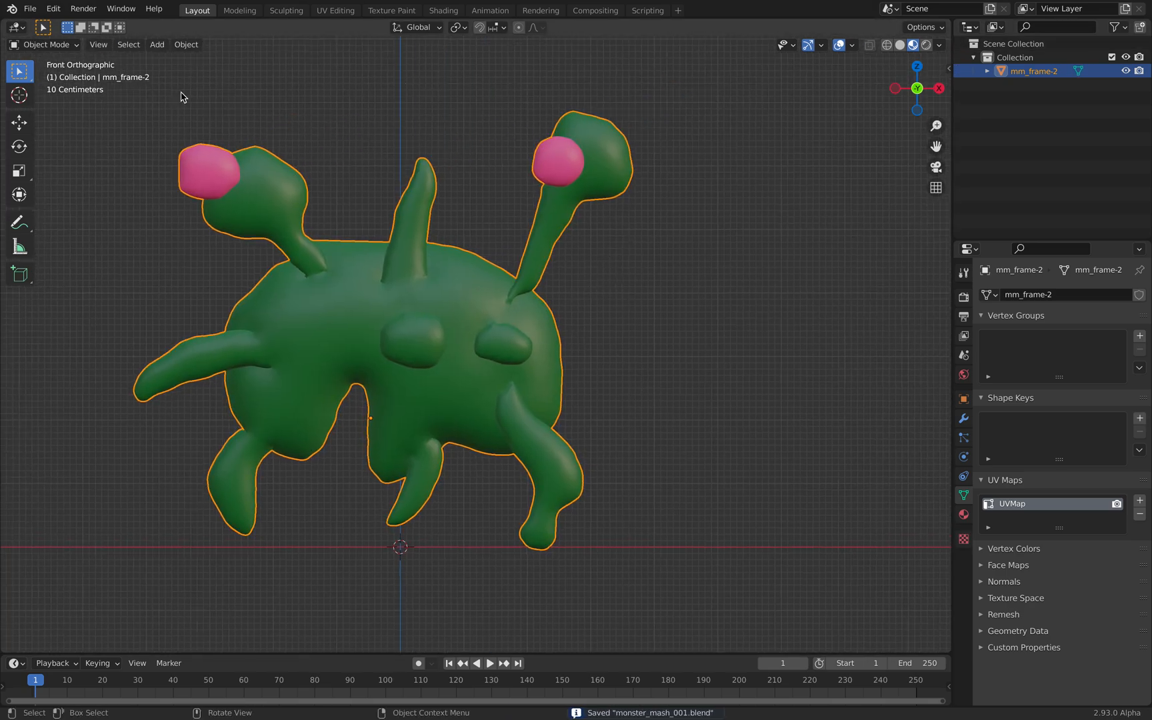
click(45, 44)
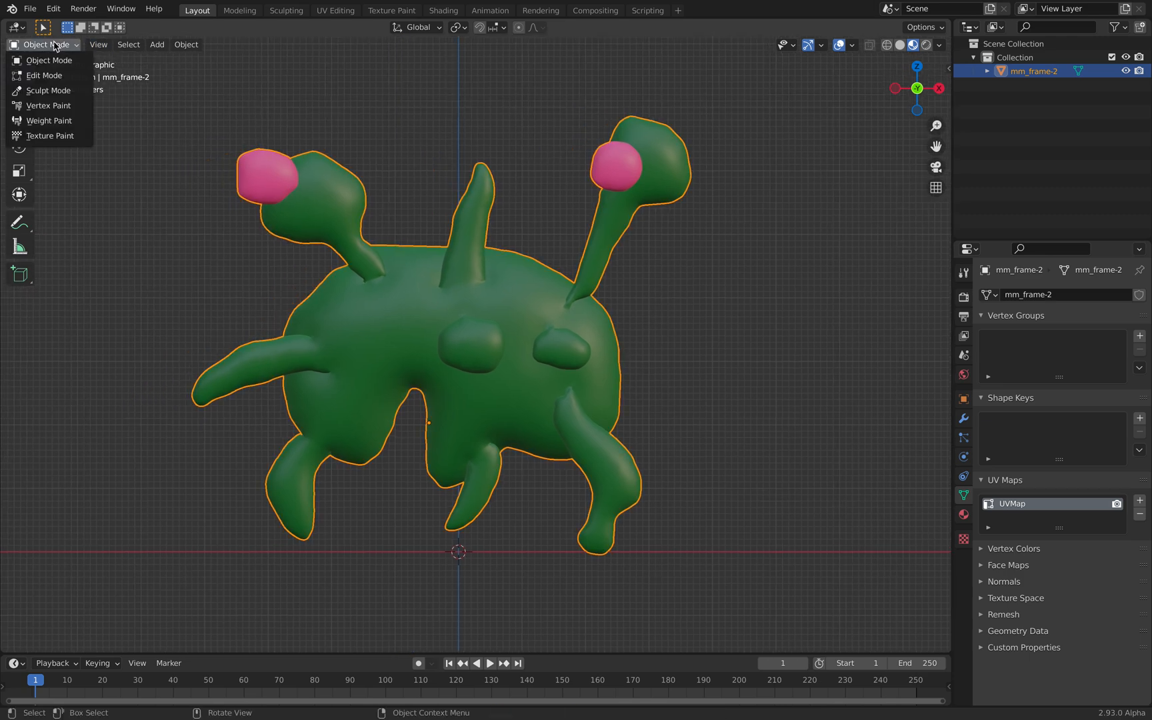
mouse_move(50, 120)
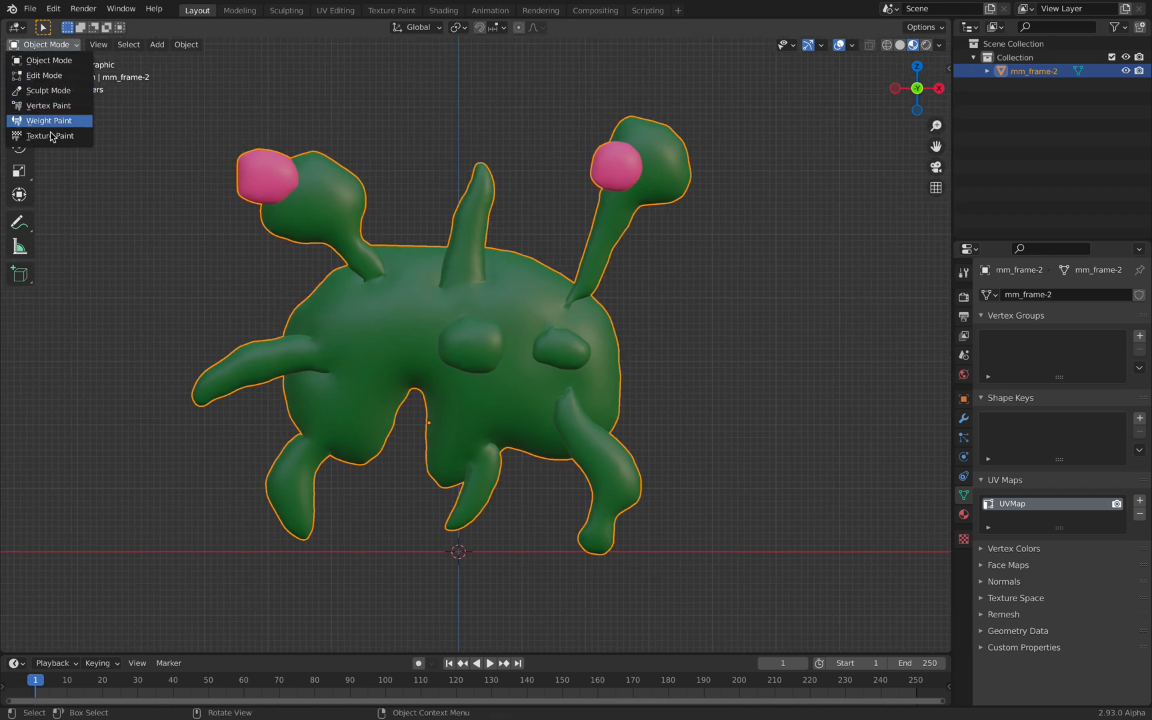
click(49, 136)
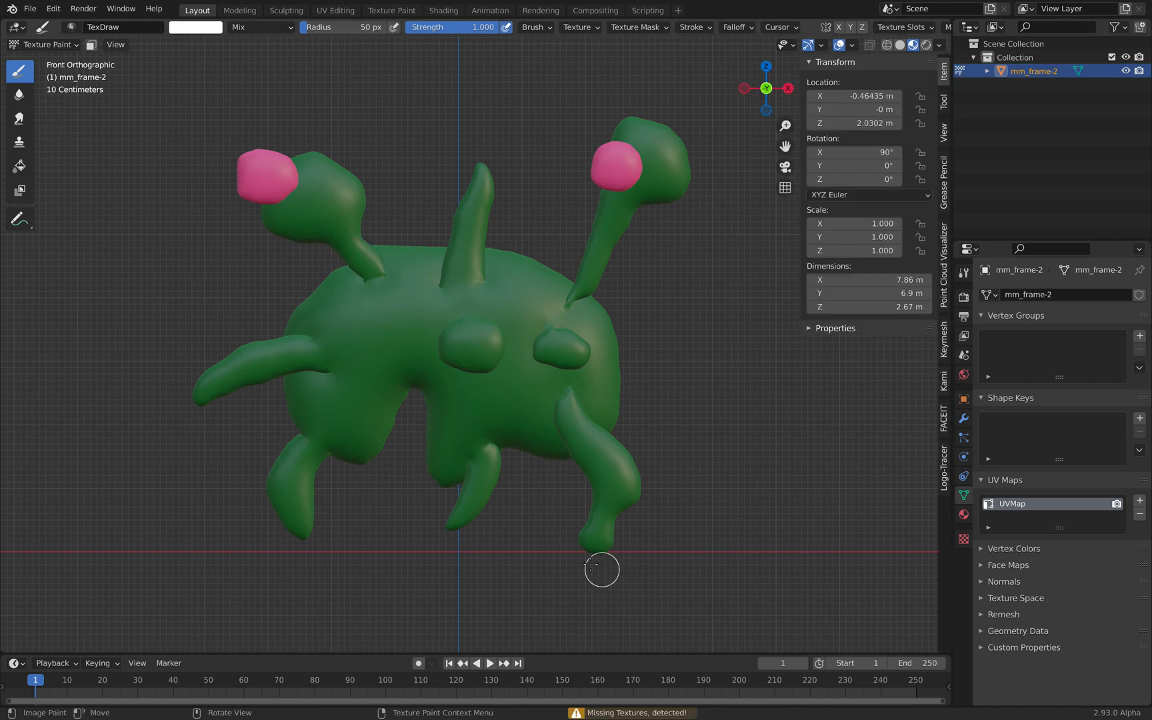
- In the Tool settings, add a Base Color paint texture to BaseMaterial
click(944, 99)
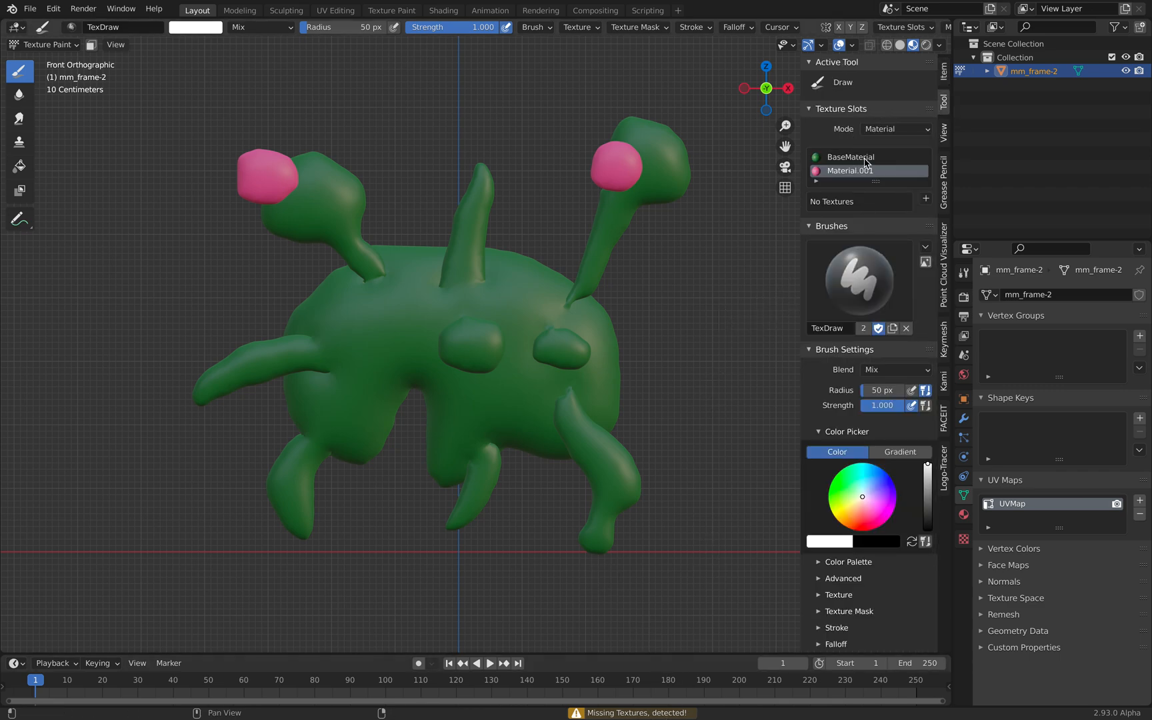
click(852, 156)
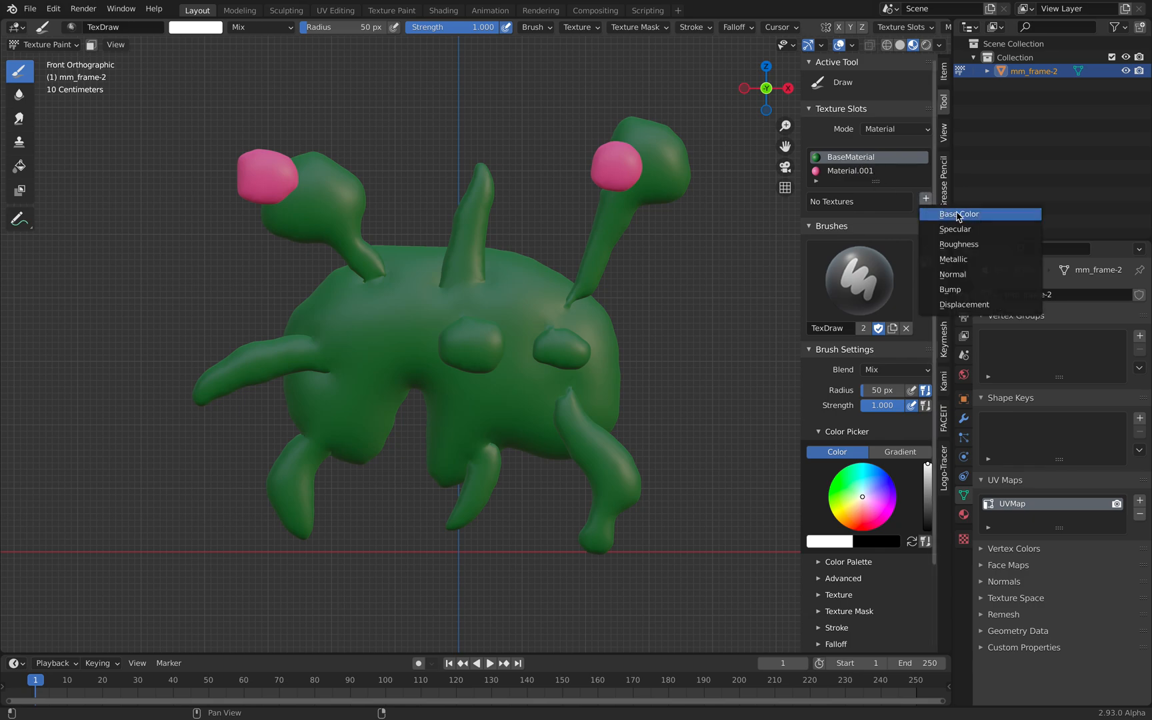
click(959, 214)
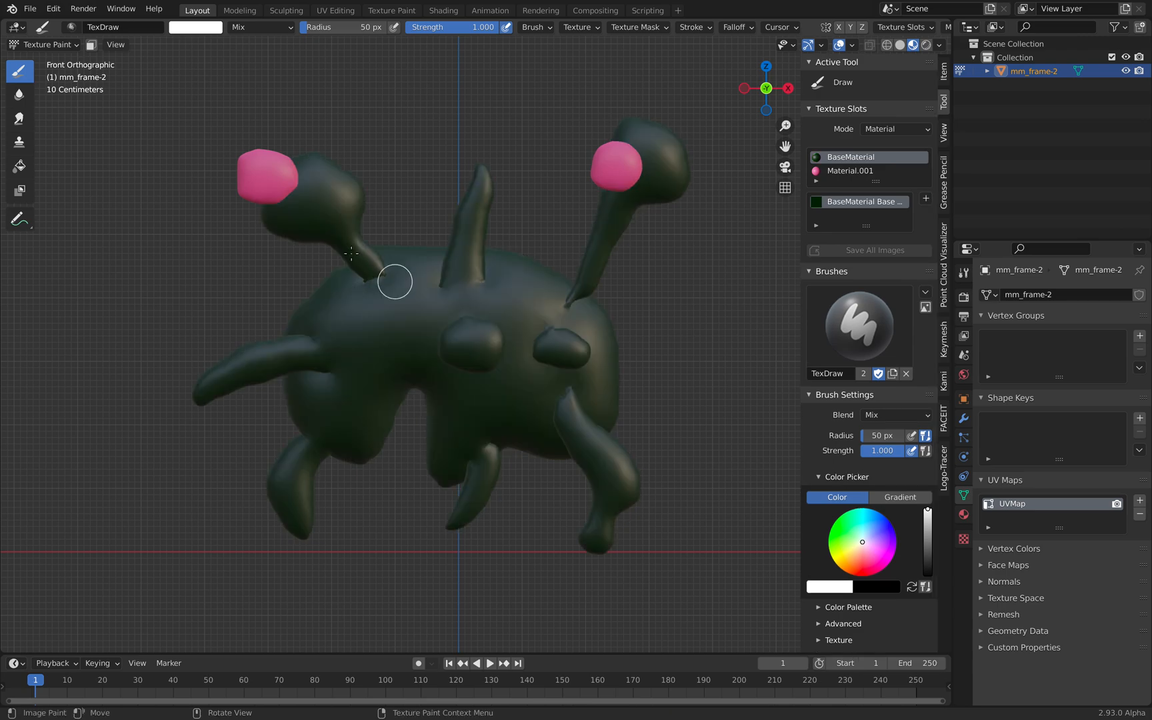
- Paint both eyestalks teal and both eyes yellow
click(854, 541)
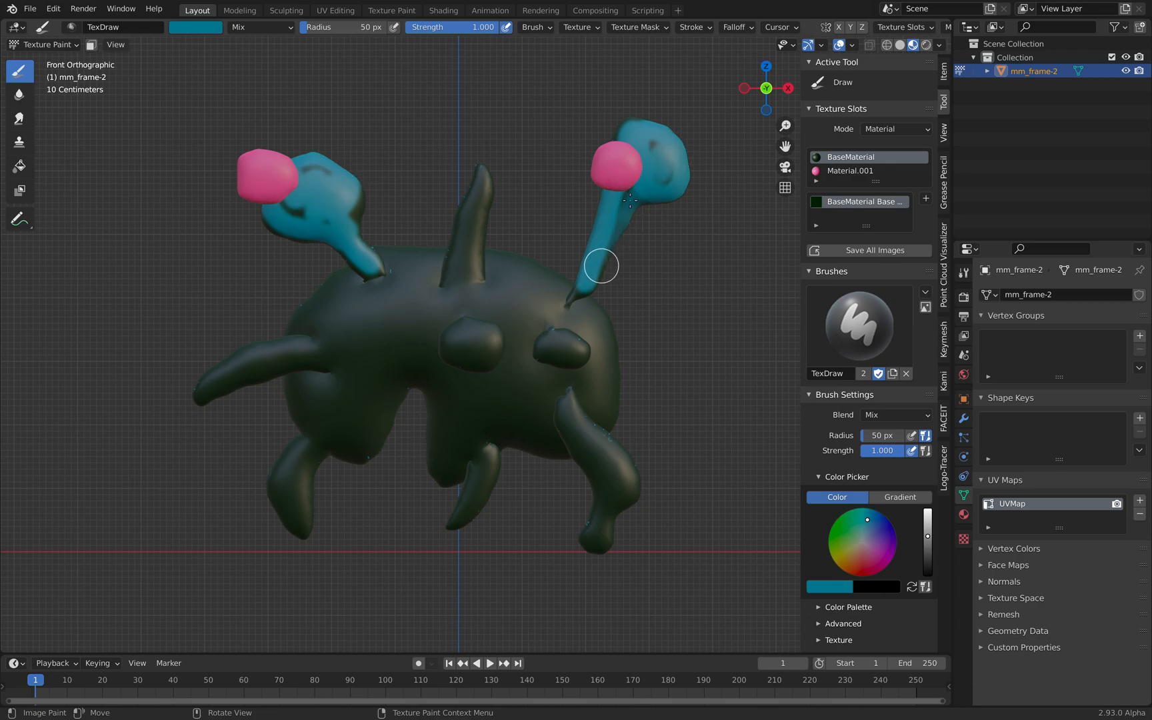
drag(600, 266, 638, 147)
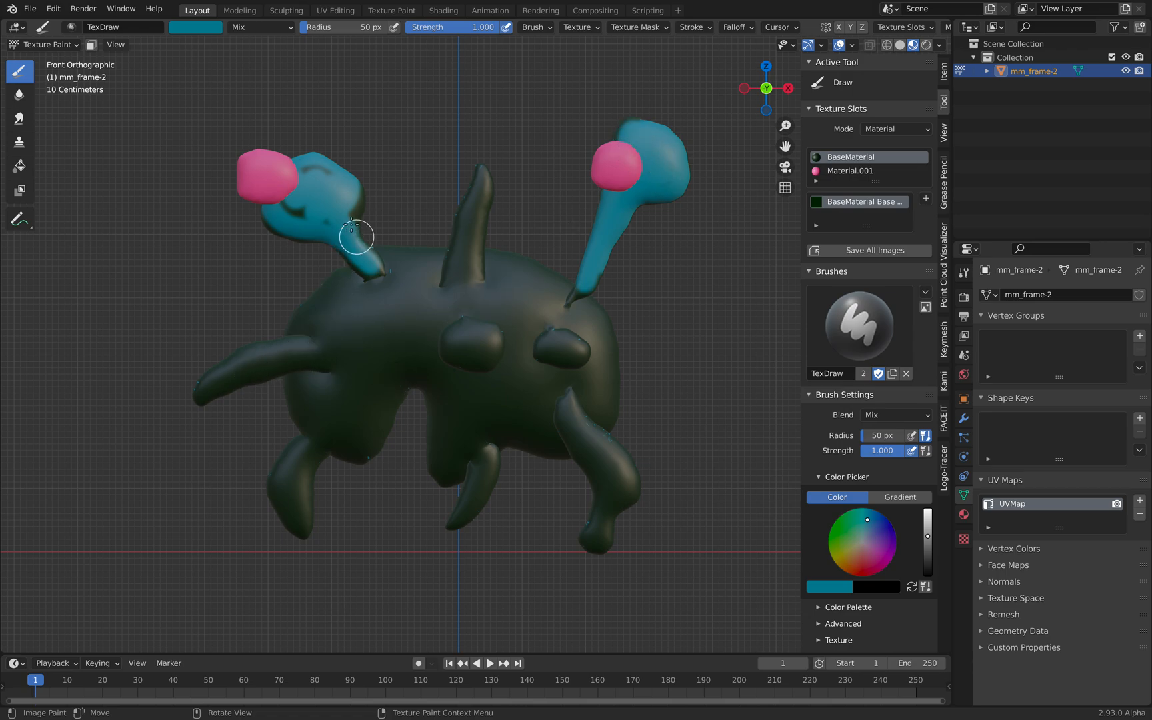
drag(356, 236, 361, 204)
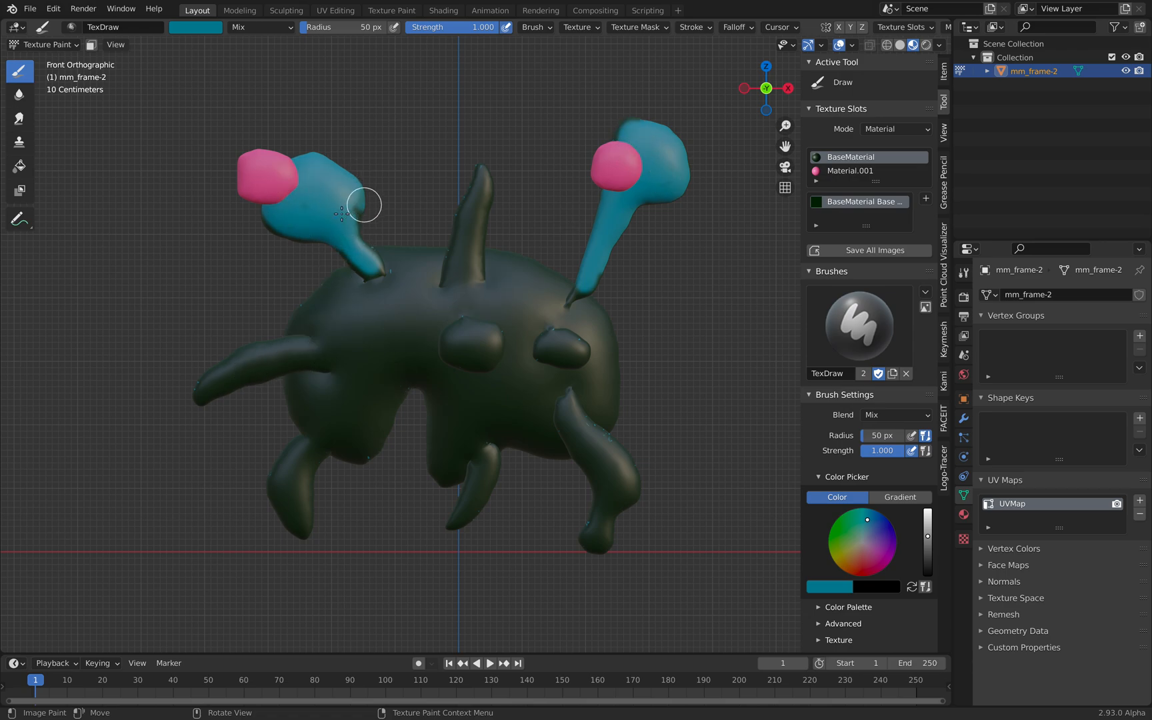
drag(359, 204, 359, 248)
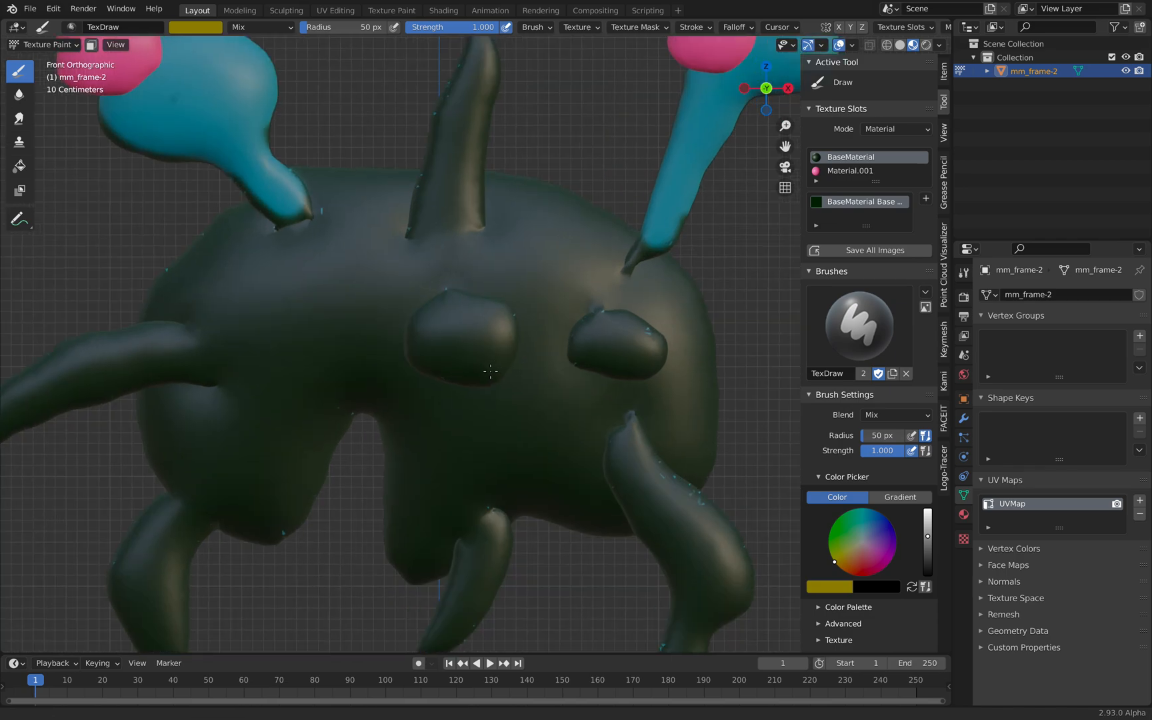
click(419, 338)
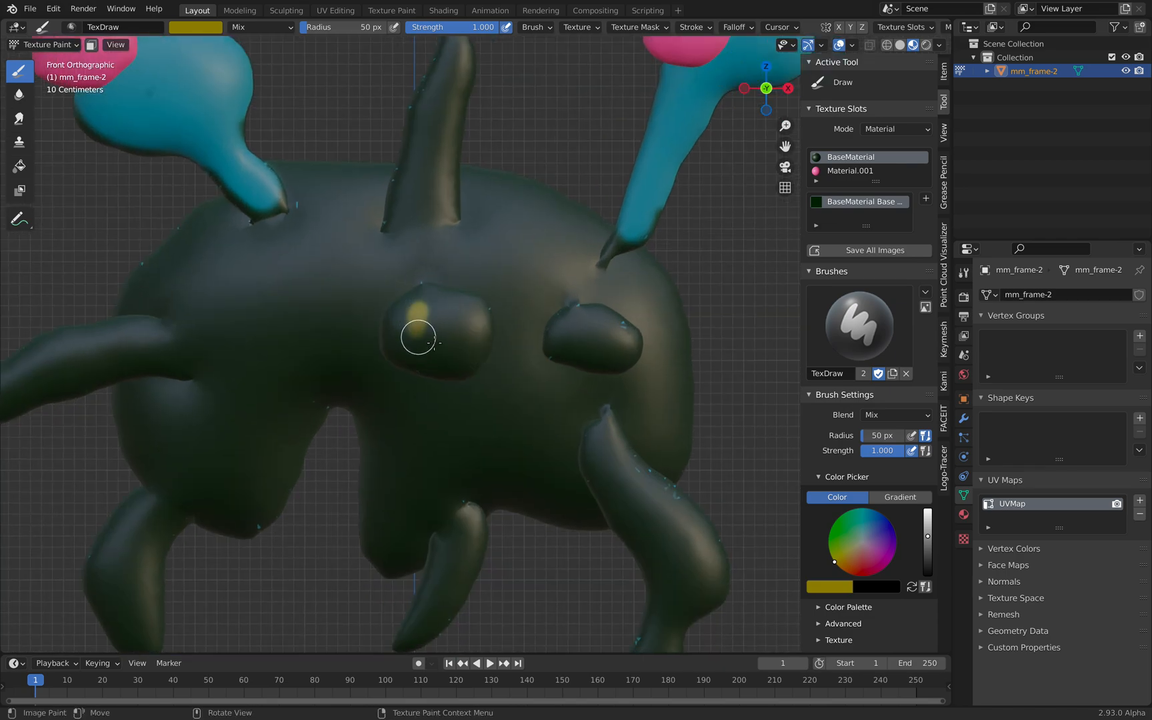
drag(419, 338, 448, 360)
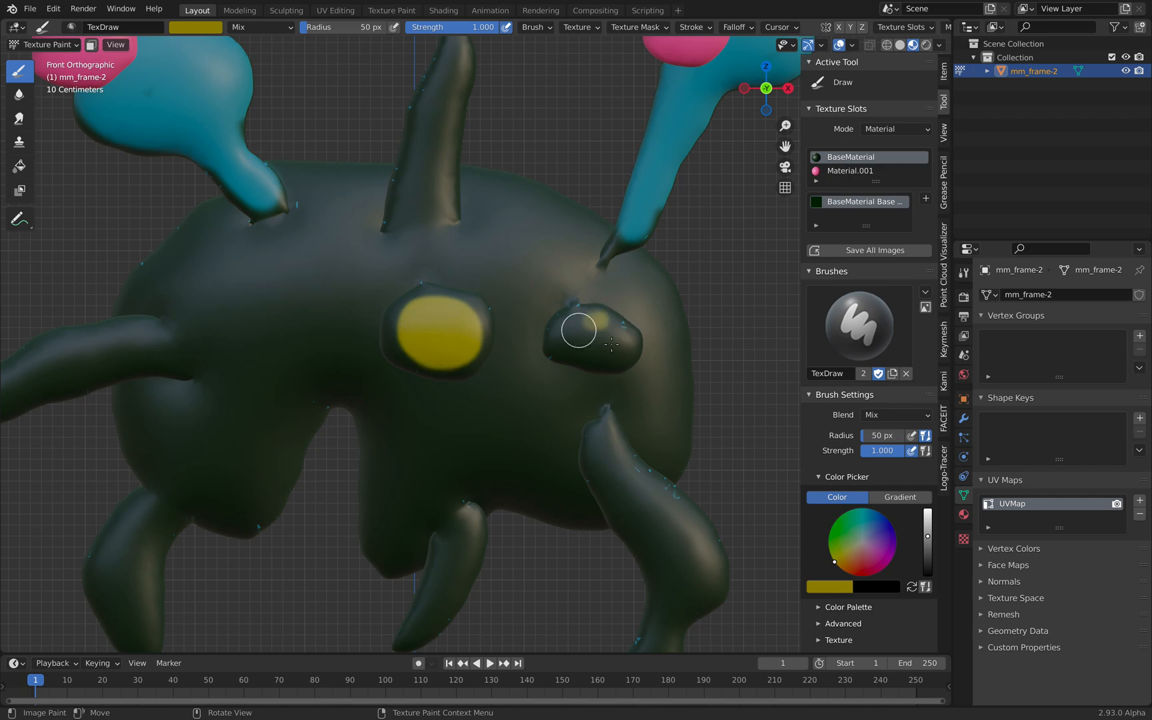
drag(581, 329, 601, 337)
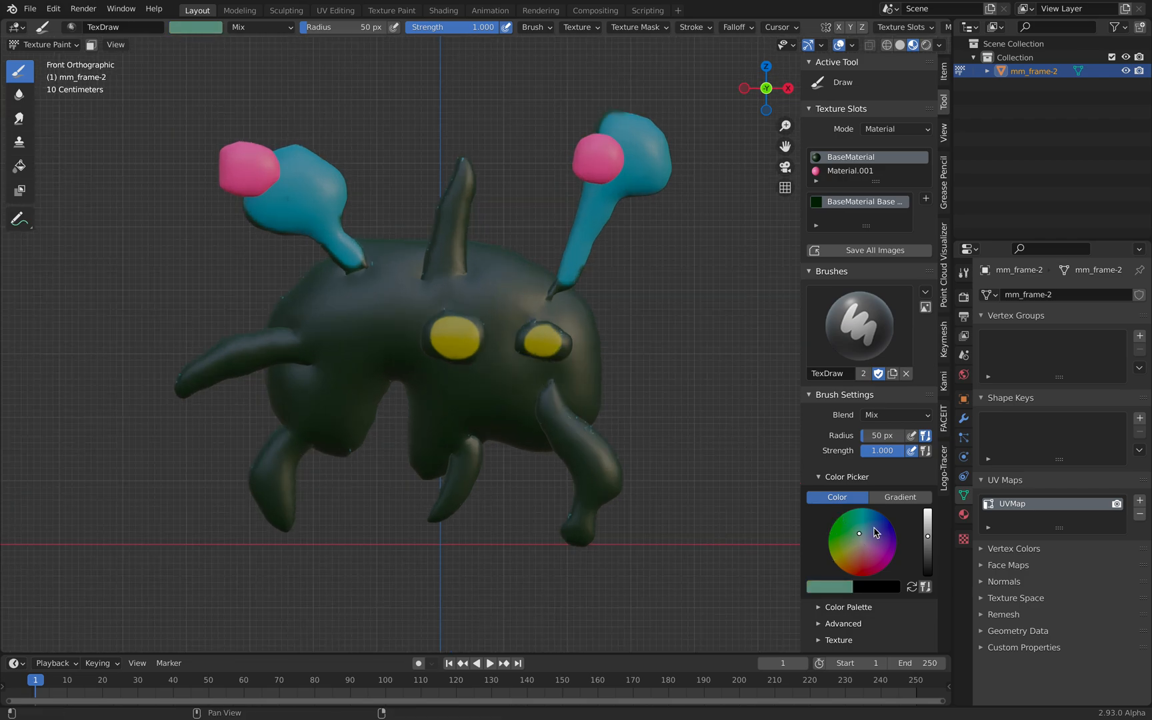
- Paint the spike and legs magenta, add purple leg stripes, and pick dark red
click(876, 554)
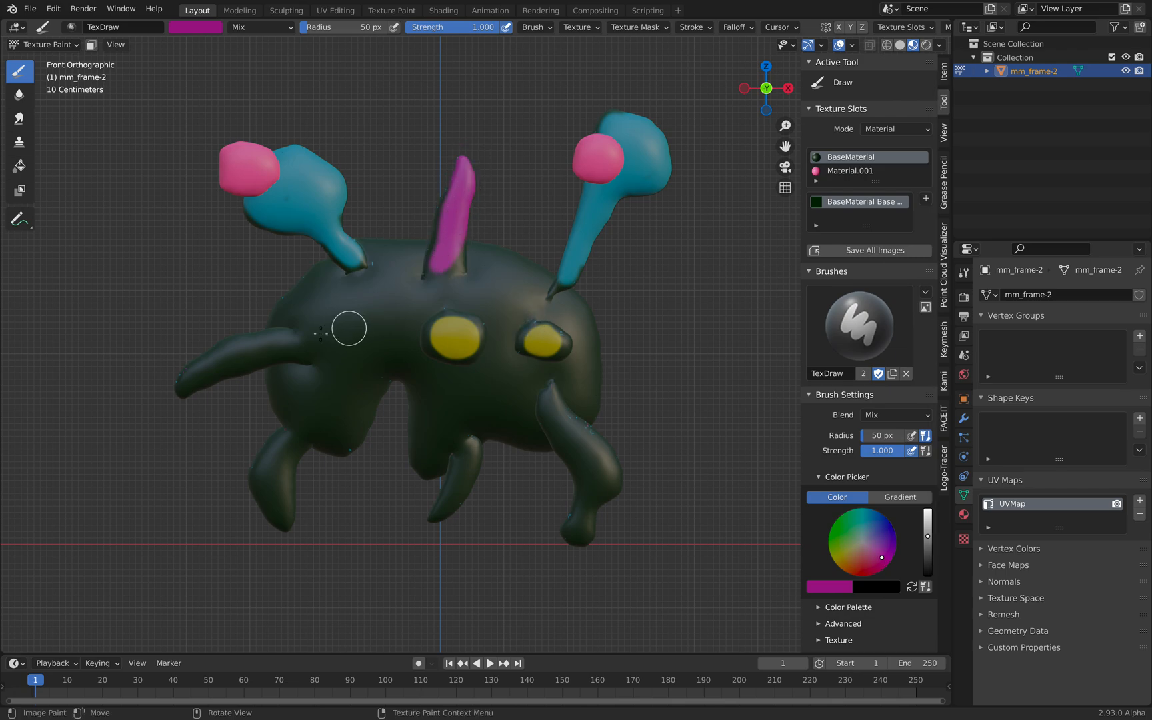
drag(348, 328, 285, 418)
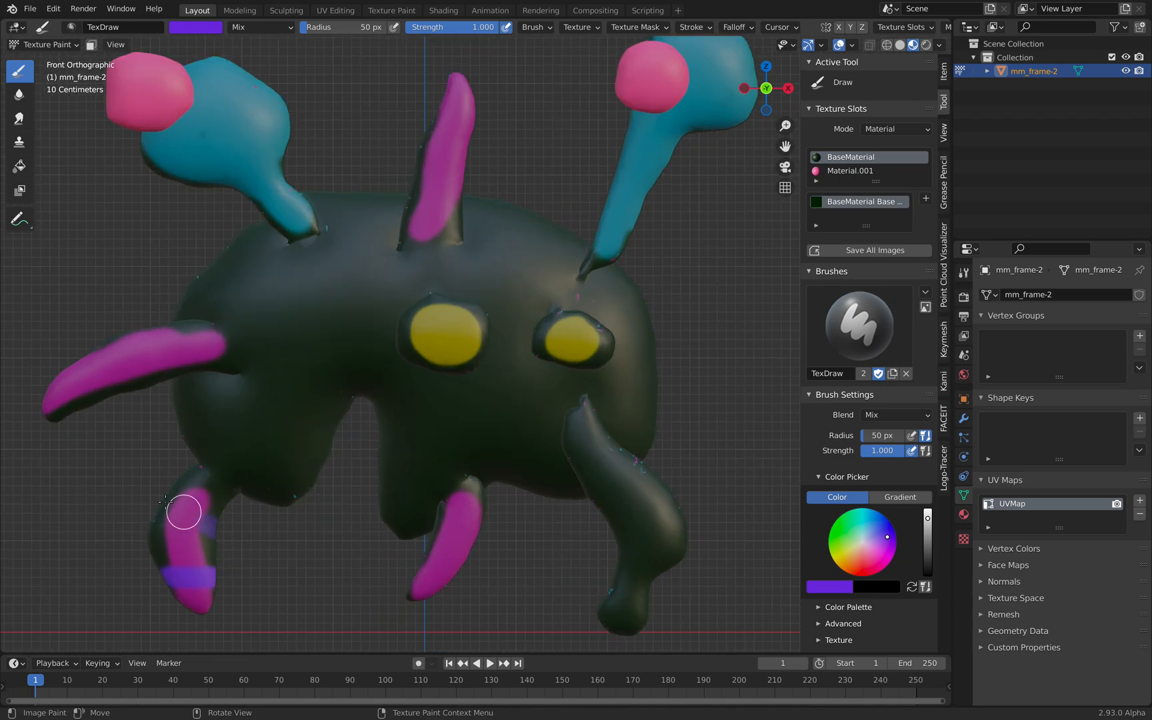
drag(184, 512, 132, 356)
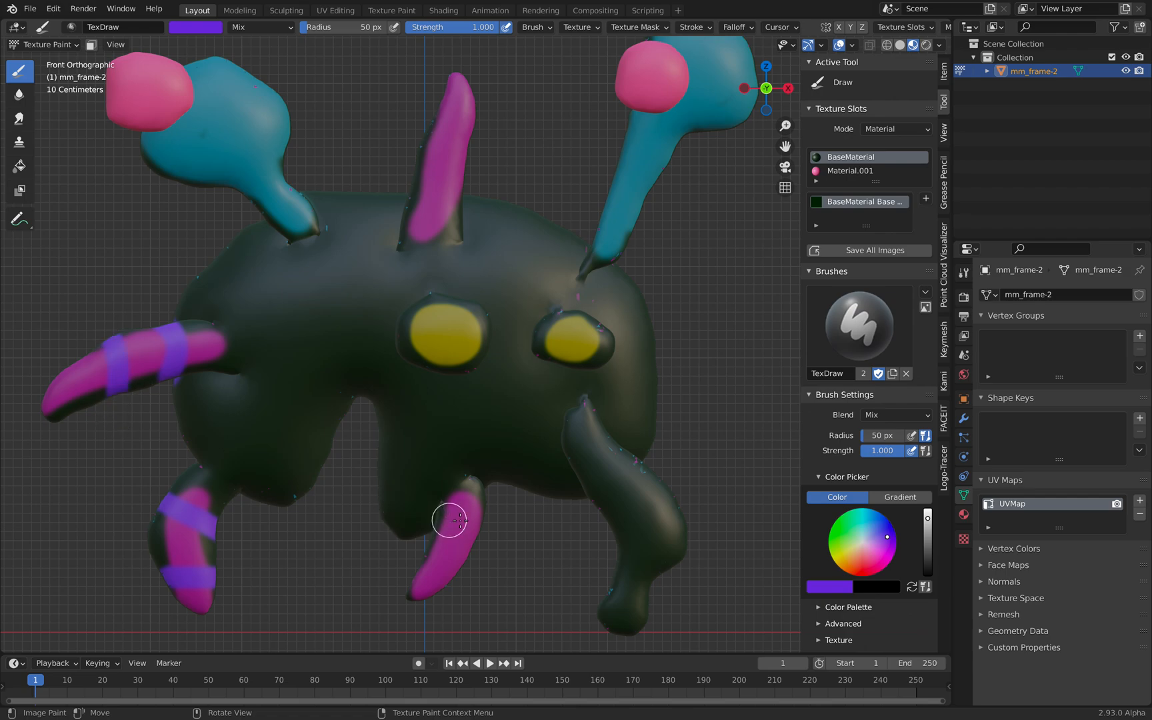
drag(450, 520, 469, 586)
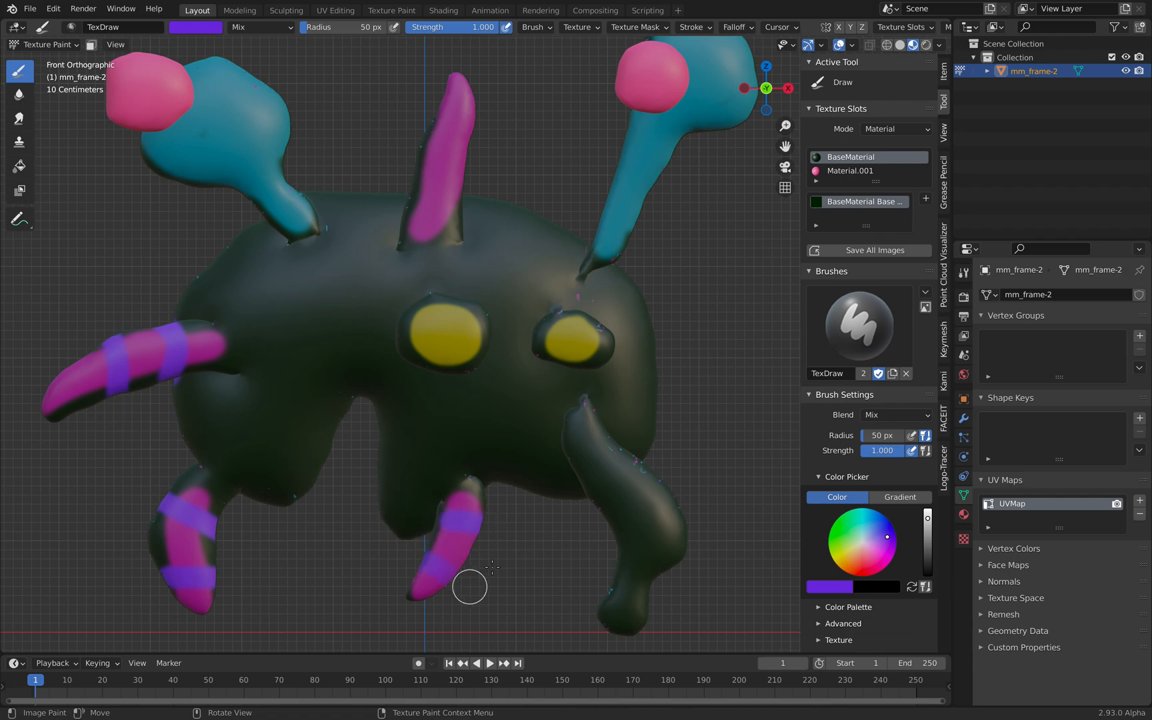
drag(470, 586, 680, 485)
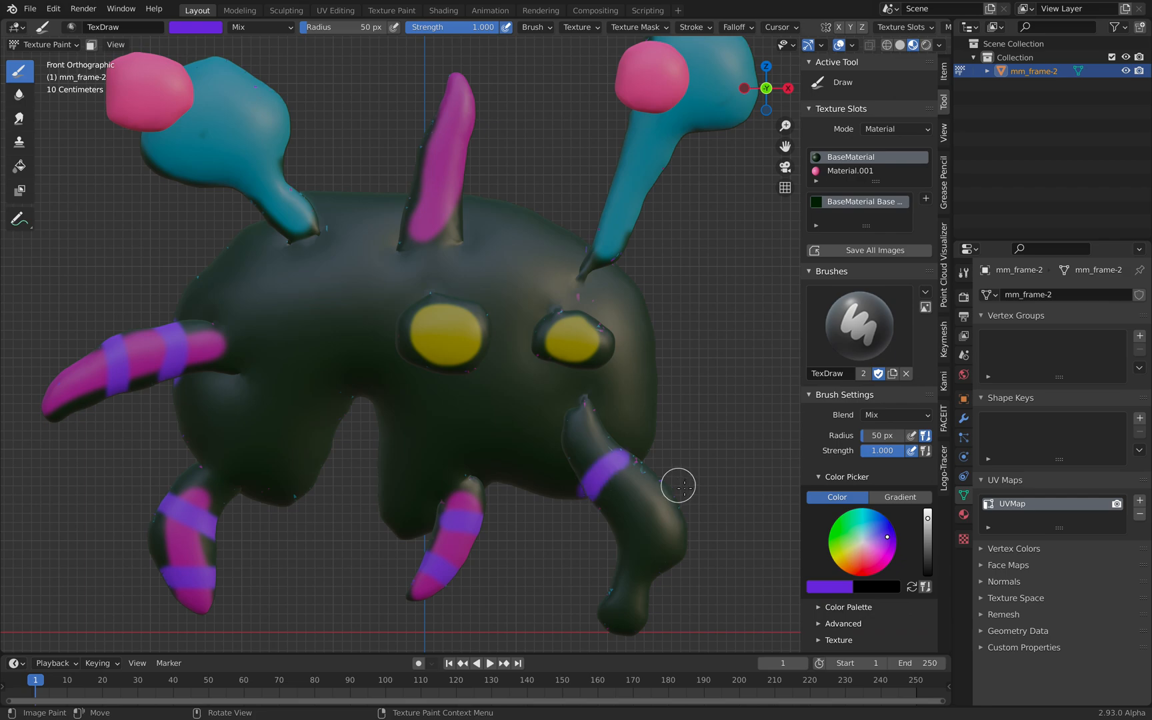
drag(678, 485, 613, 518)
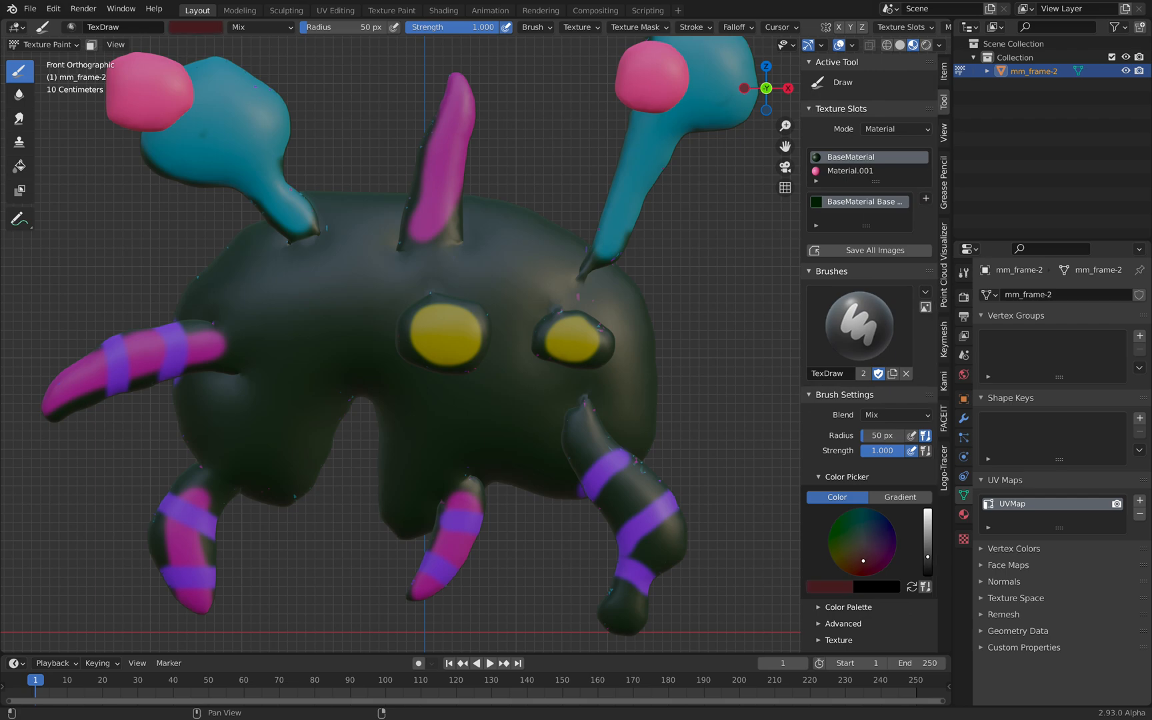
click(442, 337)
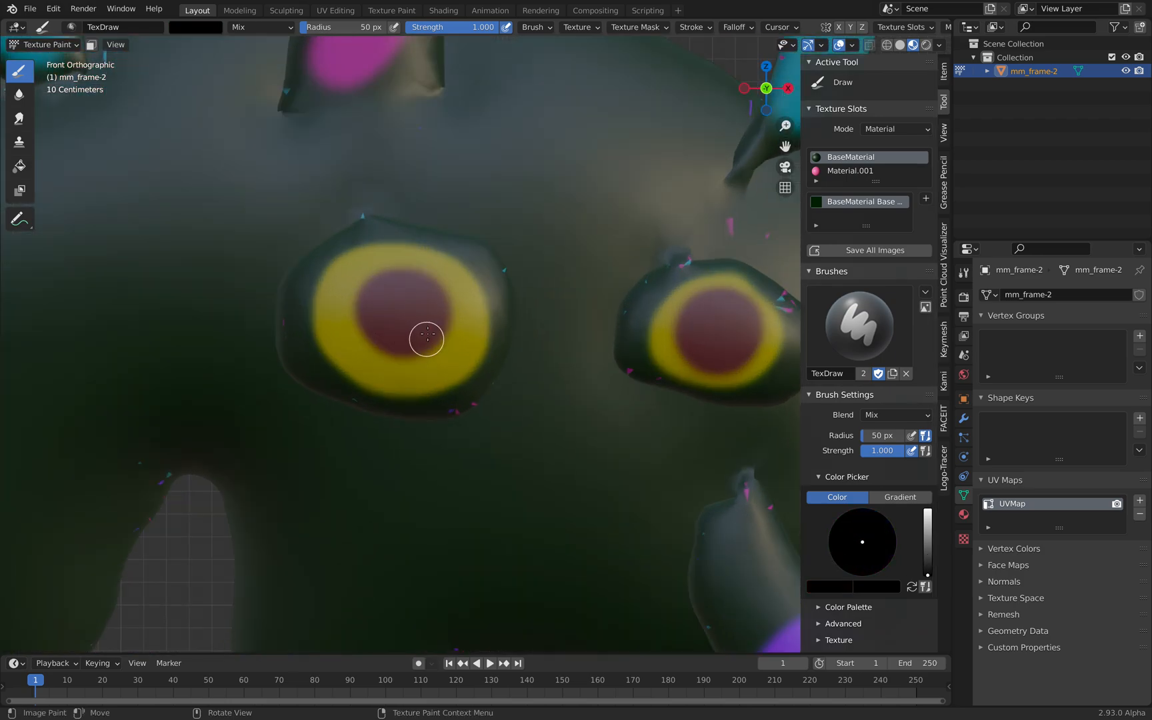
- Paint black pupils inside the red irises and dab white highlights on both eyes
drag(426, 338, 395, 294)
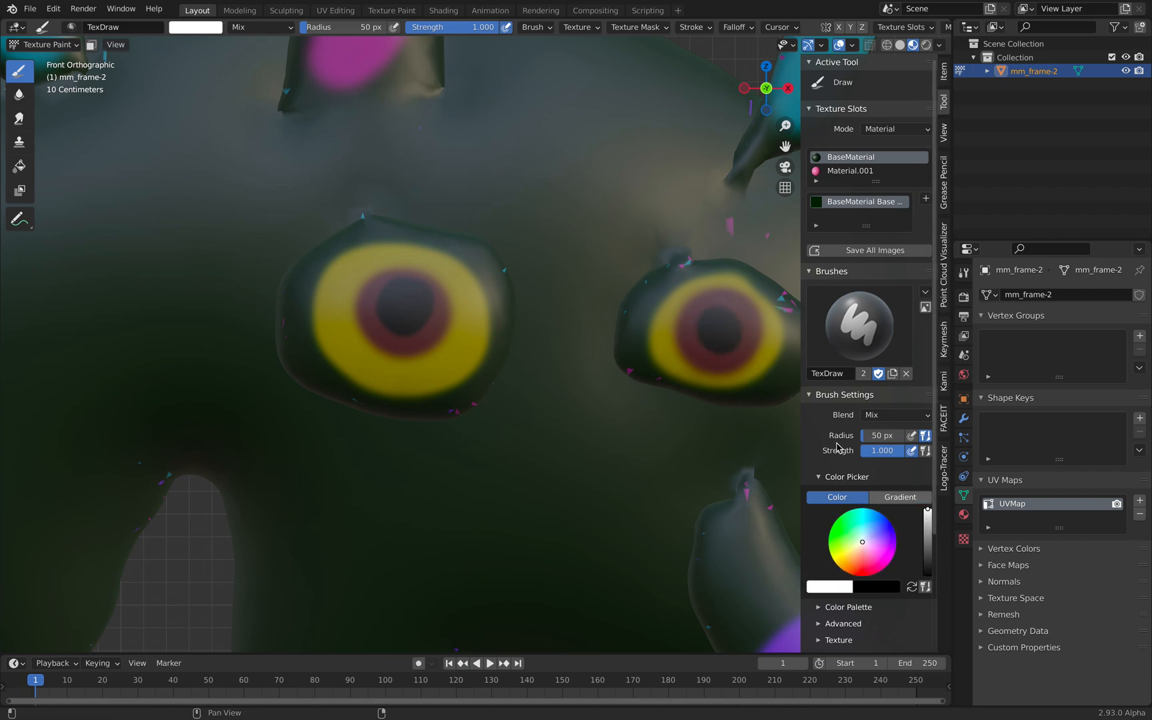
click(736, 316)
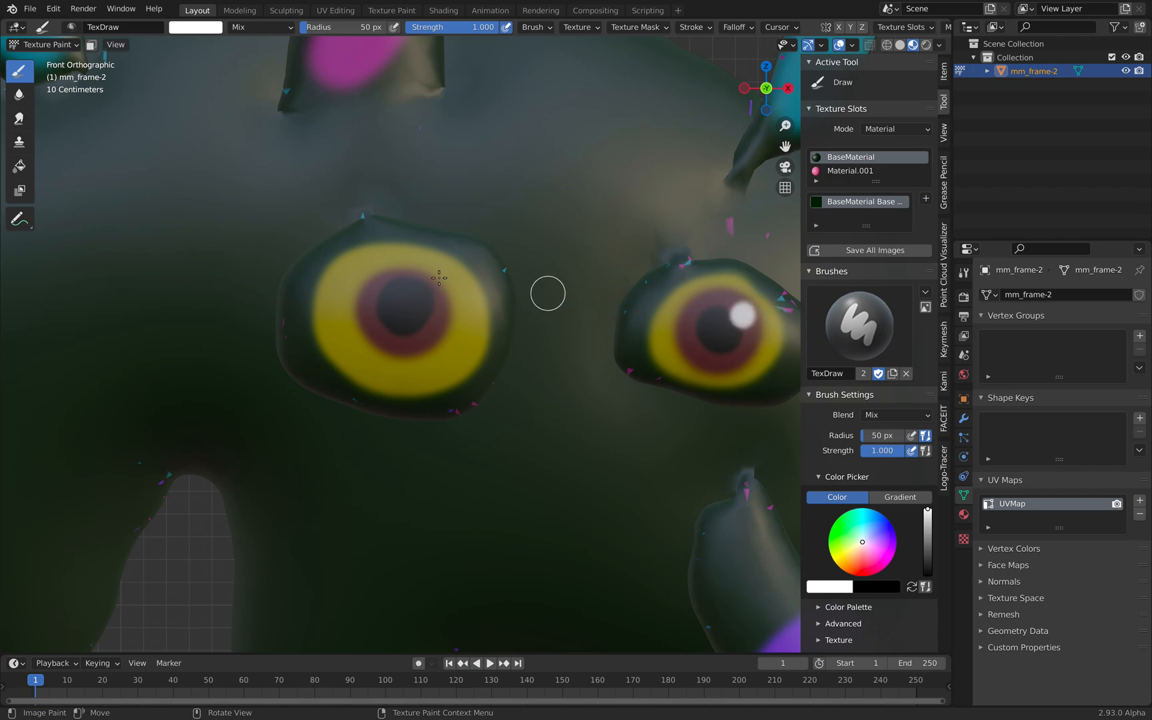
click(435, 303)
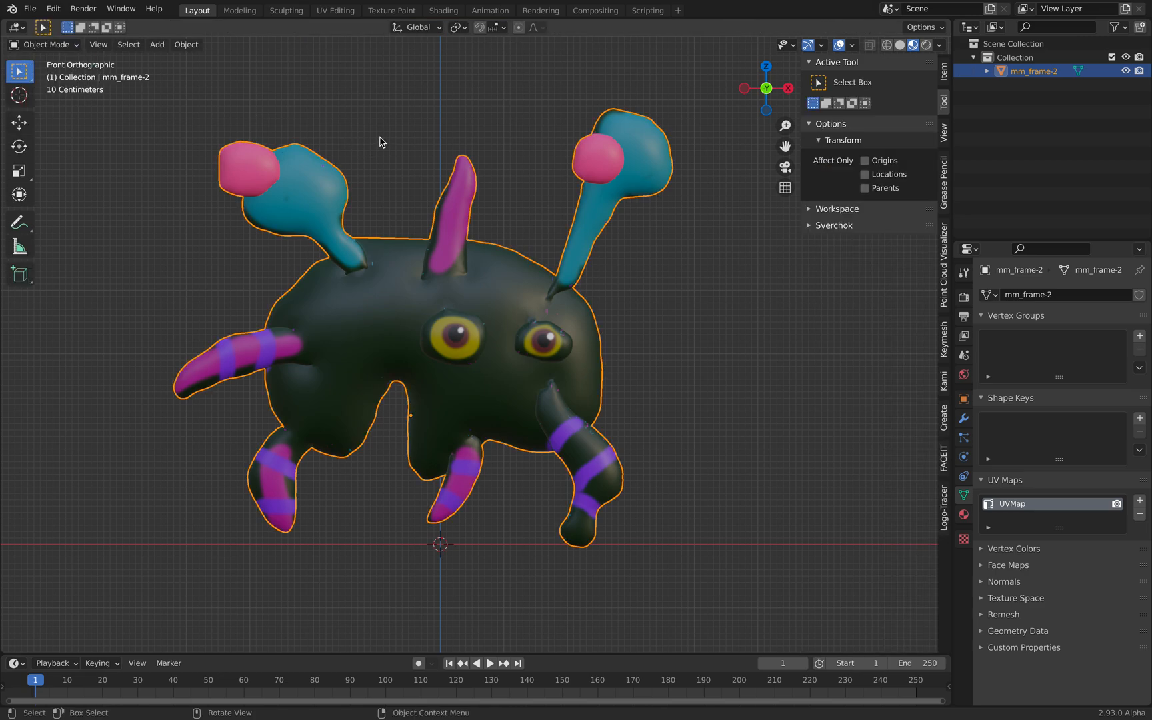
- Save the file and save the painted texture as a MyMonsterMash PNG on the Desktop
key(ctrl+s)
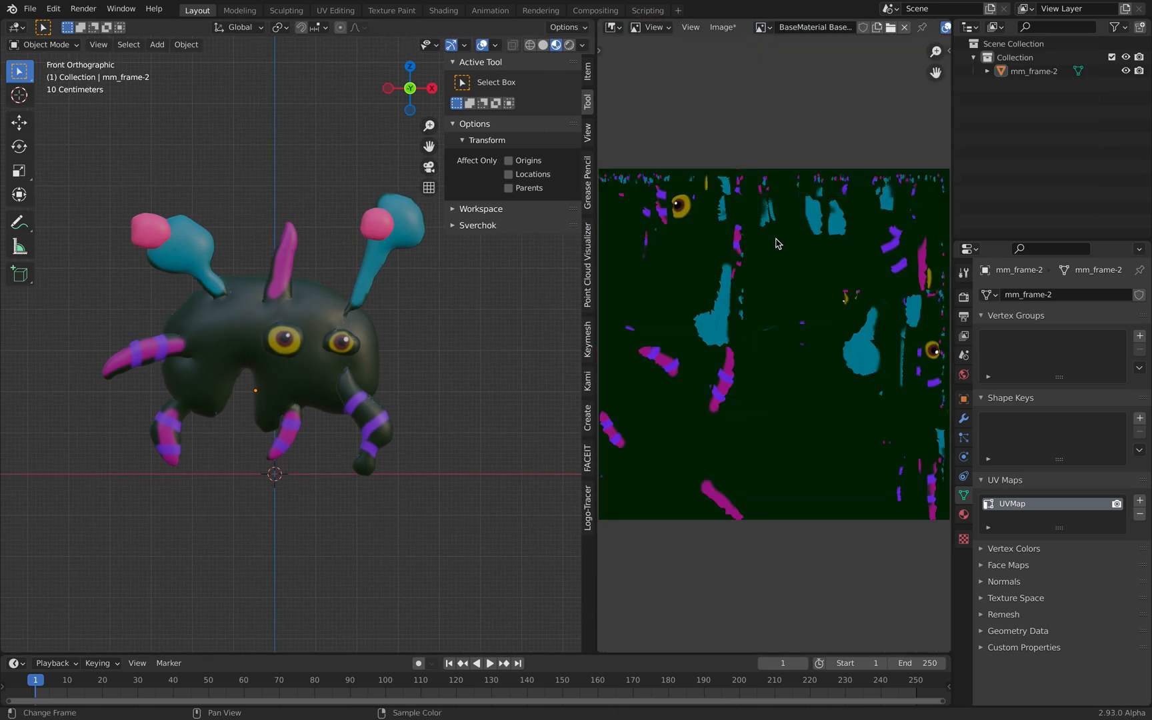
click(722, 27)
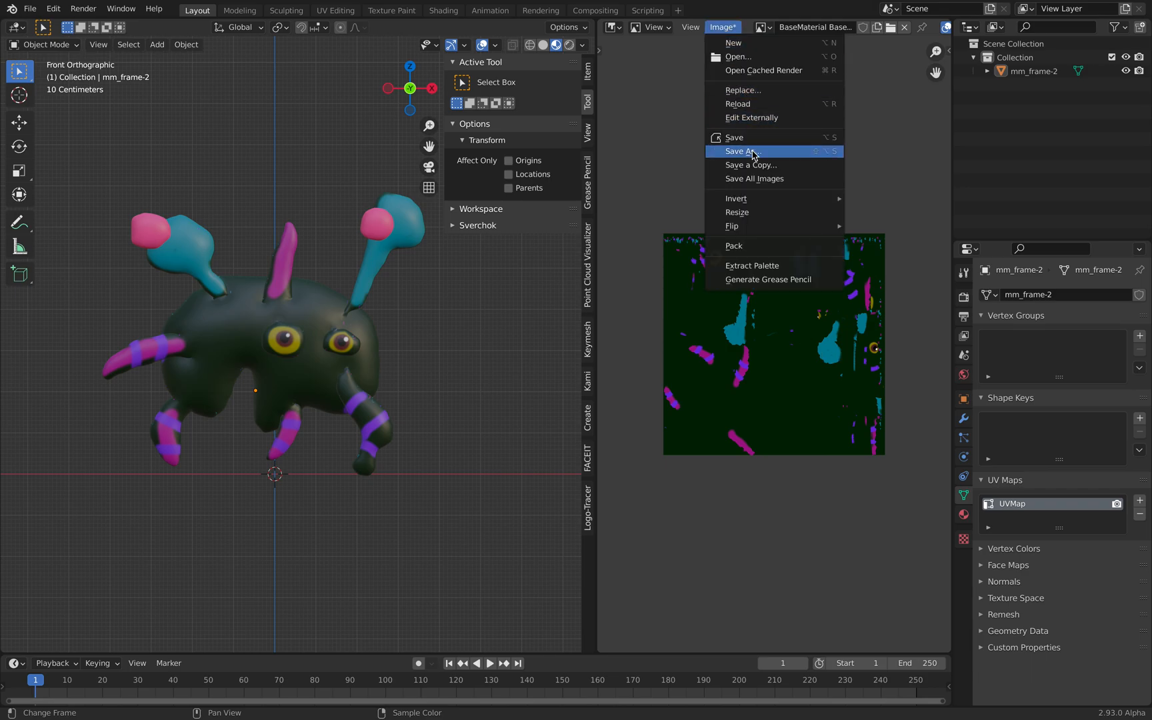
click(740, 150)
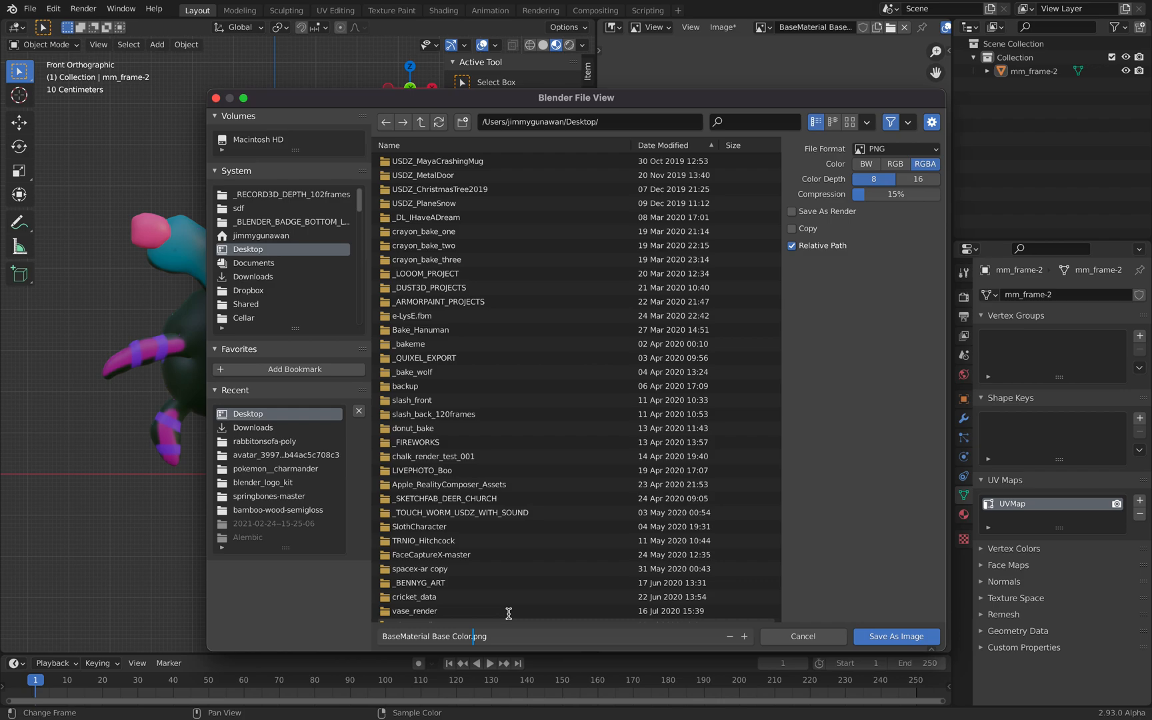
text(MyMonsterMash_)
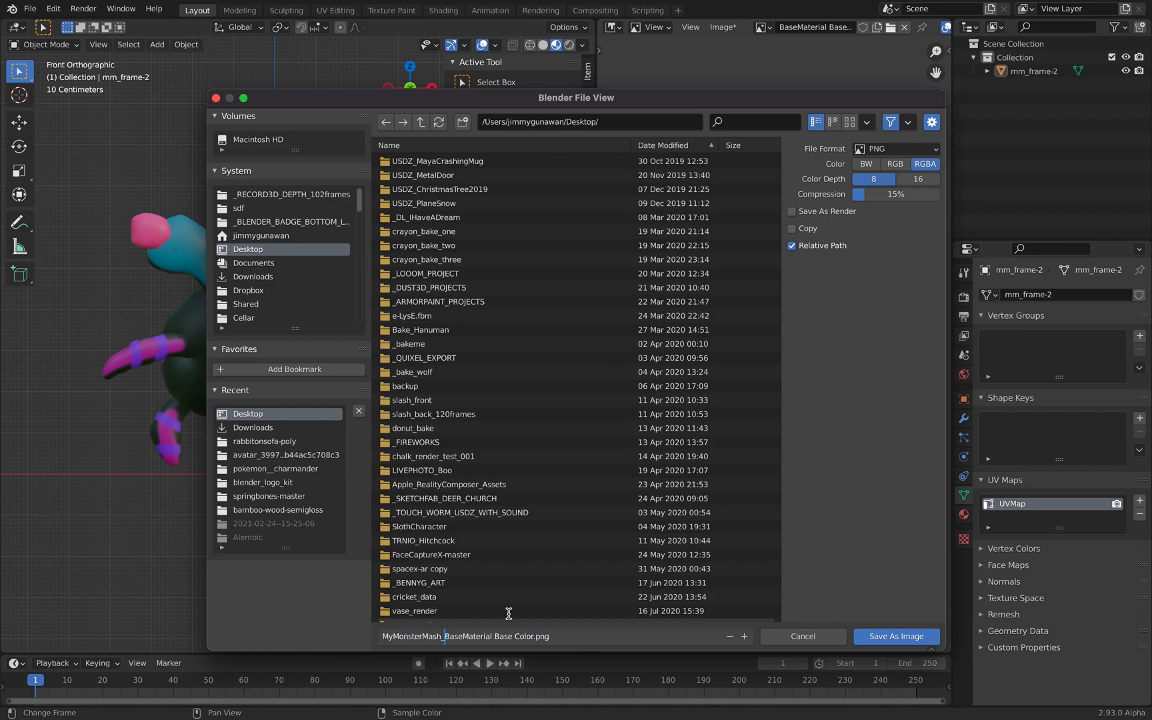
click(894, 636)
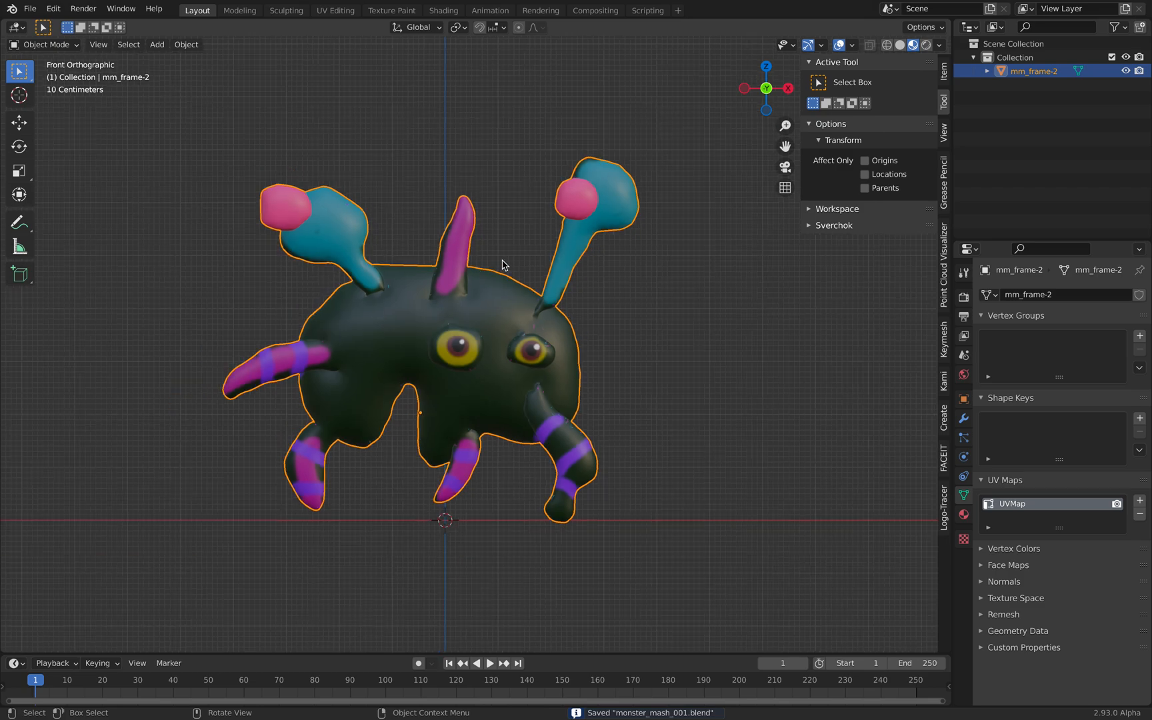
- Add an armature and move its bone beside the monster's lower-left leg
click(621, 330)
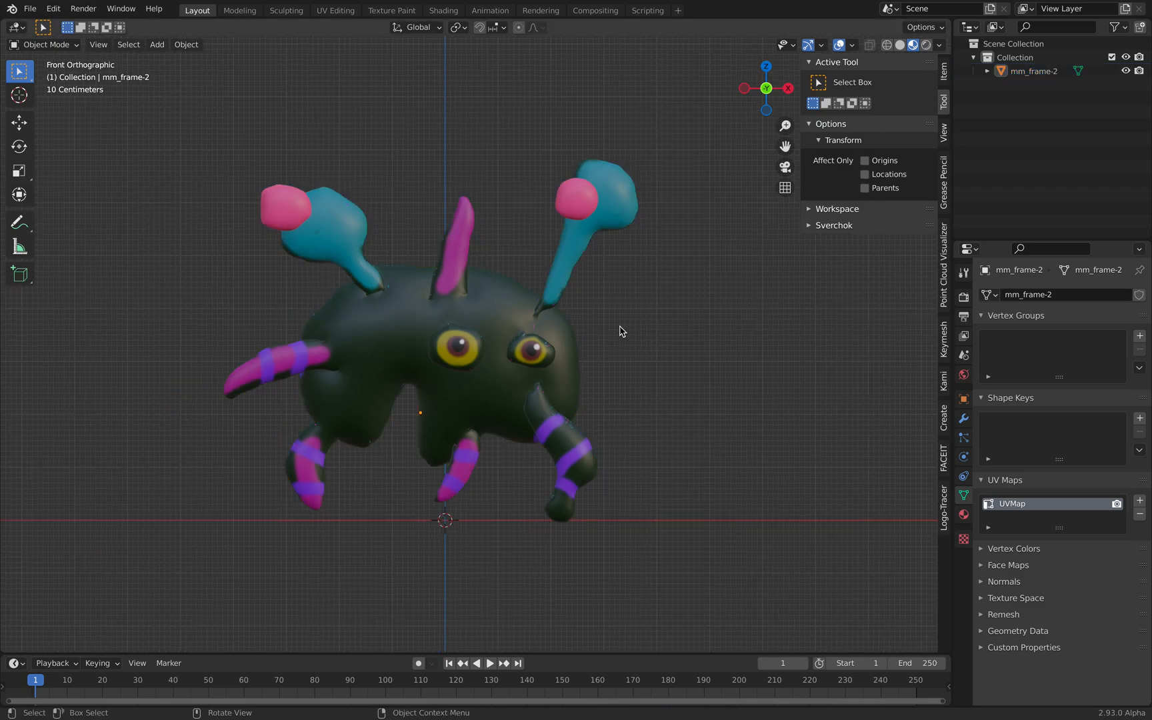
click(157, 44)
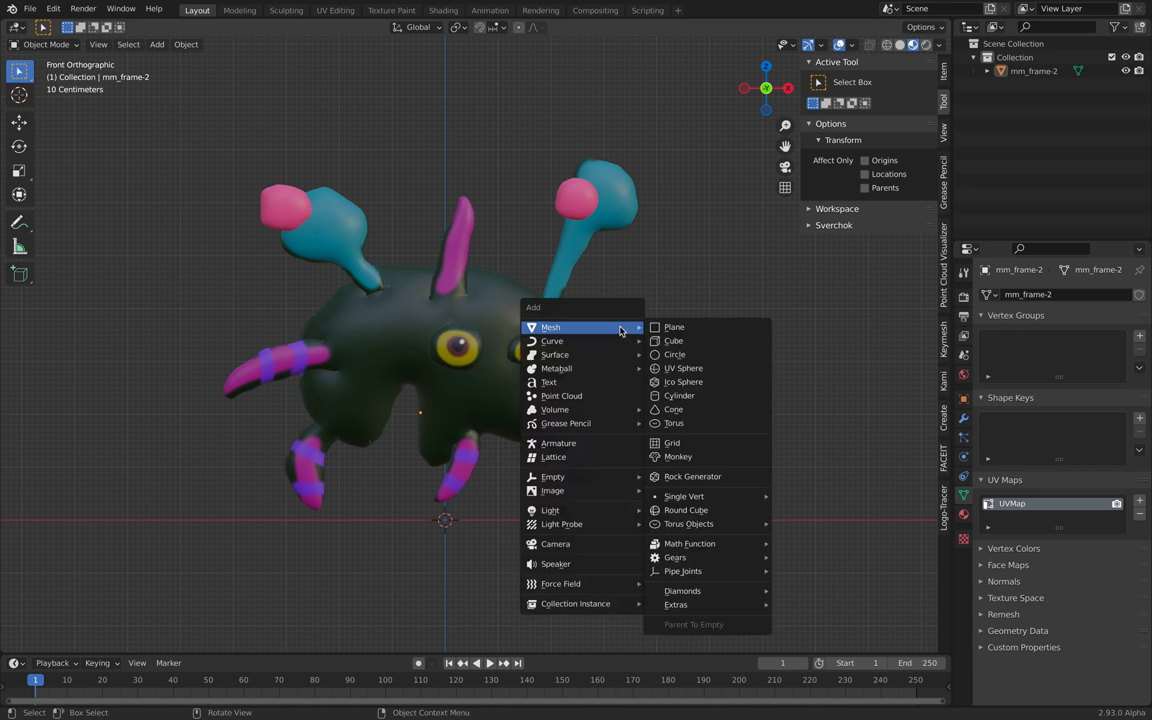
click(557, 444)
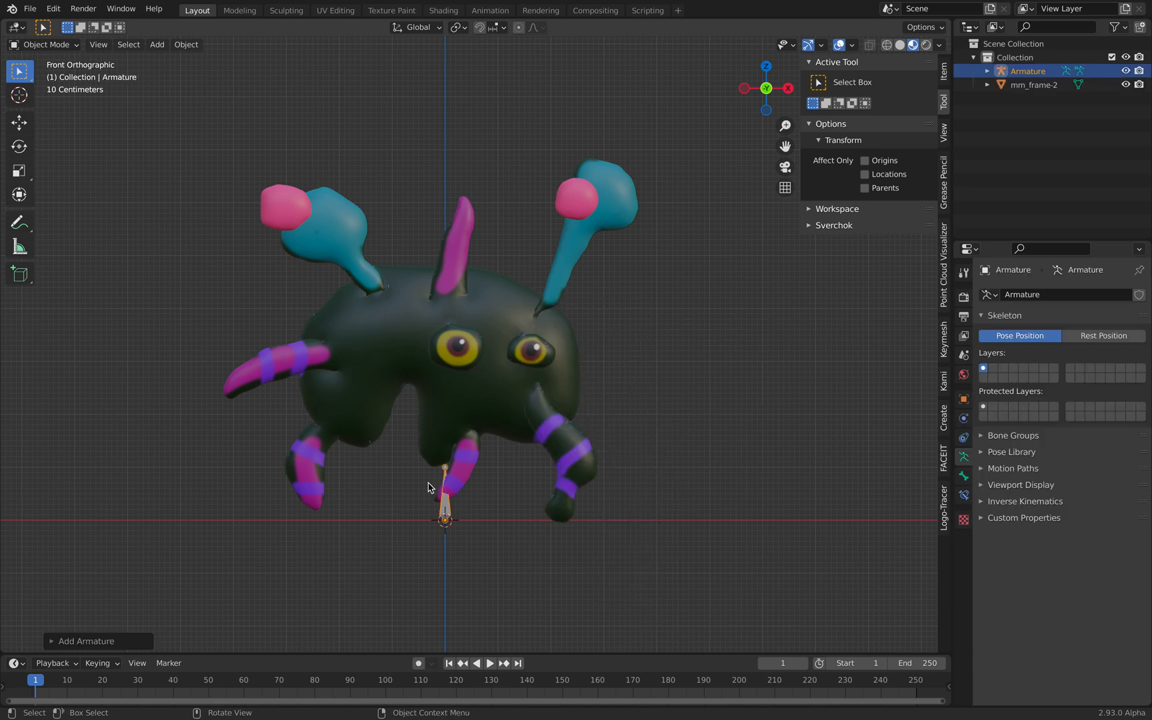
drag(446, 492, 400, 474)
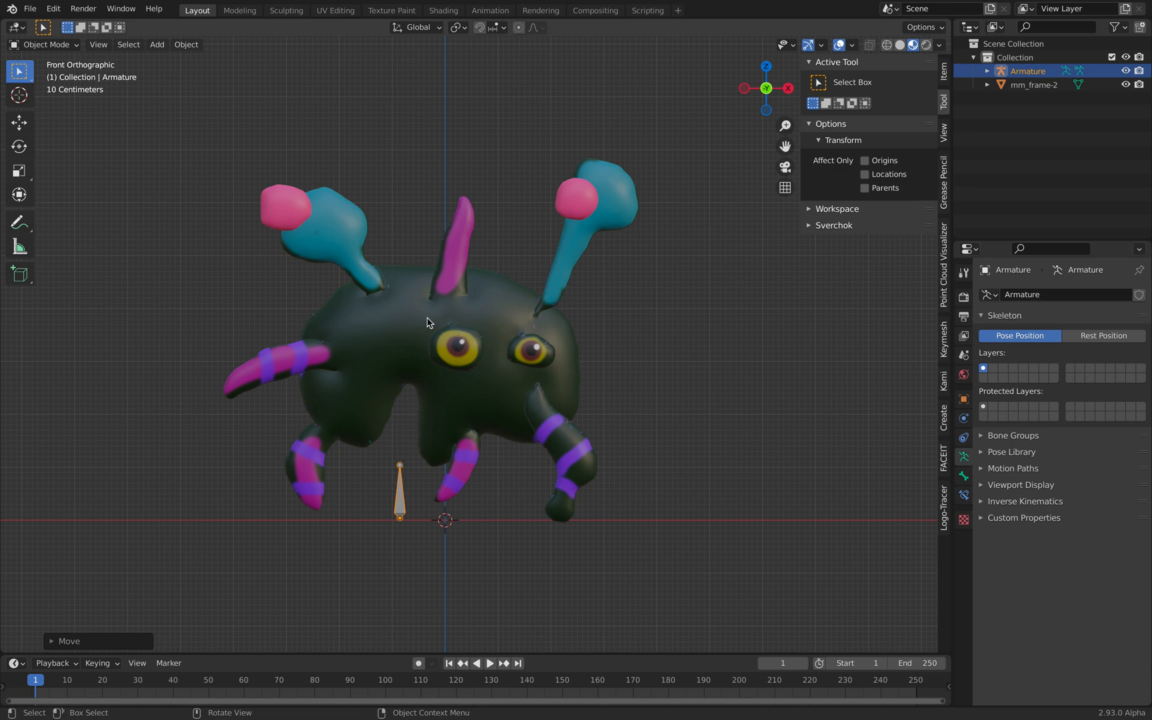
mouse_move(397, 509)
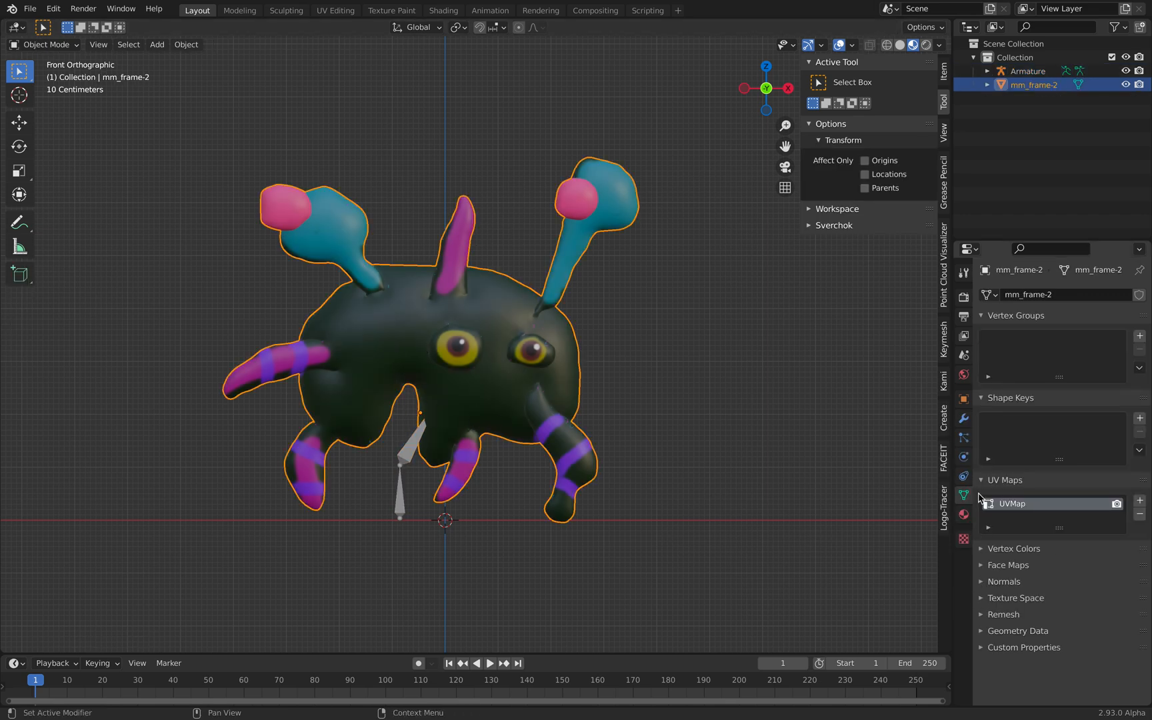
- Enable In Front in the armature's Viewport Display settings
click(1028, 71)
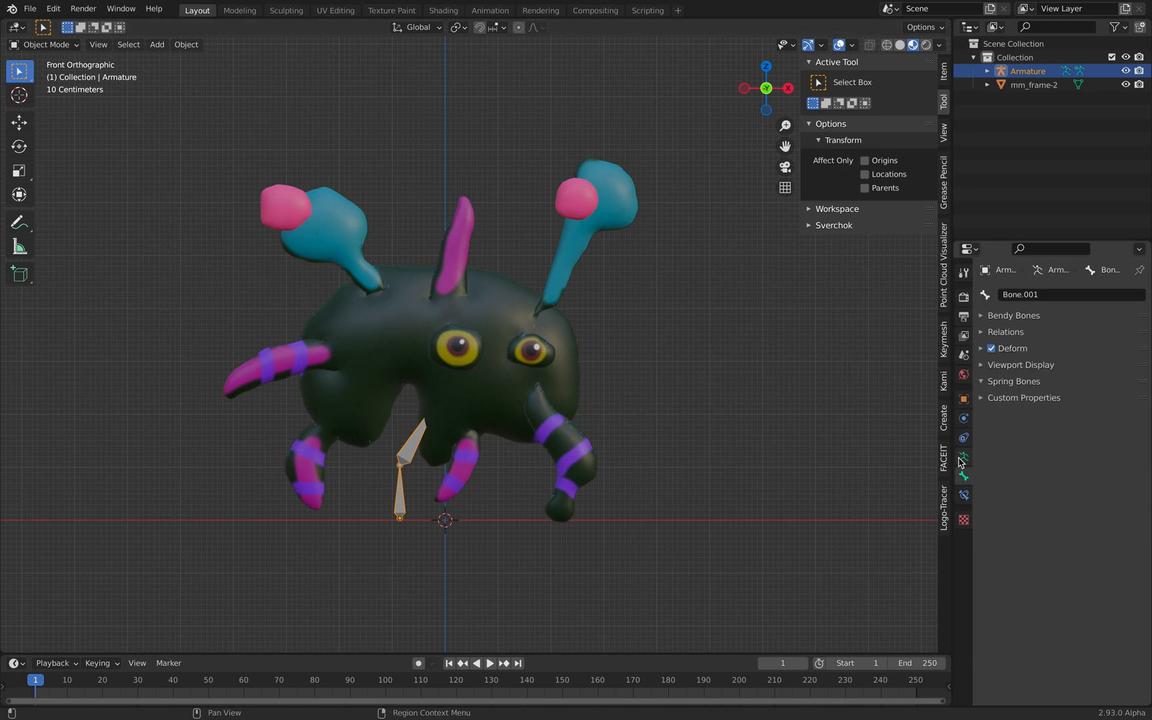
click(963, 476)
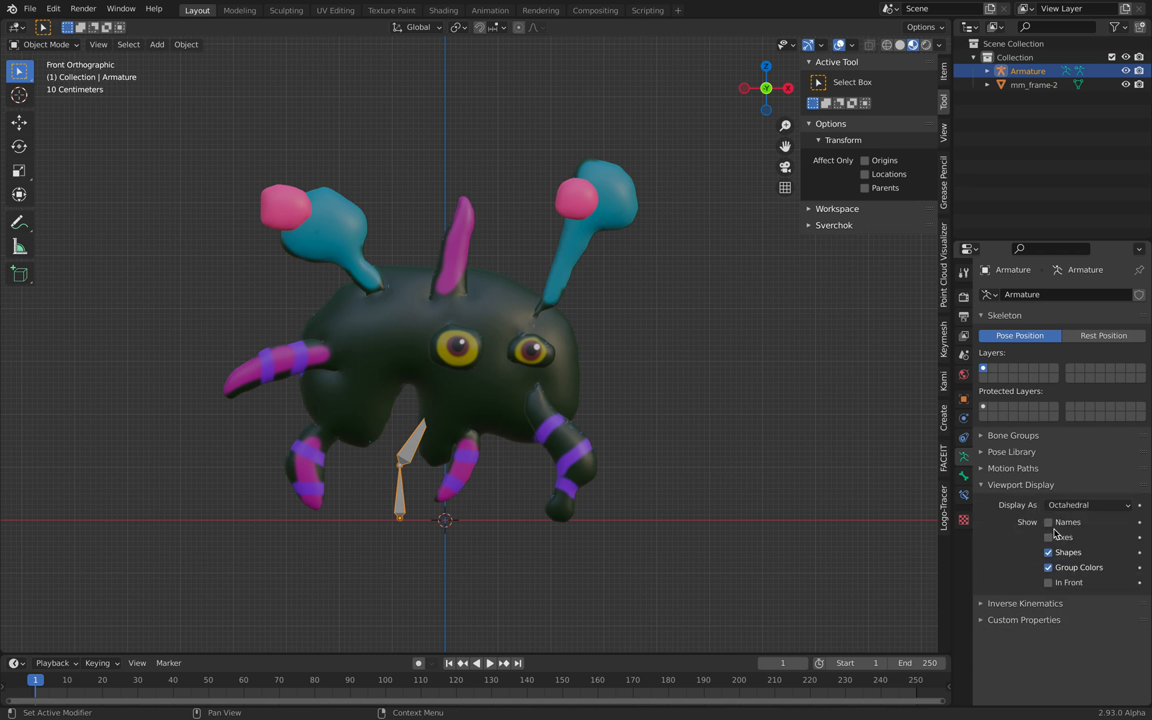
click(1051, 582)
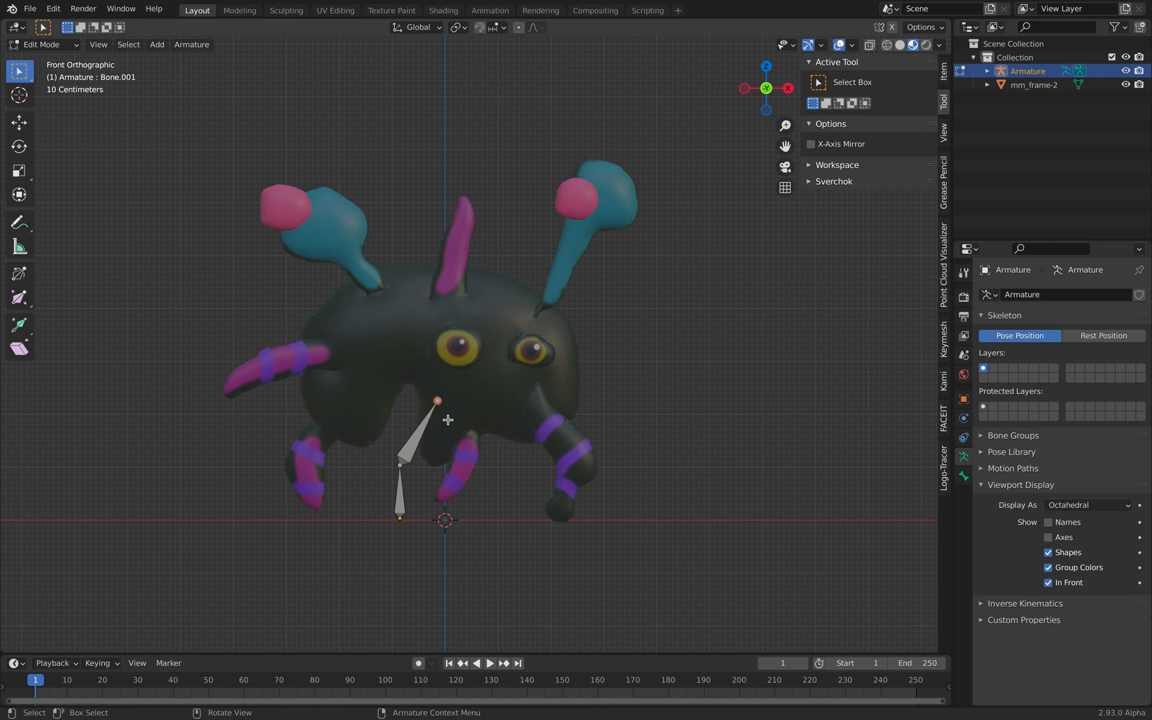
- Turn on snapping and move the bone tip to the monster's body centre
key(g)
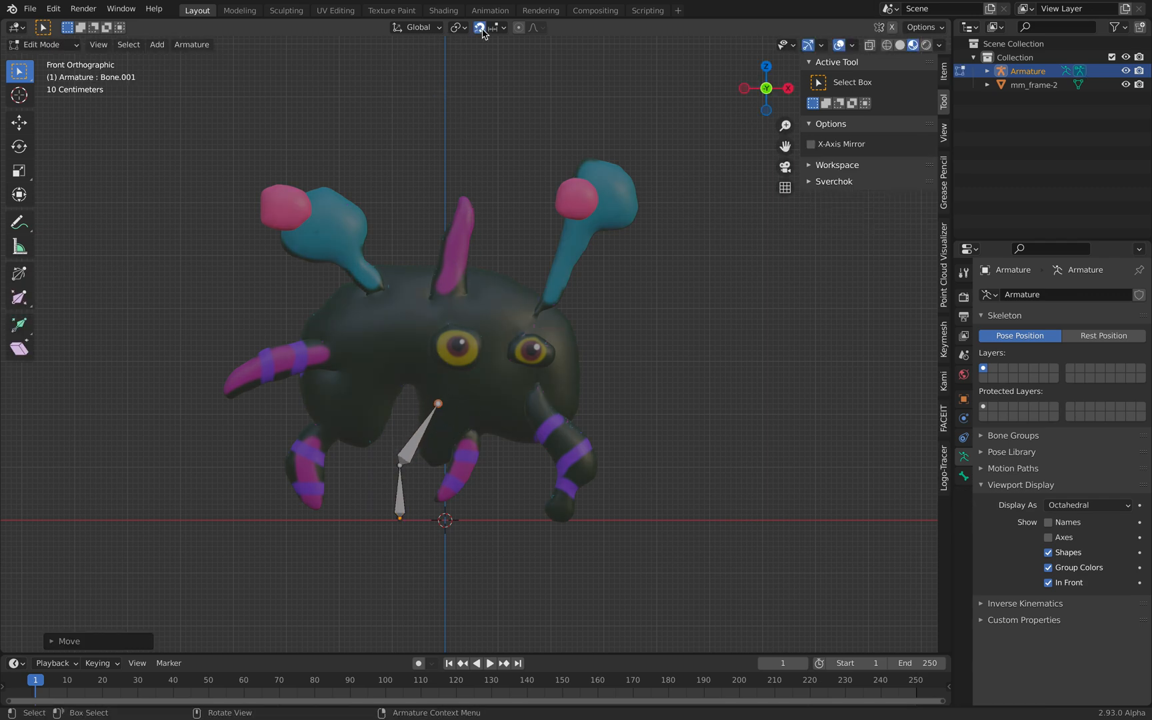
click(481, 27)
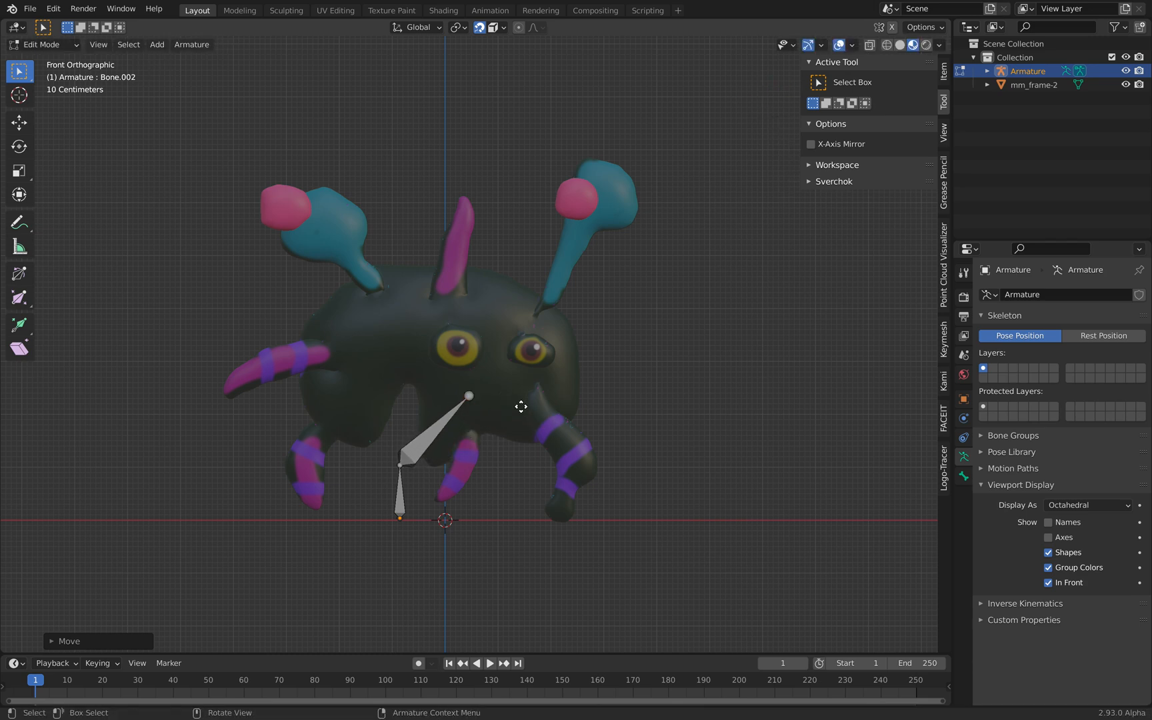
drag(467, 396, 581, 461)
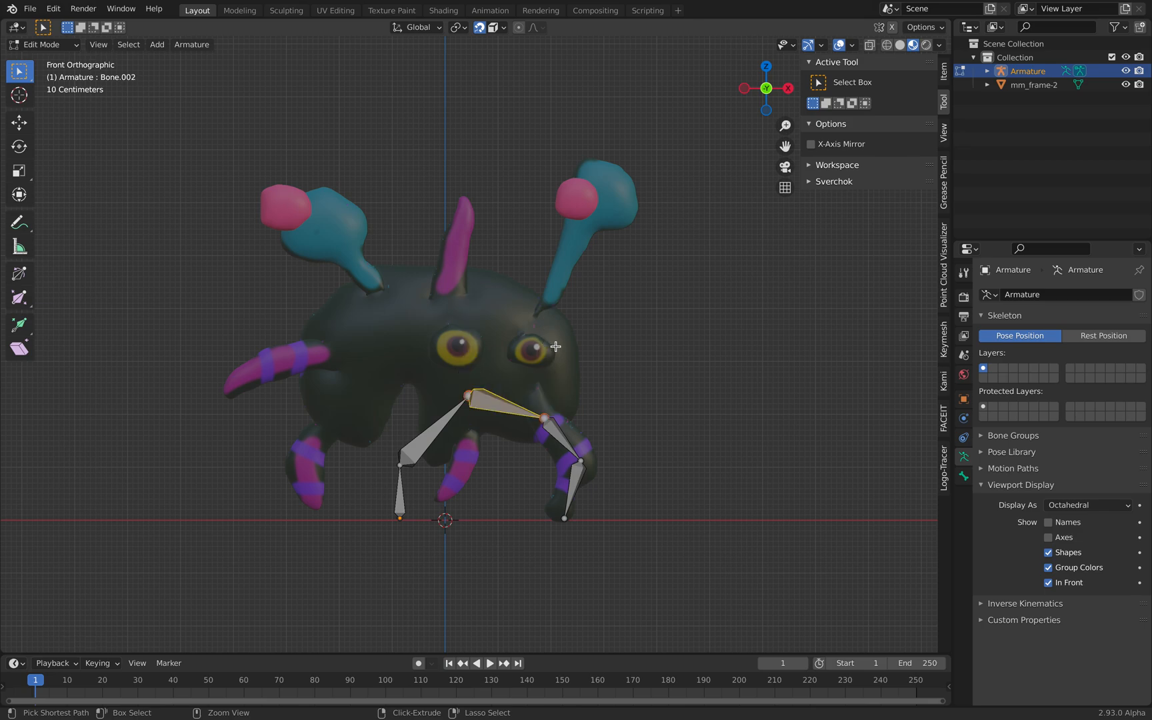
- Extrude a bone from the body centre up into the centre horn
click(470, 394)
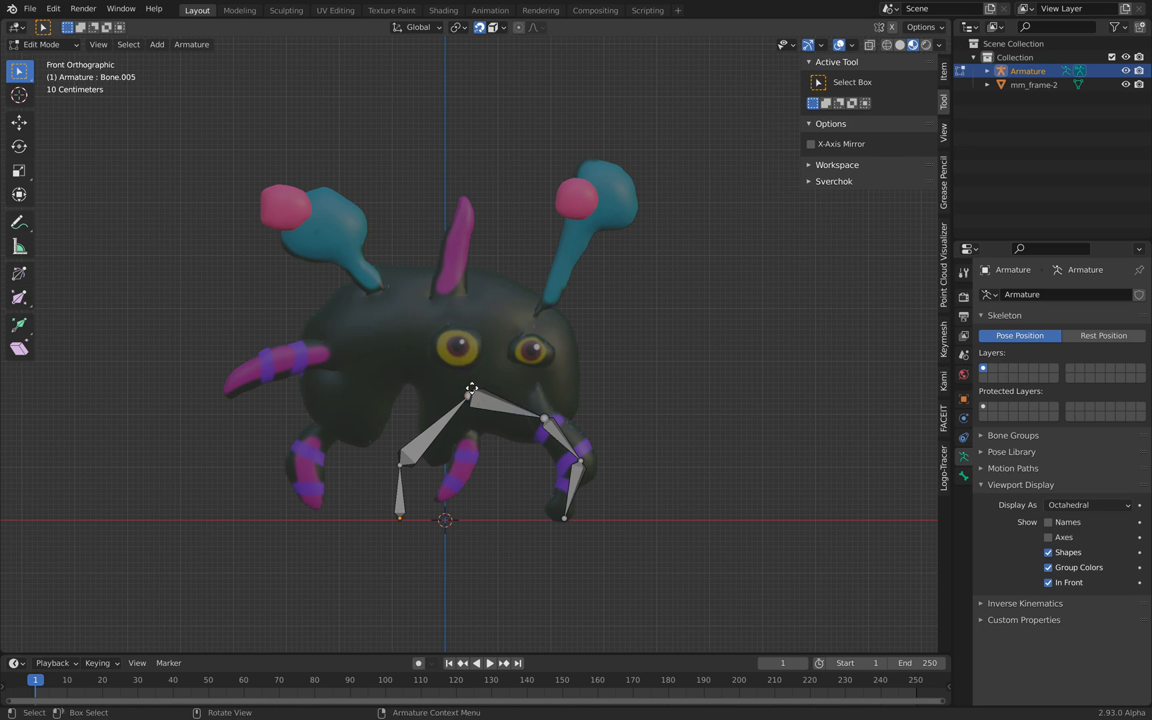
drag(472, 388, 570, 255)
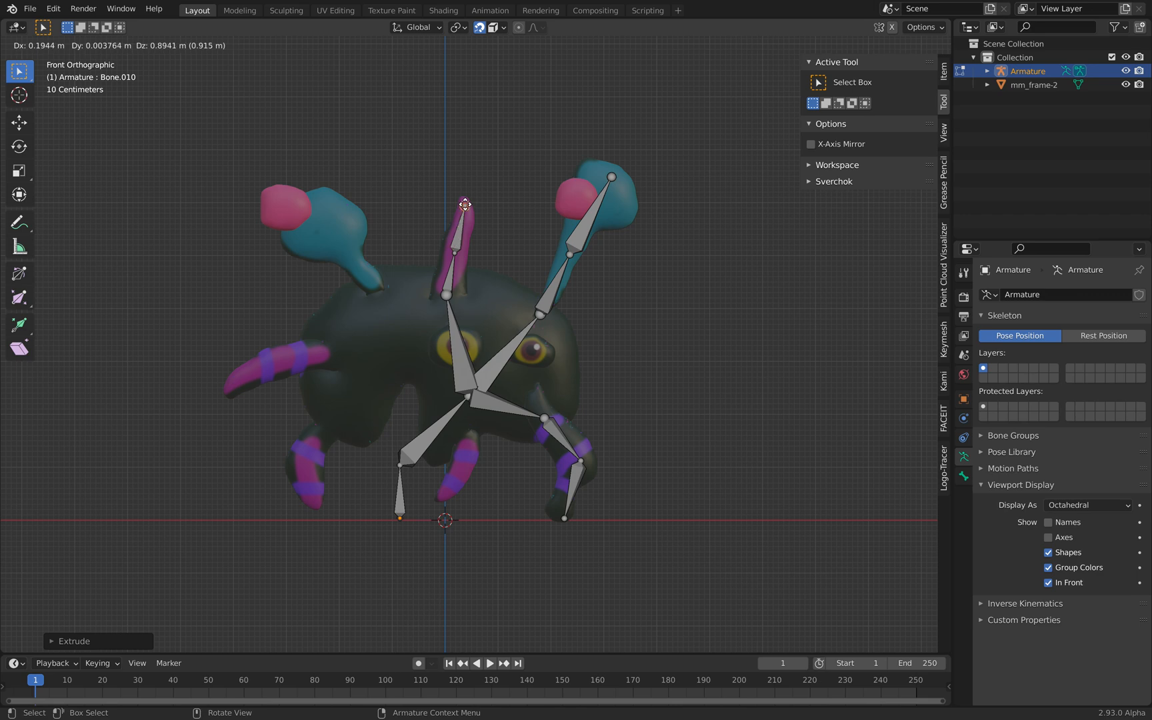
key(Tab)
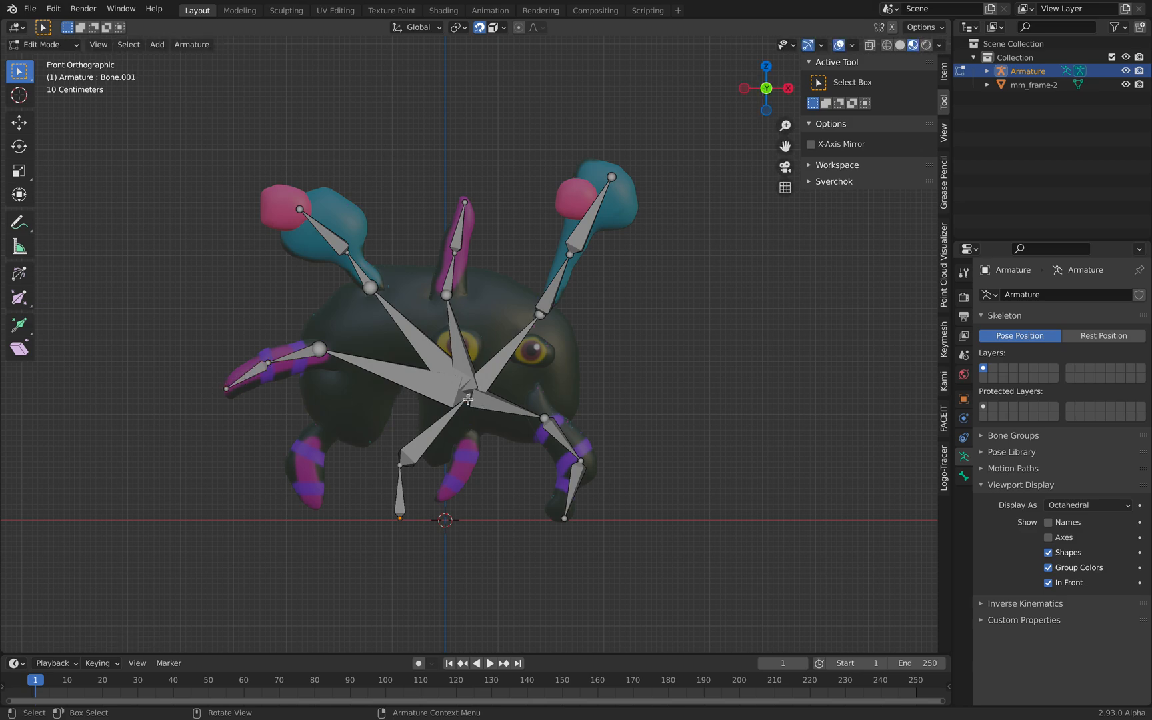
drag(467, 398, 456, 481)
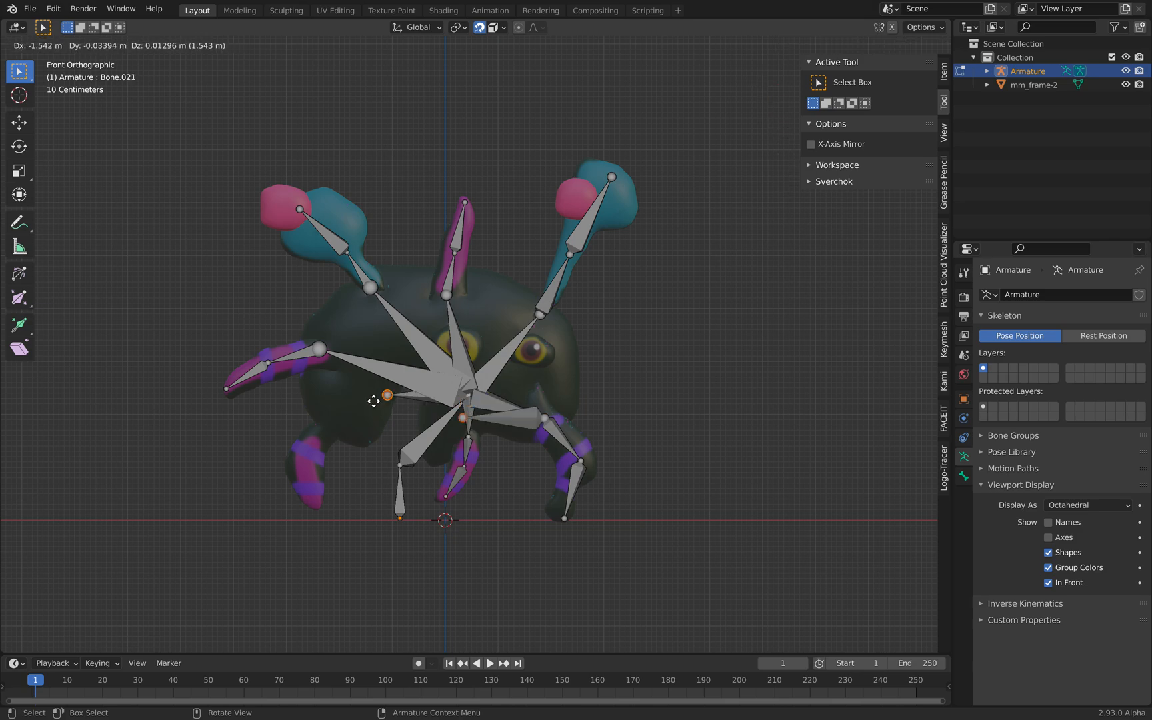
key(Tab)
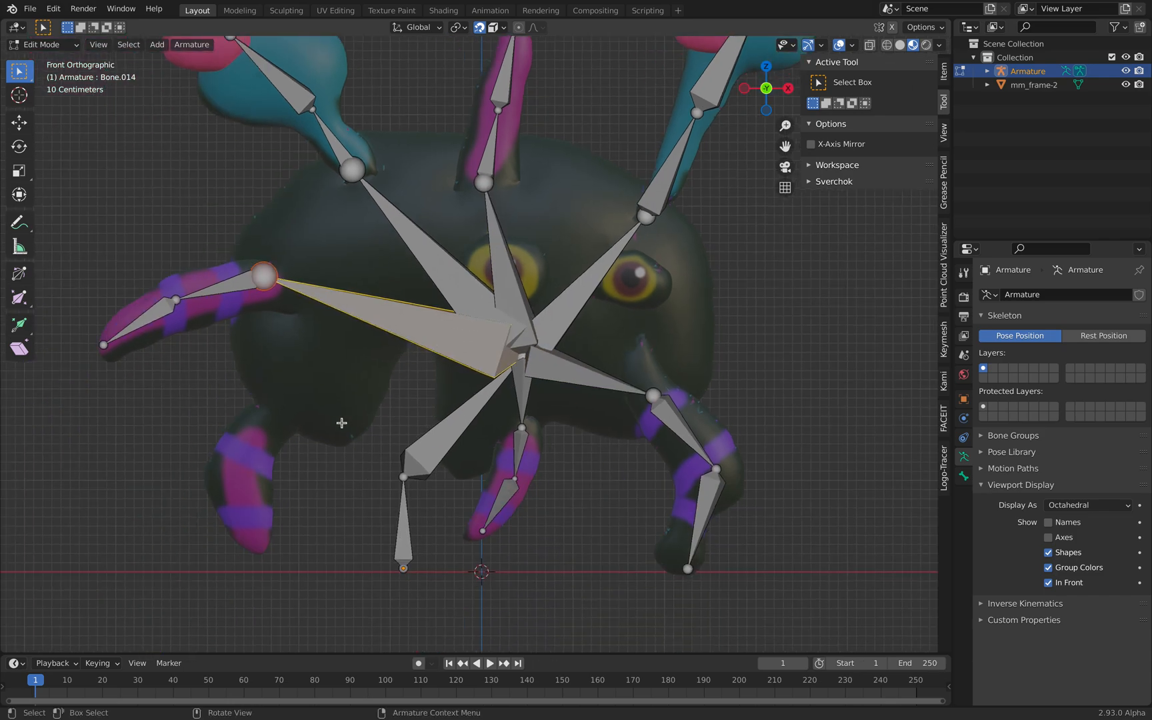
- Display the bones as Stick, then Wire, and extrude a bone chain into the lower-left leg
click(519, 411)
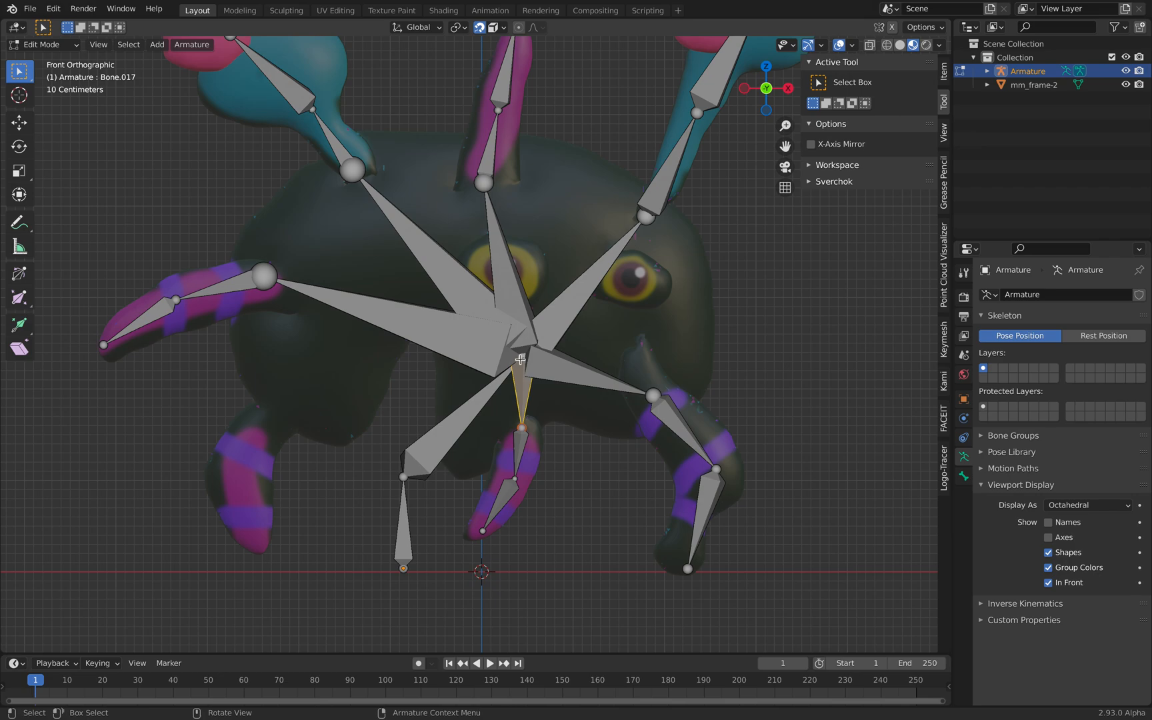
click(1087, 505)
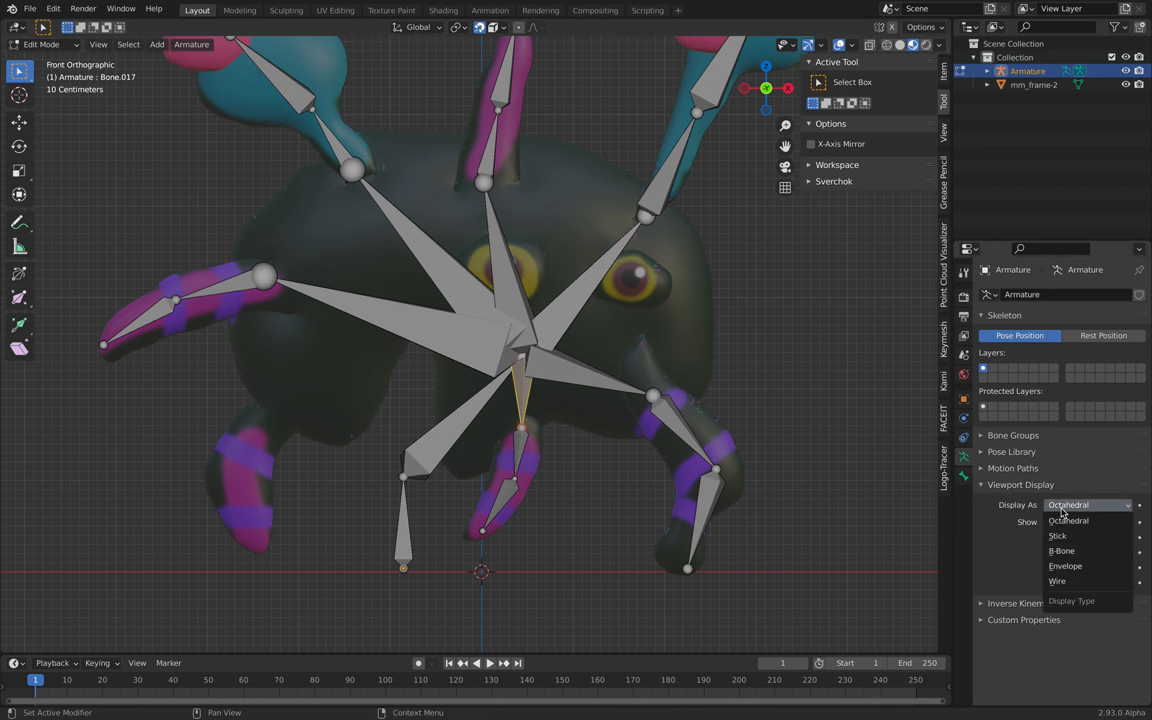
click(1058, 535)
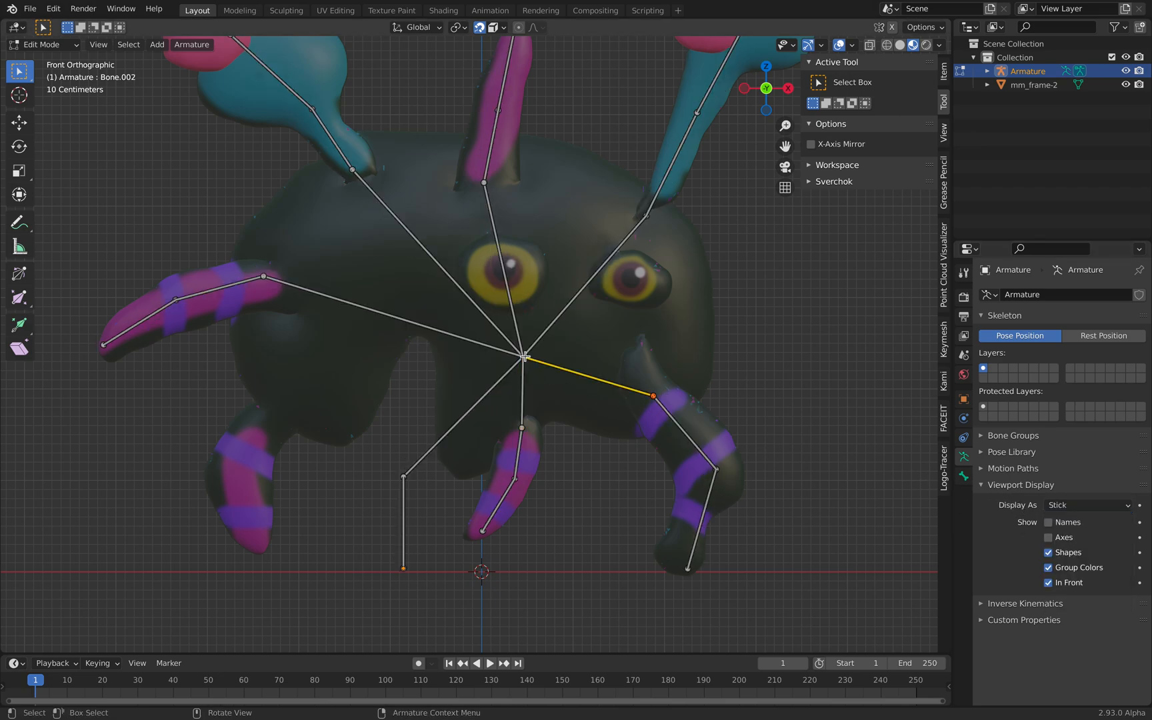
click(404, 476)
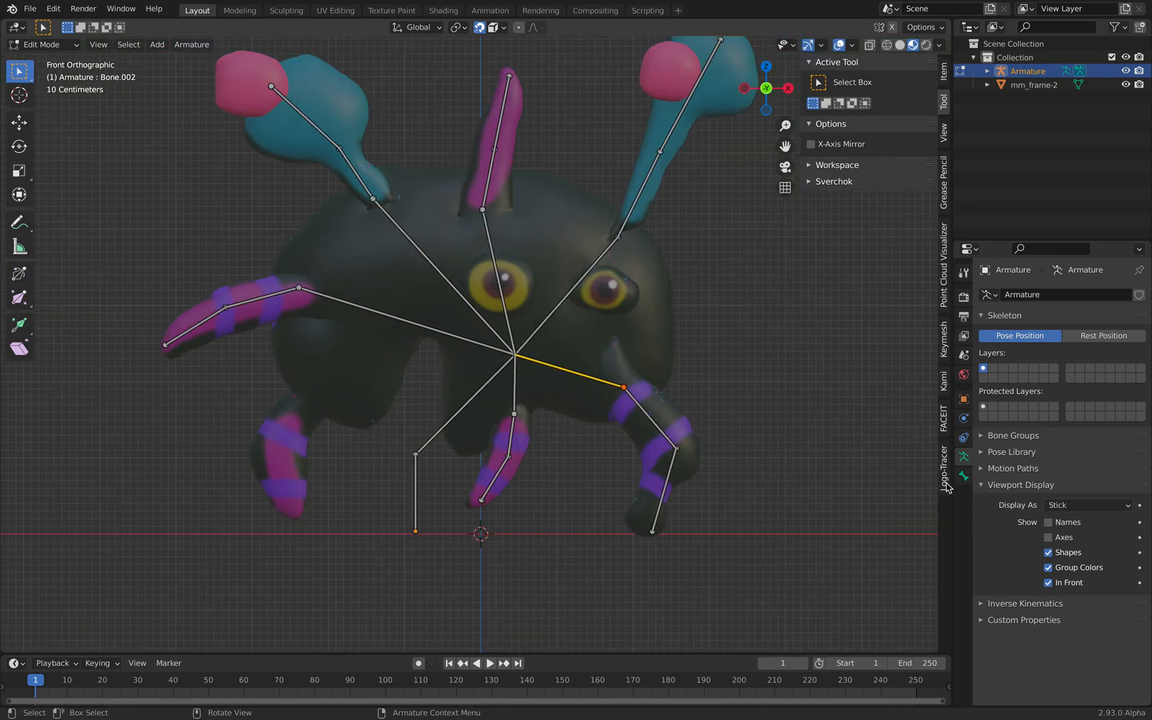
click(1087, 505)
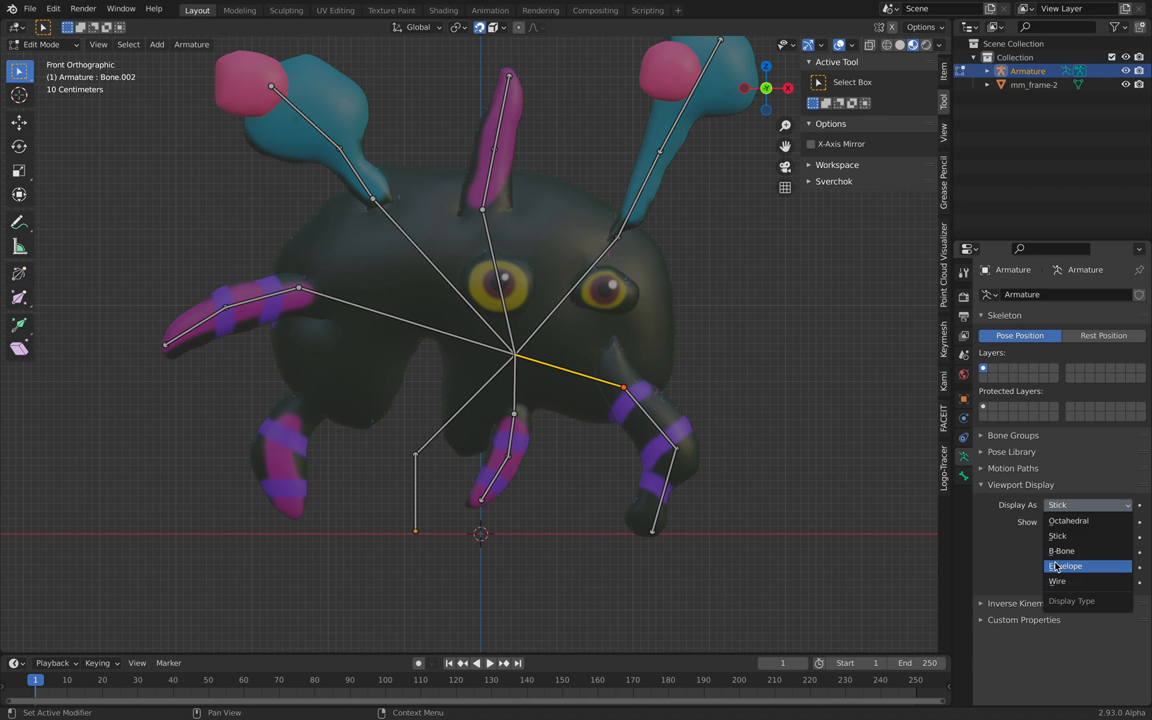
click(1058, 581)
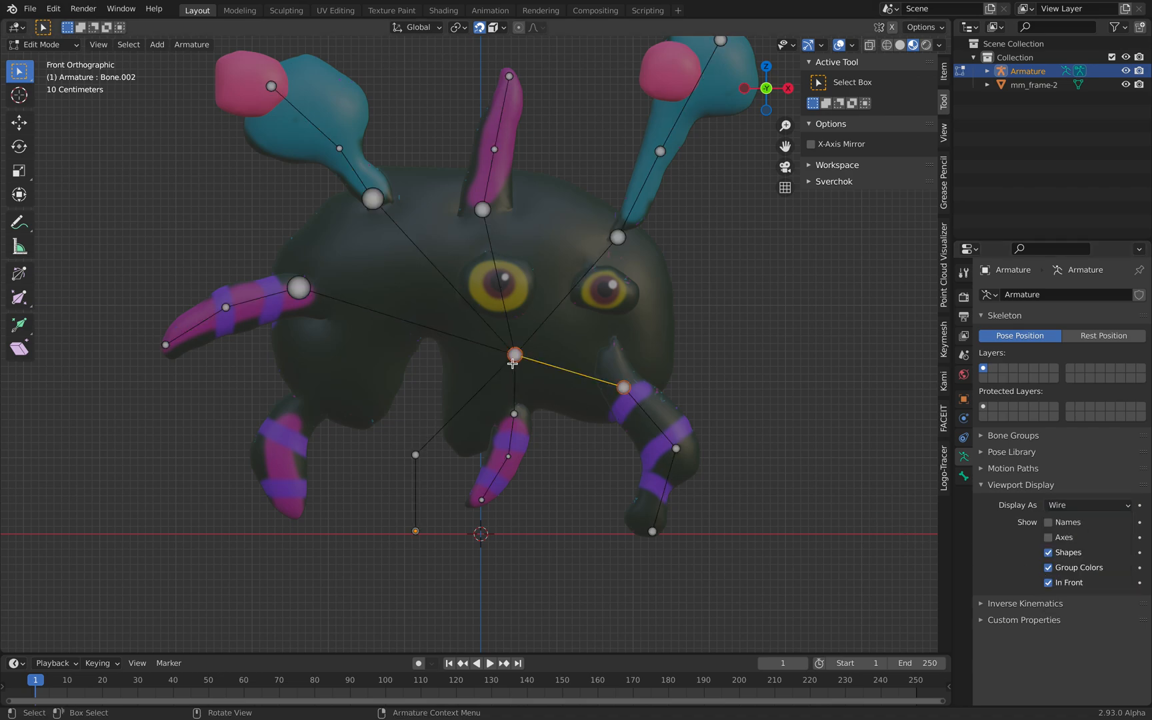
drag(513, 360, 404, 358)
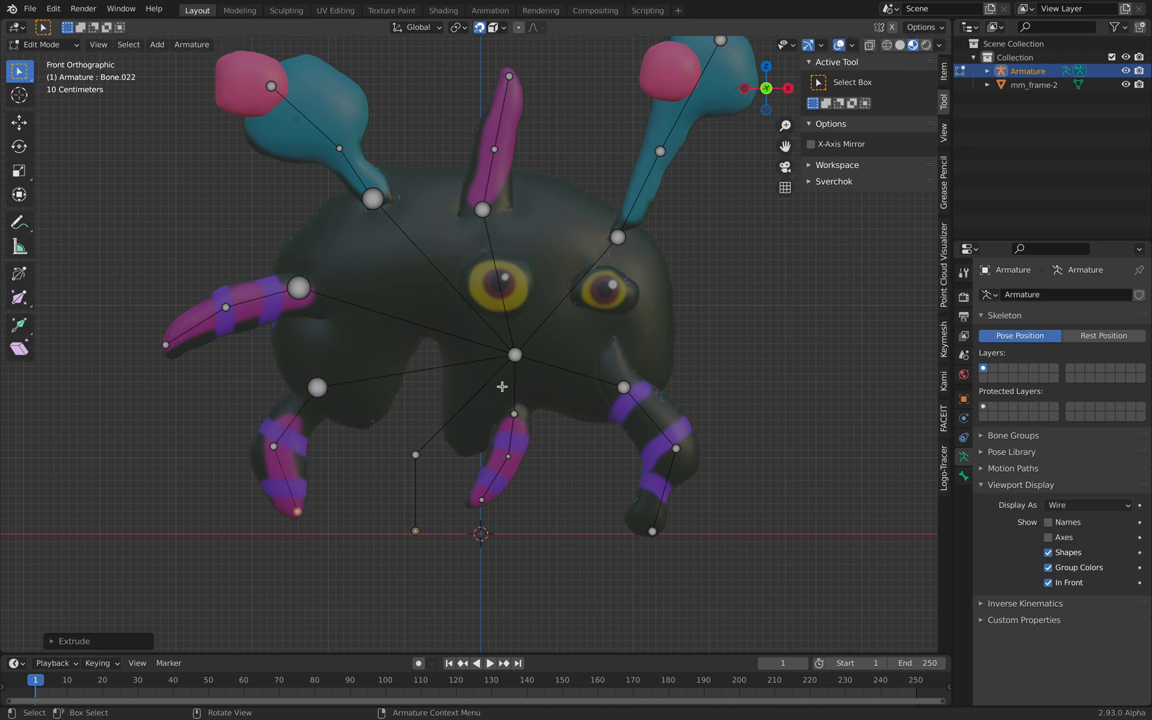
mouse_move(55, 99)
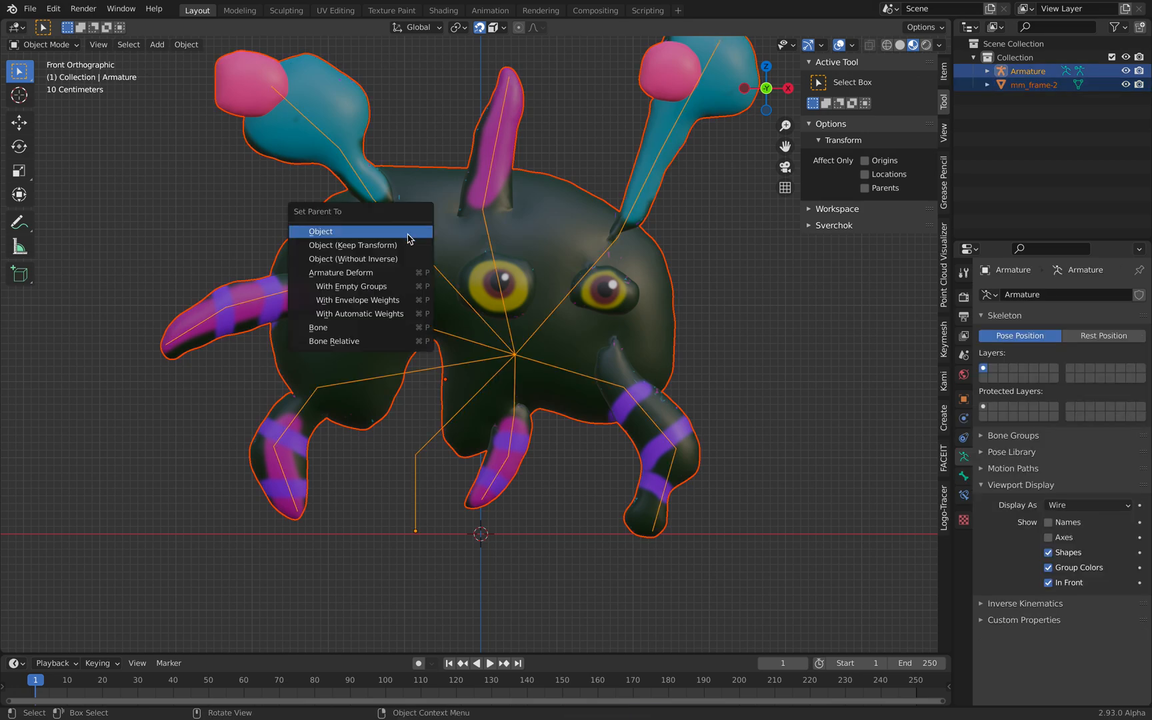
mouse_move(360, 314)
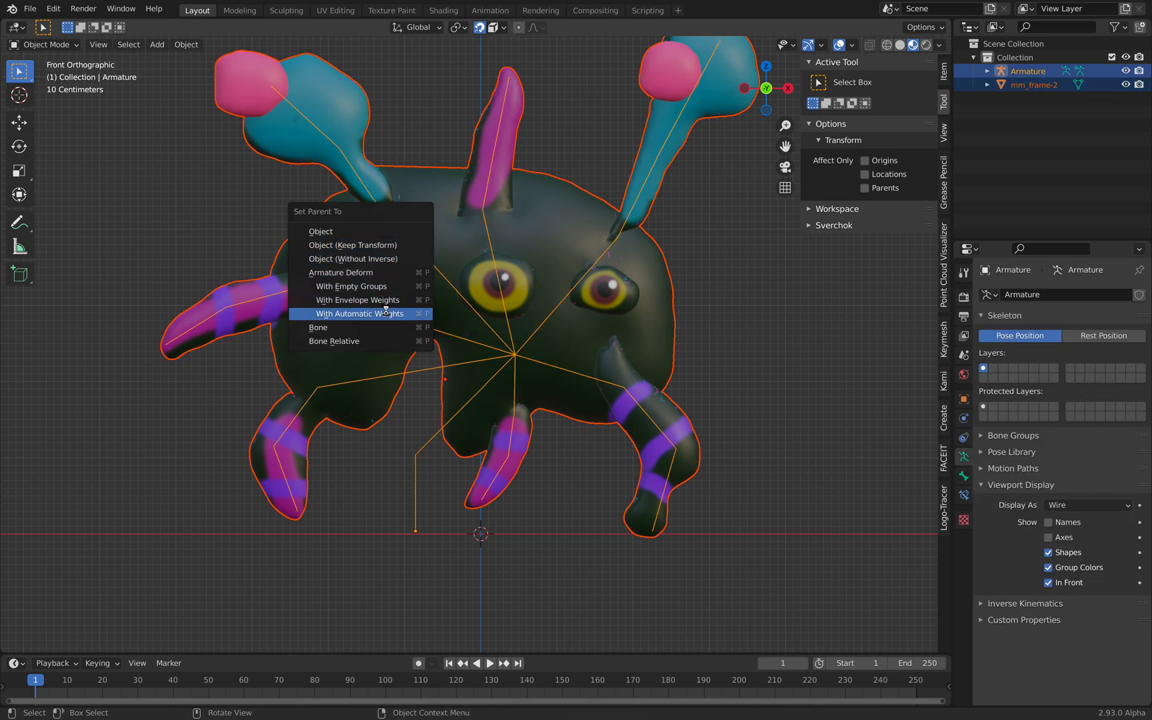
- Parent the mesh to the armature with Armature Deform With Automatic Weights
click(358, 314)
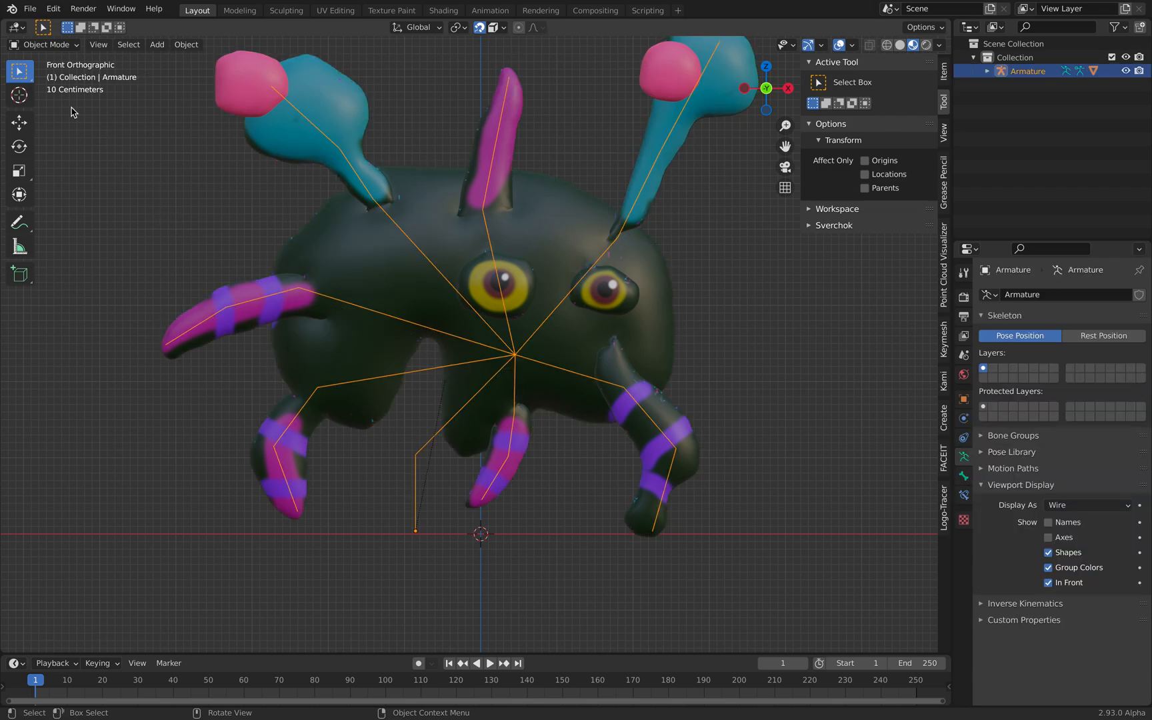
click(45, 44)
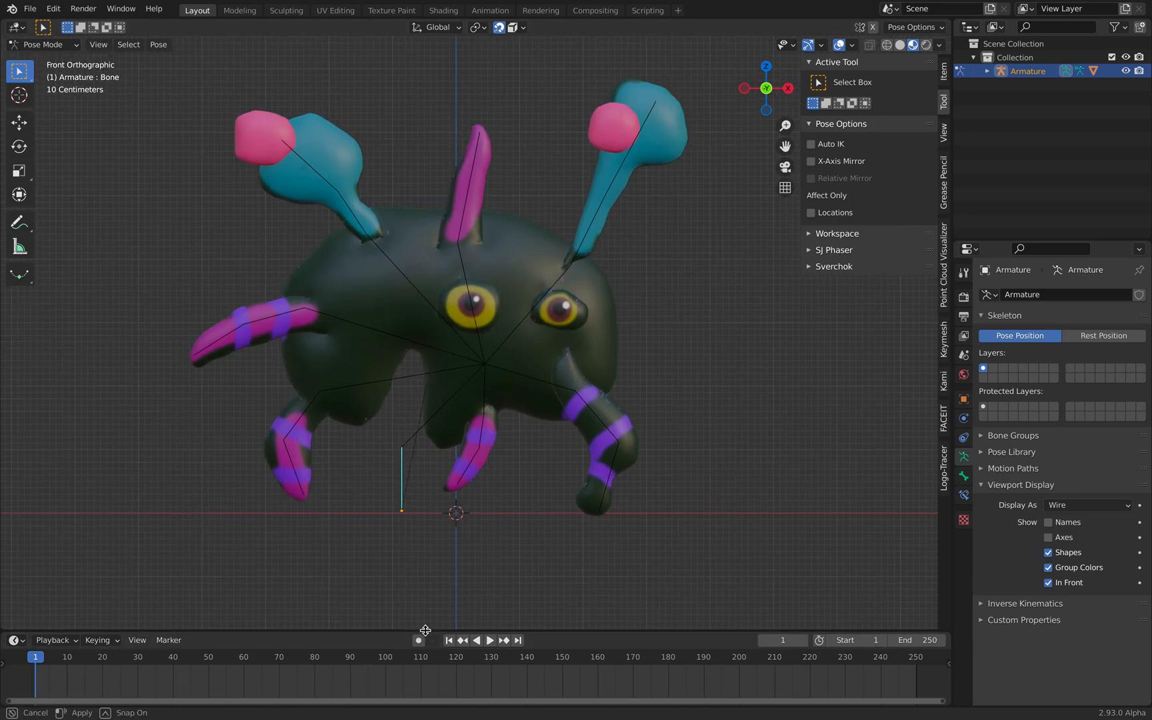
- Rotate a bone, set the end frame to 200, return to Object Mode and save
key(r)
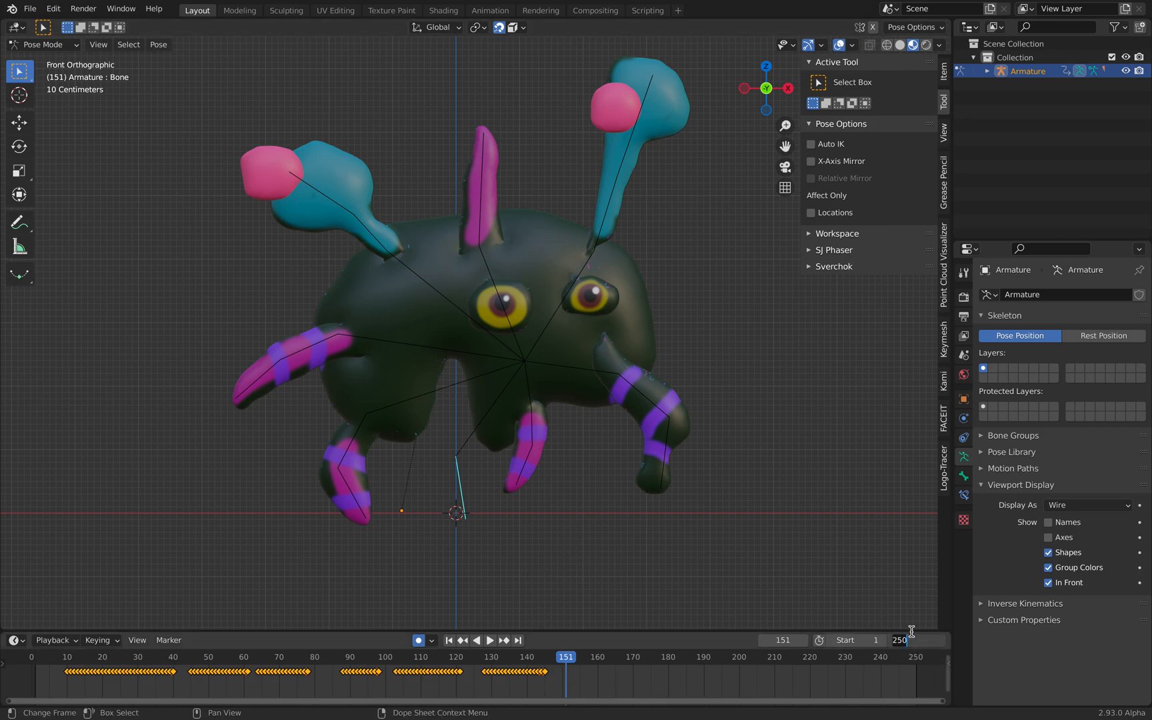
text(200)
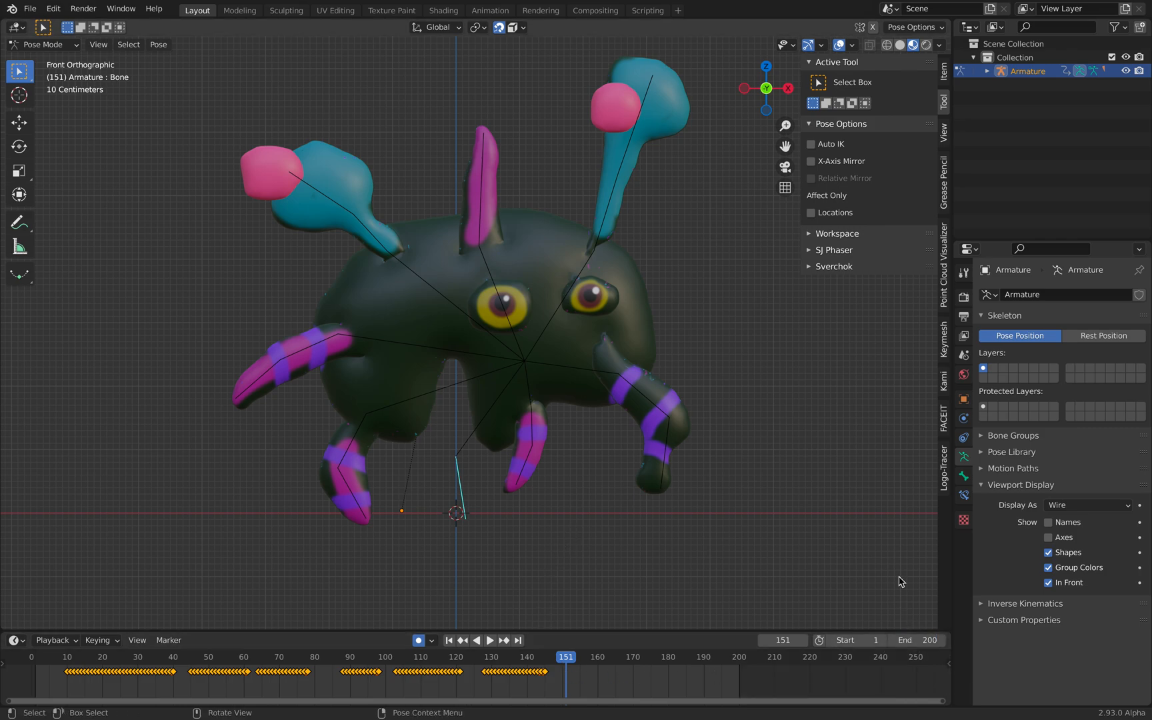
key(Tab)
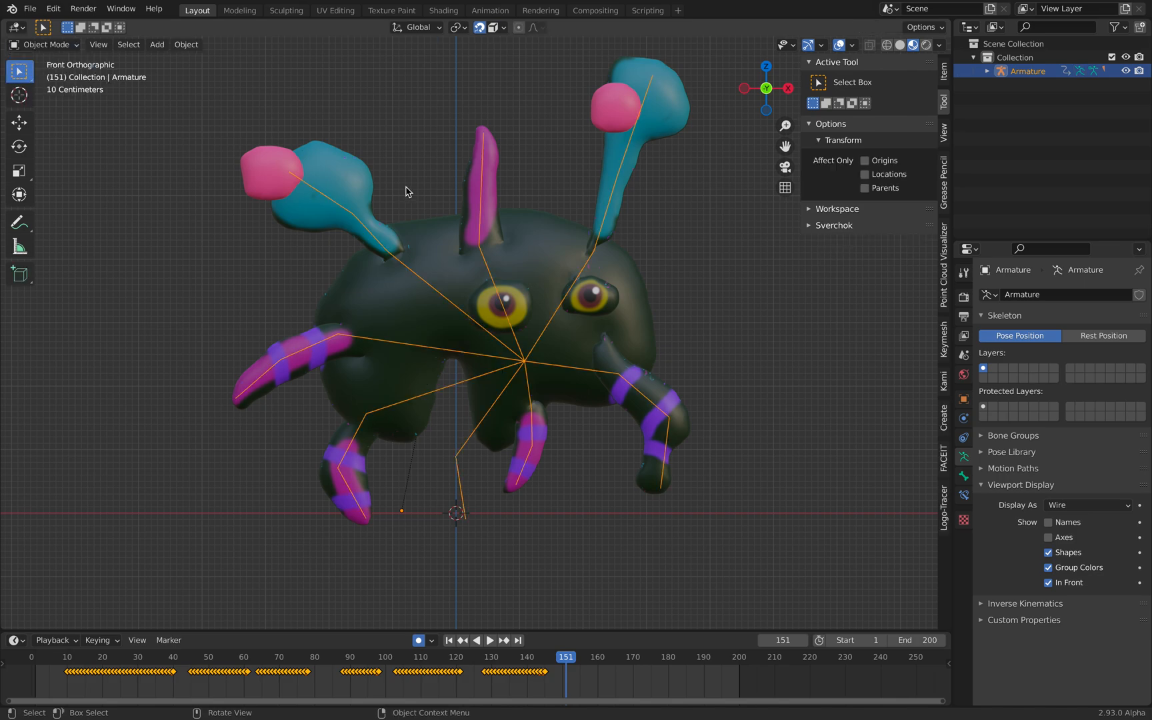
key(ctrl+s)
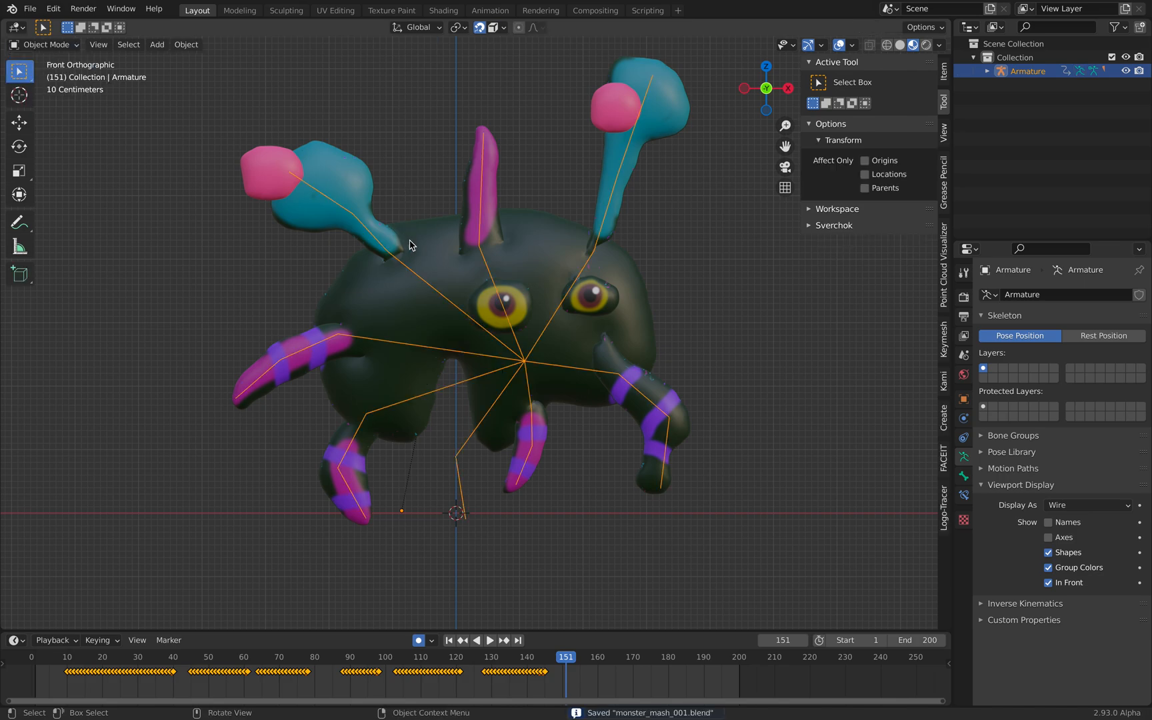
click(44, 44)
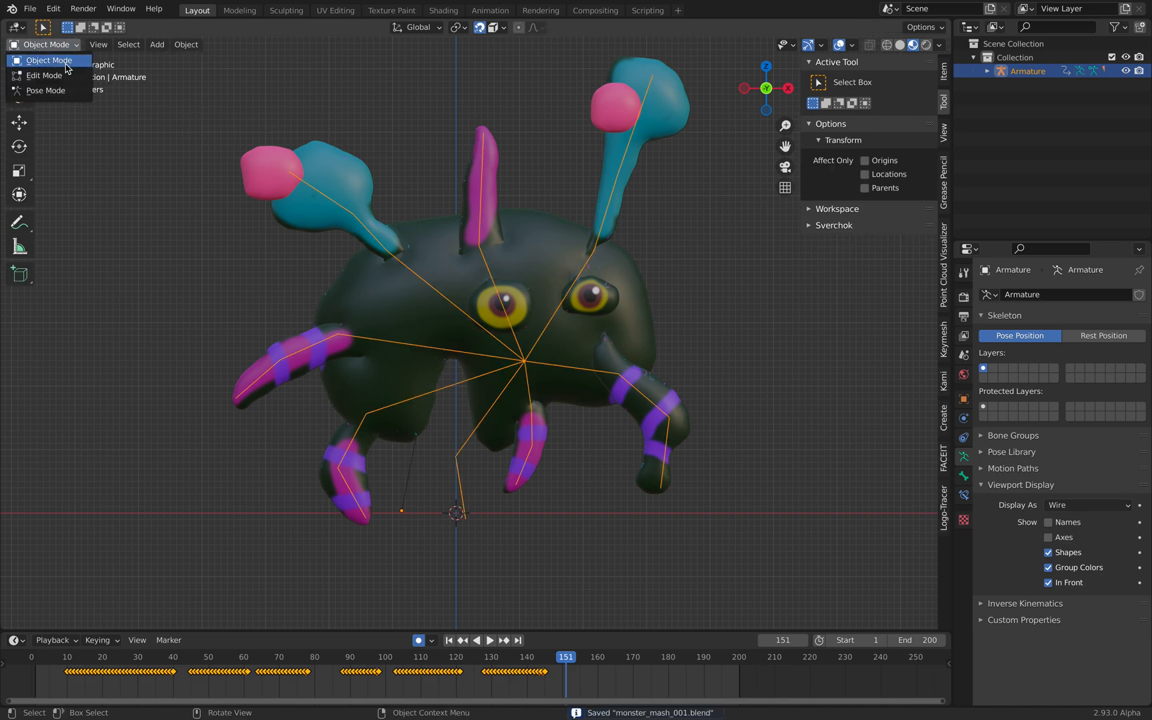
- Put the armature in Pose Mode and set the SJ Phaser end frame to 200
click(45, 89)
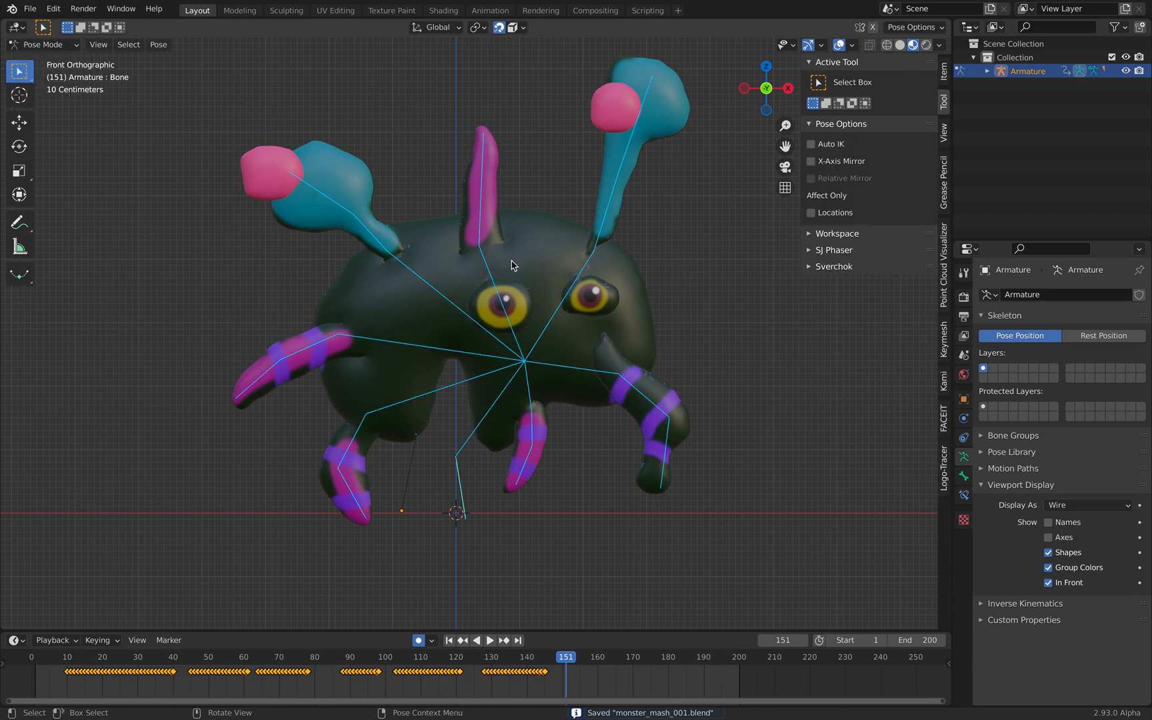
click(834, 250)
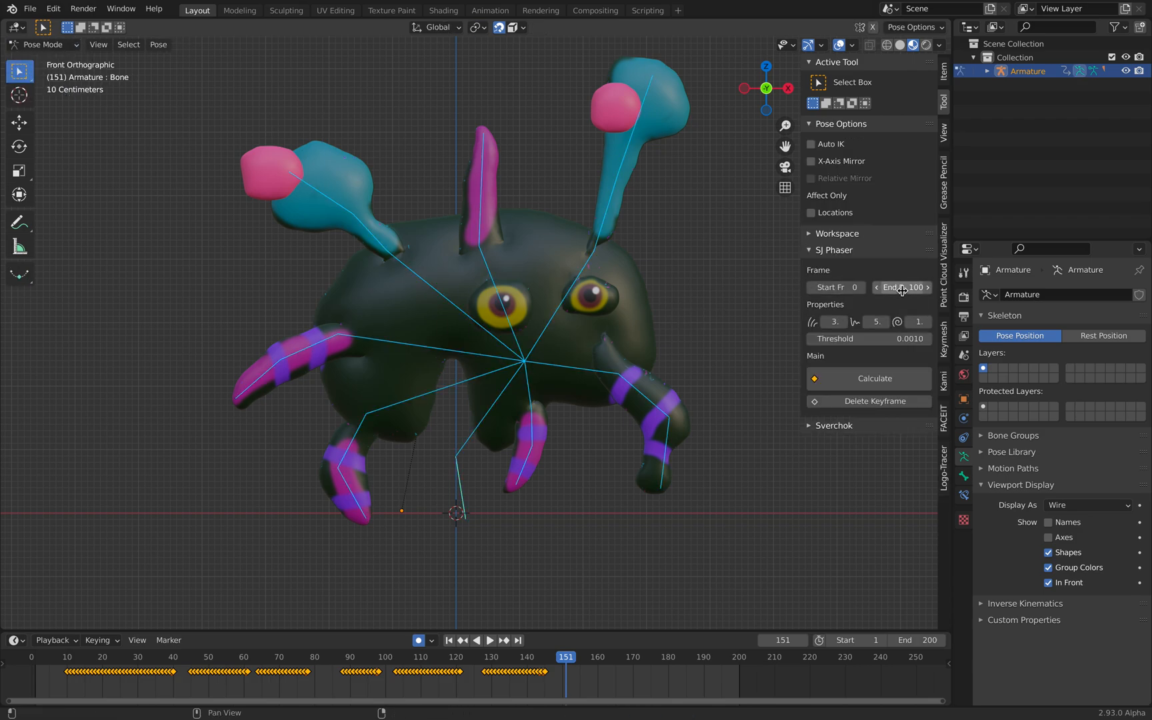
click(902, 286)
text(200)
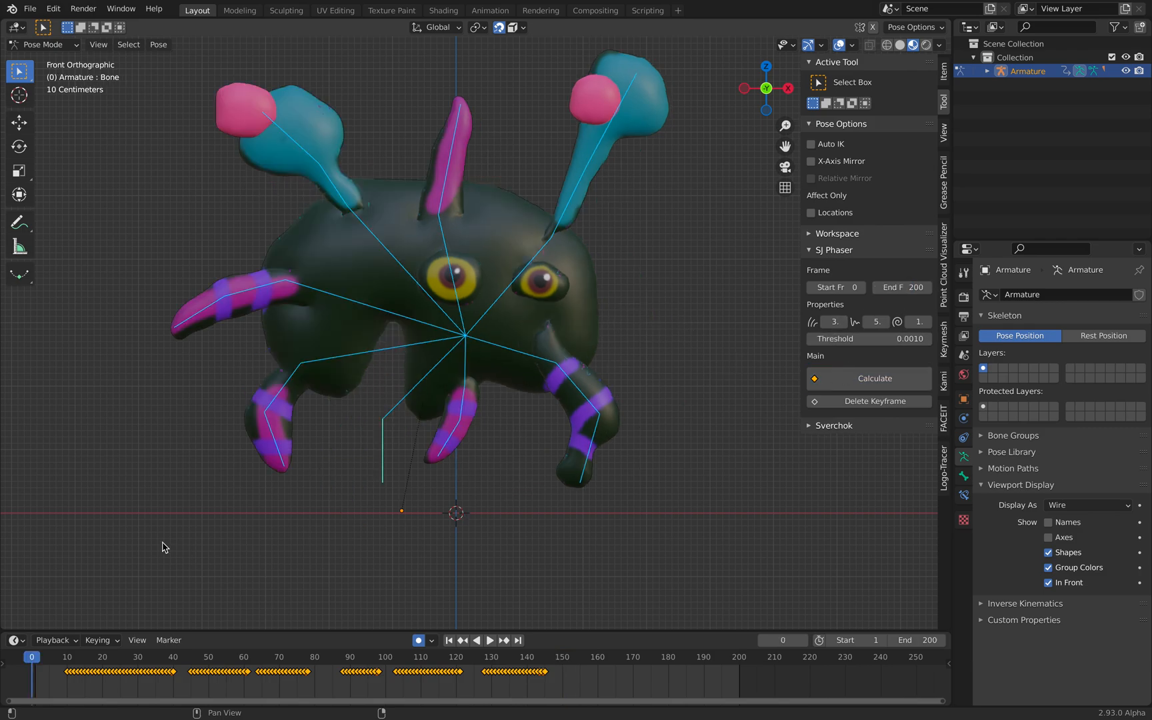
mouse_move(624, 336)
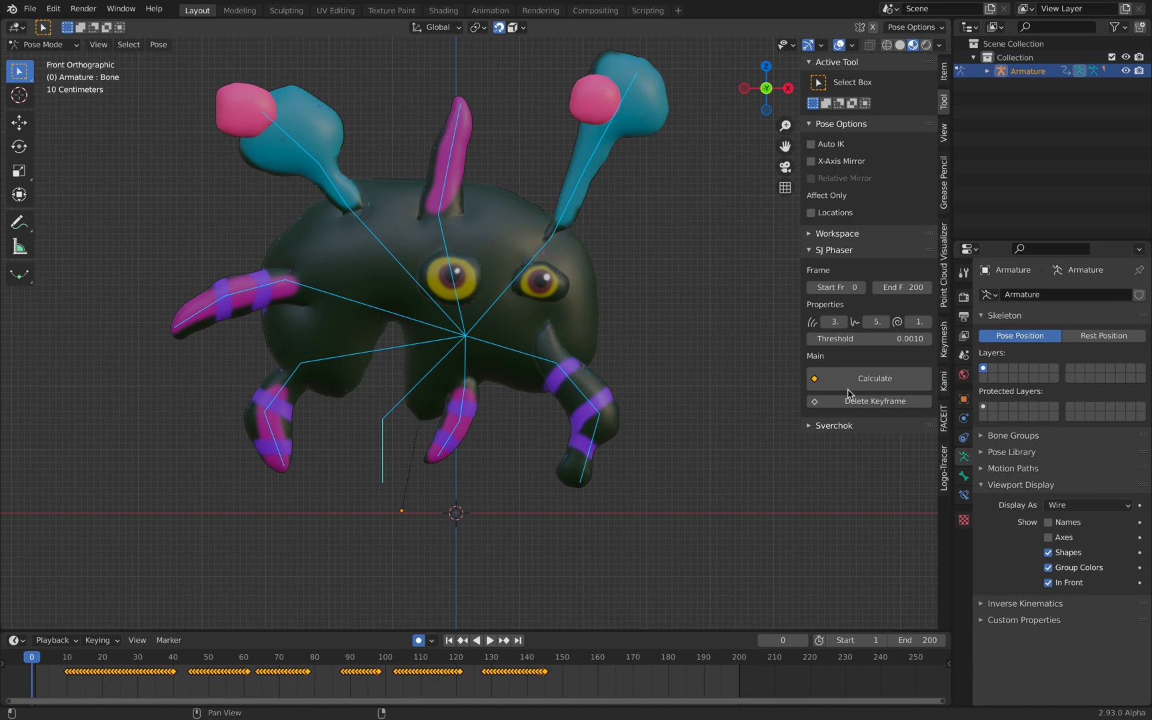
mouse_move(396, 492)
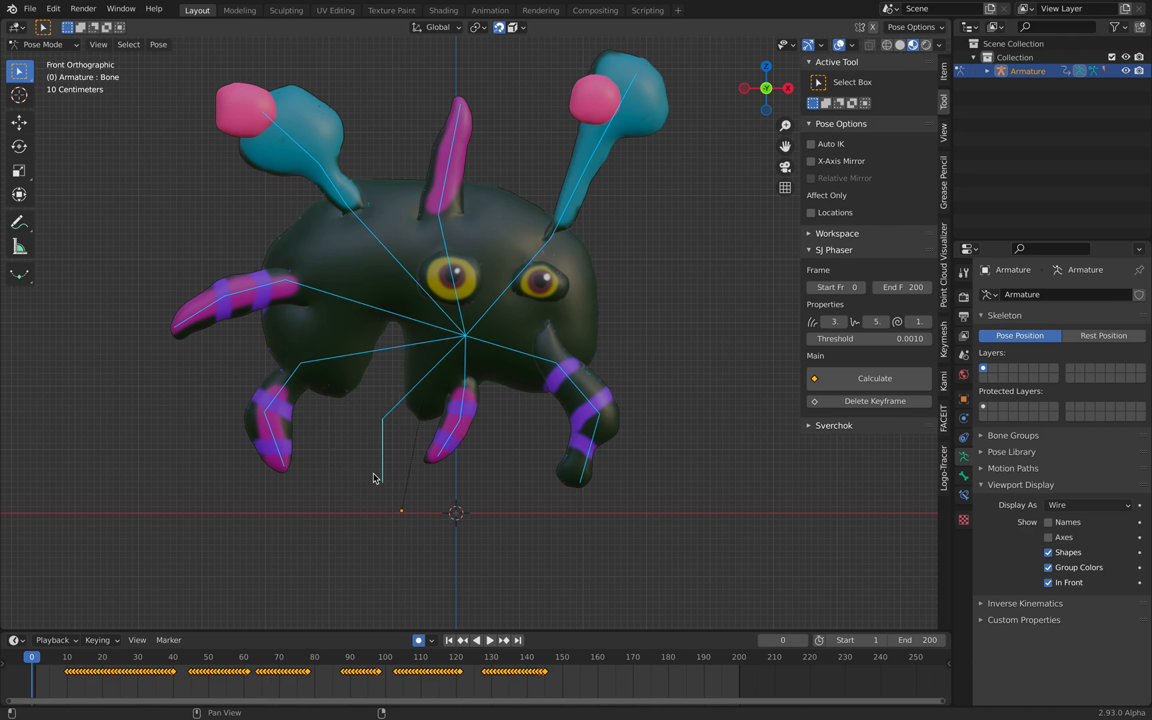
mouse_move(387, 428)
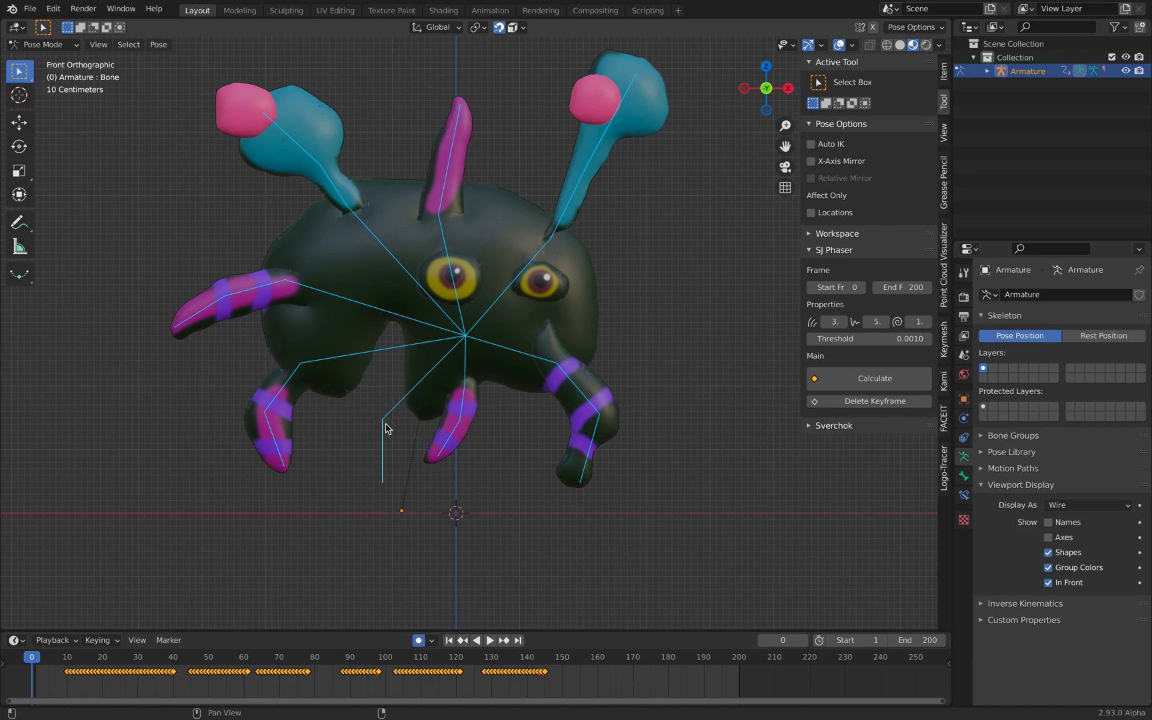
mouse_move(367, 388)
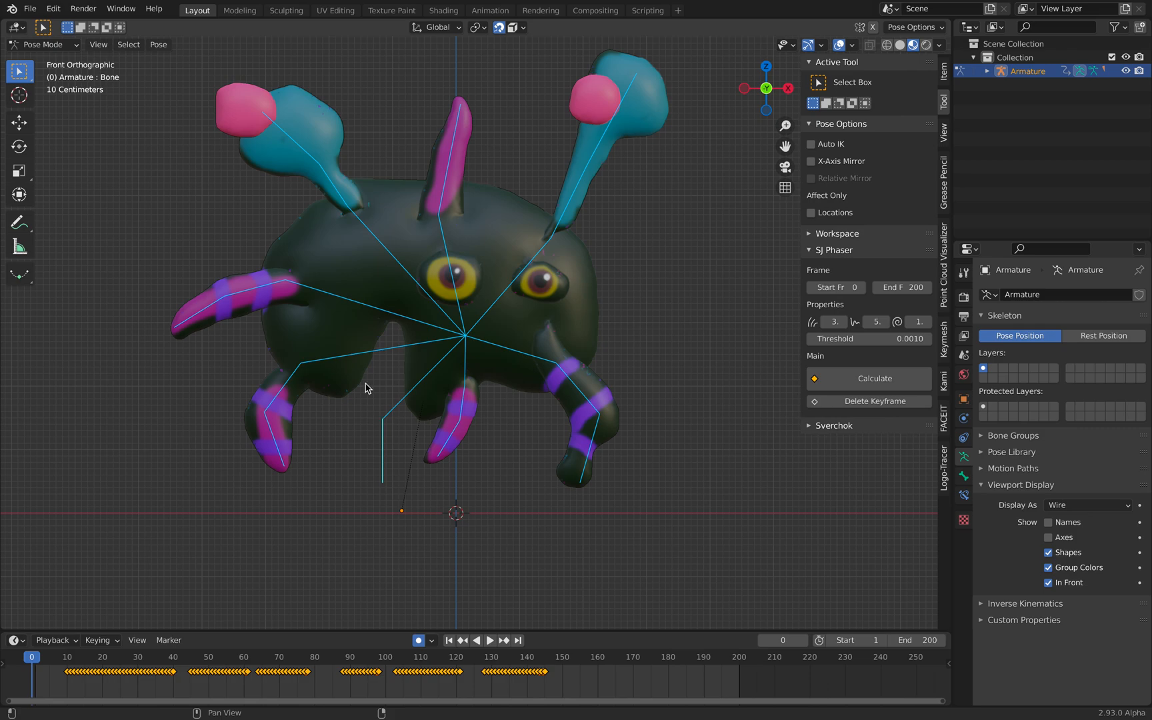
mouse_move(287, 263)
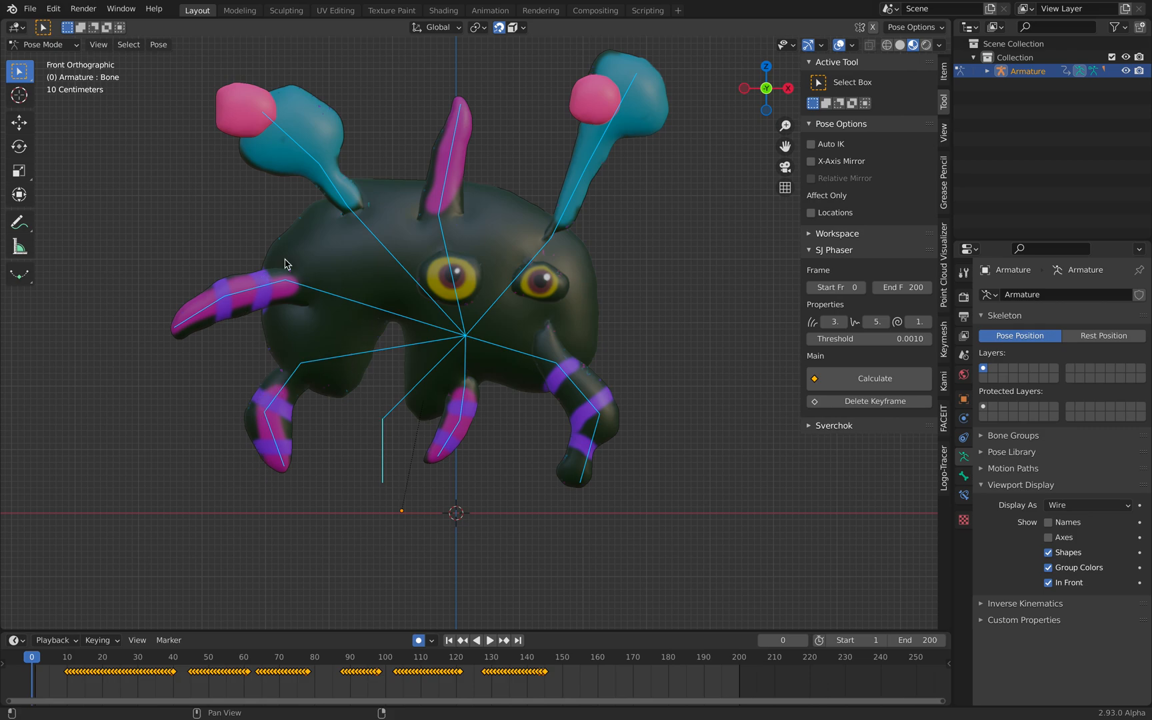
mouse_move(530, 390)
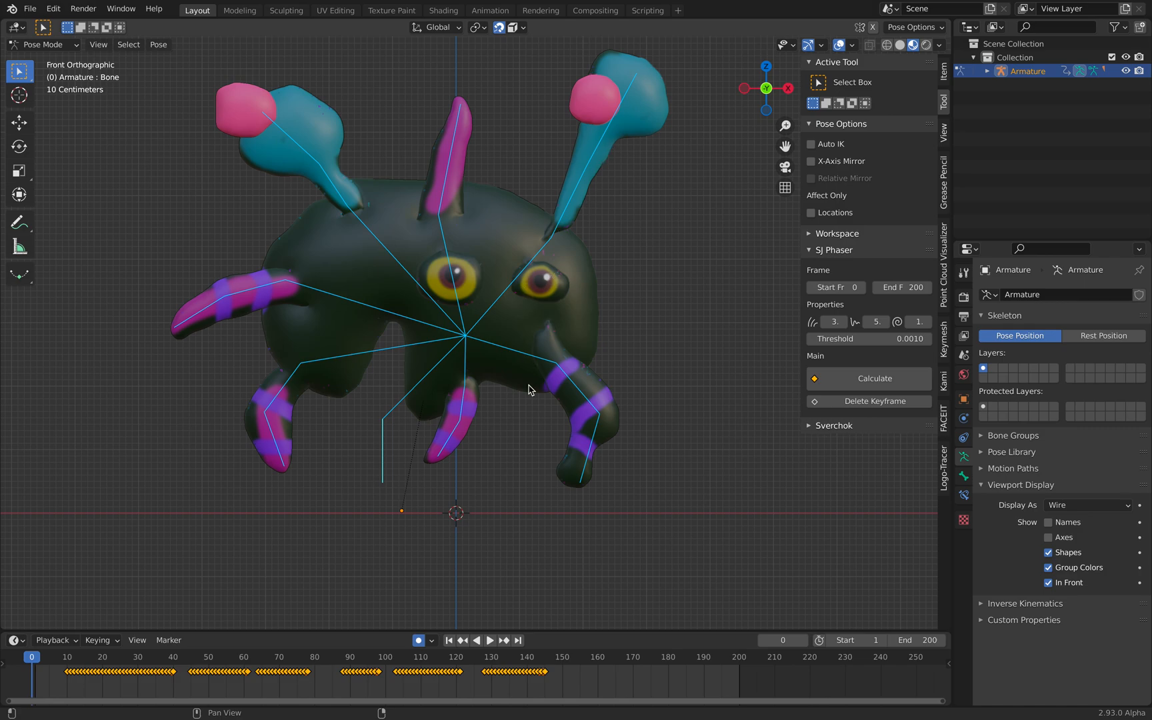
mouse_move(483, 377)
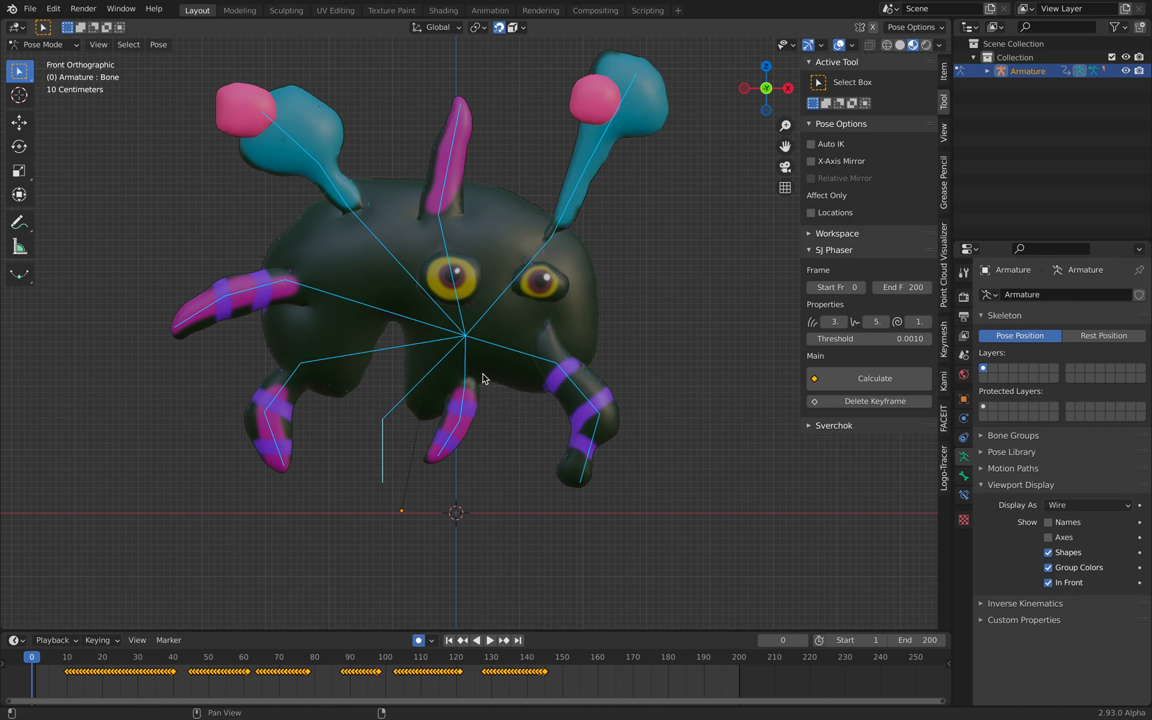
mouse_move(541, 317)
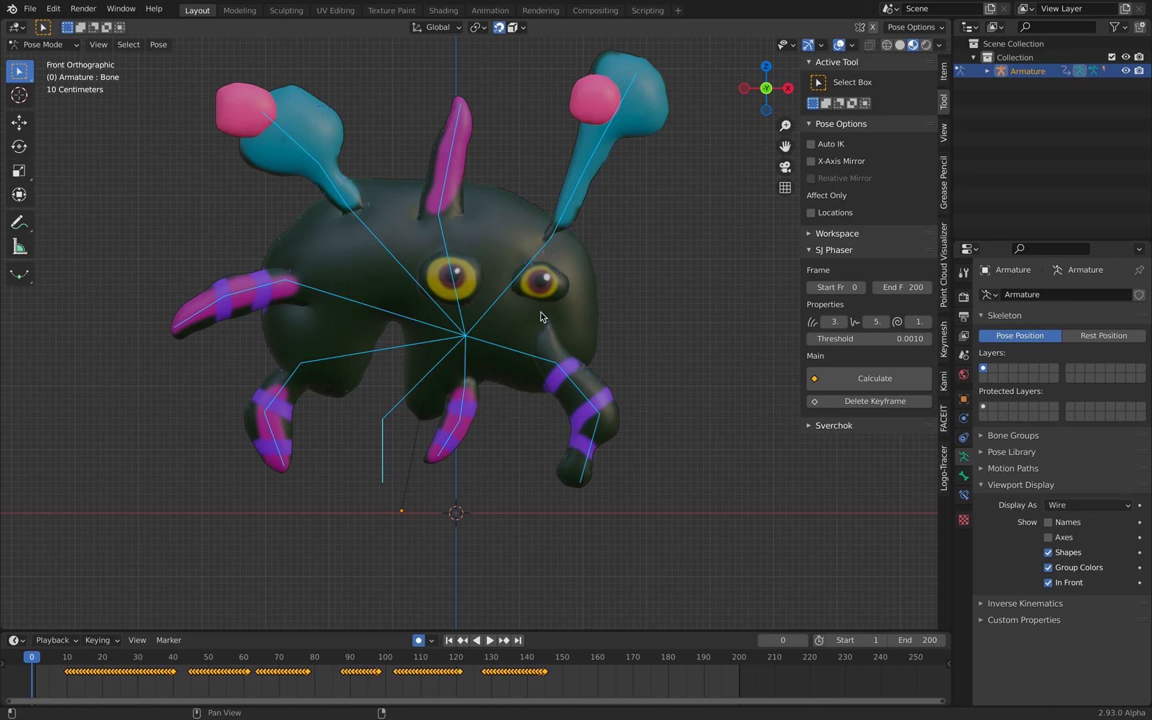
mouse_move(410, 348)
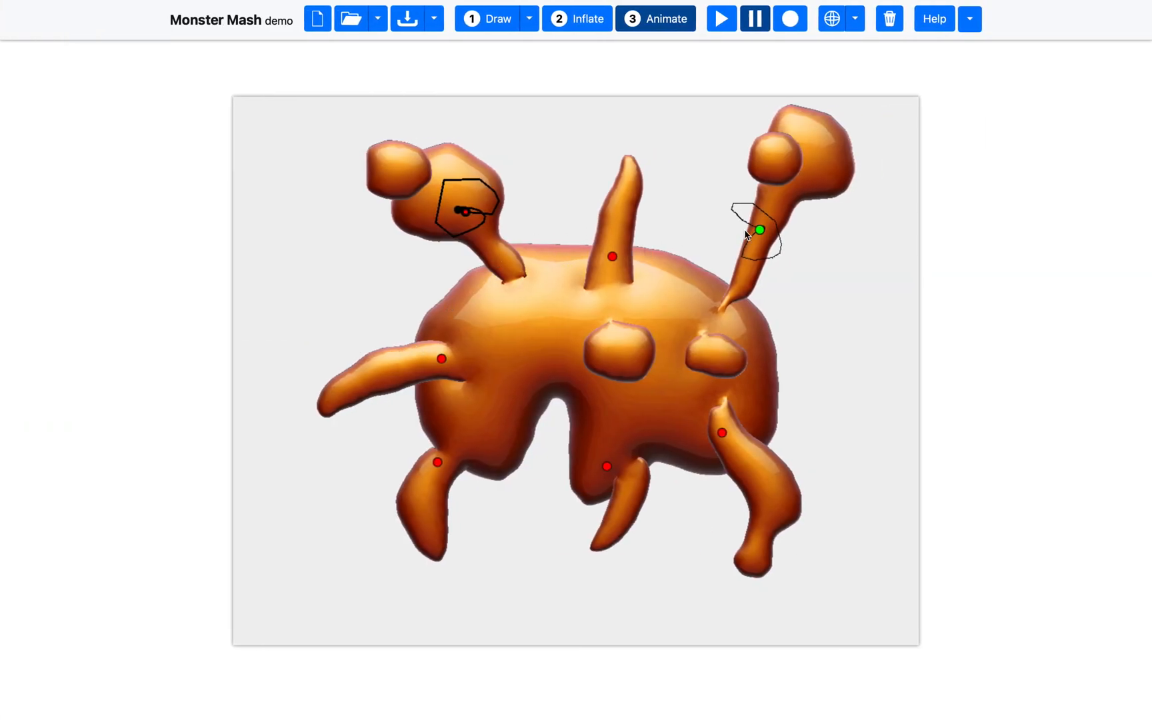
mouse_move(232, 46)
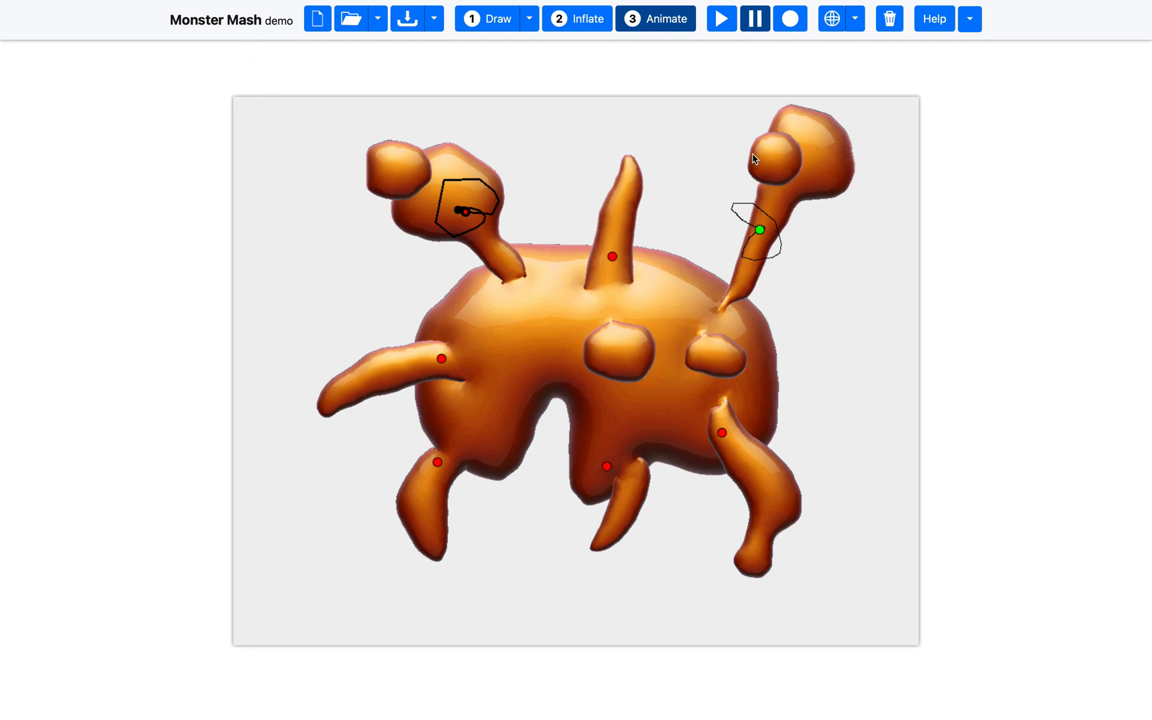
mouse_move(302, 124)
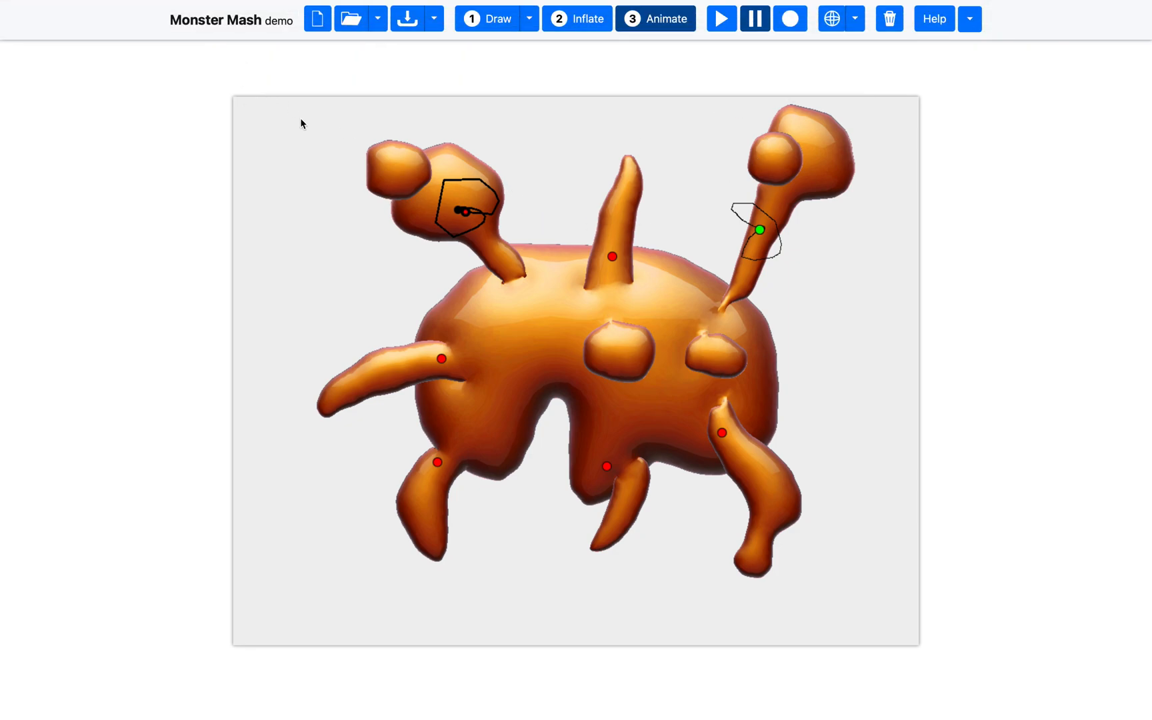
click(433, 19)
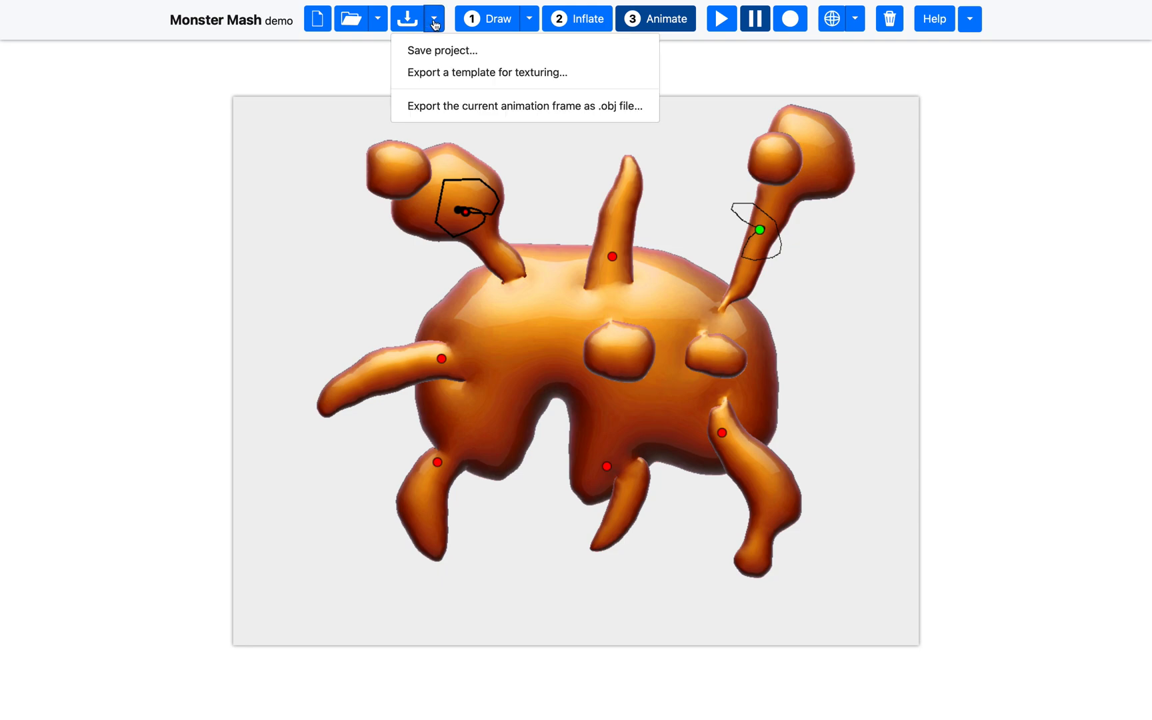
mouse_move(442, 50)
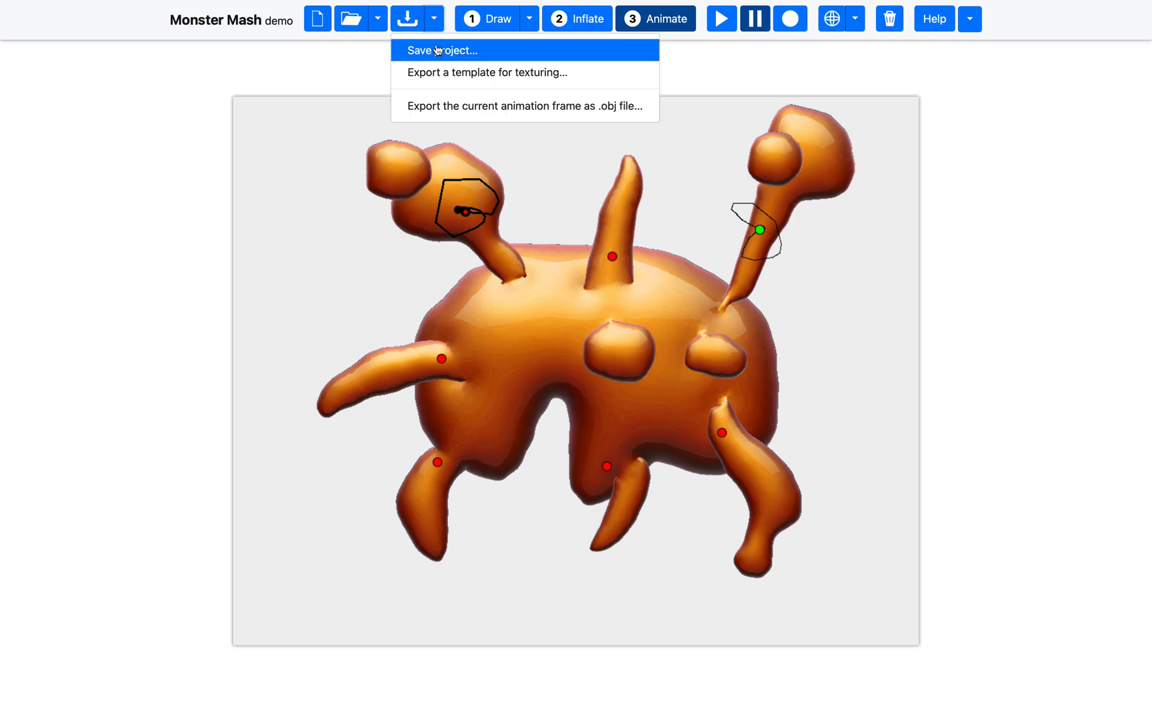
click(441, 50)
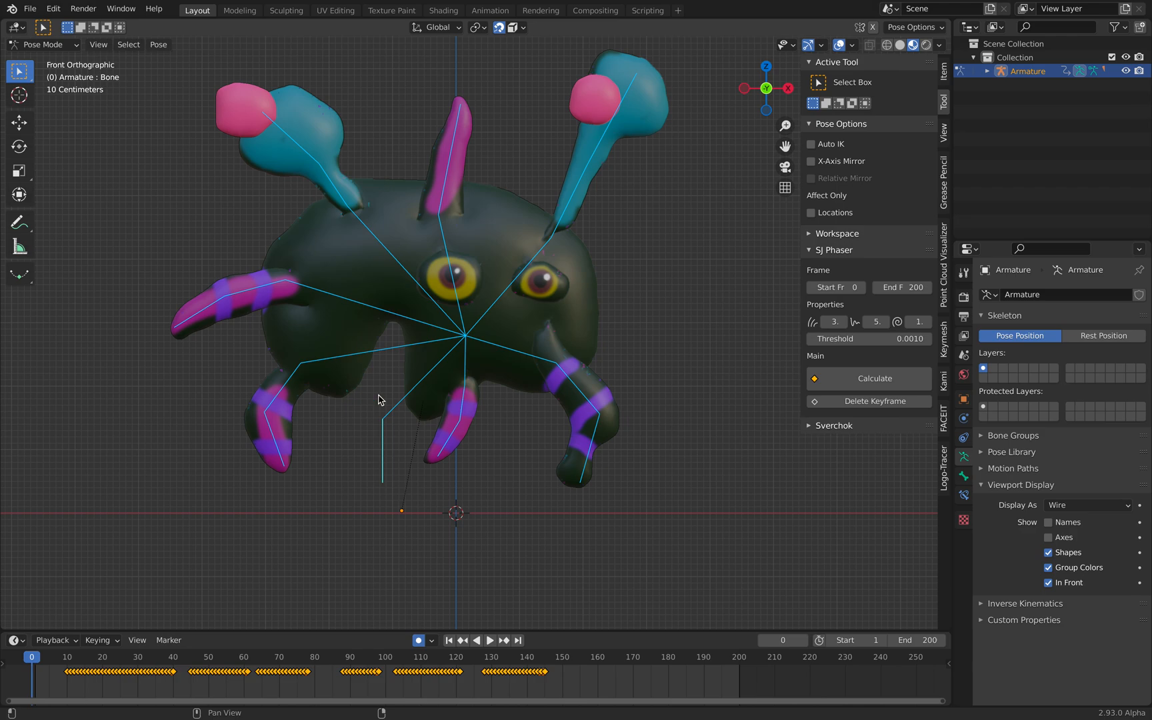
mouse_move(524, 275)
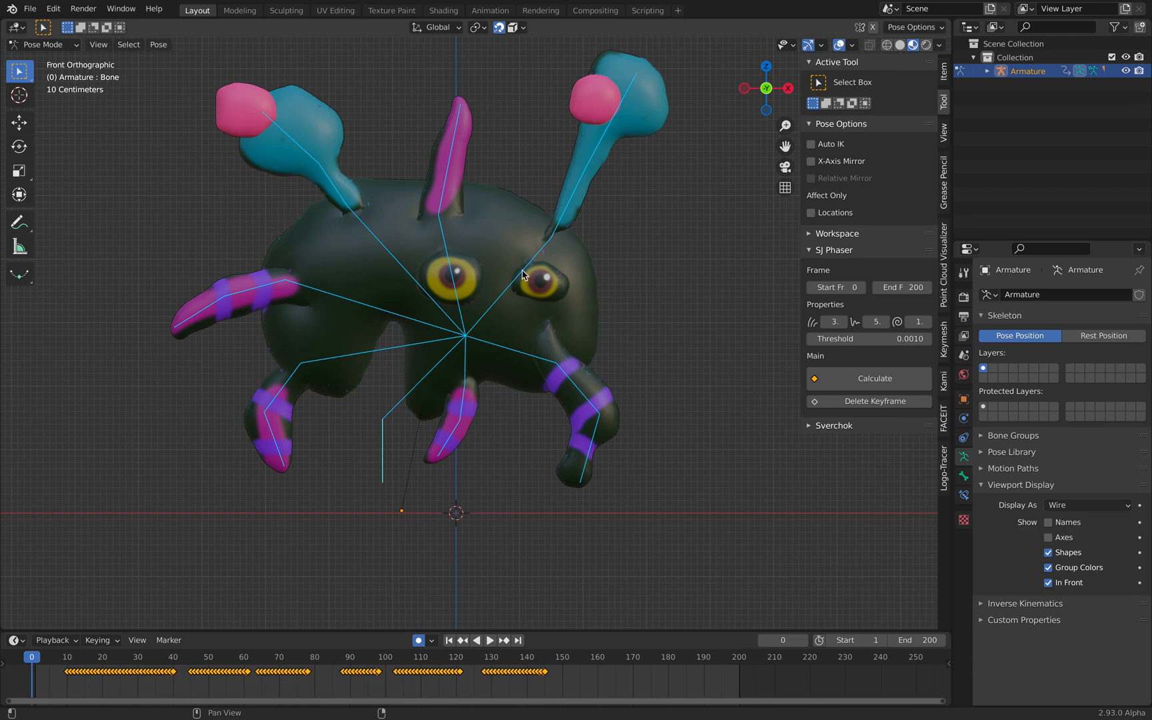
mouse_move(584, 287)
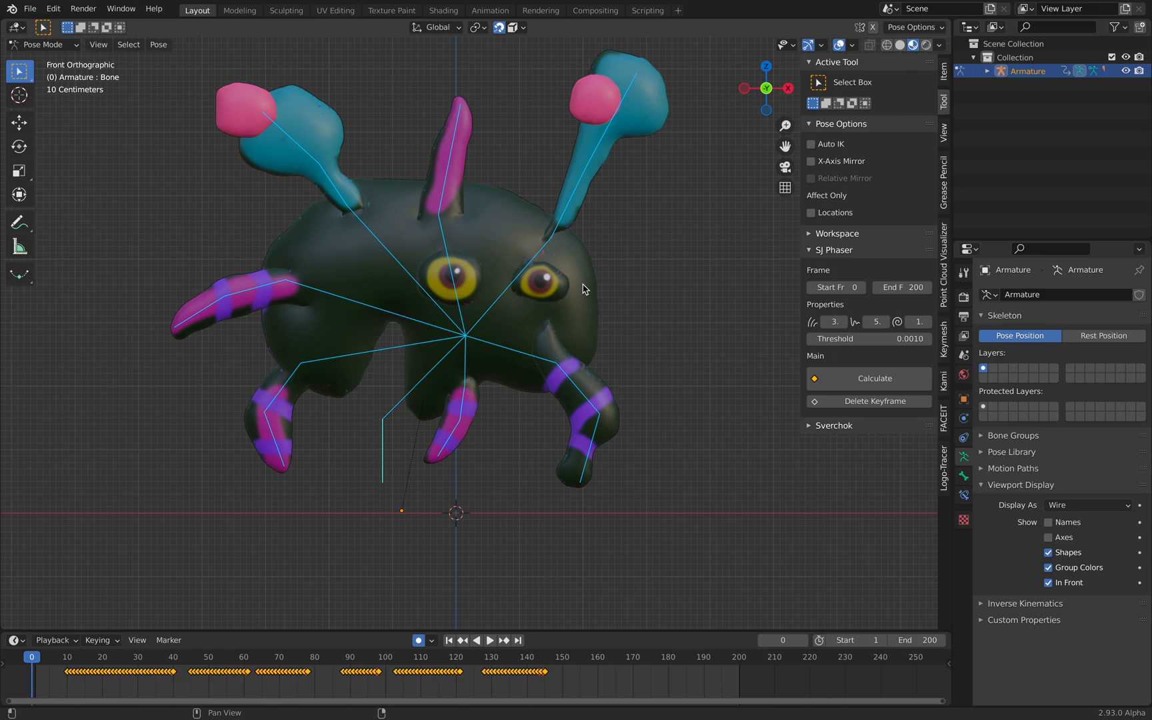
mouse_move(576, 281)
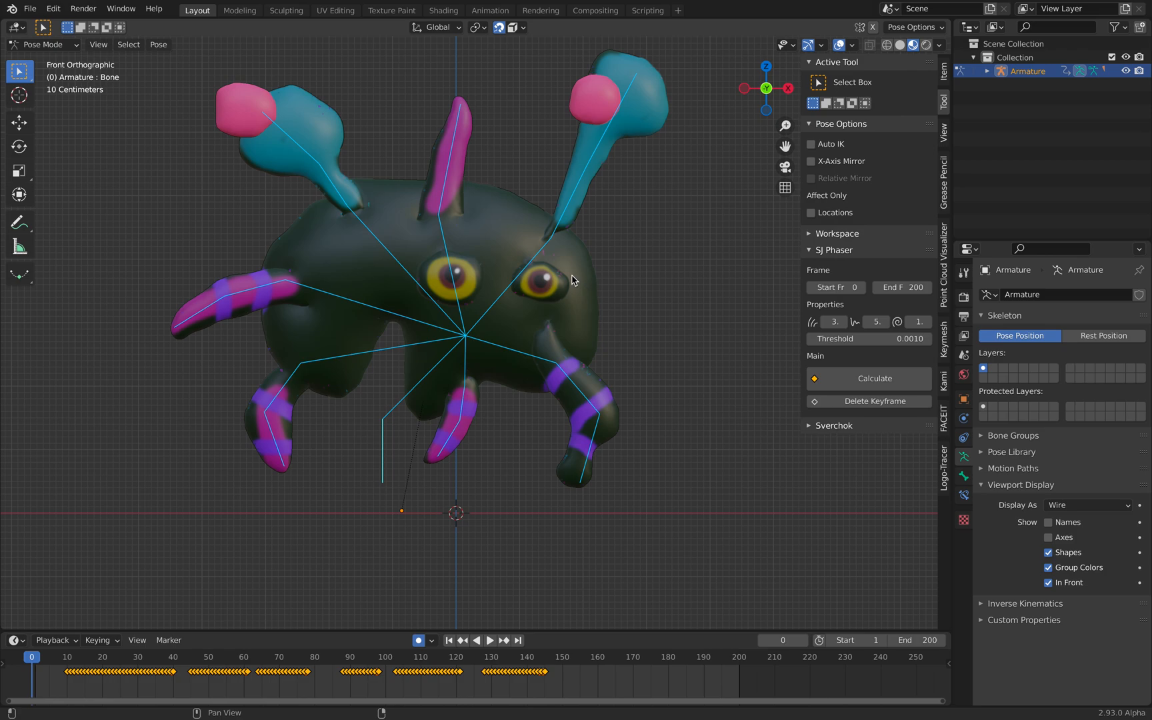
mouse_move(619, 292)
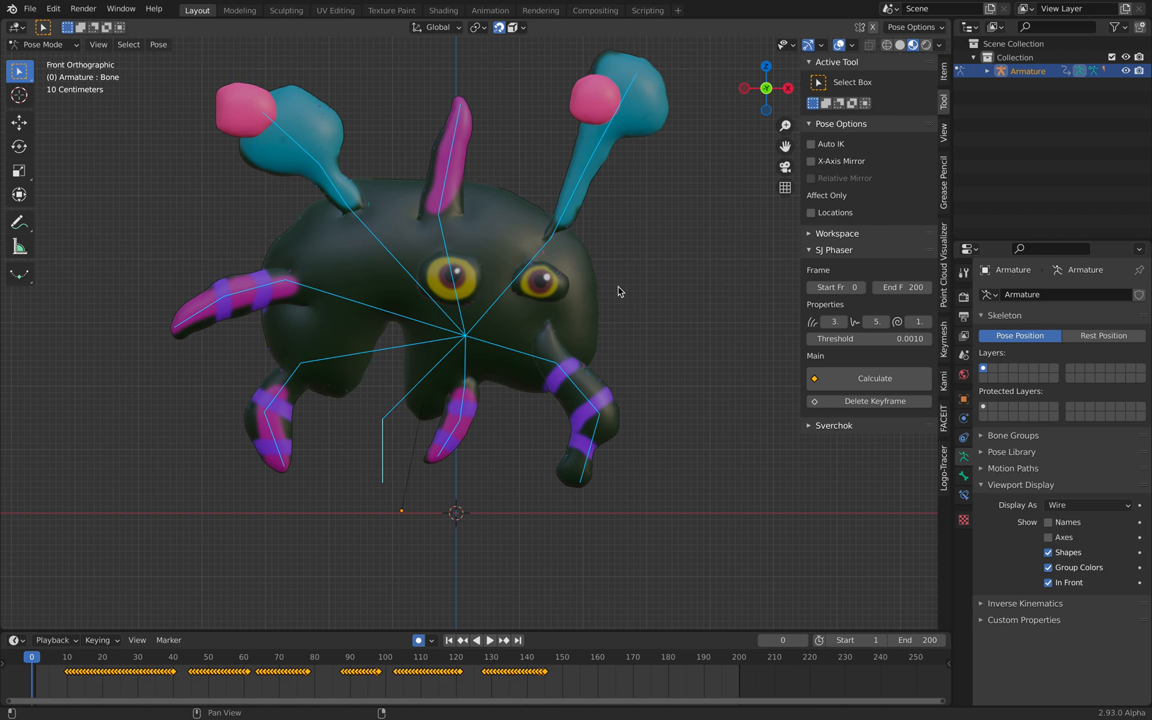
mouse_move(620, 350)
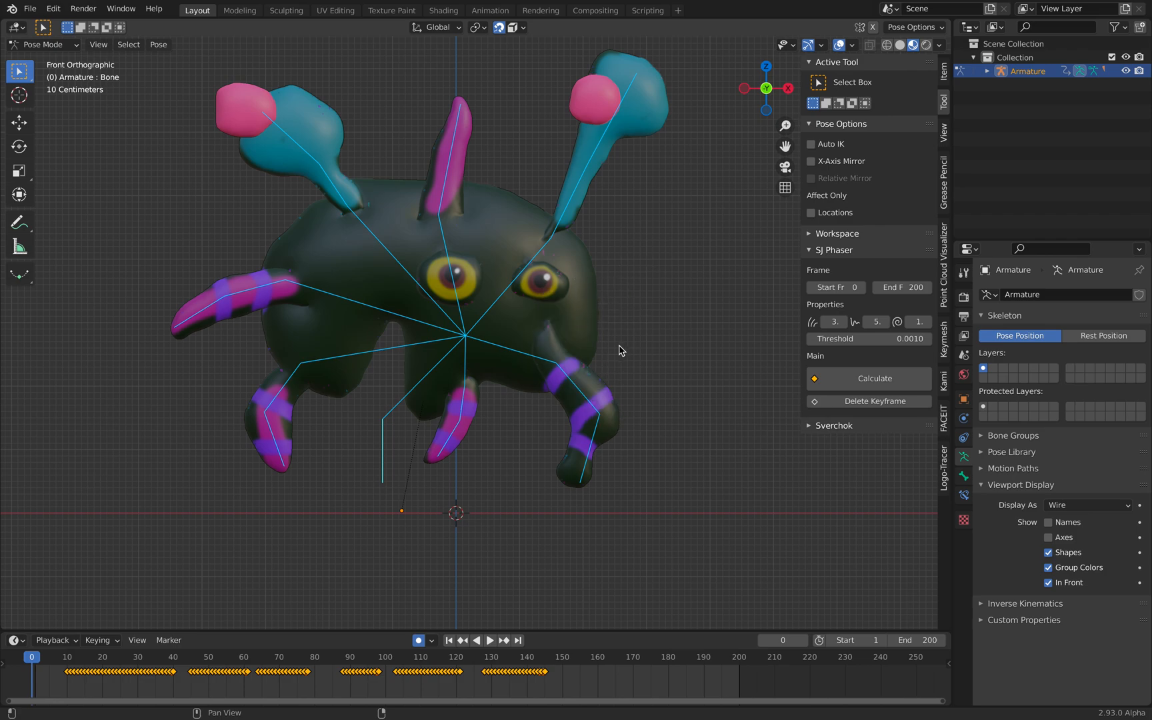
- Generate SJ Phaser wave keyframes, check the motion at frame 103, and return to Object Mode
click(518, 640)
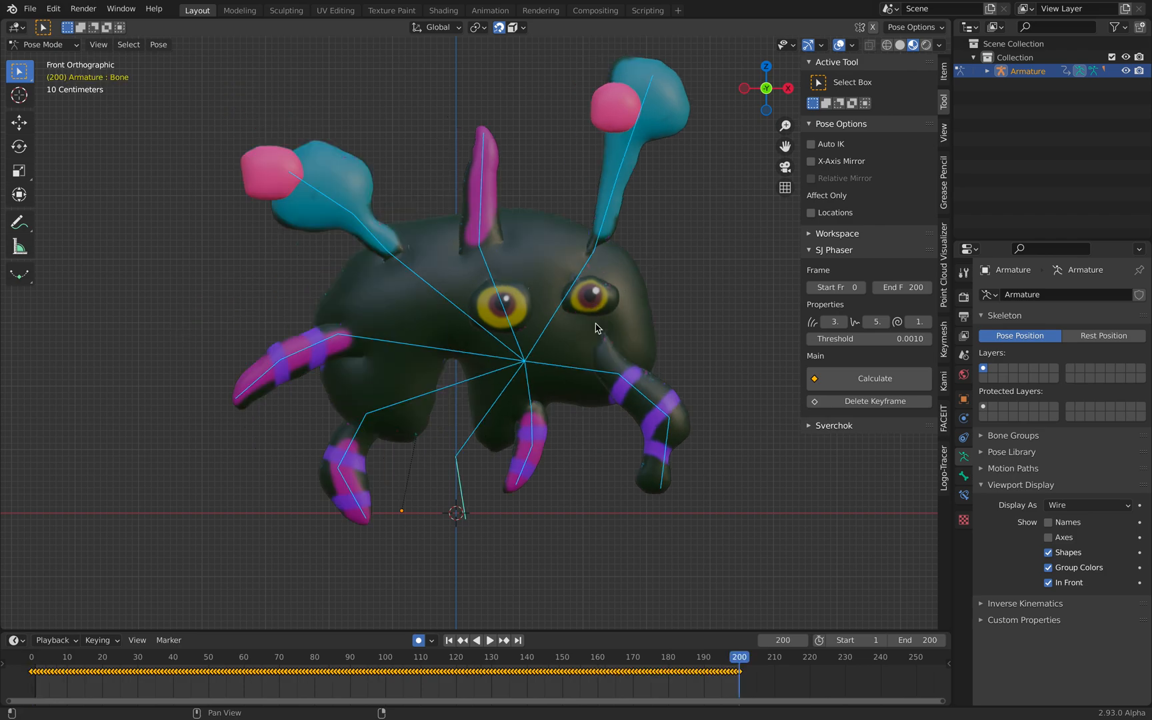
click(394, 656)
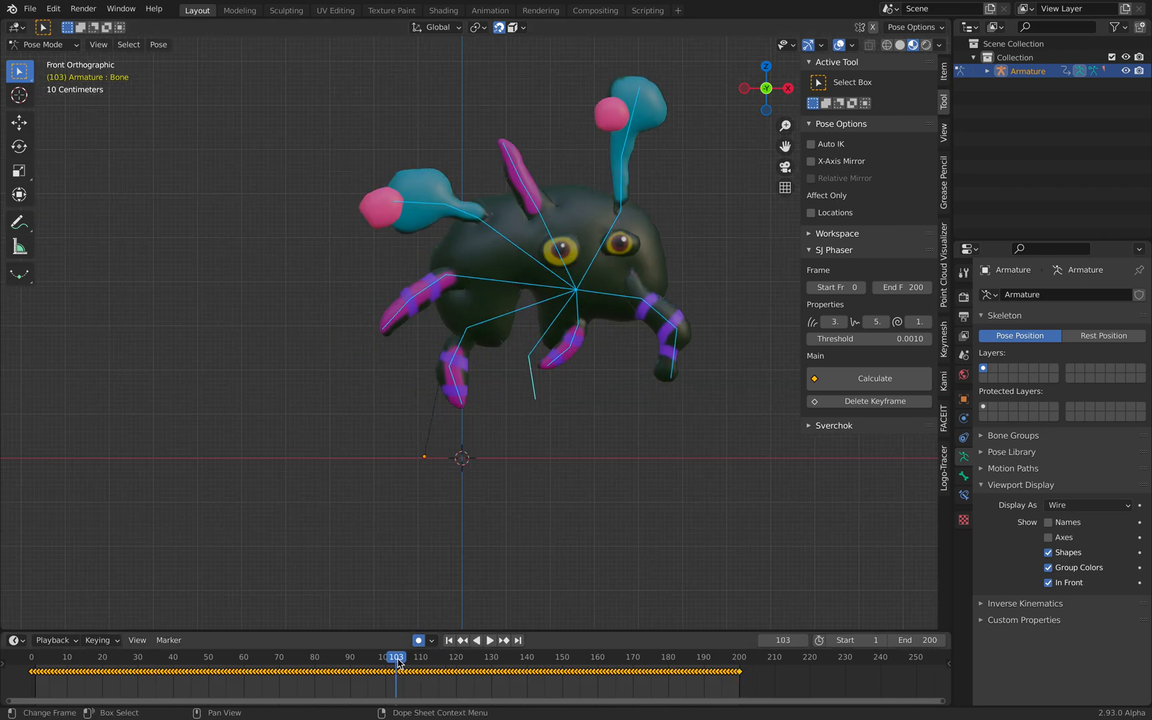
click(42, 44)
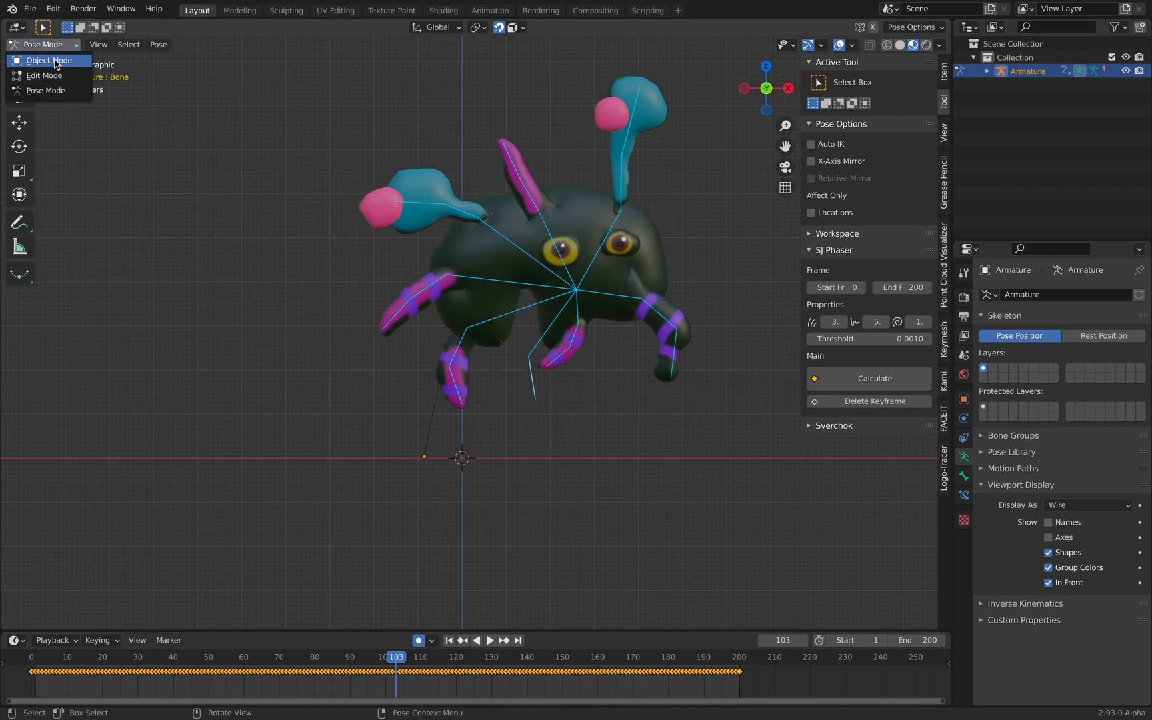
click(43, 60)
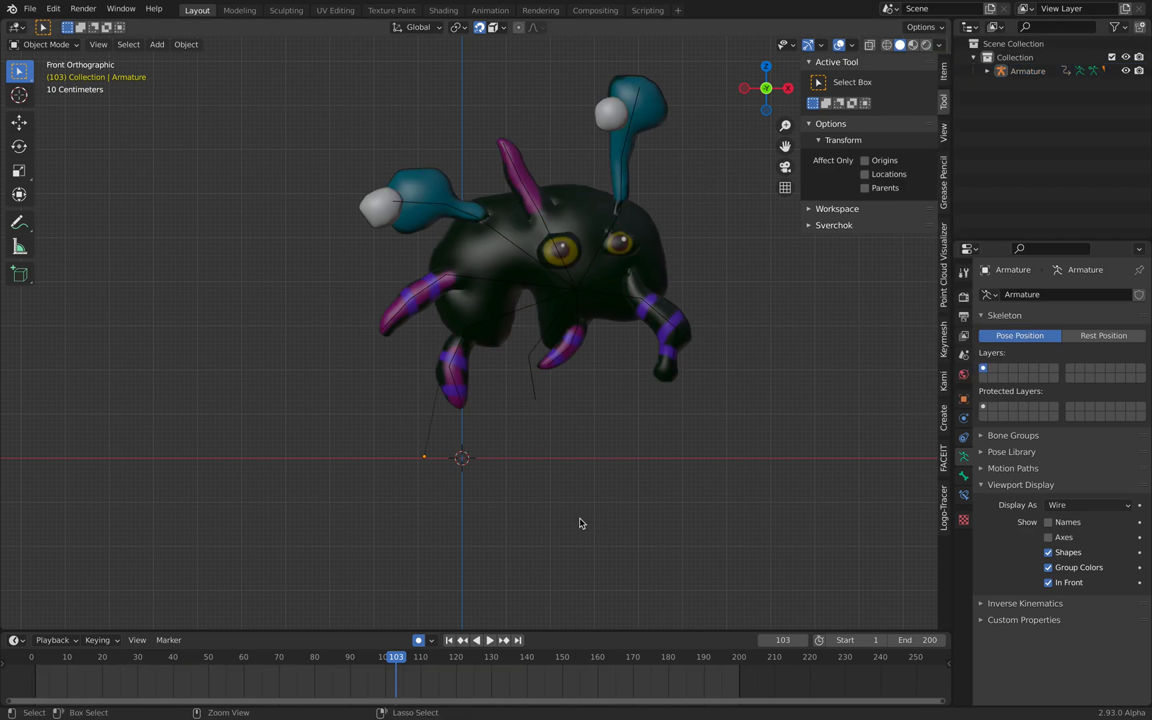
- Play the animation, inspect the pose at frame 108, then replay and stop it
click(490, 640)
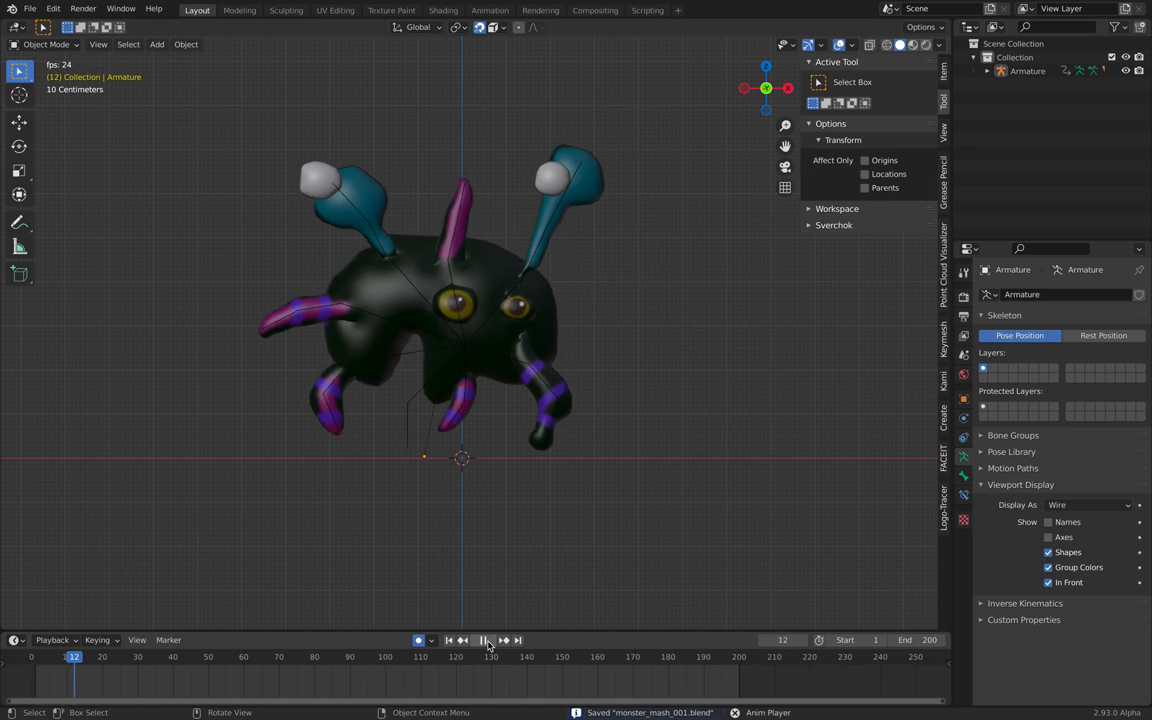
click(484, 640)
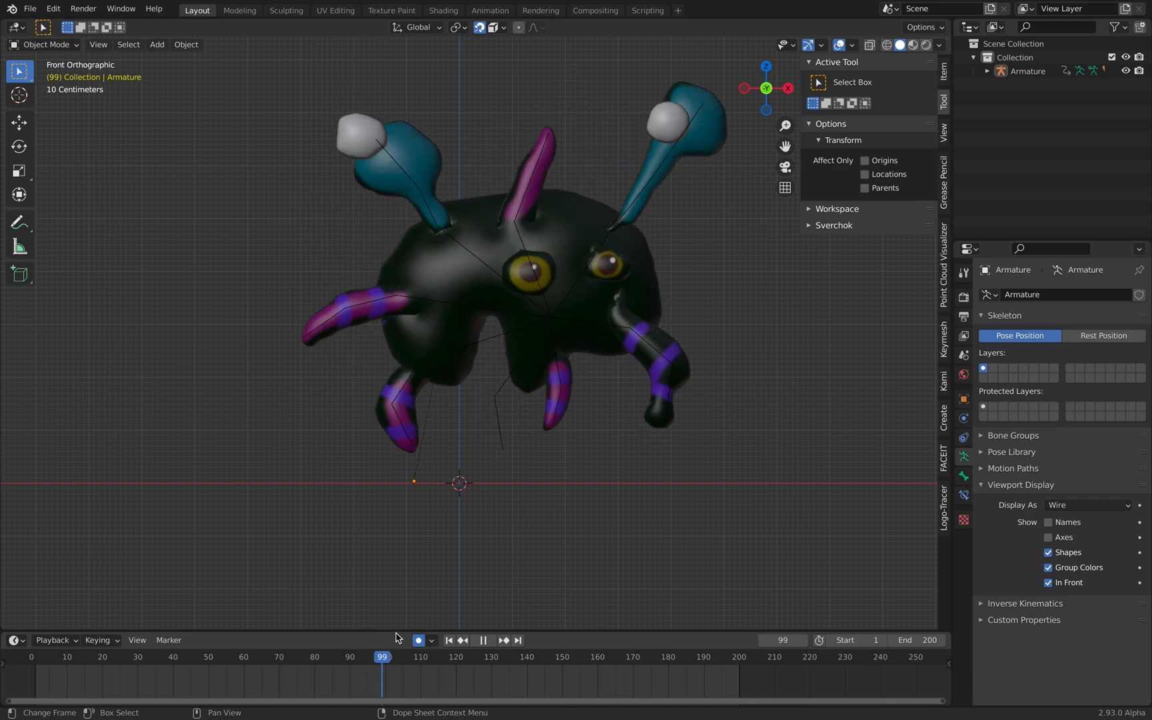
click(562, 657)
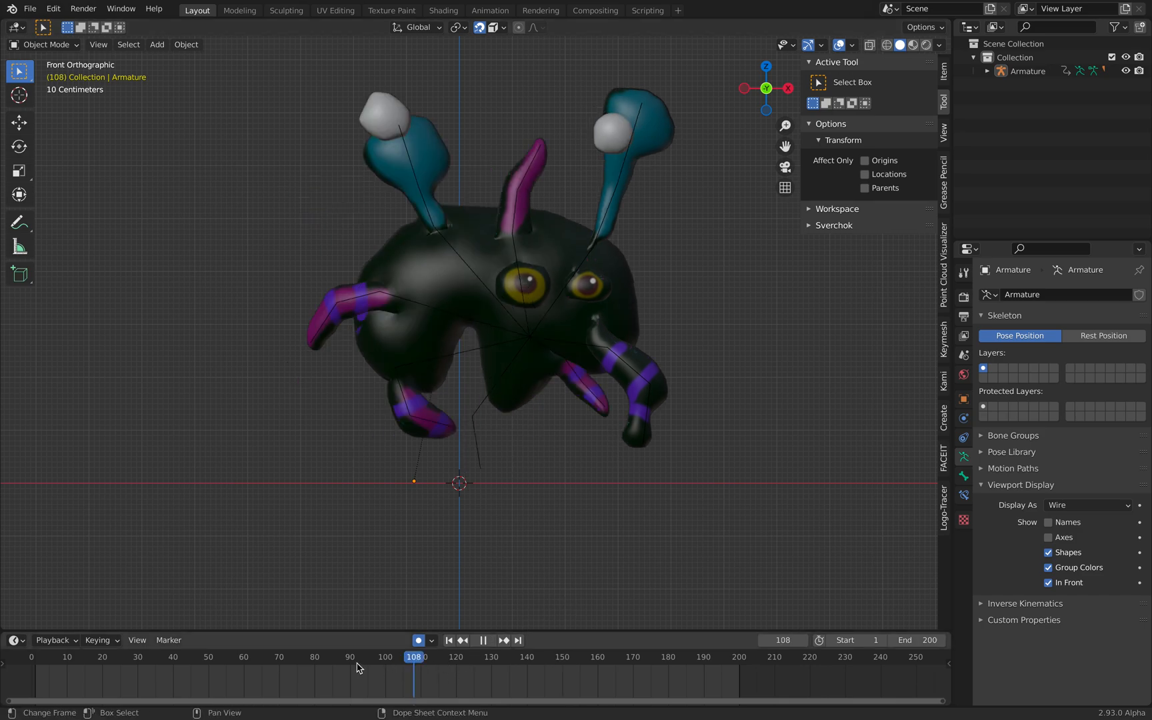
click(204, 656)
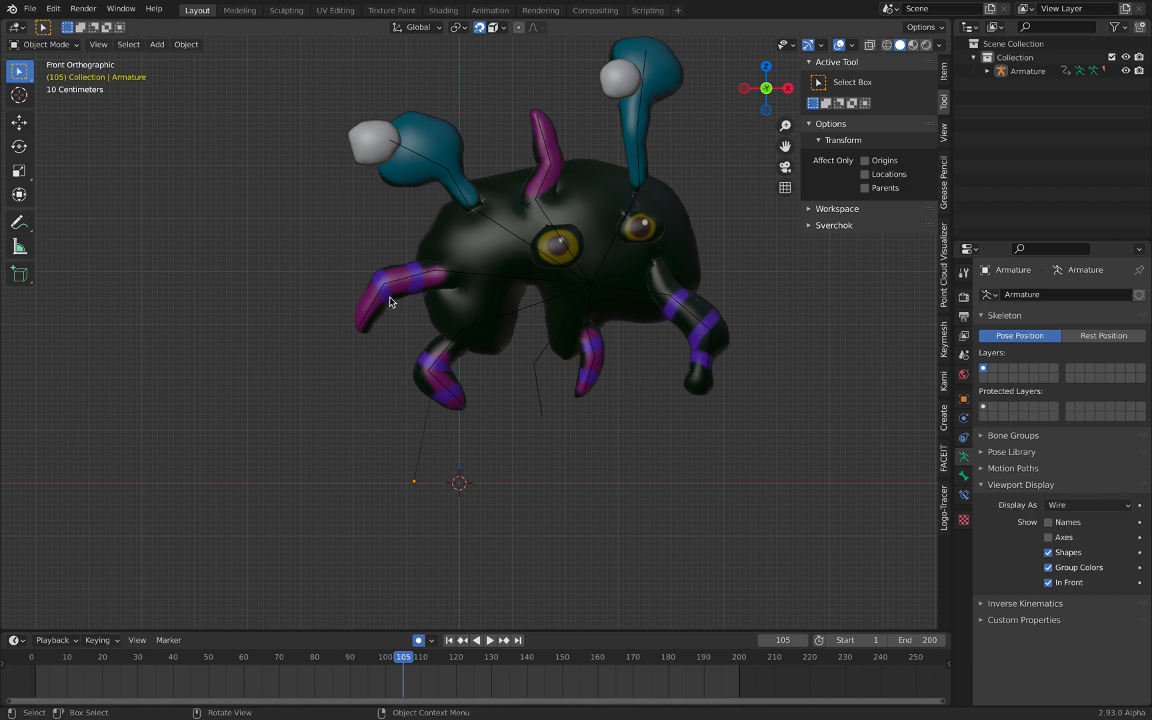
click(489, 640)
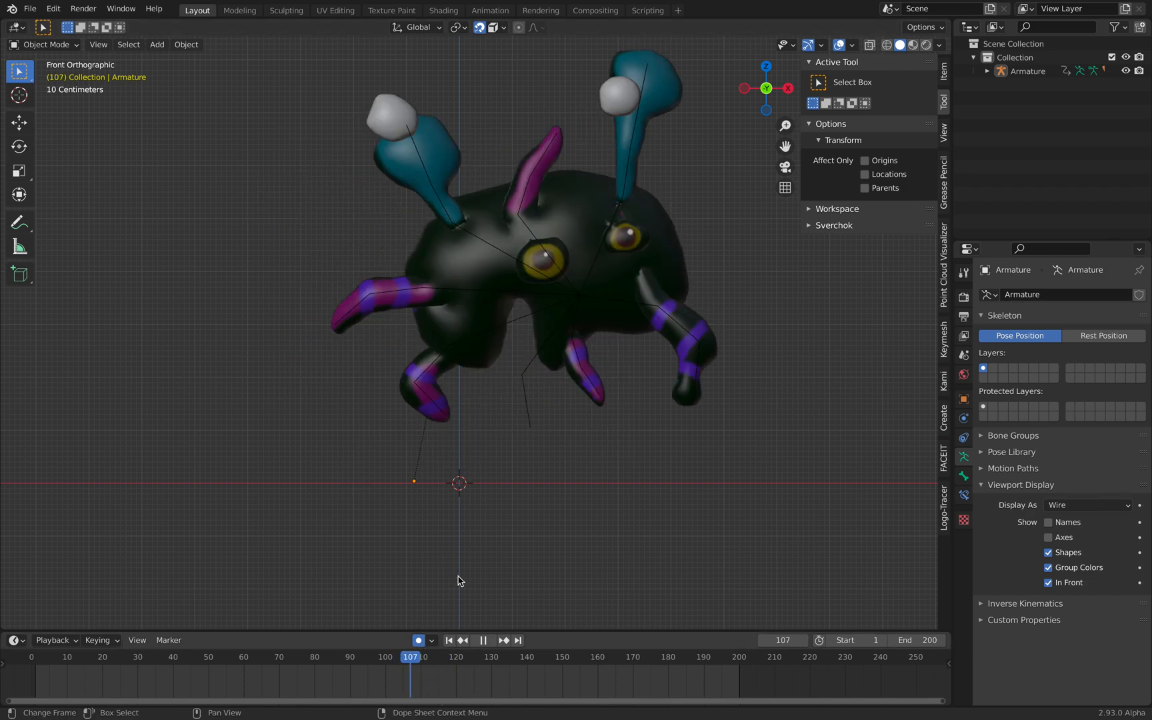
click(45, 44)
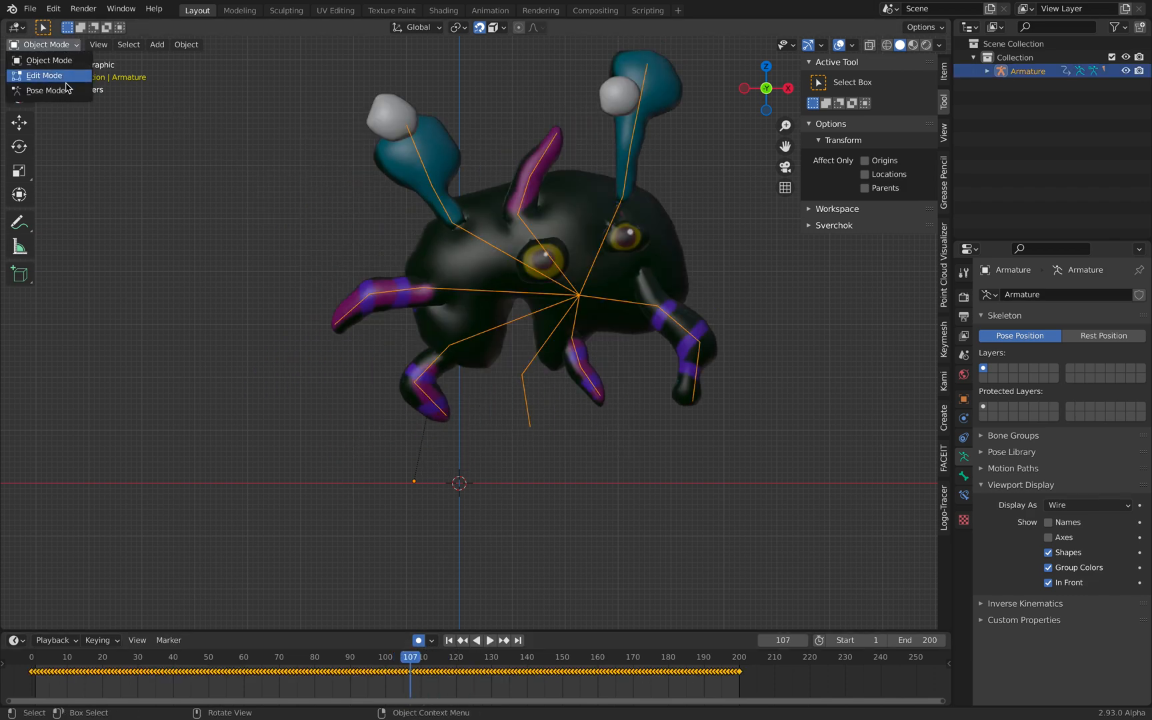
- Enable Auto IK in Pose Mode and drag the central body bone into a new pose
click(50, 89)
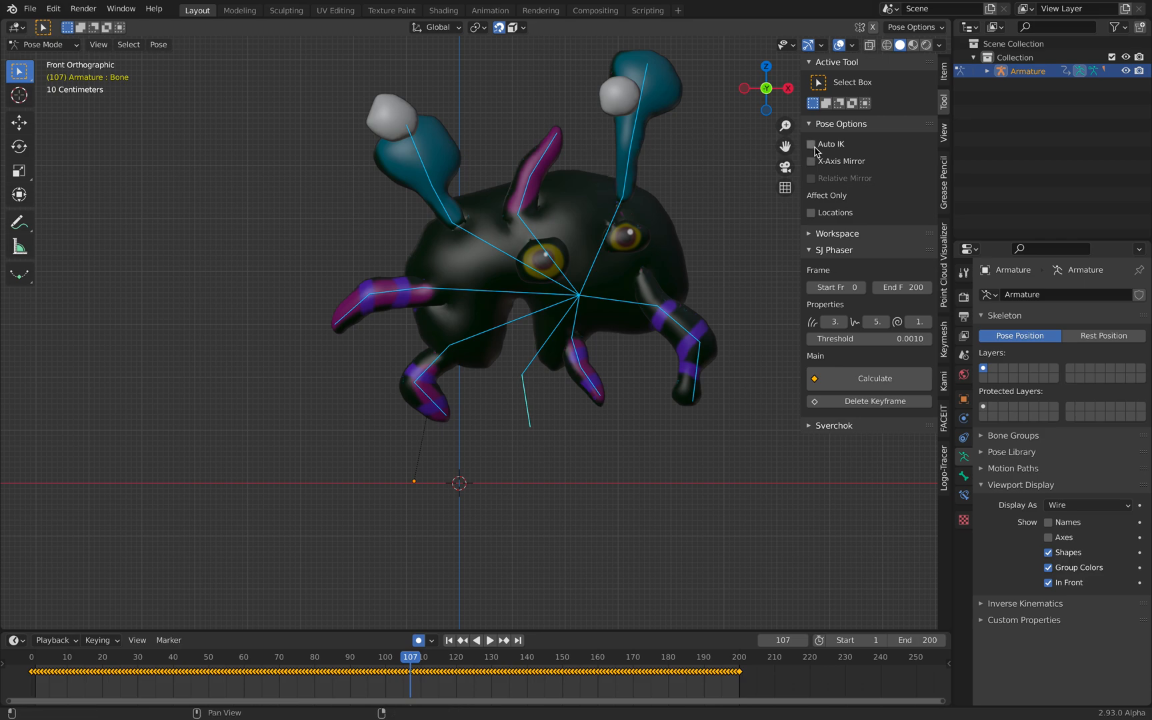
click(810, 144)
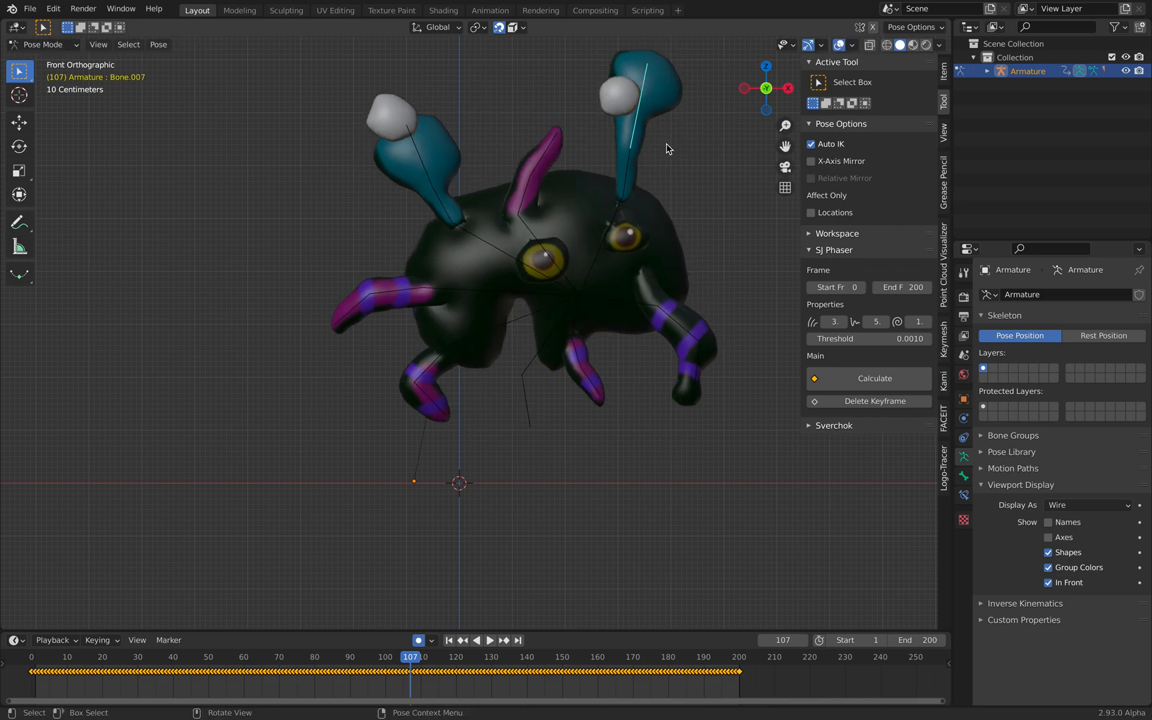
click(577, 320)
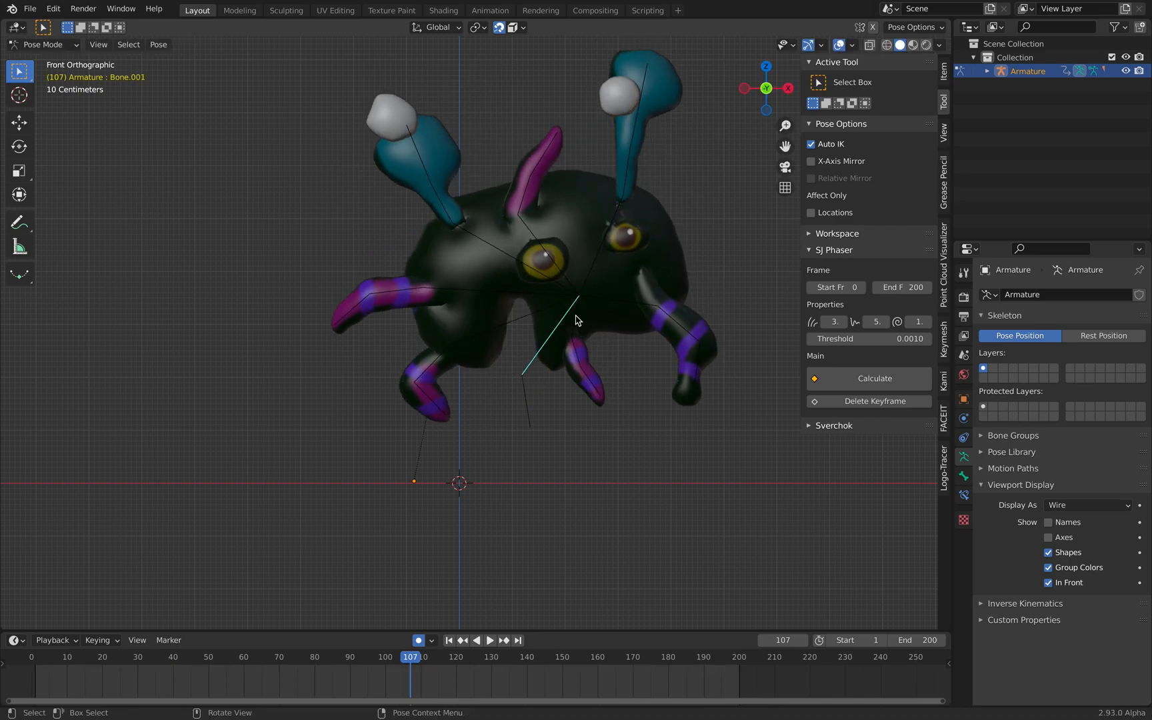
drag(577, 320, 555, 379)
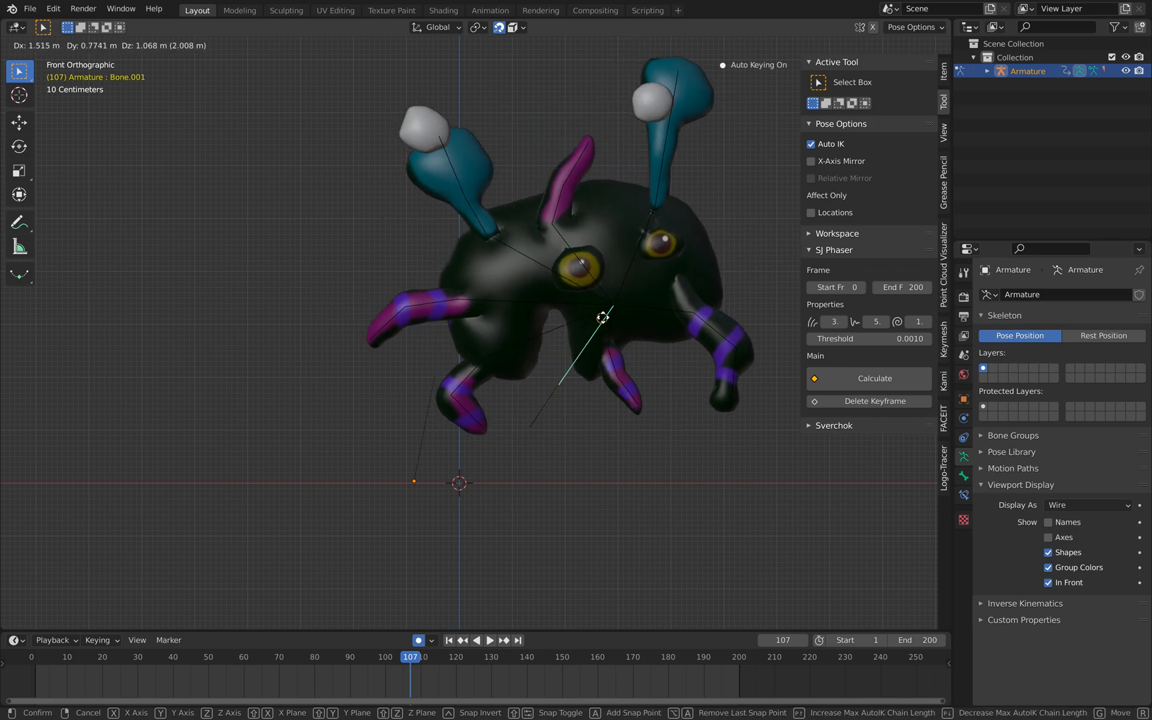
drag(603, 317, 556, 360)
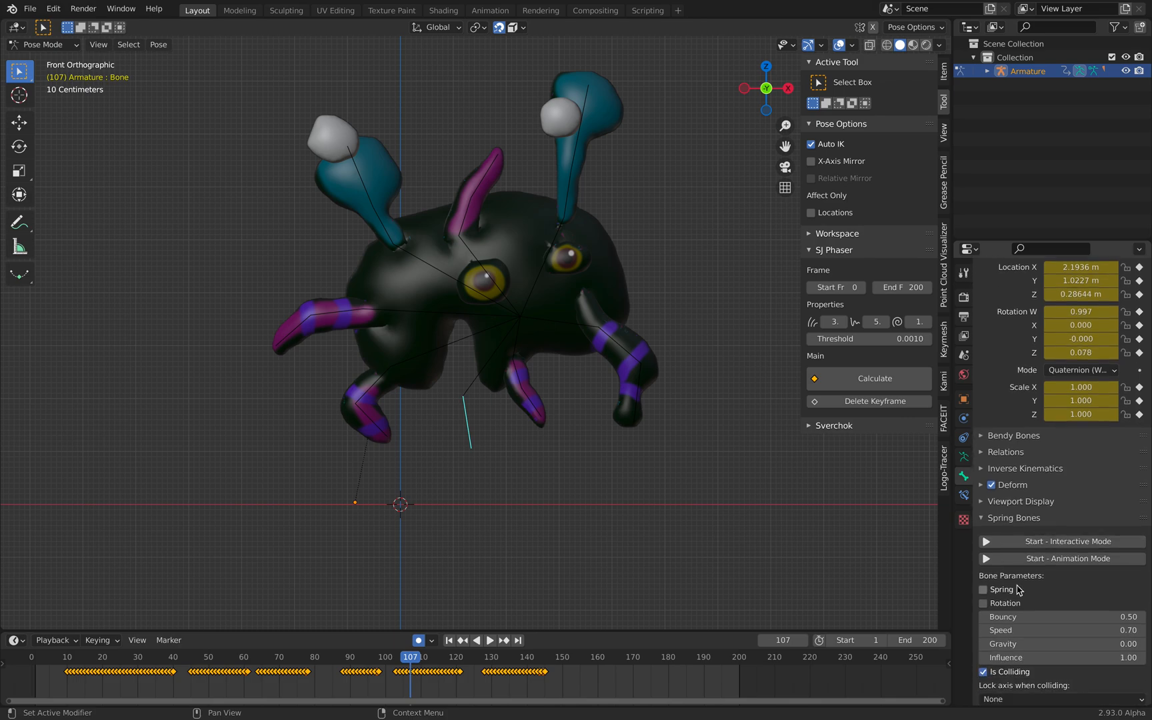
- Play the posed monster animation on the timeline, then stop playback
scroll(down, 3)
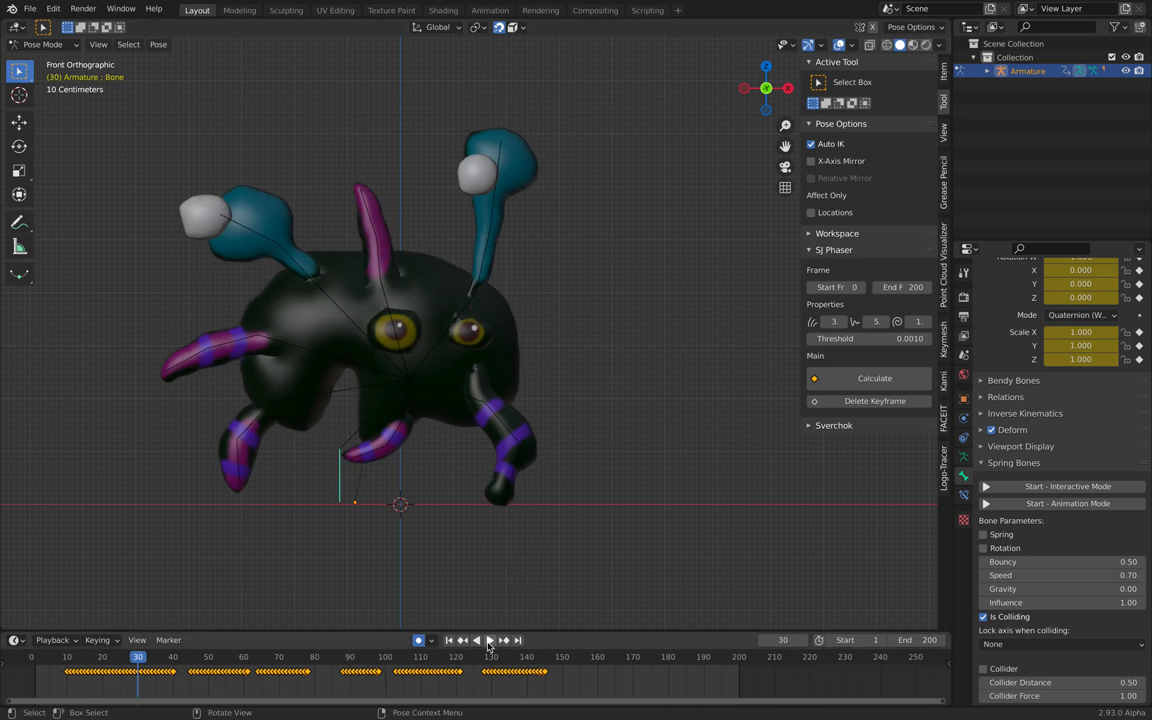
click(490, 640)
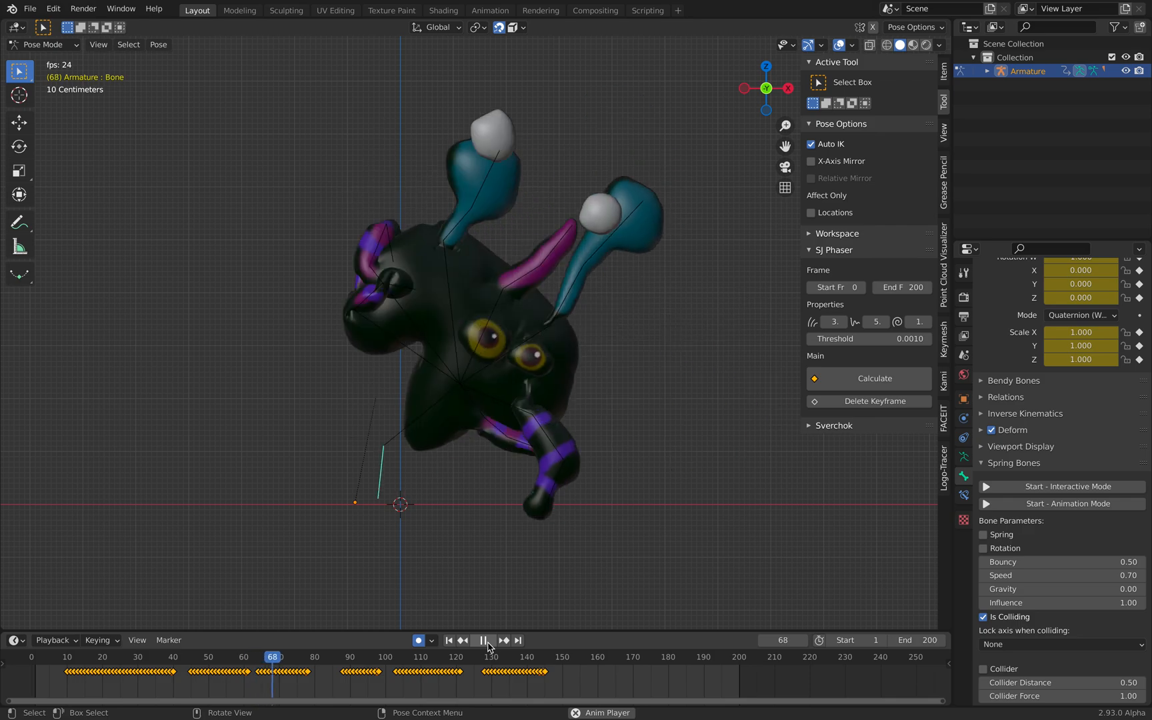
click(484, 640)
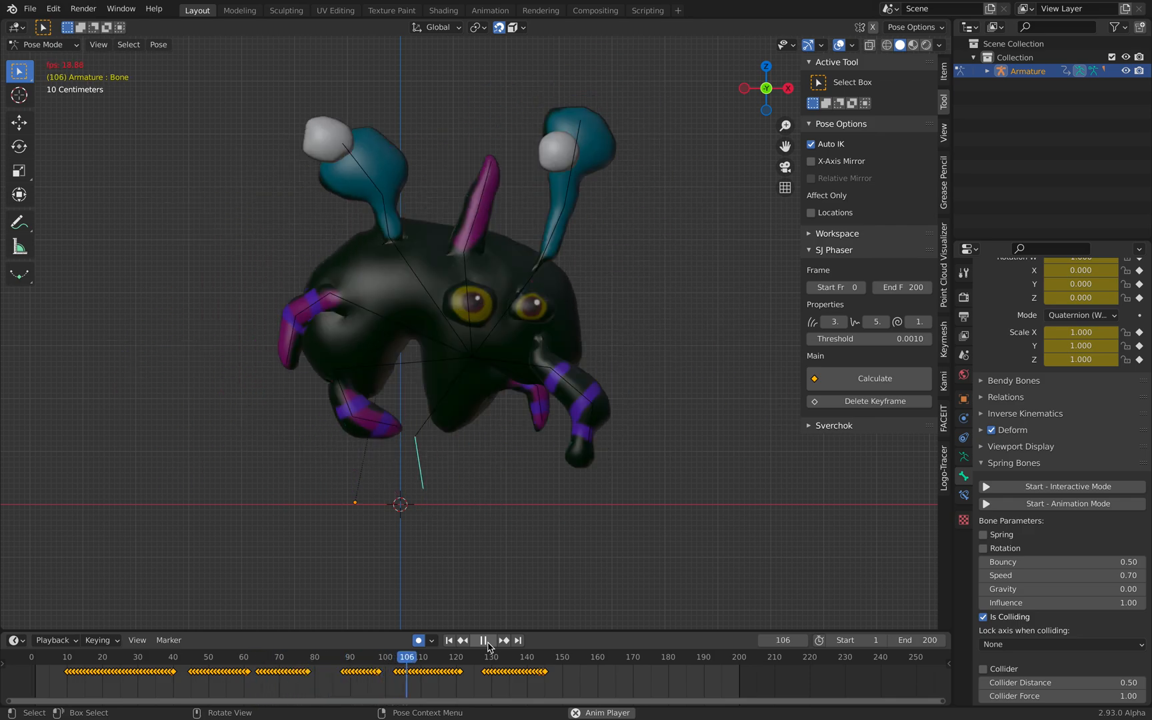
click(482, 639)
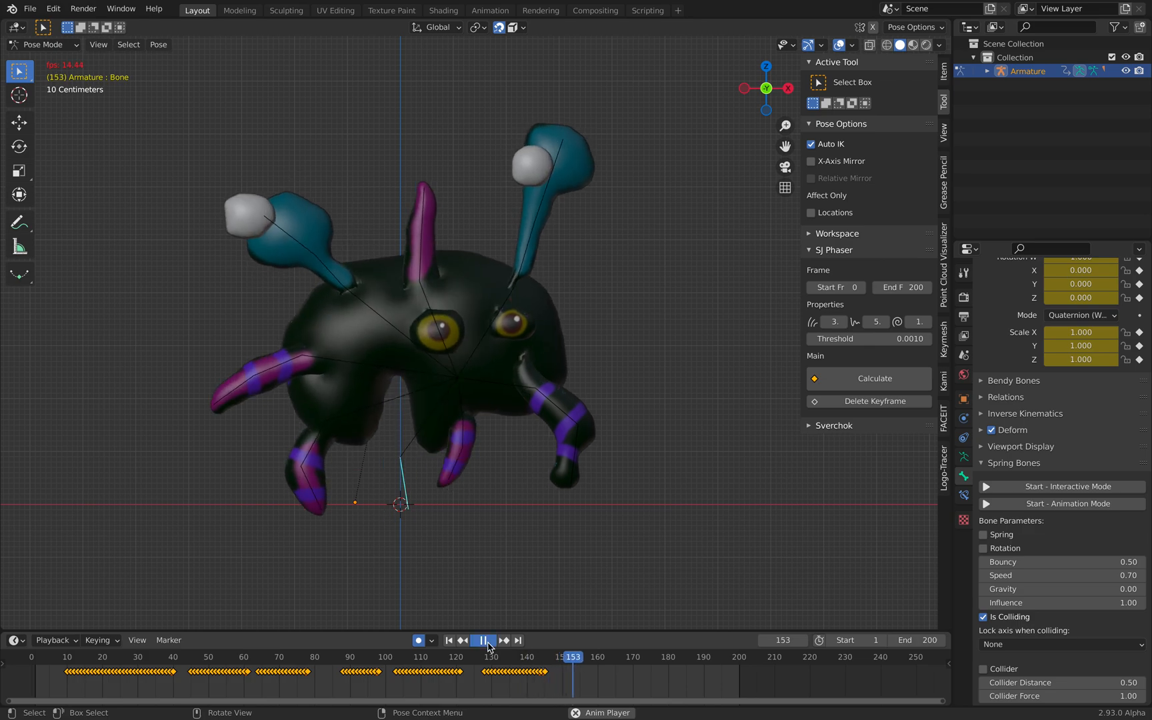
click(482, 640)
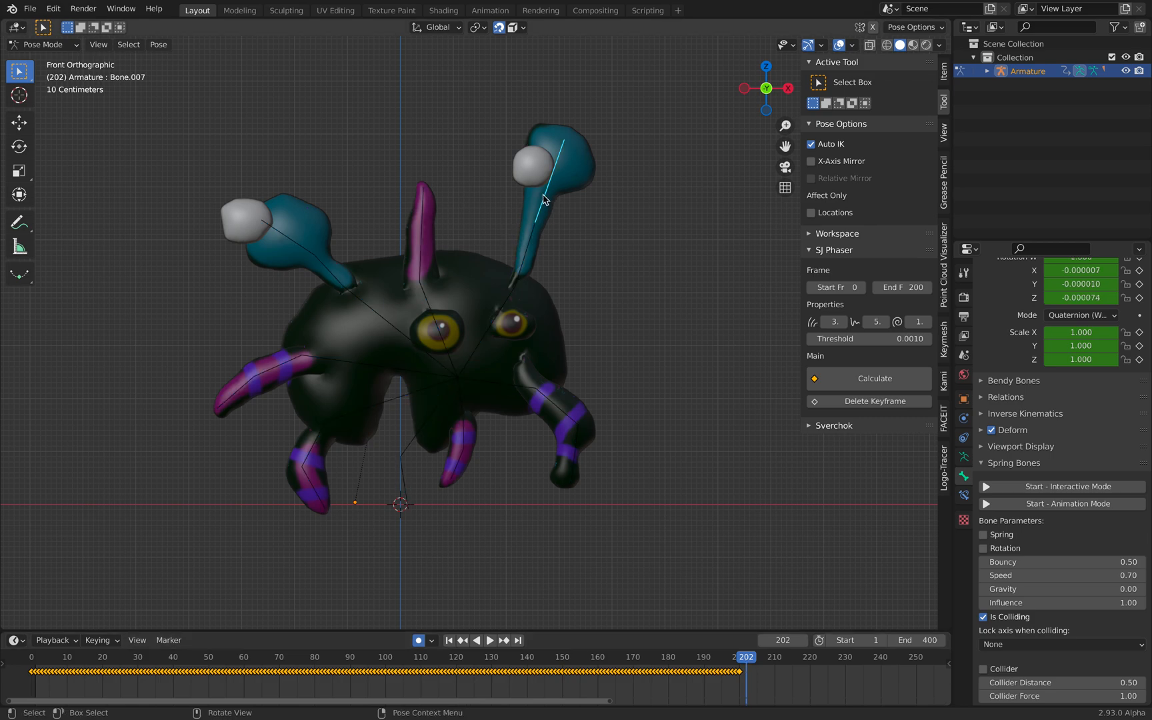
- Enable Spring Bones spring motion on the antenna bones Bone.006 and Bone.012
click(547, 198)
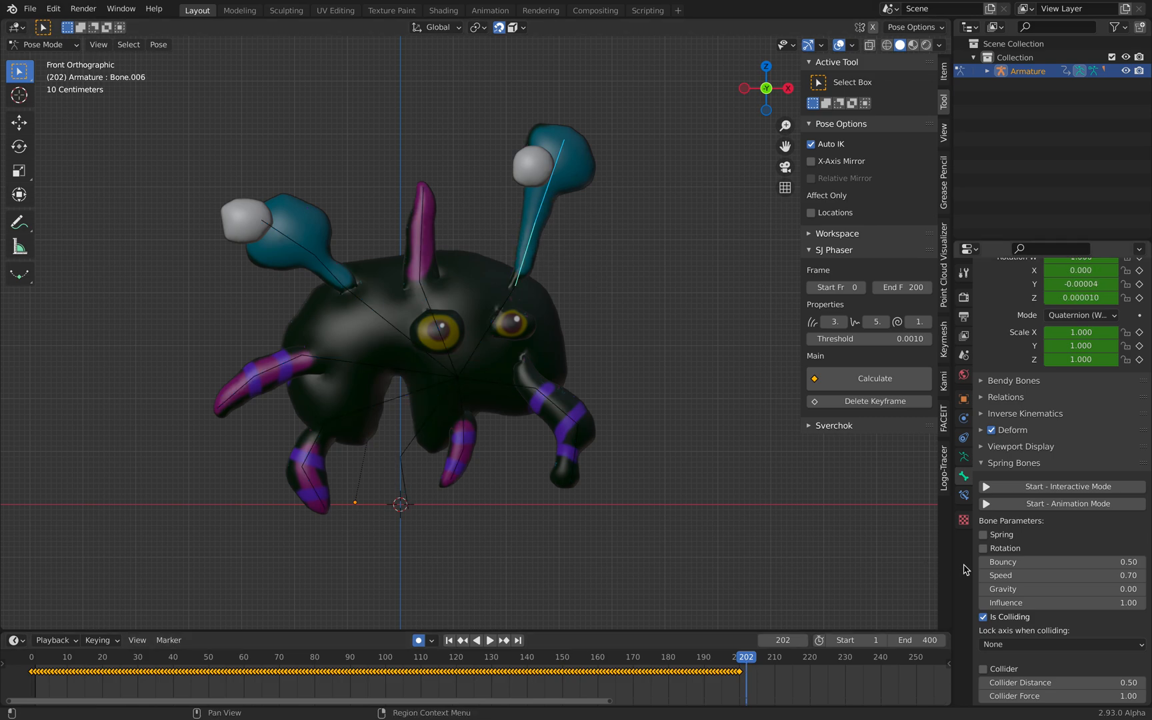
click(983, 548)
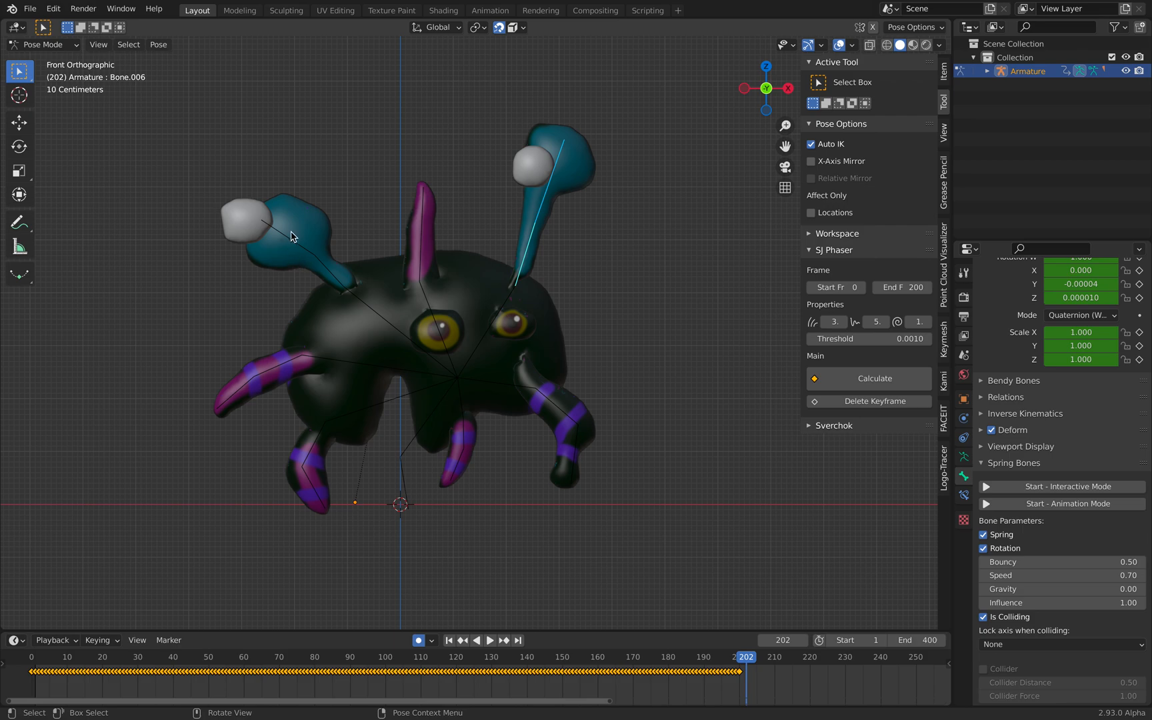
click(984, 548)
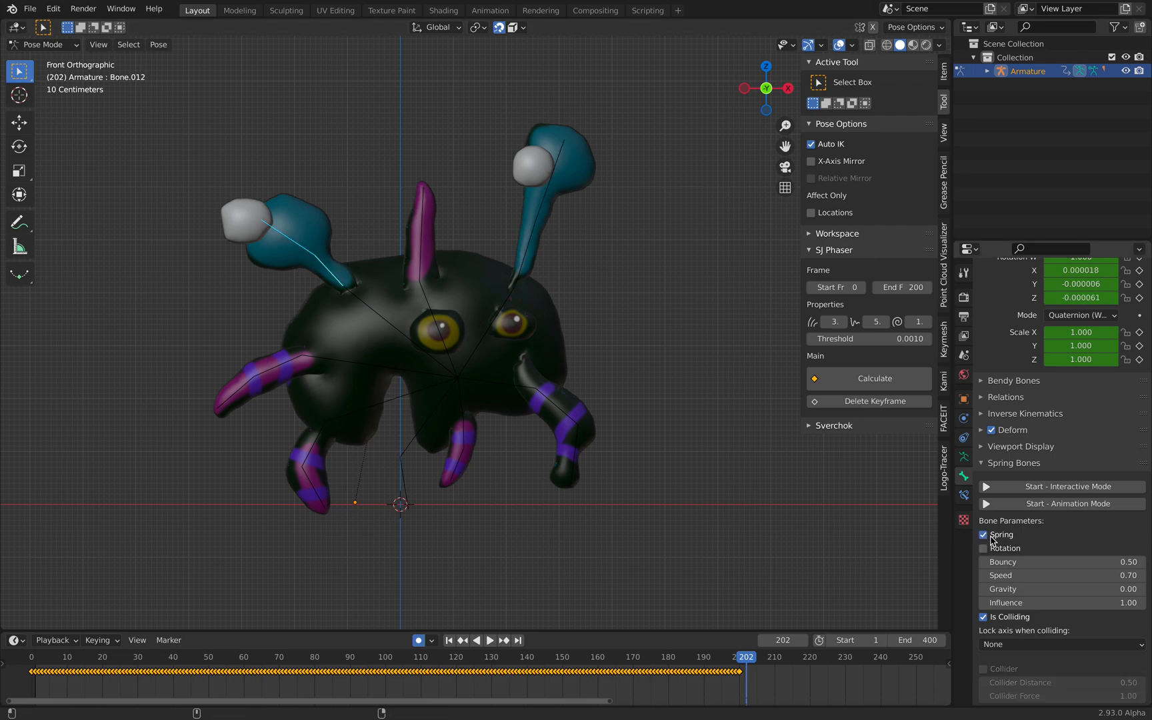
click(982, 534)
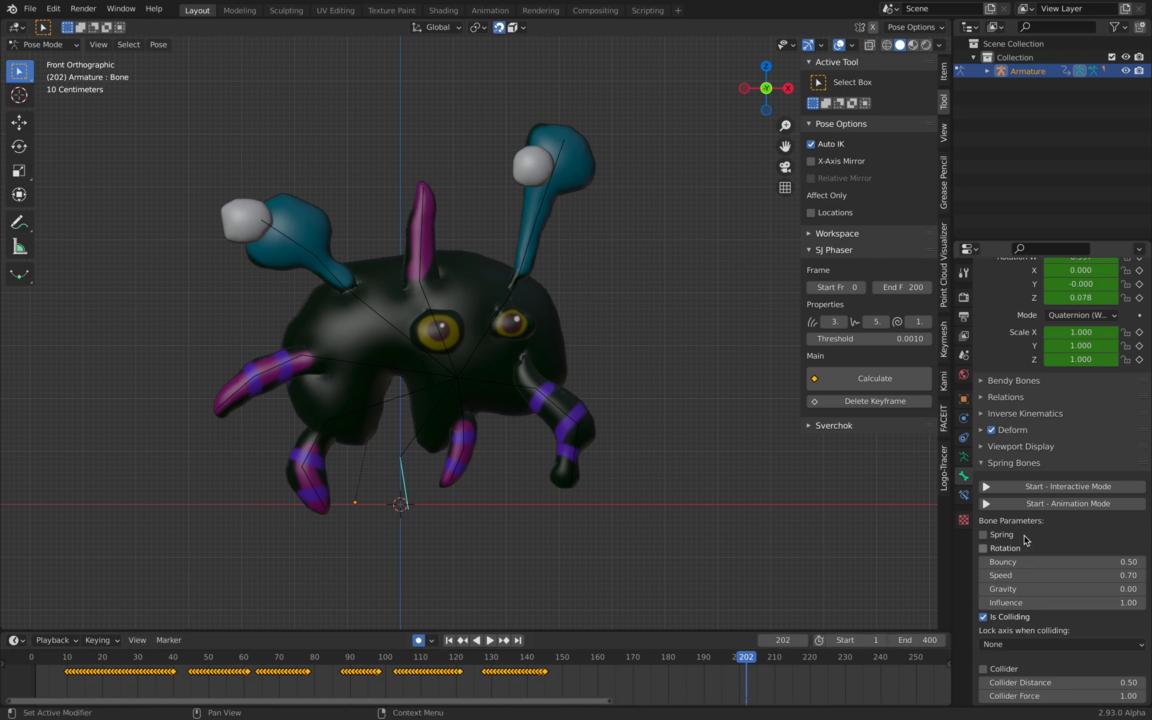
mouse_move(1066, 504)
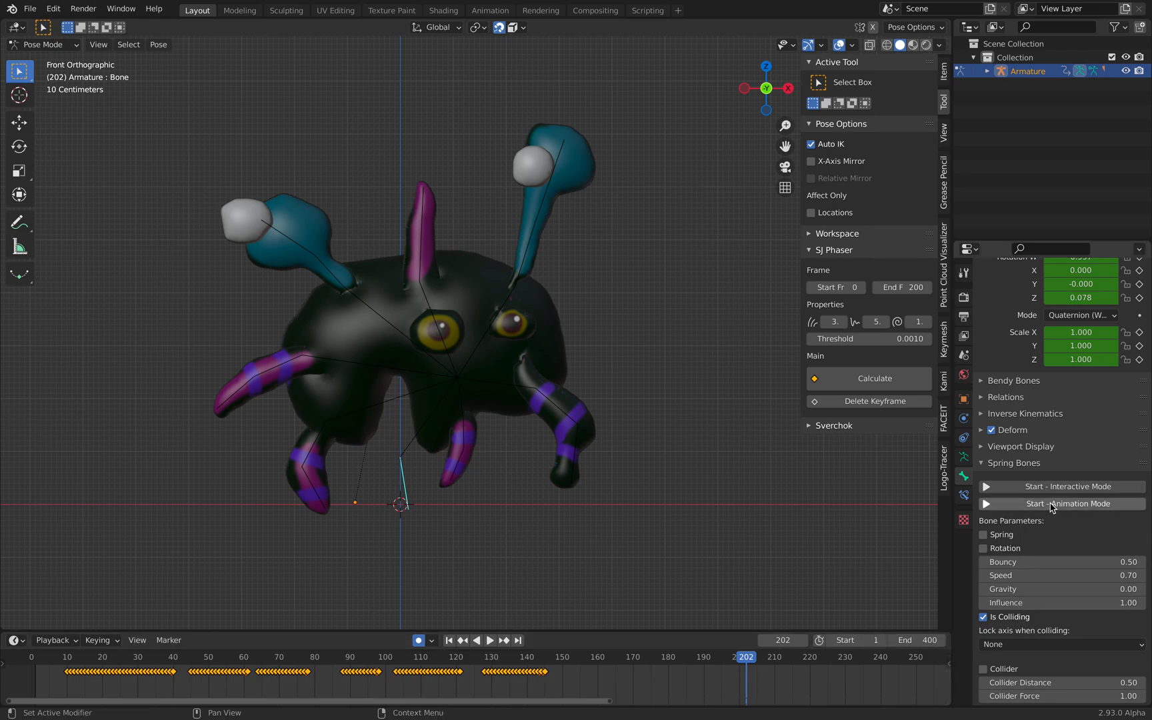
- Start the interactive spring simulation and move the body bone so the antennae bounce
click(1067, 503)
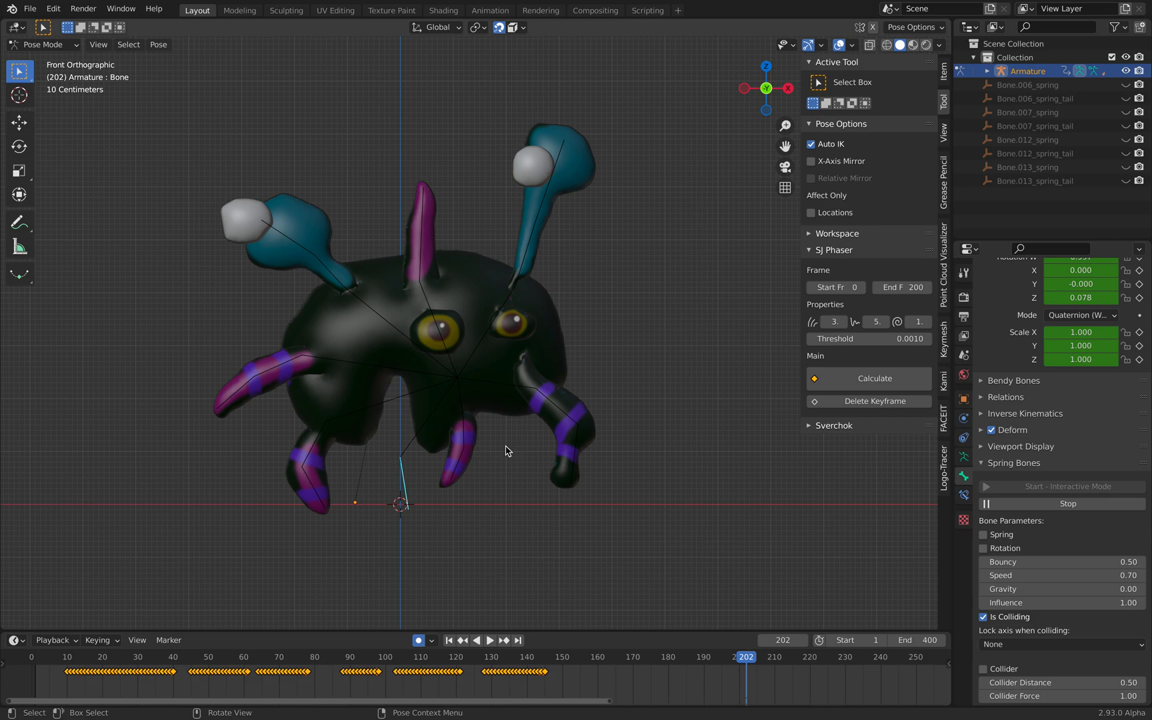
click(1067, 485)
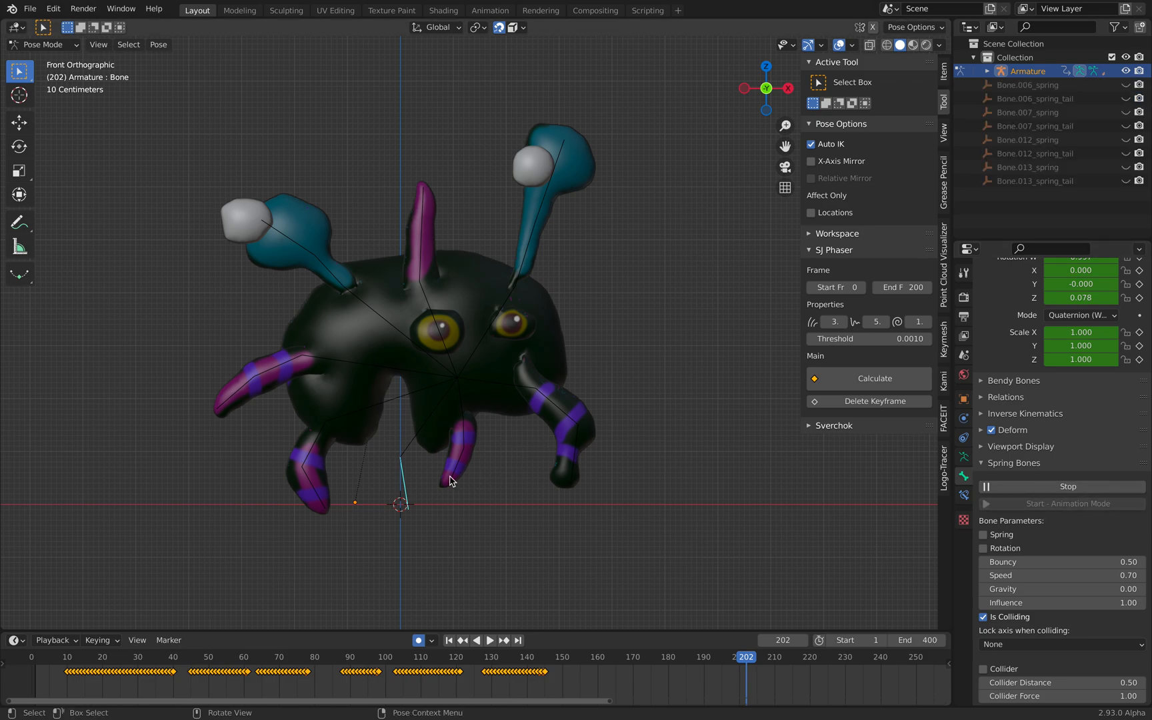
drag(451, 480, 456, 470)
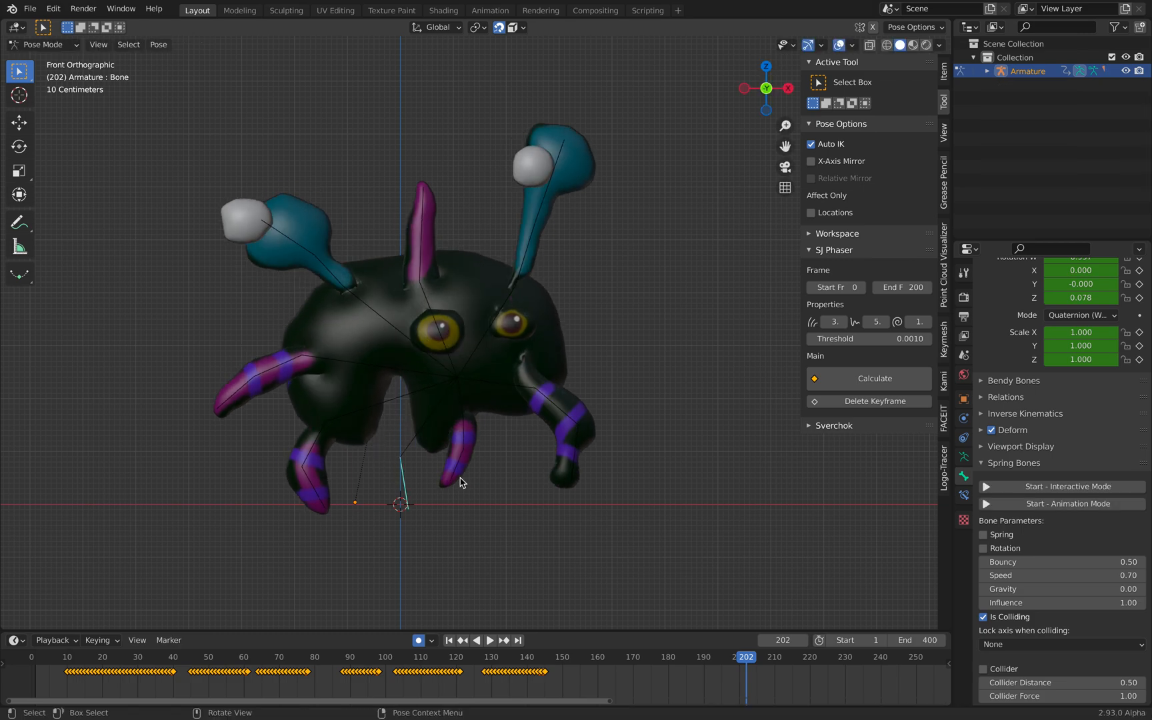
click(812, 143)
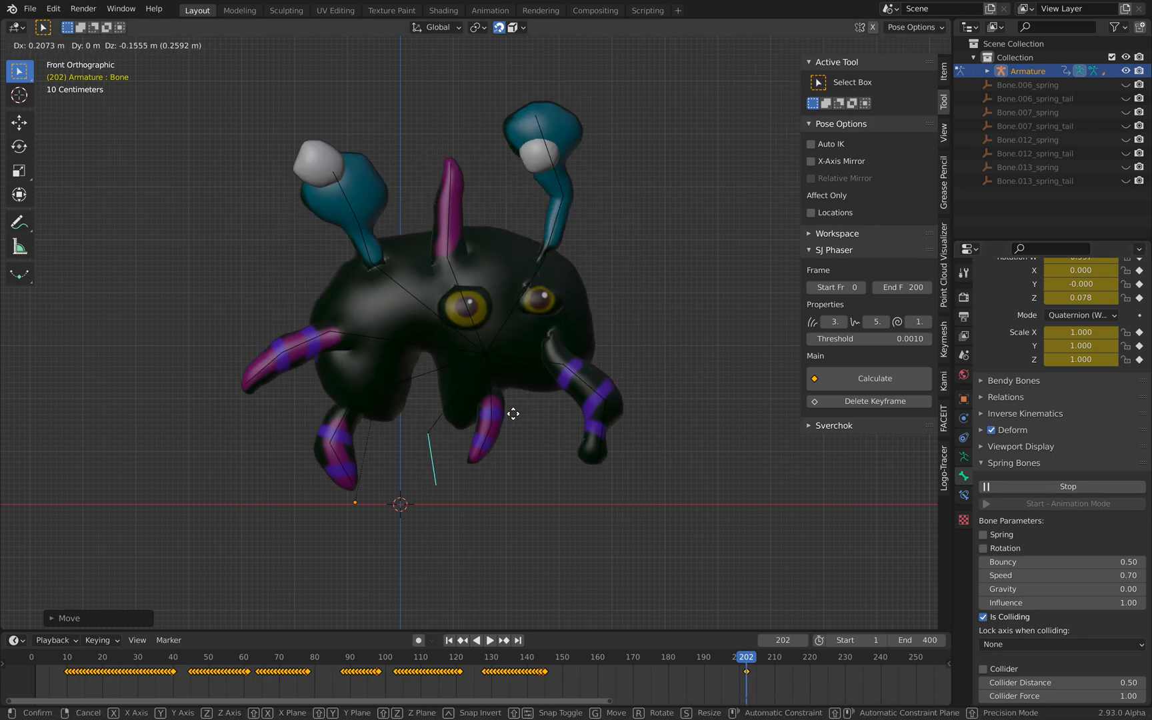
drag(514, 414, 480, 428)
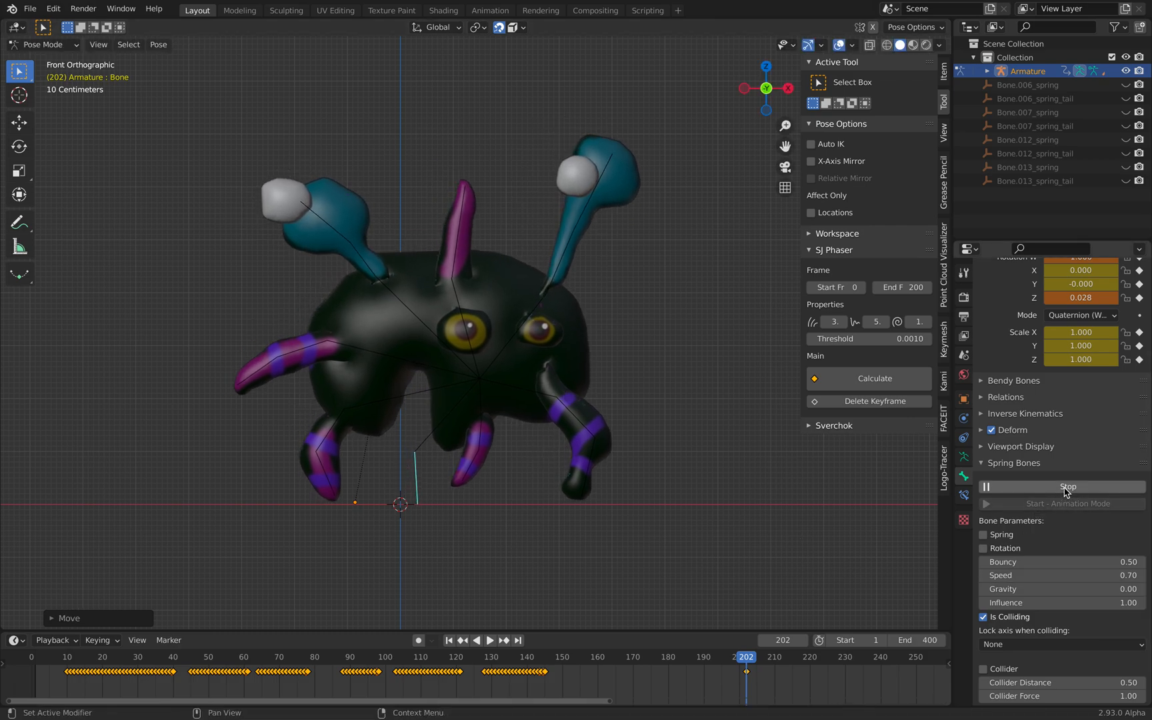
- Stop the Spring Bones interactive mode, then play and pause the monster animation
click(1062, 485)
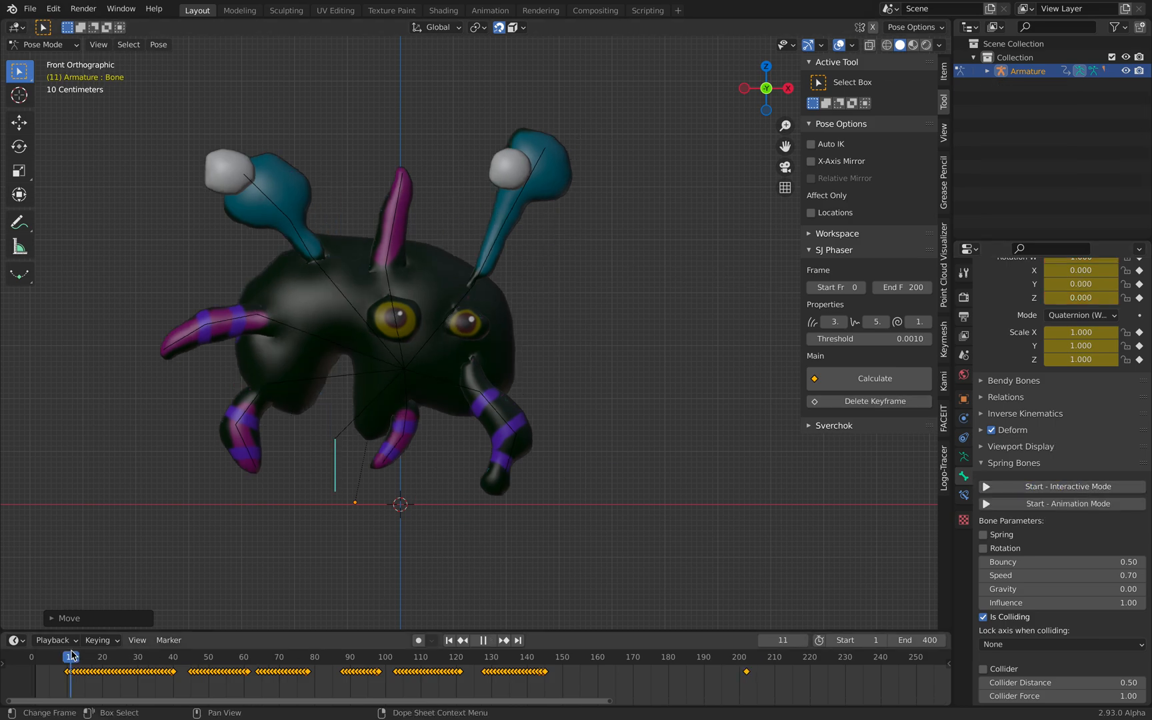
click(490, 640)
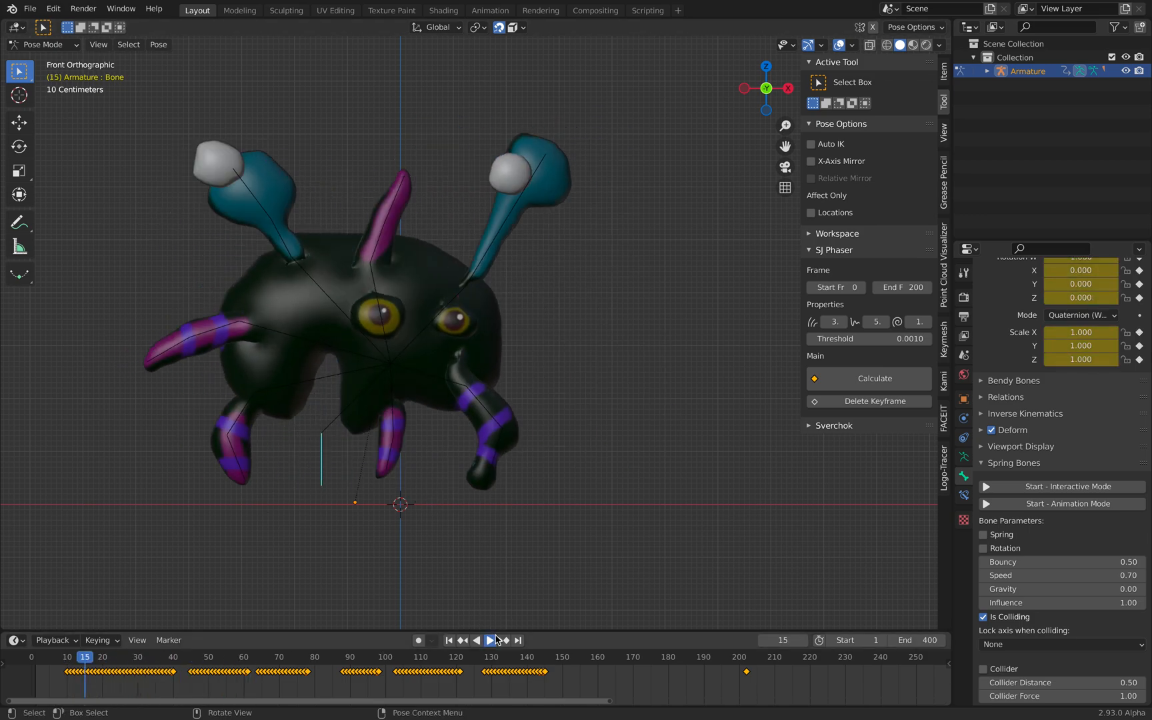
click(490, 640)
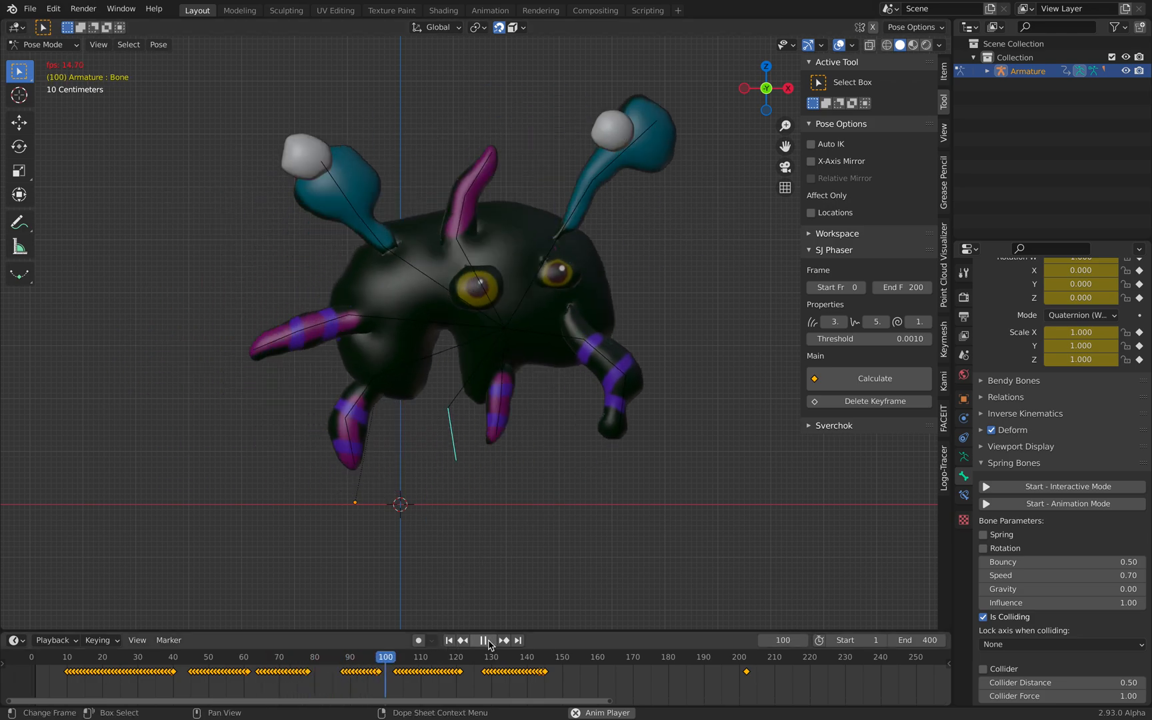
click(488, 640)
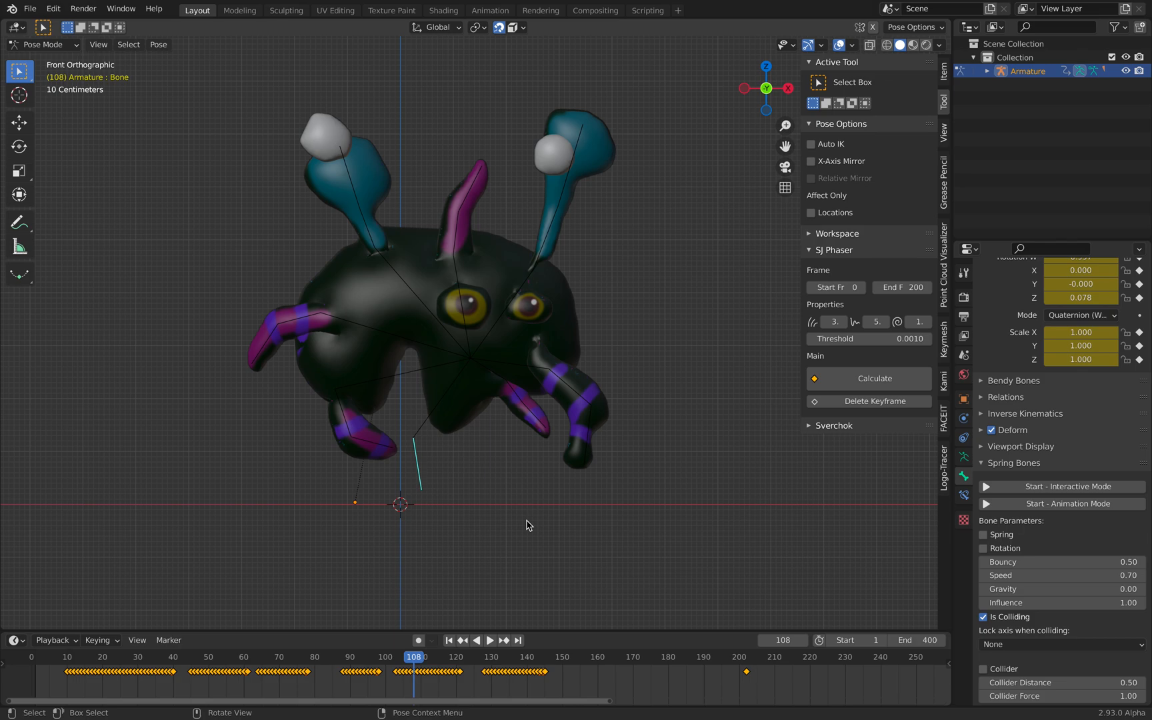
mouse_move(538, 342)
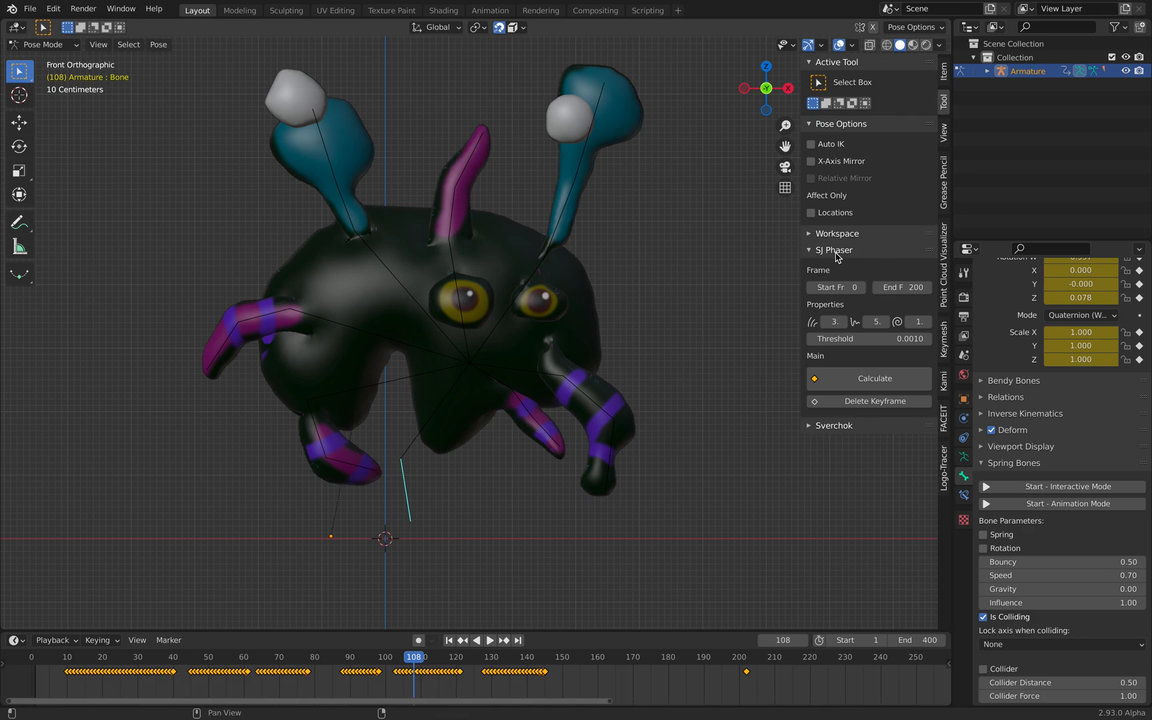
mouse_move(833, 258)
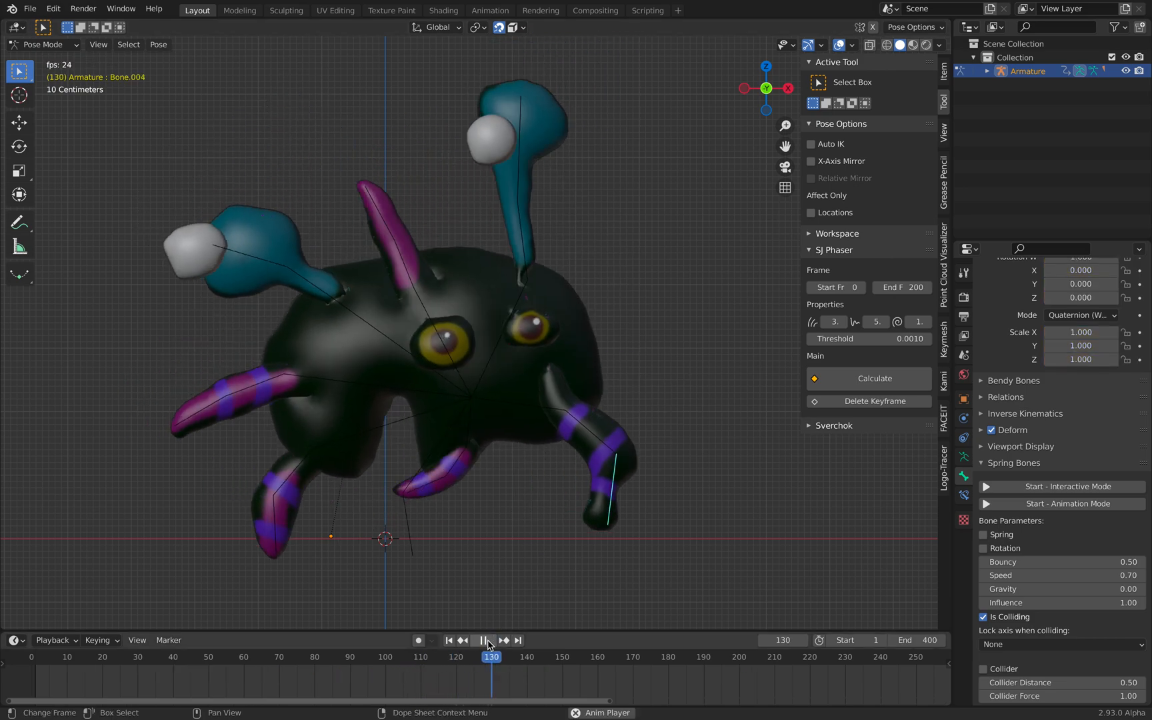
click(490, 640)
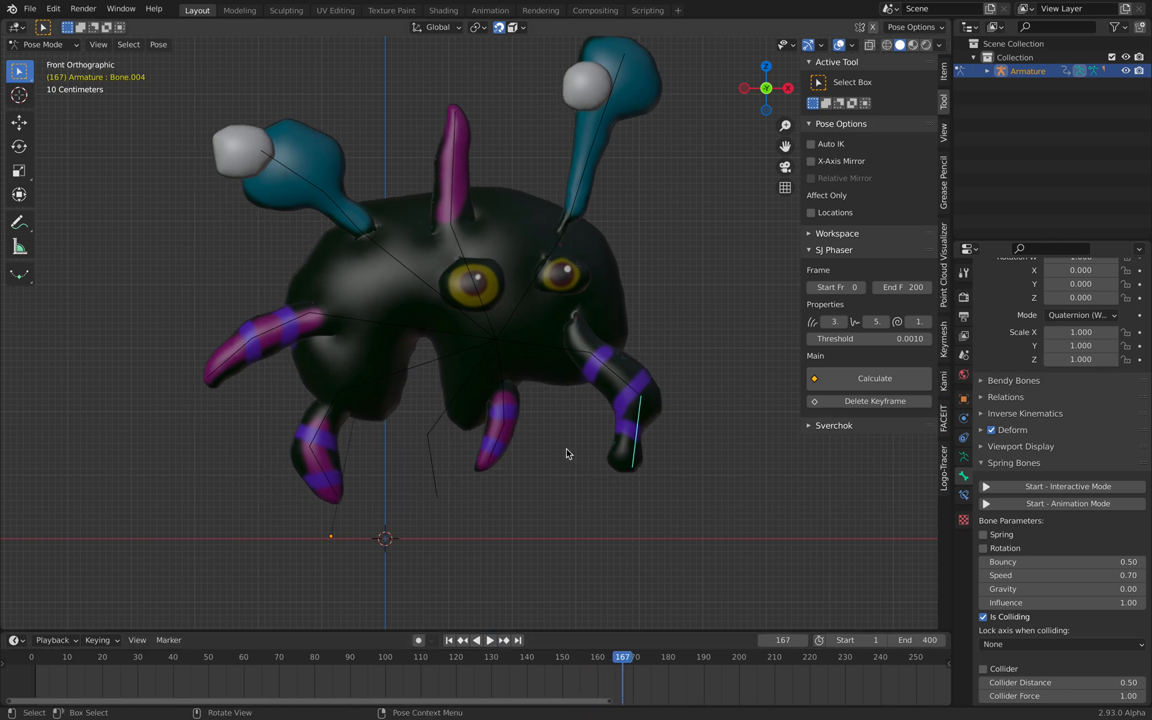
mouse_move(576, 456)
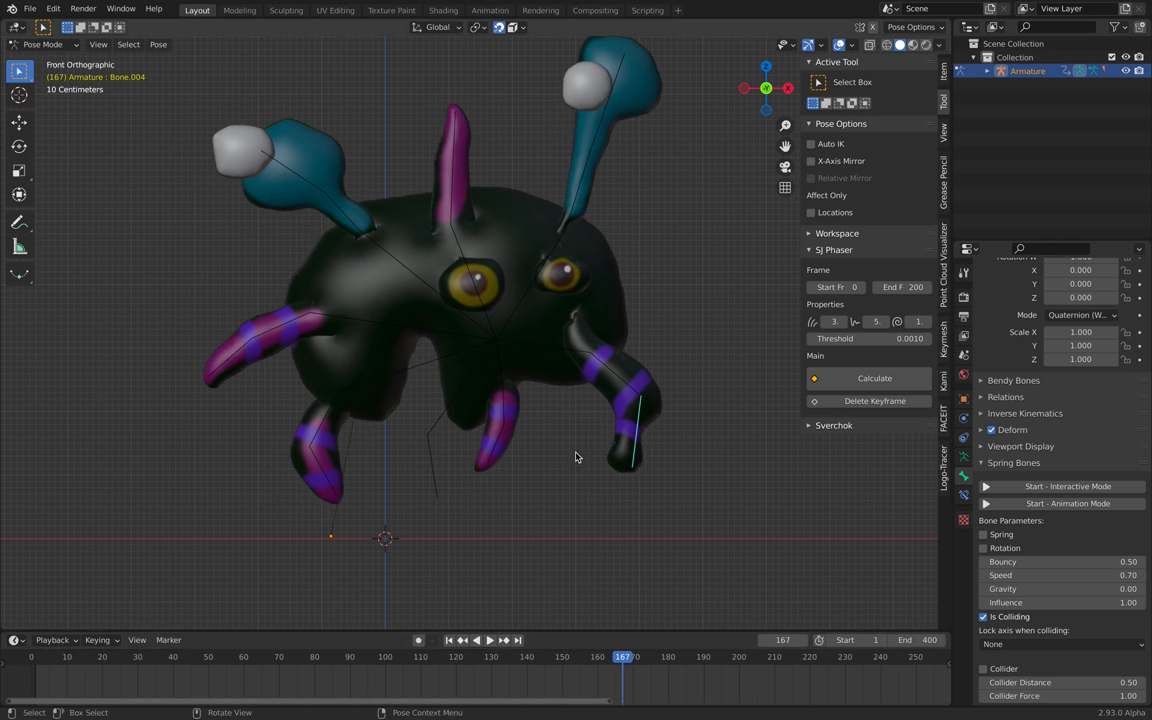